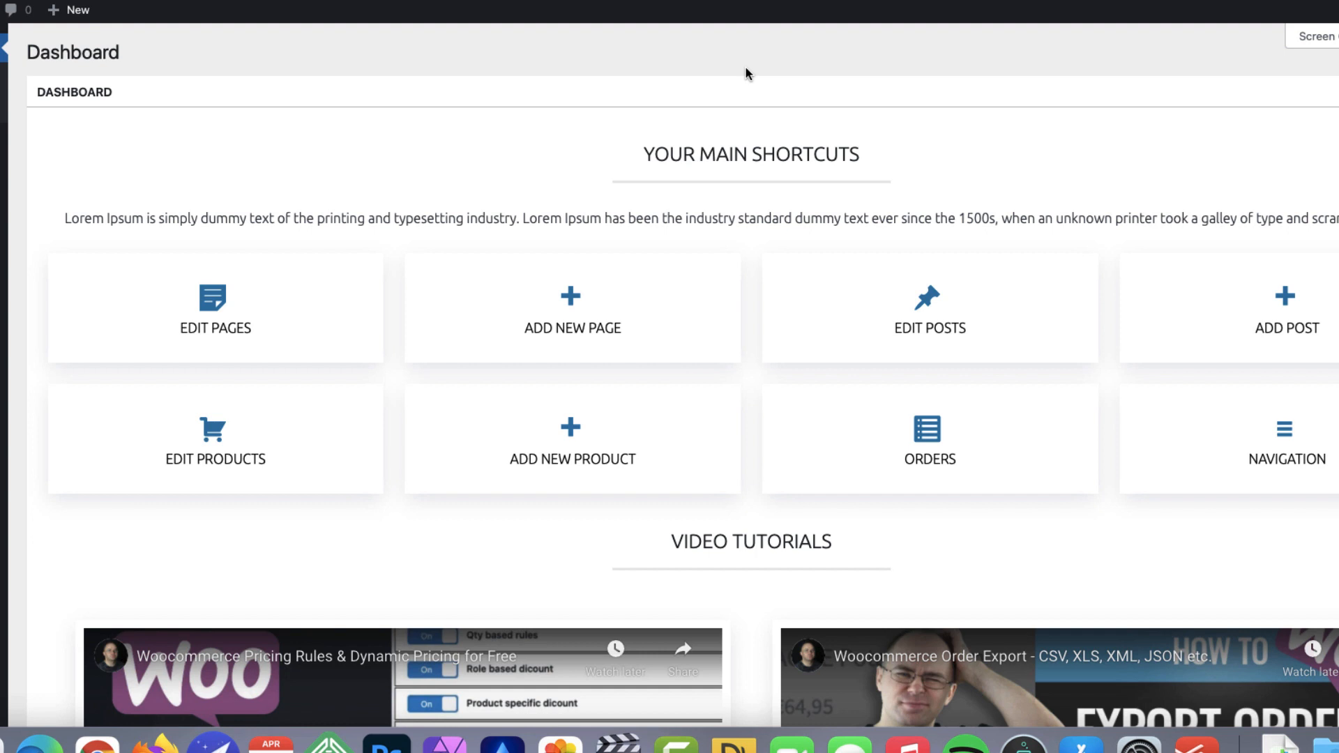
pyautogui.moveTo(643, 60)
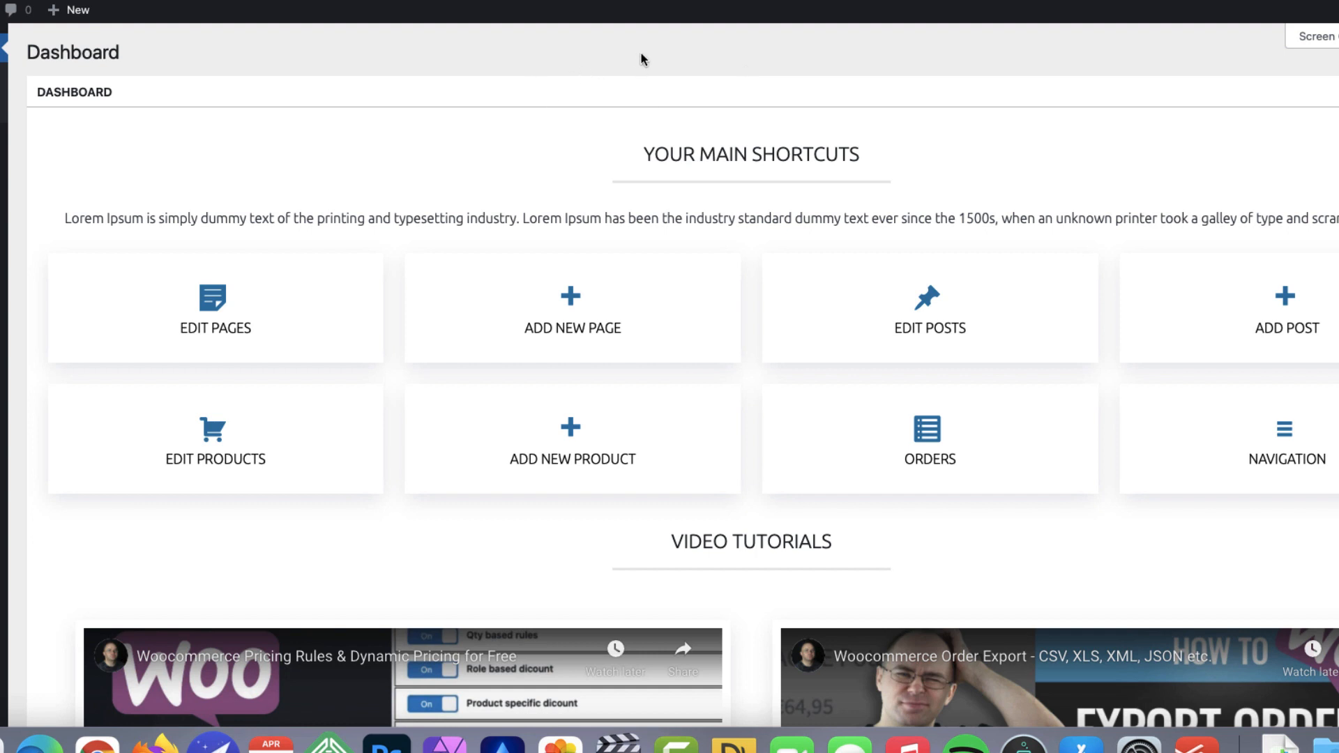
pyautogui.moveTo(682, 57)
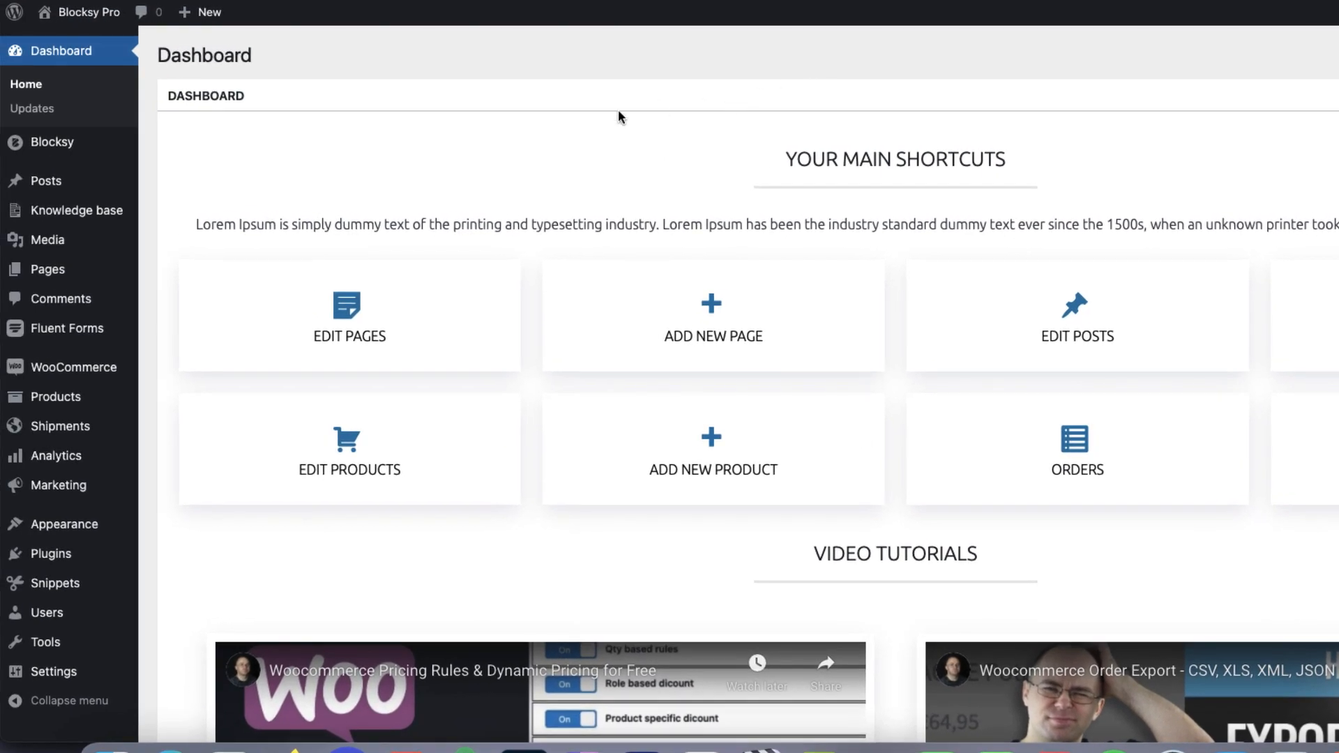
# View the Knowledge base front end on the live site from the dashboard
pyautogui.scroll(-3)
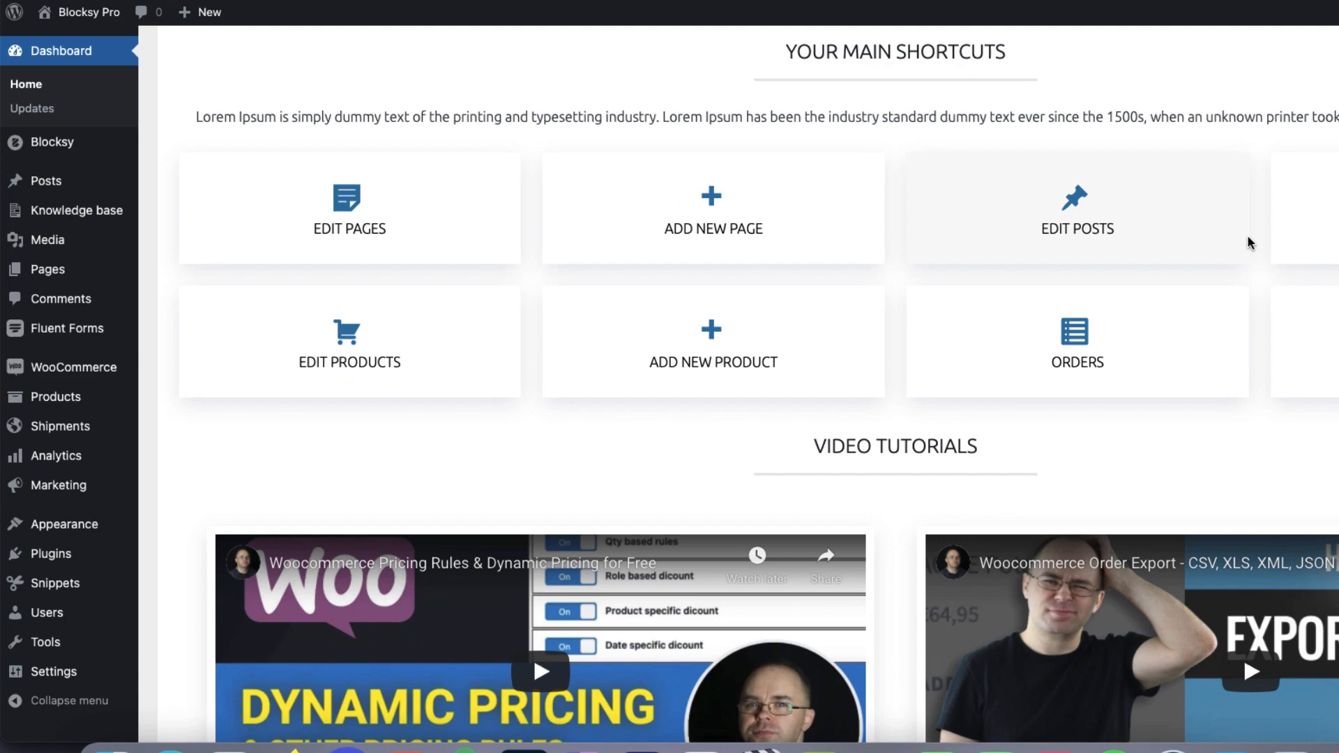
pyautogui.scroll(-3)
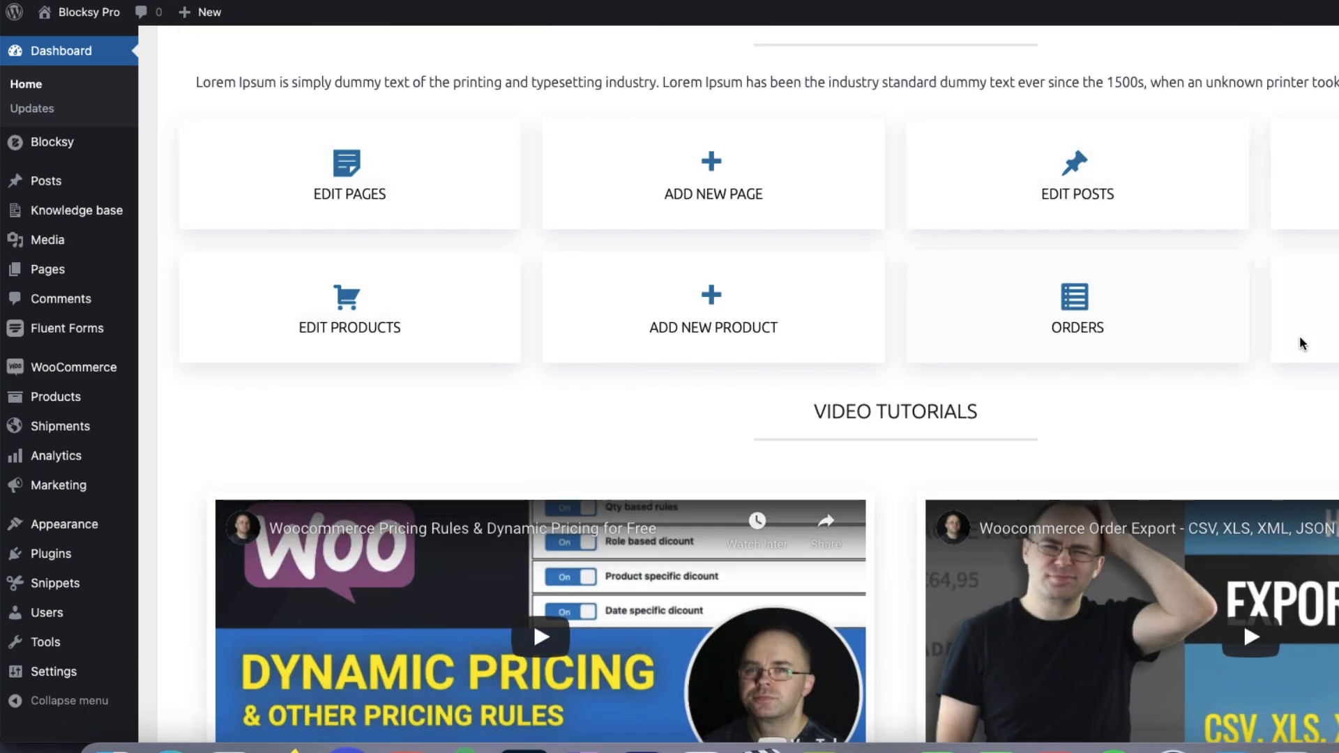
pyautogui.scroll(-3)
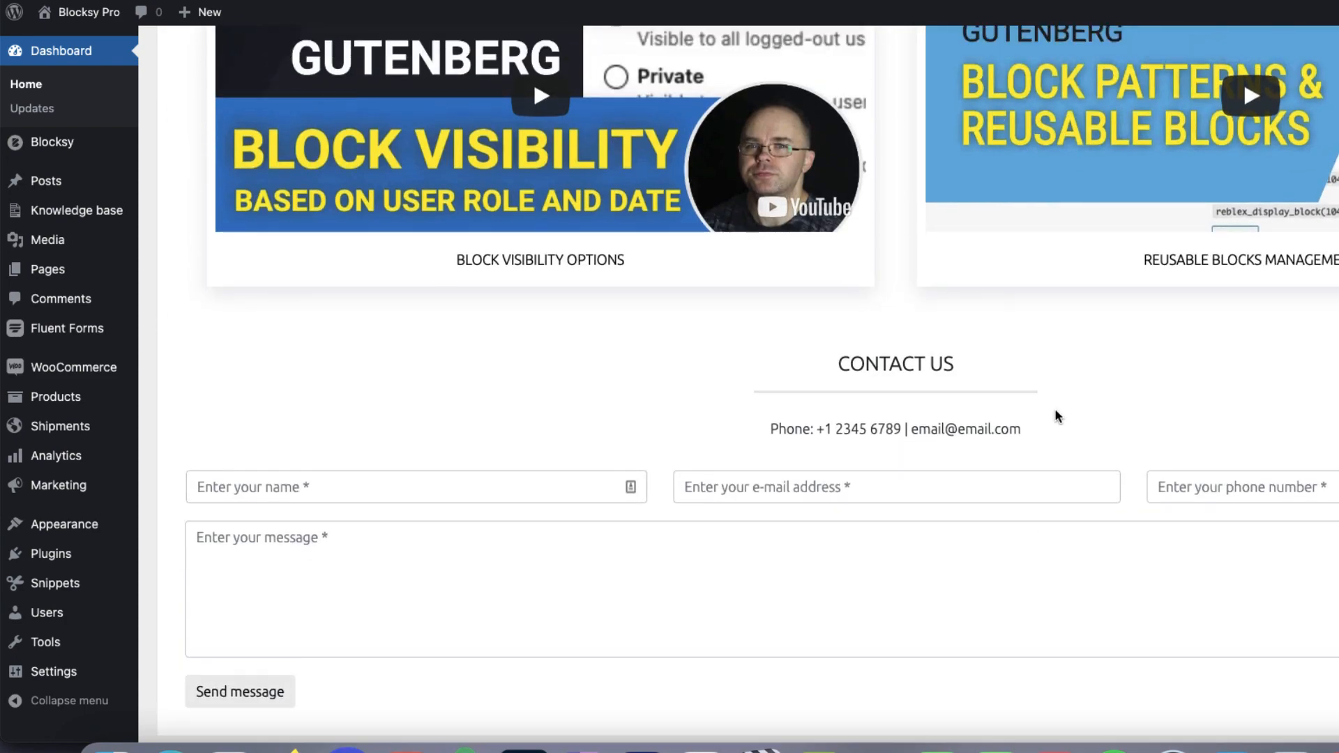
pyautogui.moveTo(1102, 445)
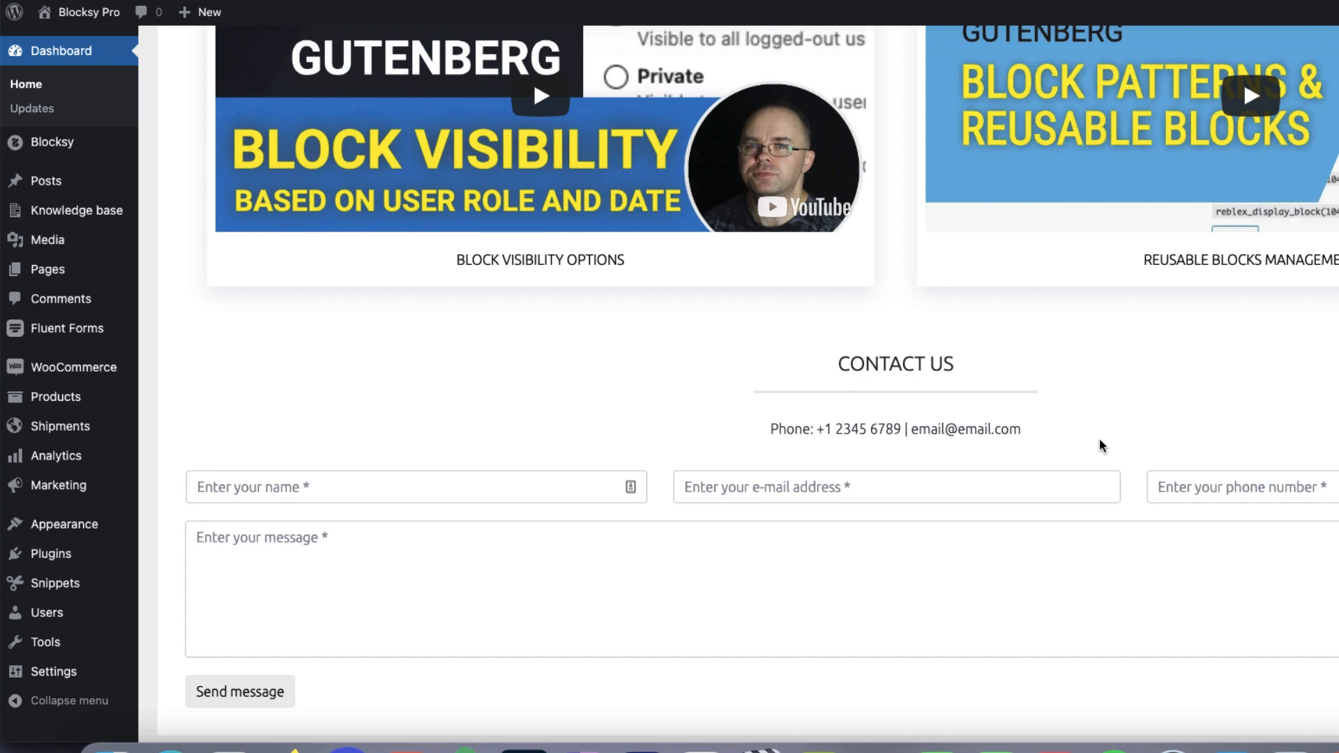
pyautogui.click(75, 211)
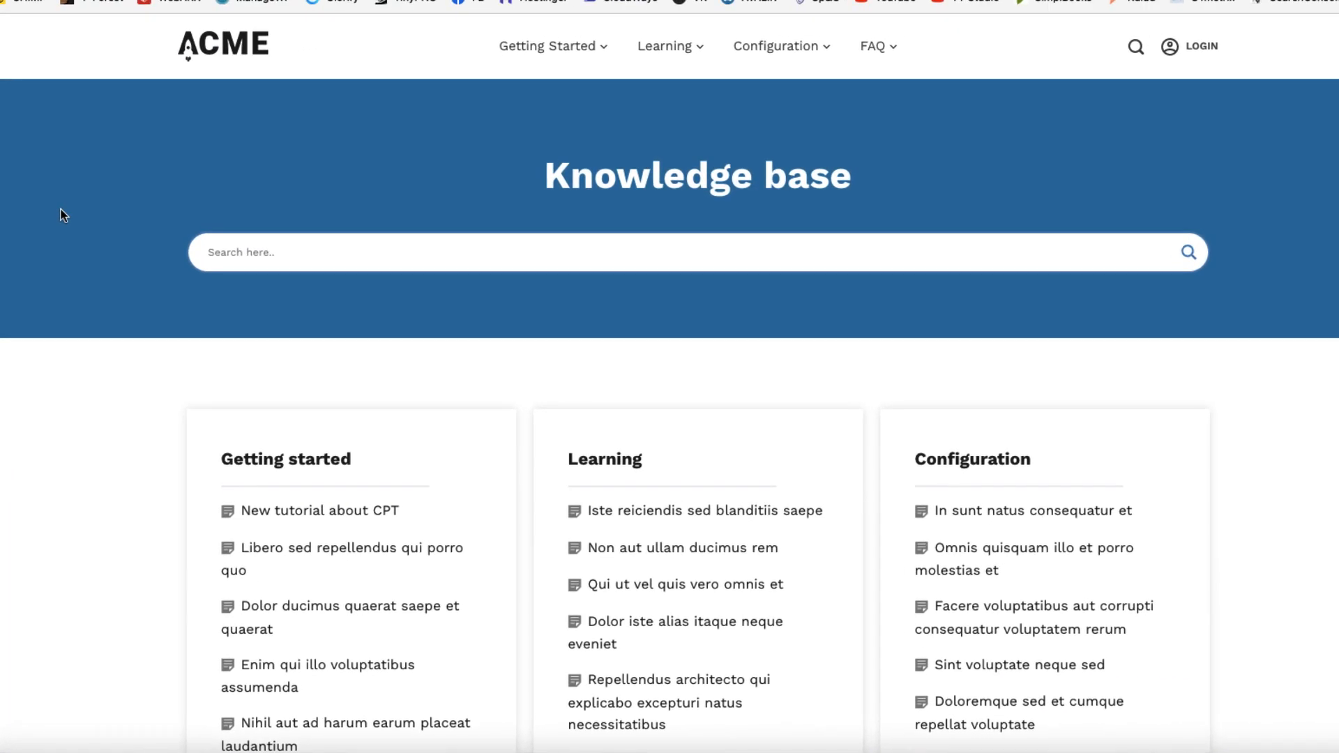
pyautogui.moveTo(333, 272)
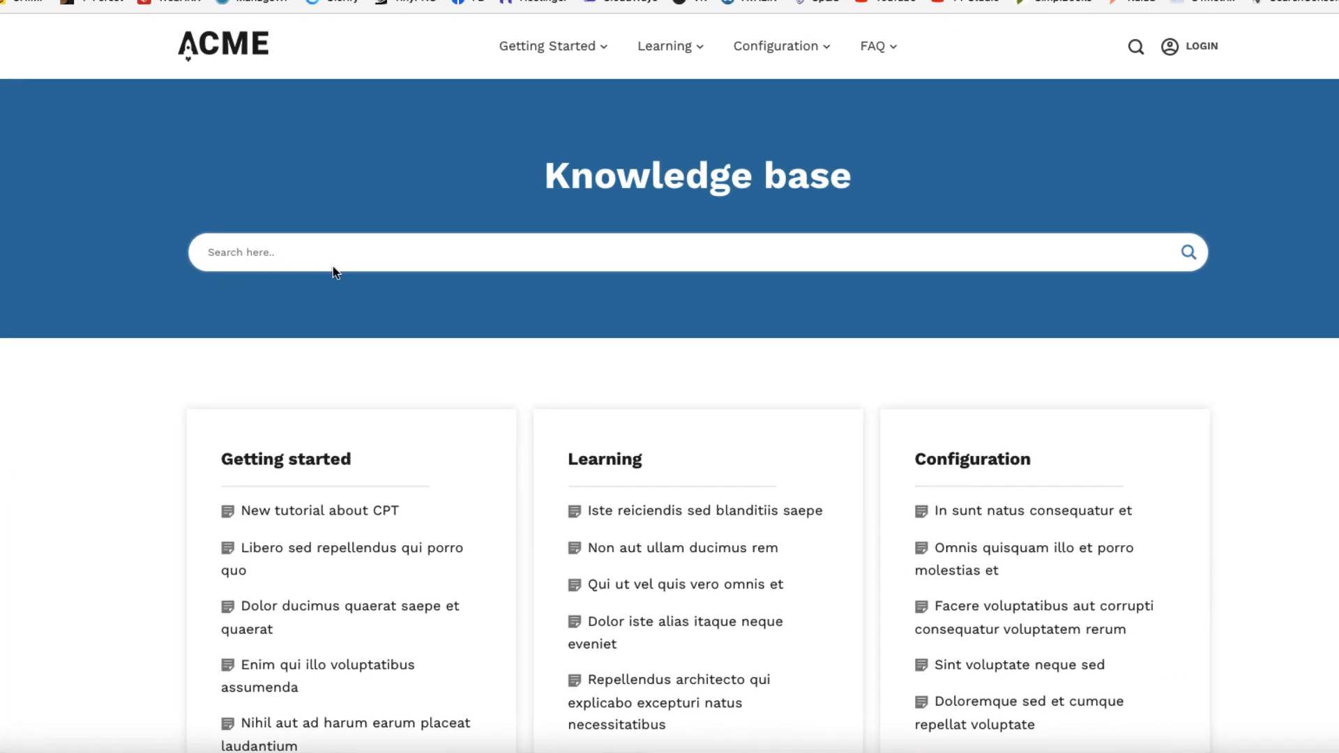
# Search the knowledge base for 'liber' and read the article Libero sed repellendus qui porro quo
pyautogui.scroll(-3)
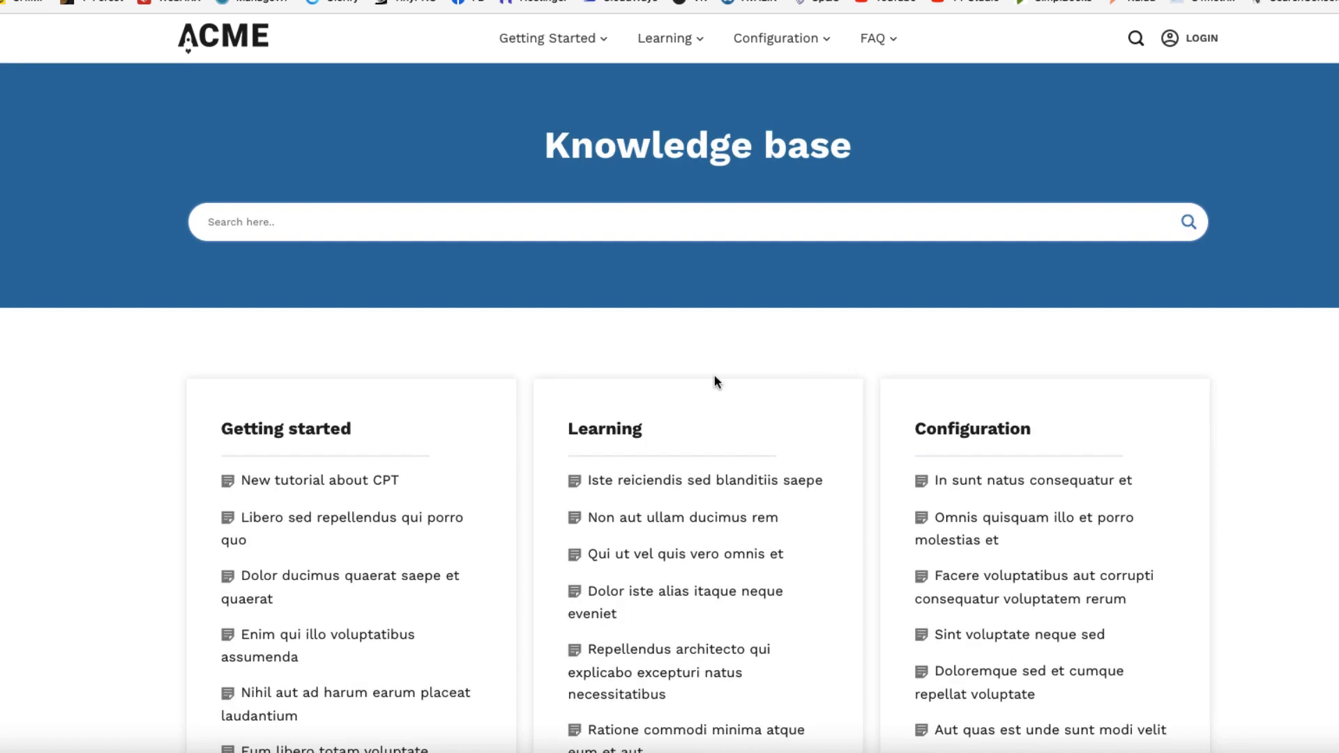
pyautogui.write('liber')
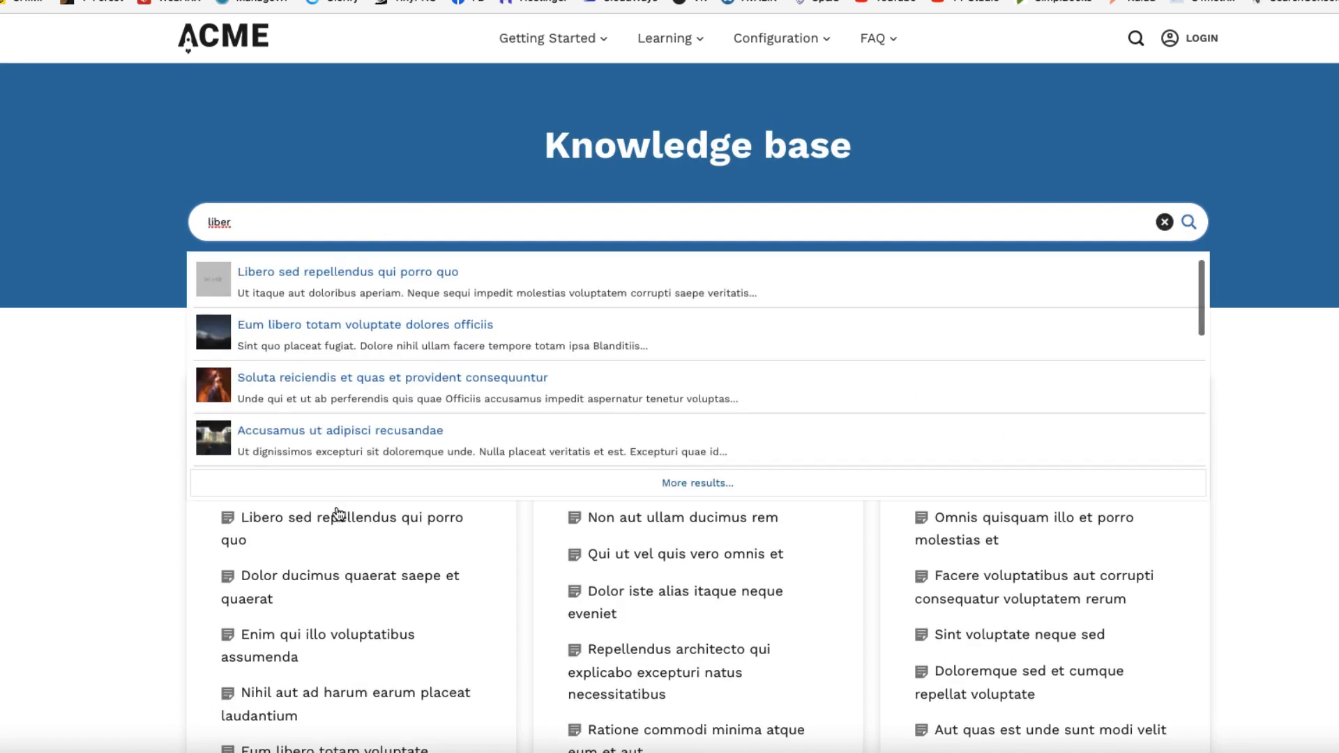
pyautogui.click(348, 272)
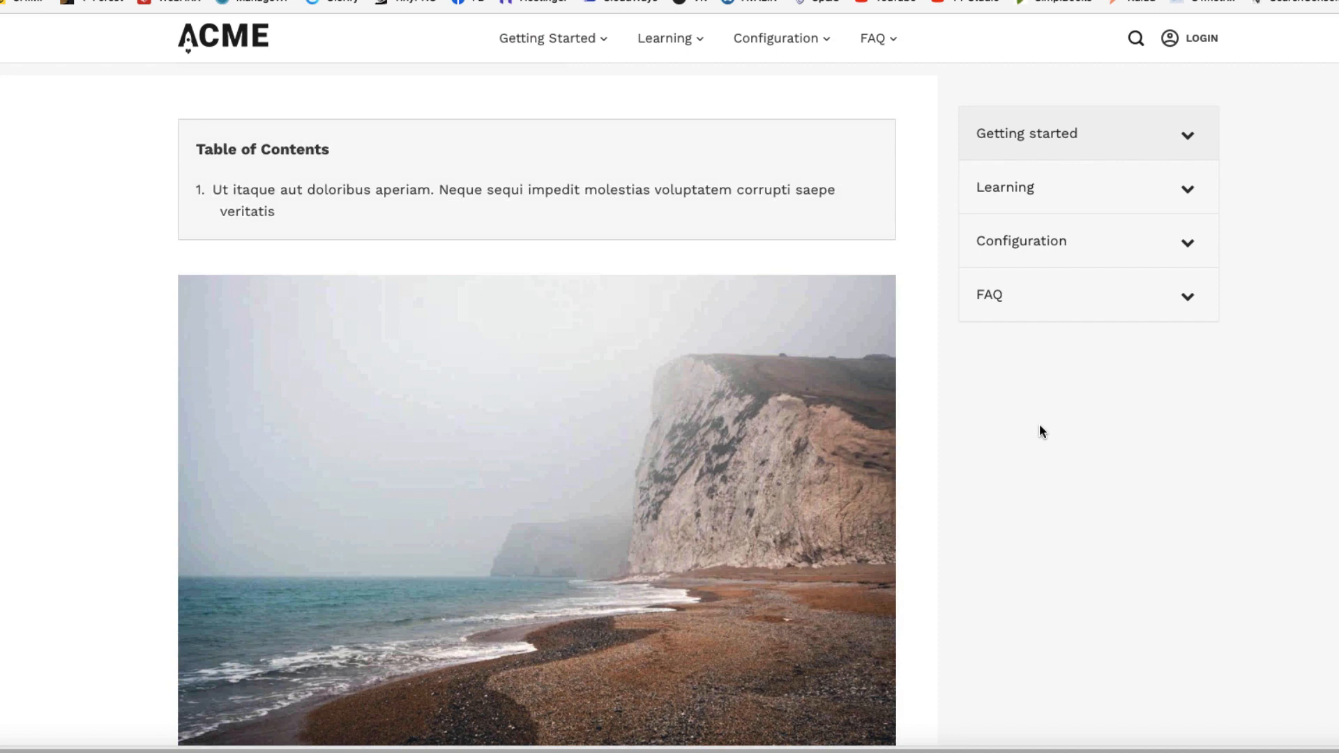
pyautogui.scroll(-3)
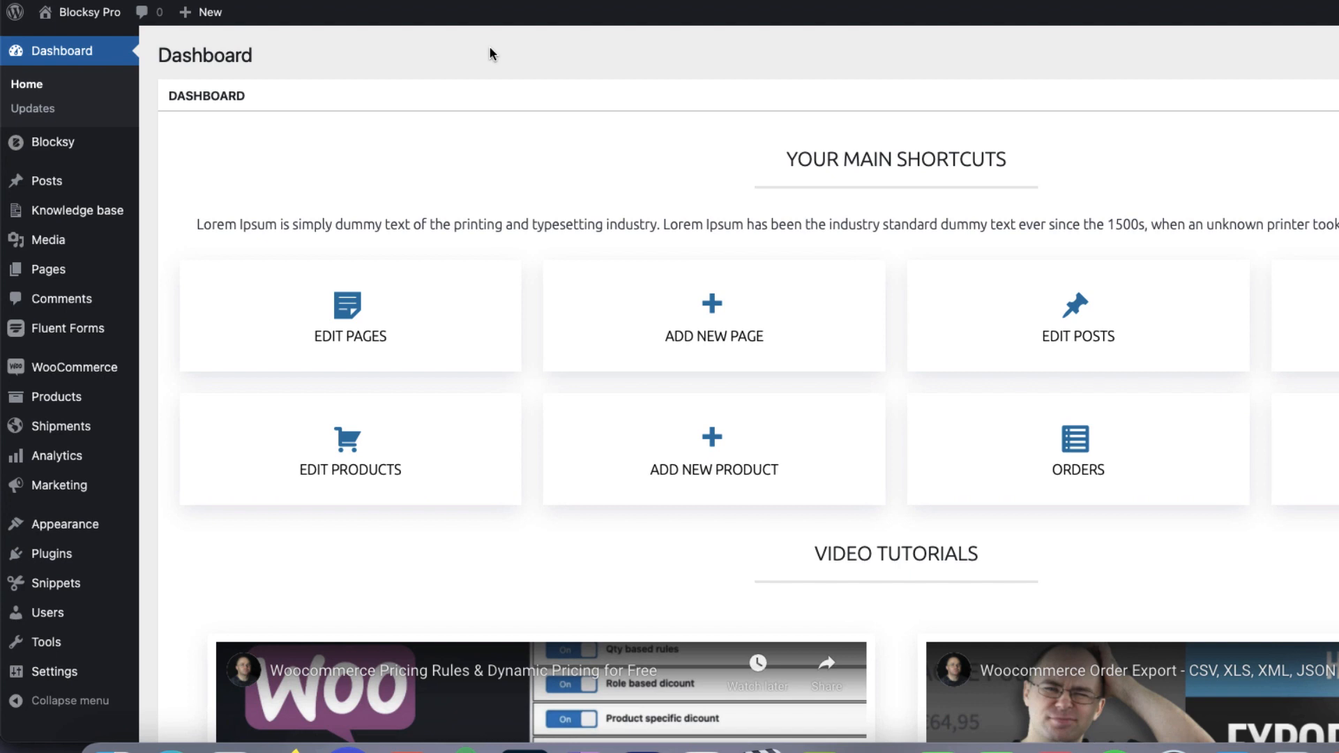
pyautogui.moveTo(307, 137)
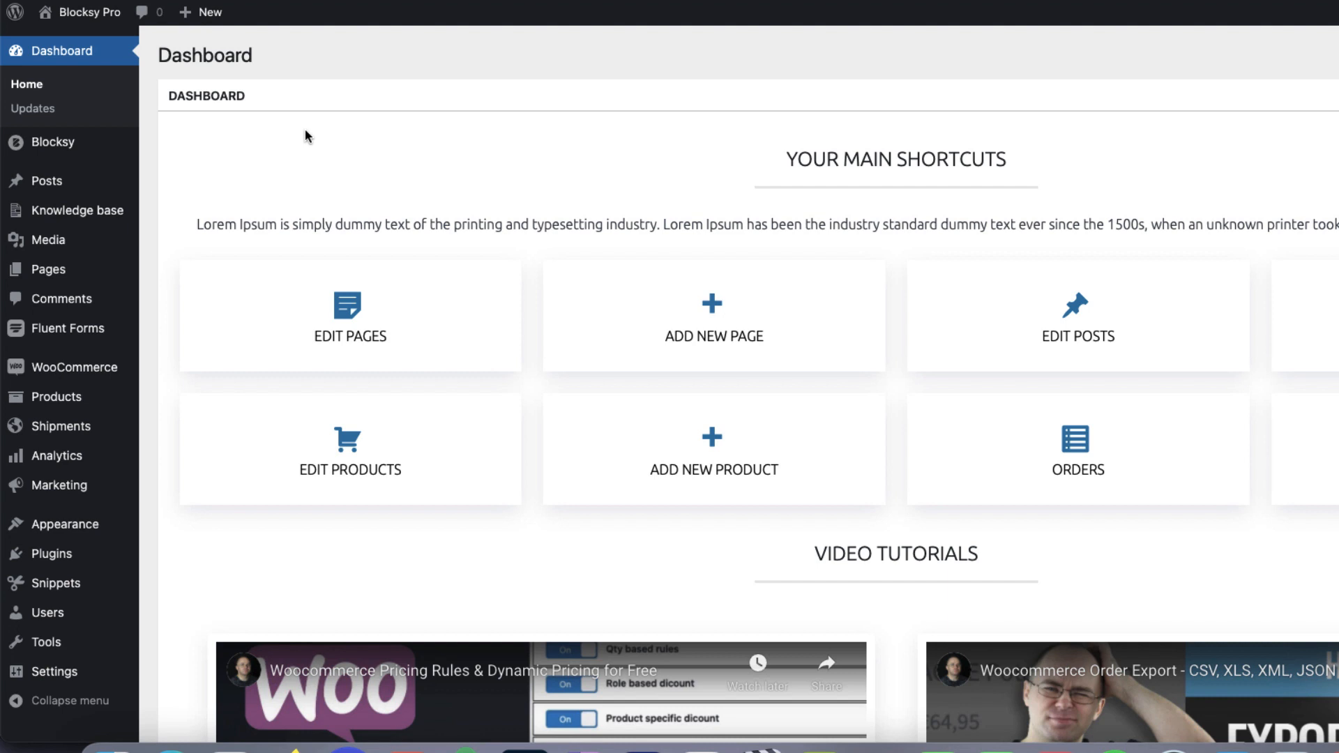
pyautogui.moveTo(418, 48)
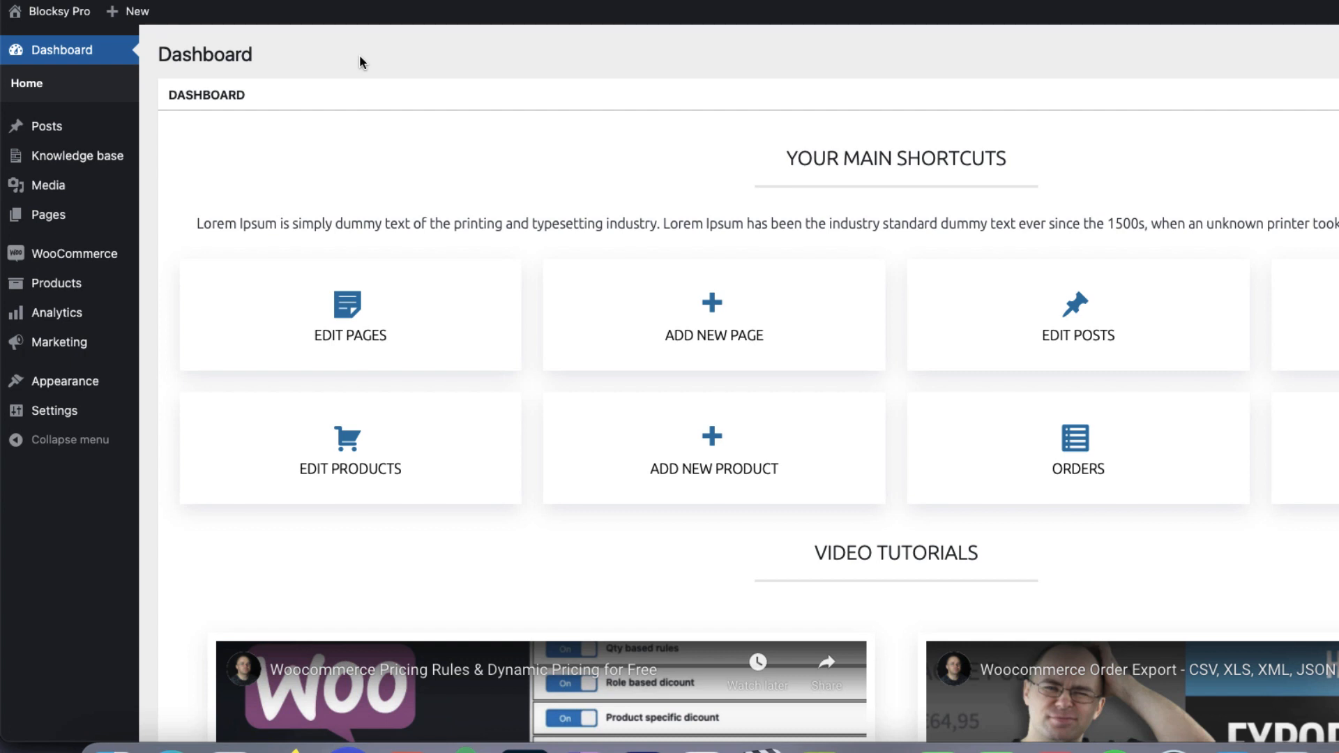
pyautogui.moveTo(49, 11)
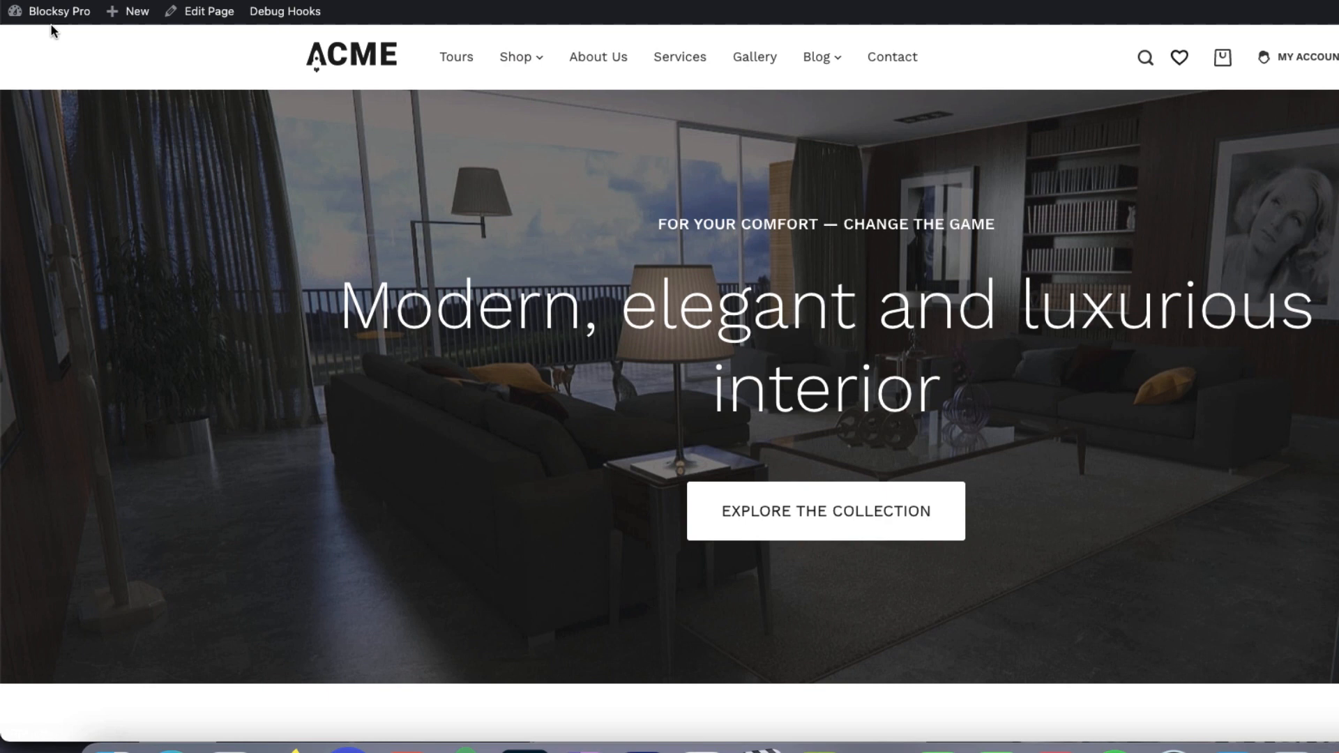
pyautogui.moveTo(128, 90)
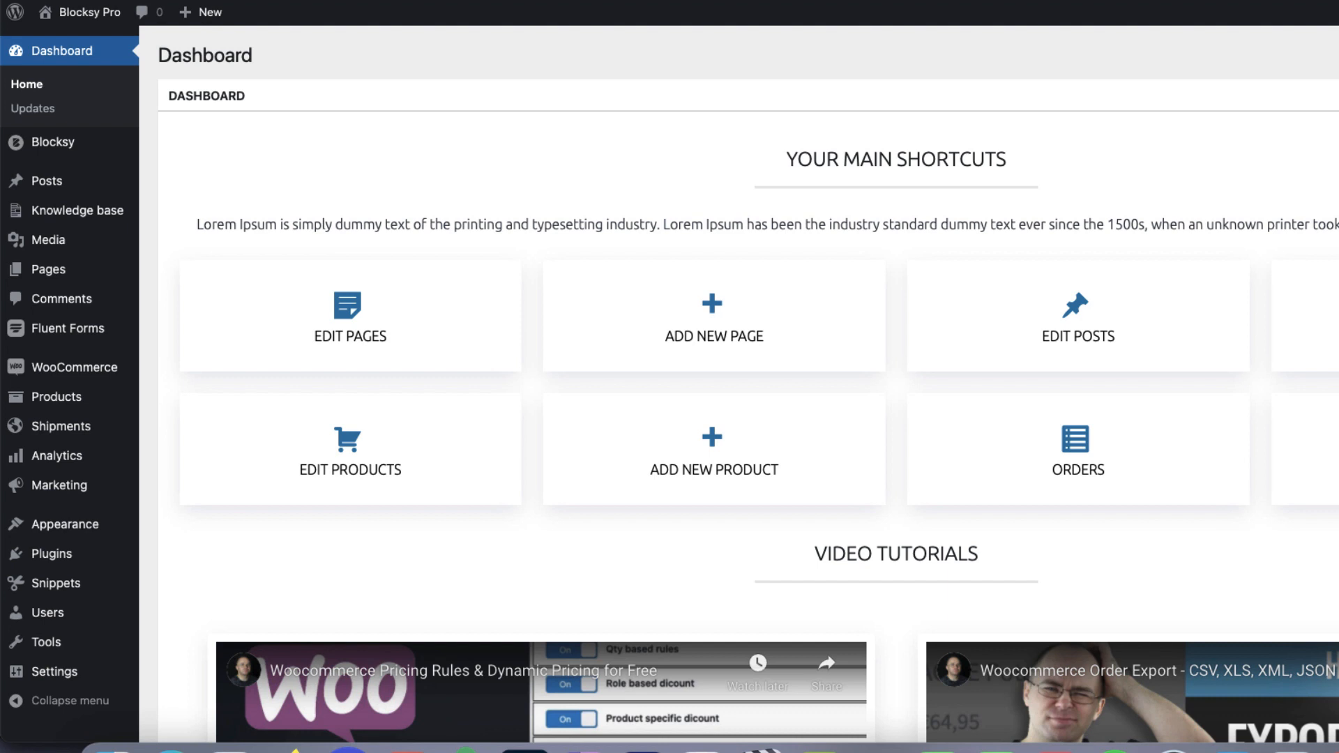
pyautogui.moveTo(732, 69)
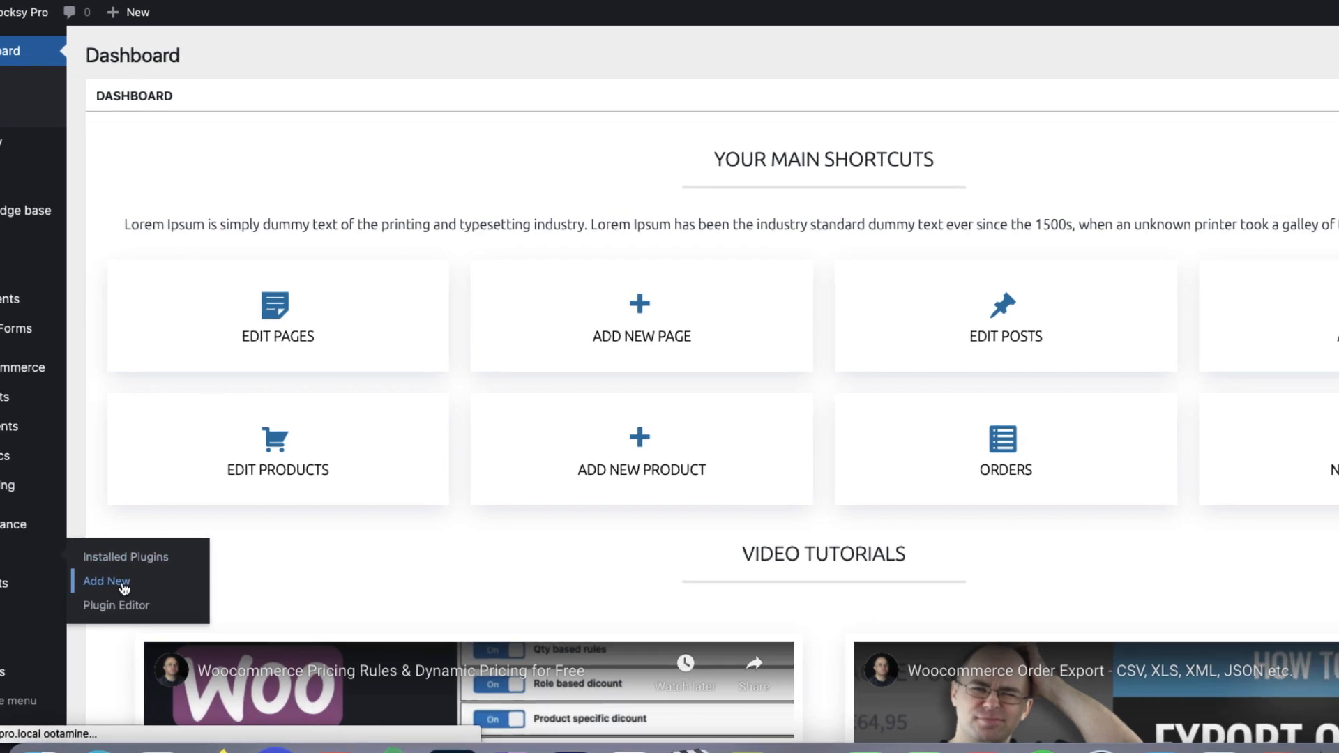
# Activate the Members – Membership & User Role Editor plugin from Add New plugins
pyautogui.click(105, 581)
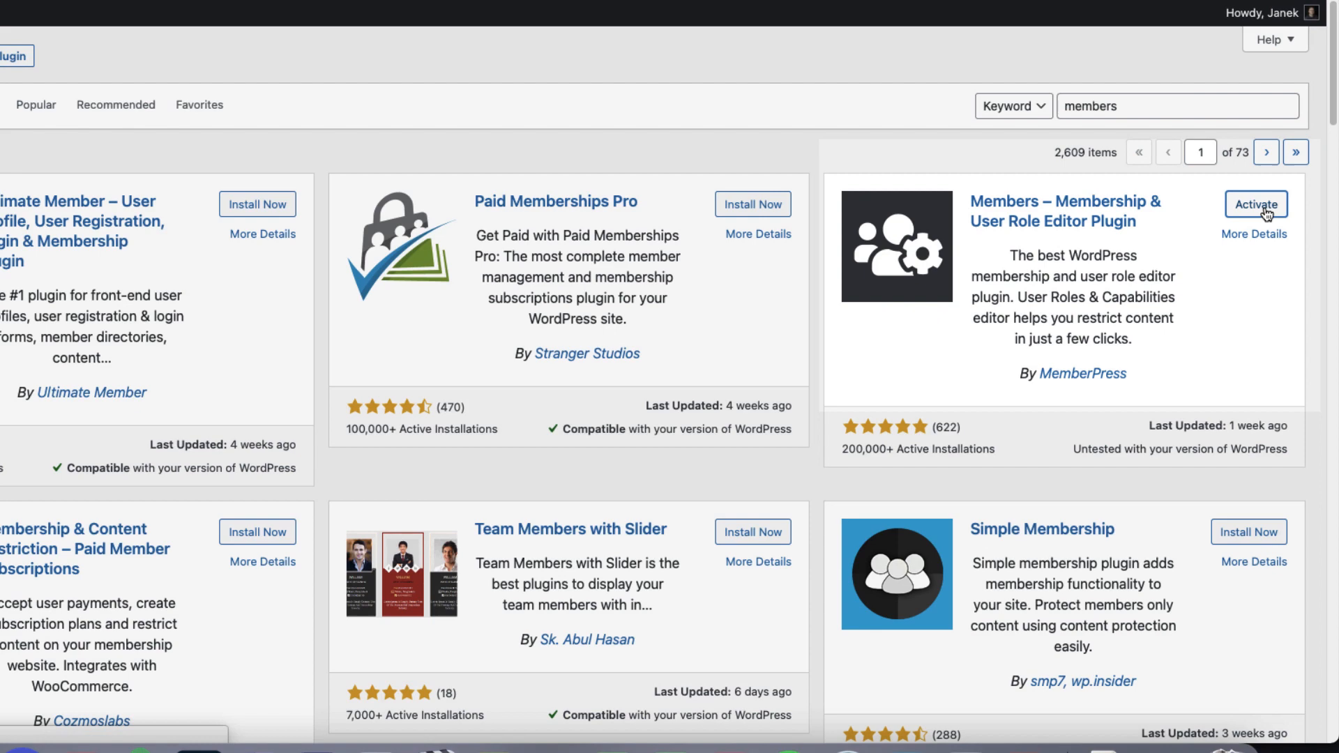
pyautogui.click(1256, 204)
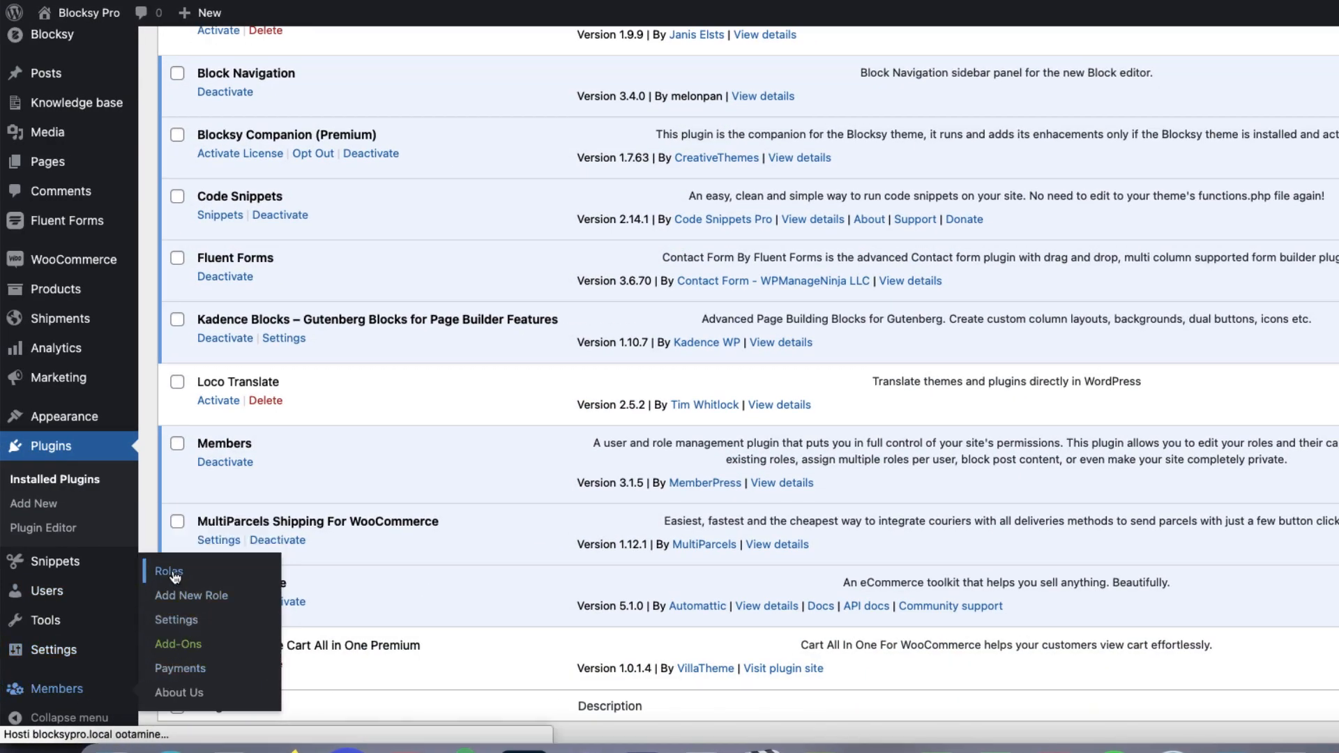
# Look over the Members roles list and the blank Add New Role form, then return to the roles
pyautogui.click(169, 572)
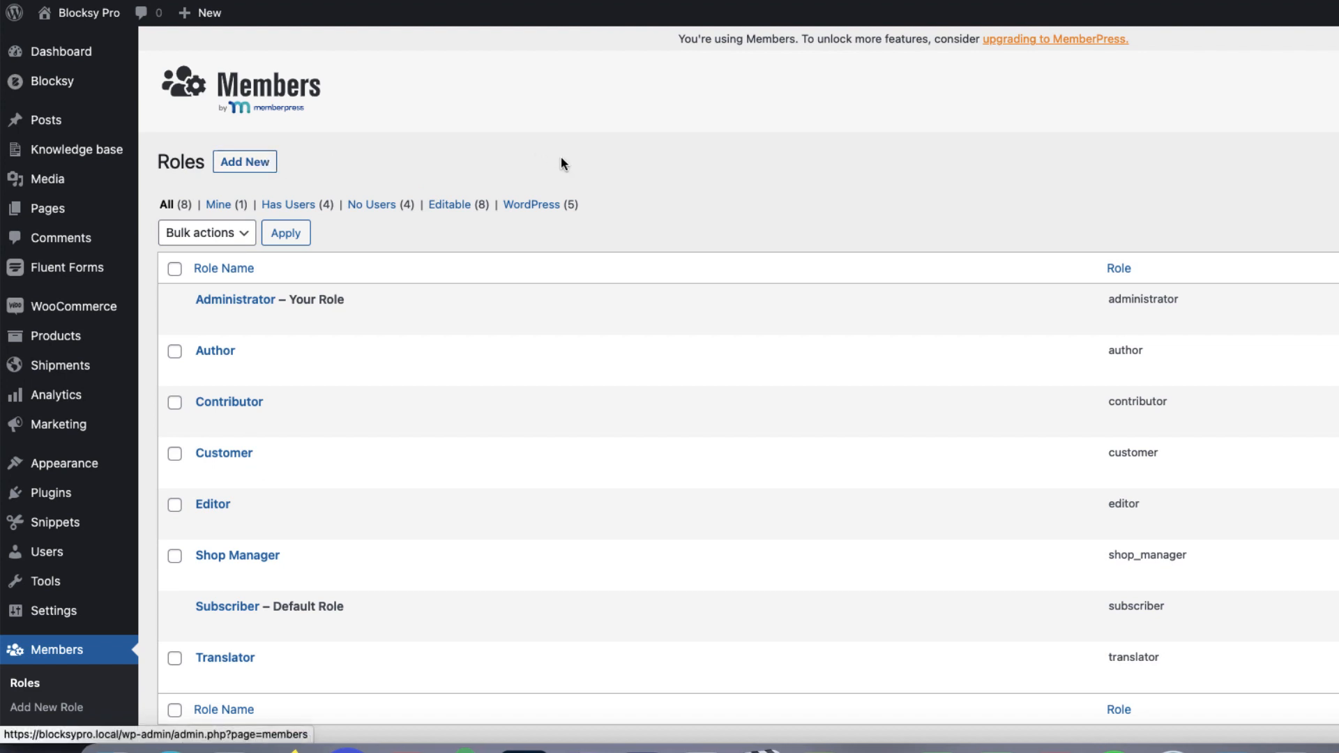
pyautogui.click(244, 162)
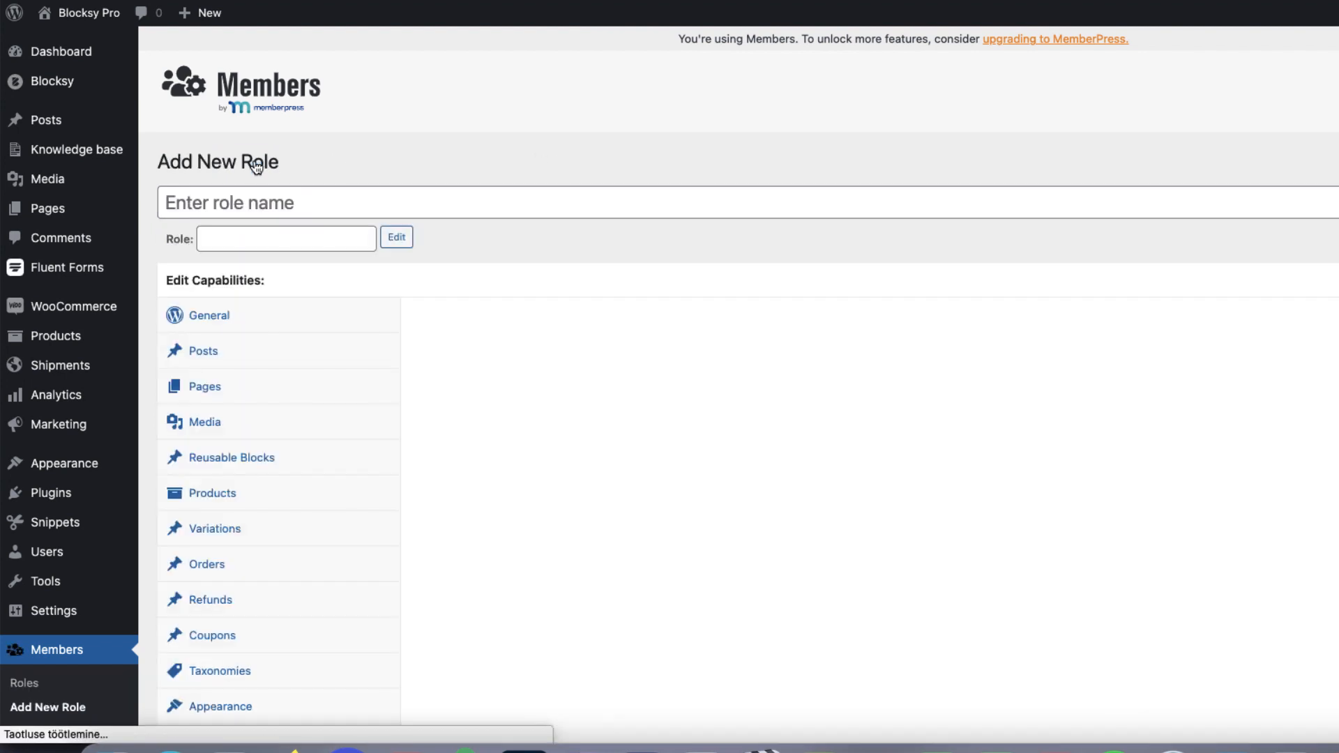
pyautogui.click(207, 316)
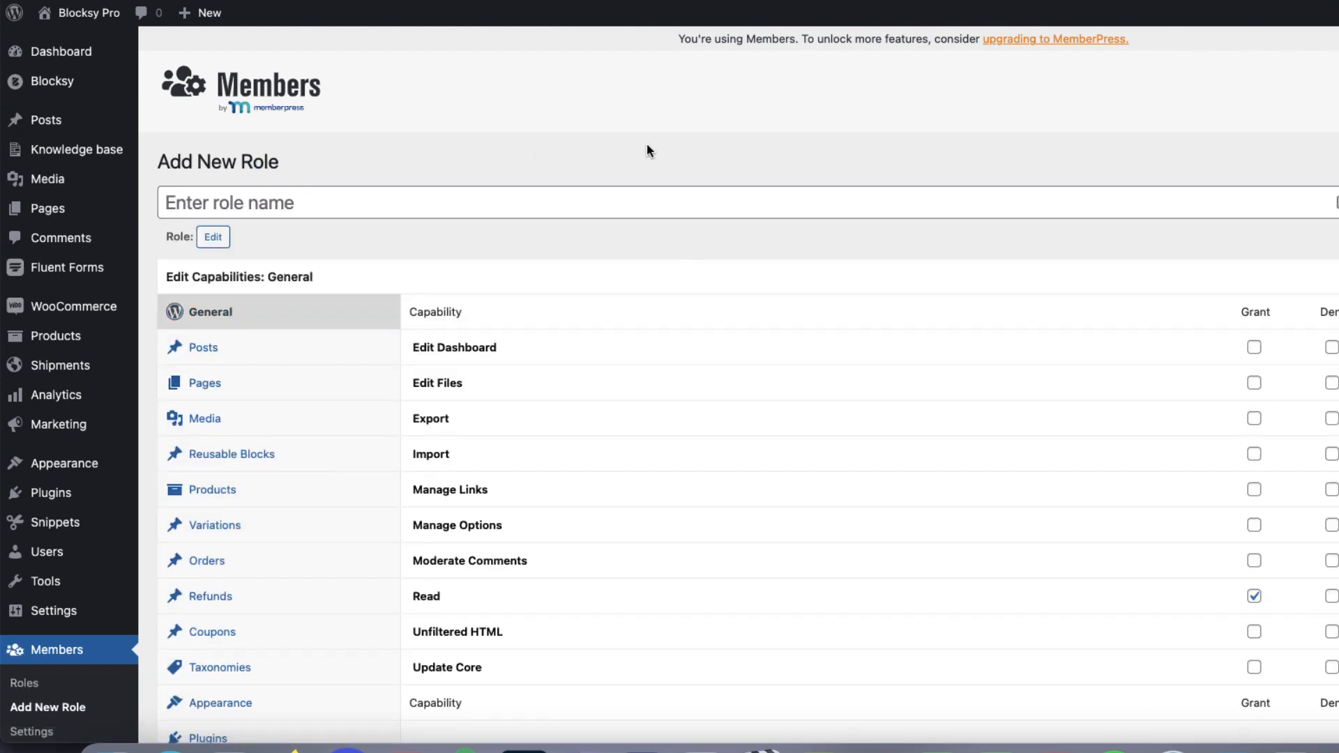
pyautogui.click(24, 682)
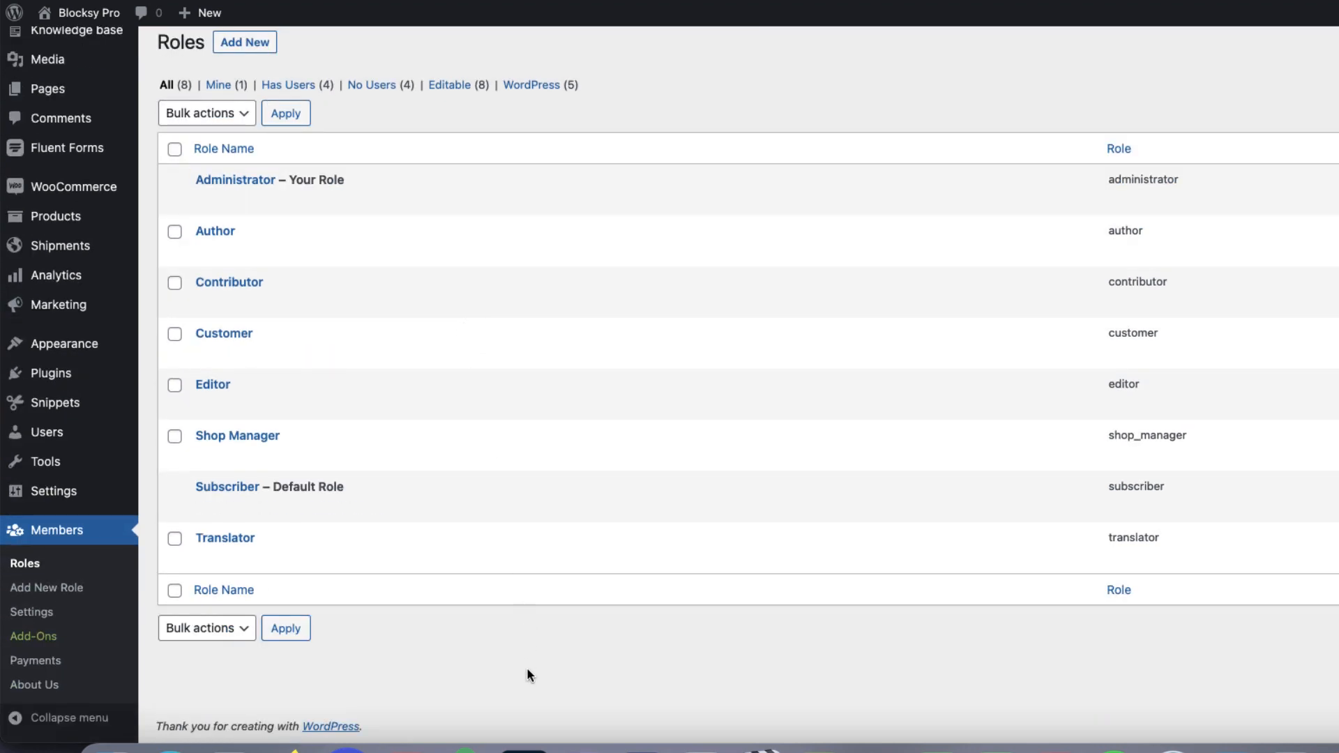
pyautogui.moveTo(240, 200)
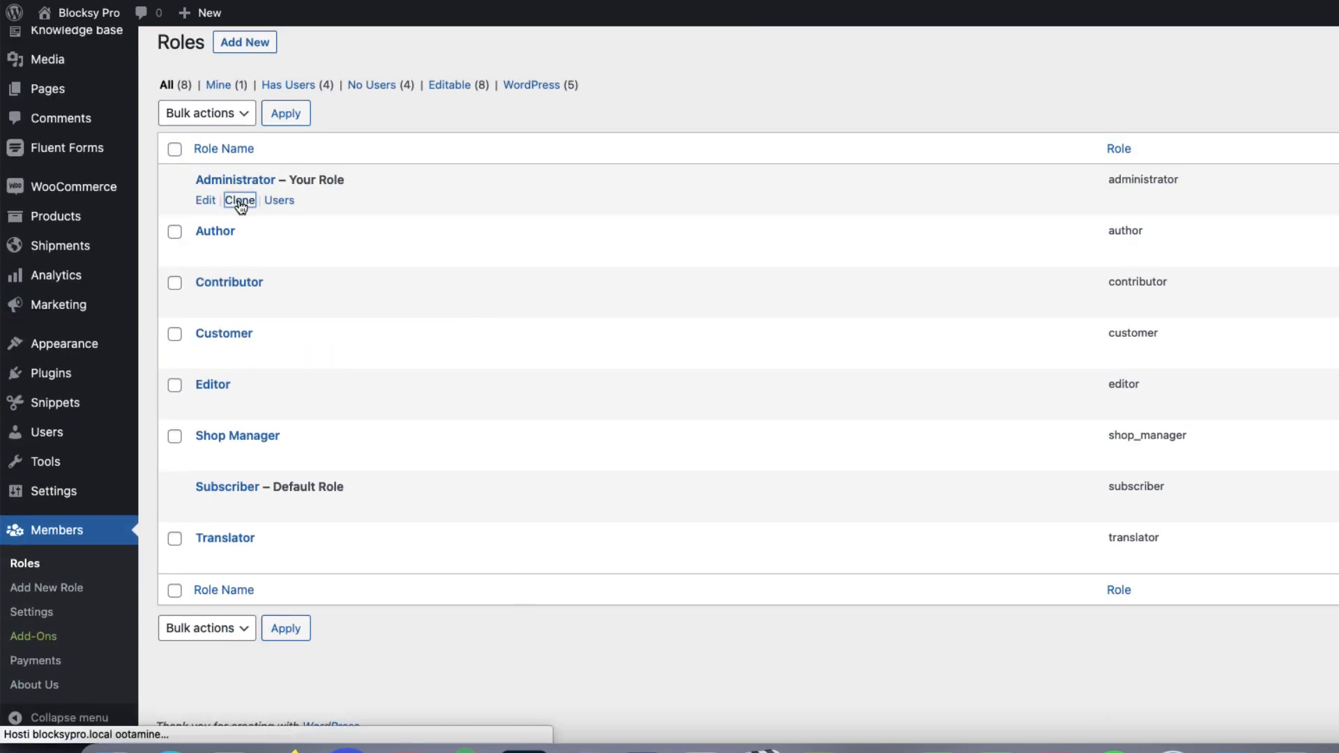
# Clone Administrator as 'New admin', leave Appearance capabilities ungranted, and add the role
pyautogui.click(240, 199)
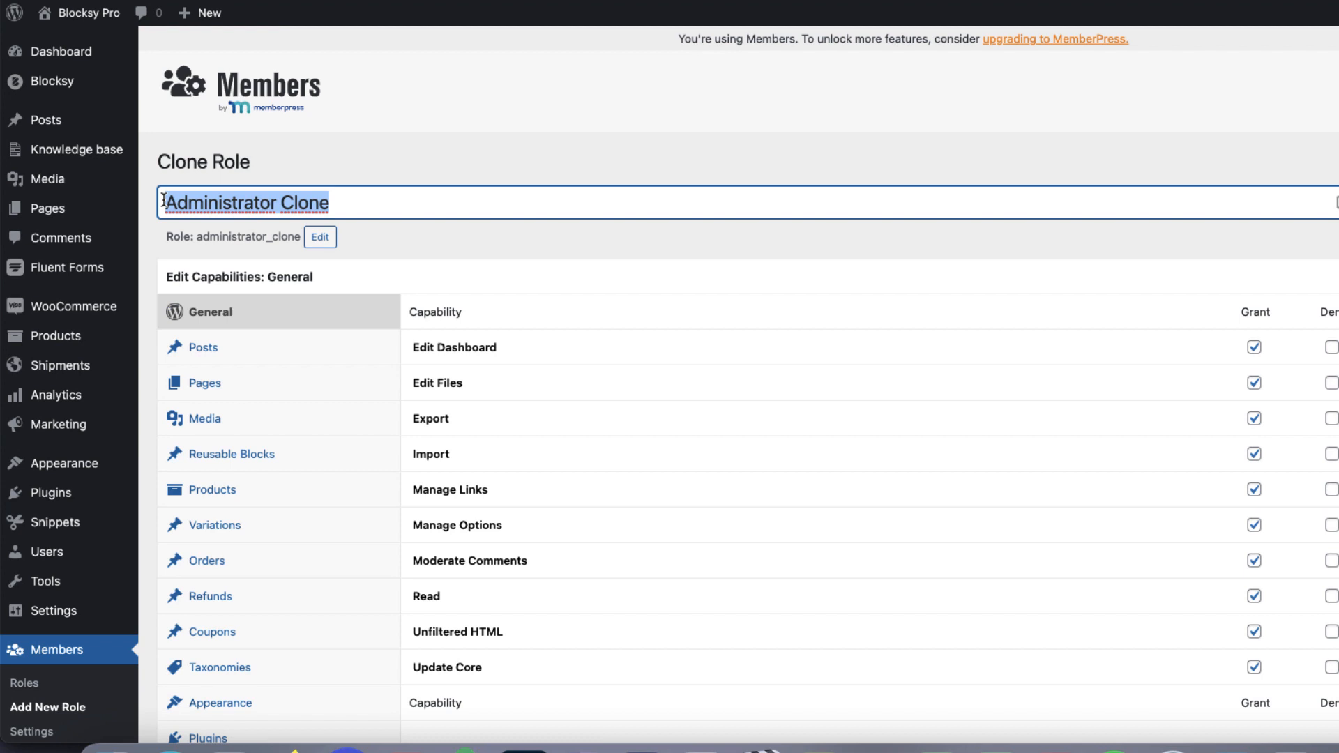
pyautogui.write('New')
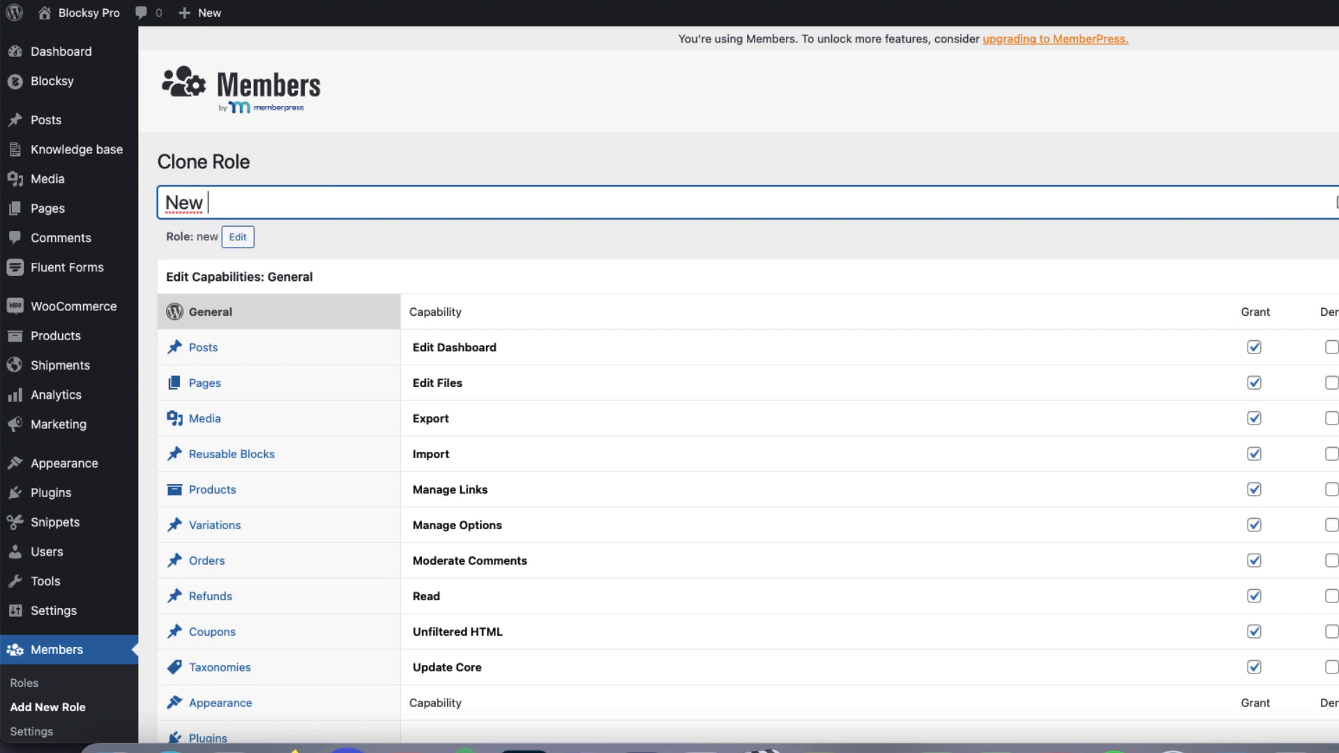
pyautogui.write('admin')
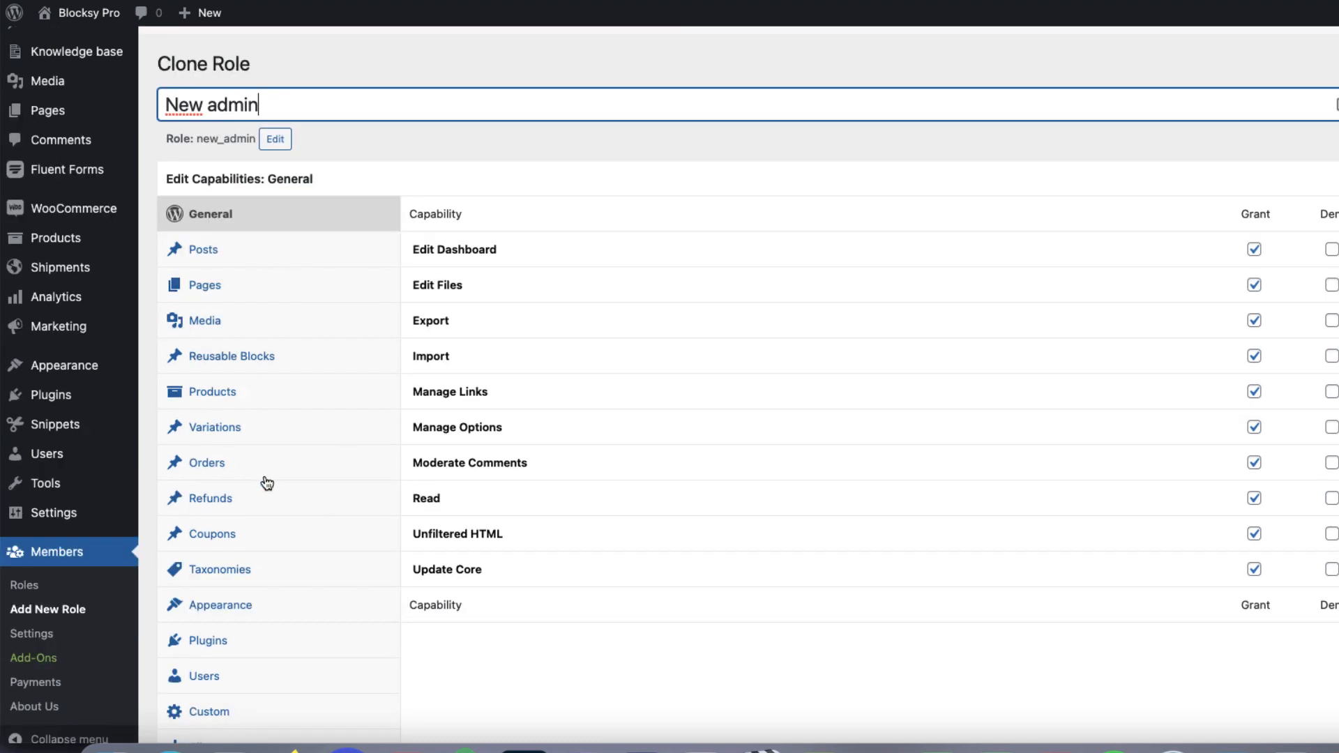
pyautogui.click(219, 604)
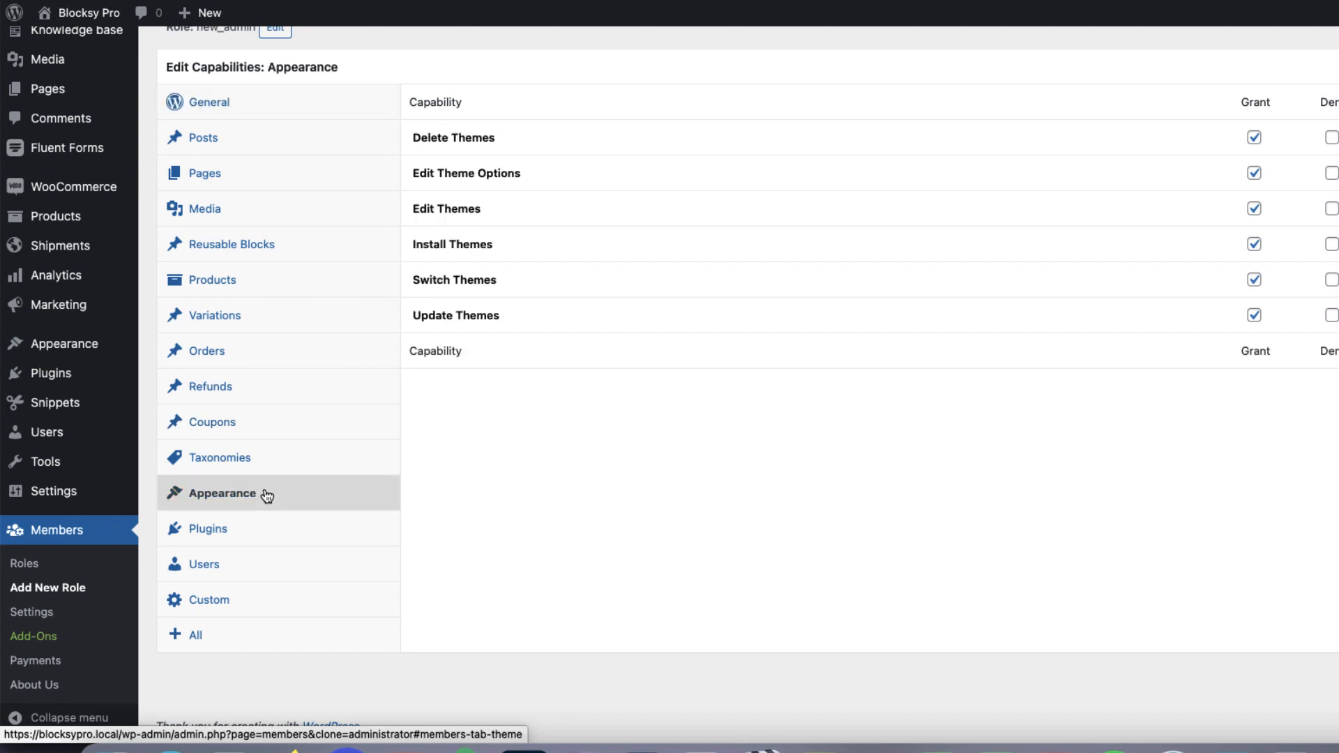
pyautogui.scroll(3)
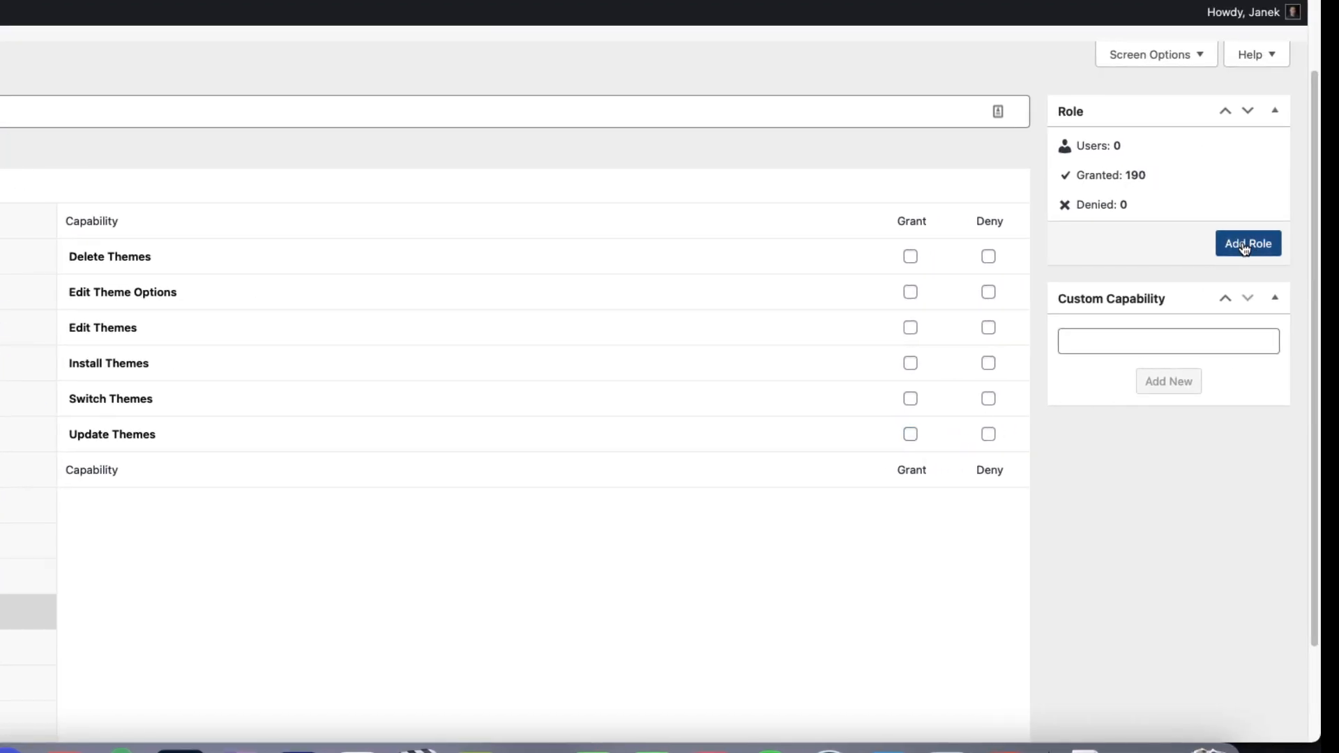
pyautogui.click(1247, 242)
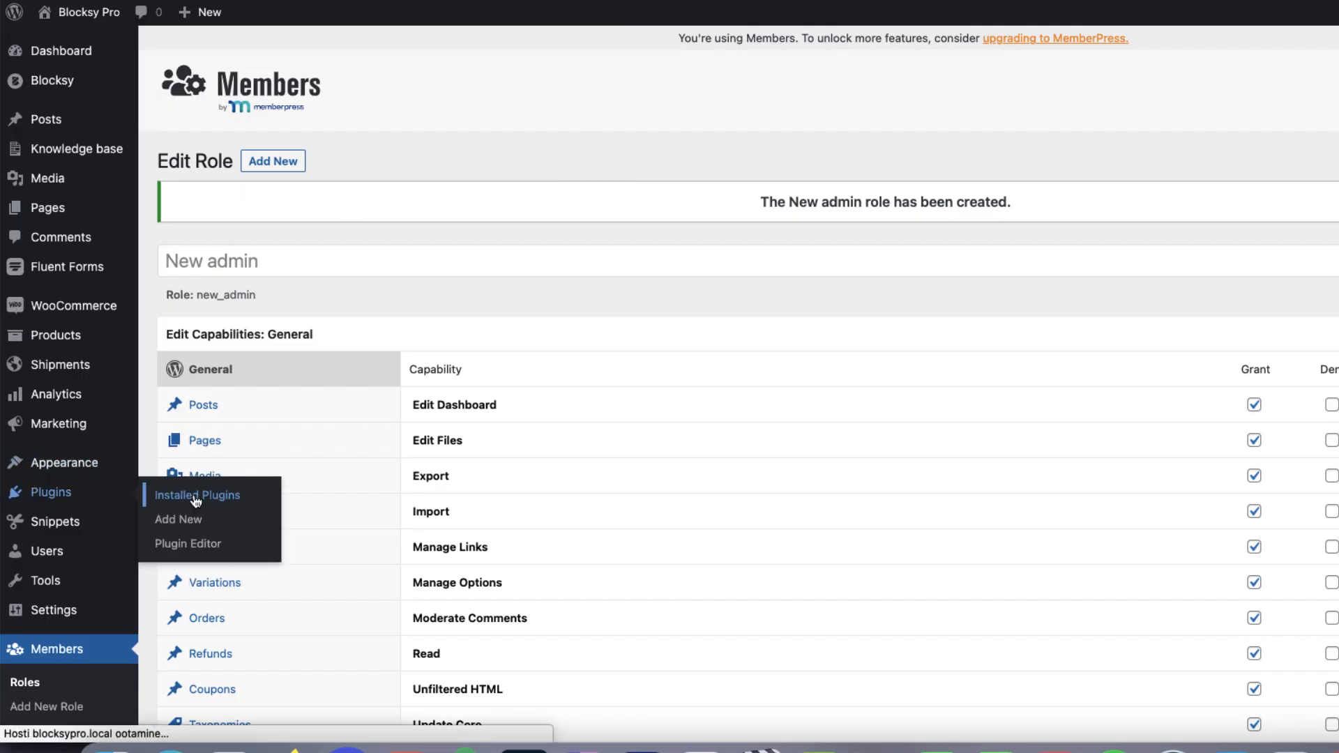
# Deactivate the Members plugin from the installed plugins list
pyautogui.click(196, 493)
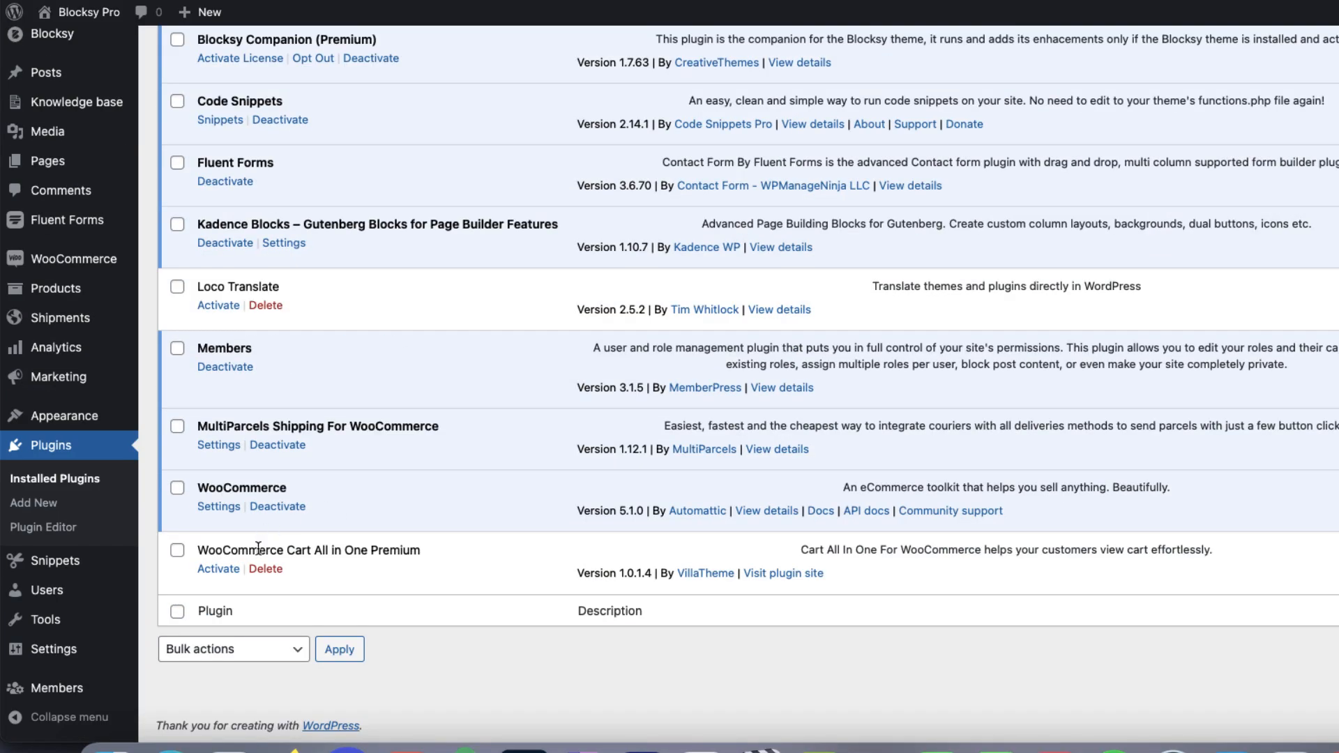
pyautogui.moveTo(224, 367)
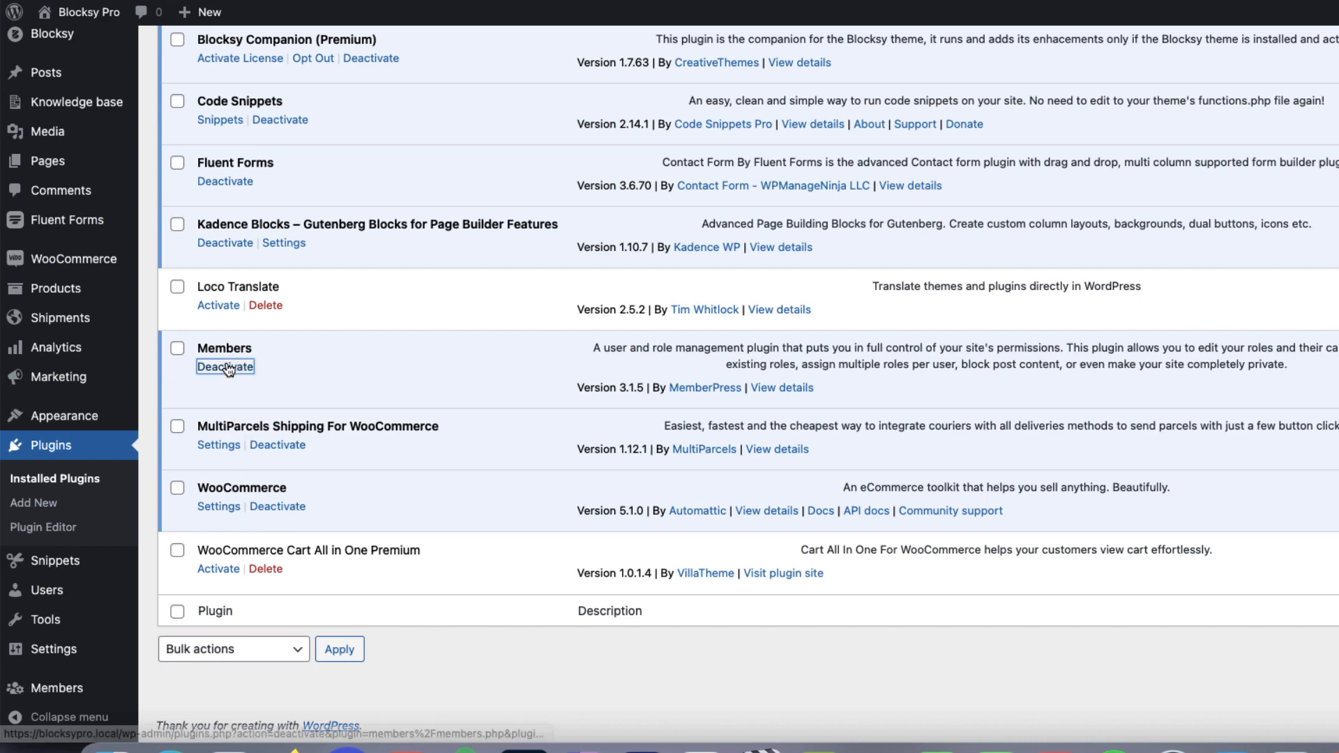
pyautogui.click(225, 367)
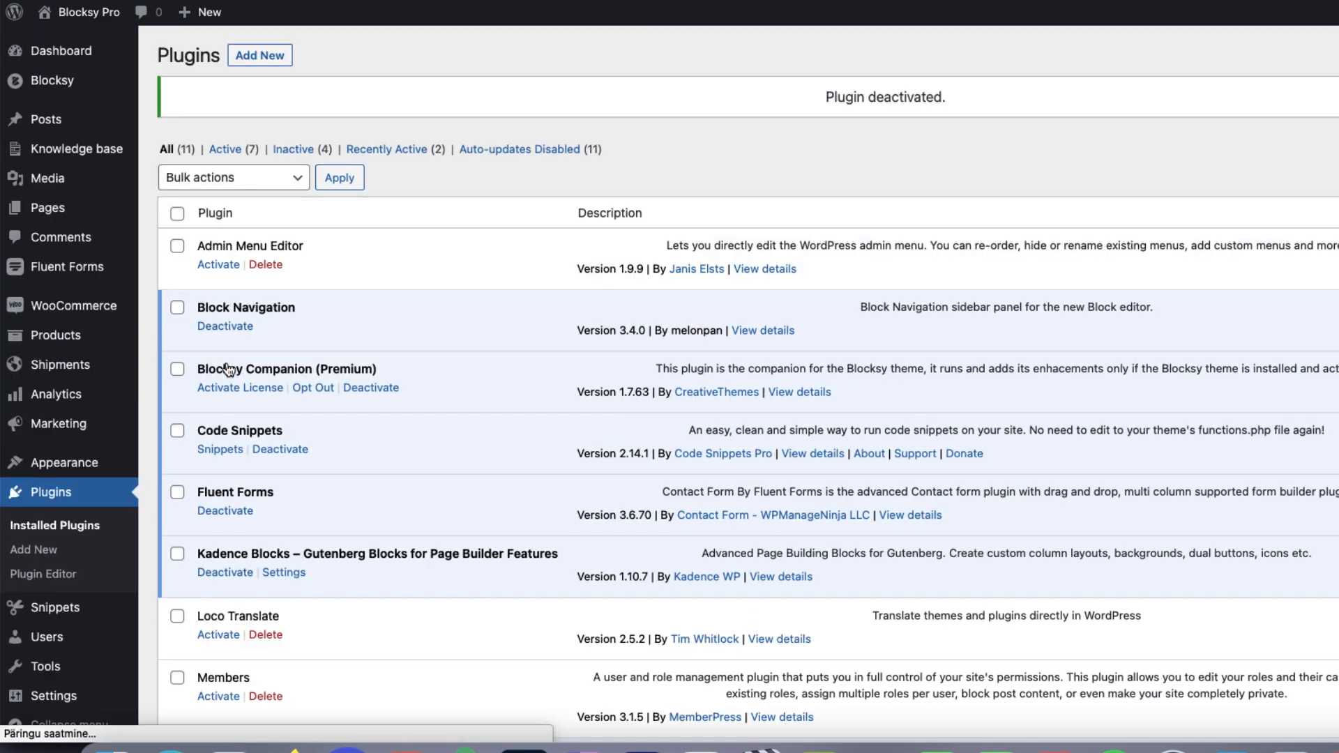
pyautogui.moveTo(752, 168)
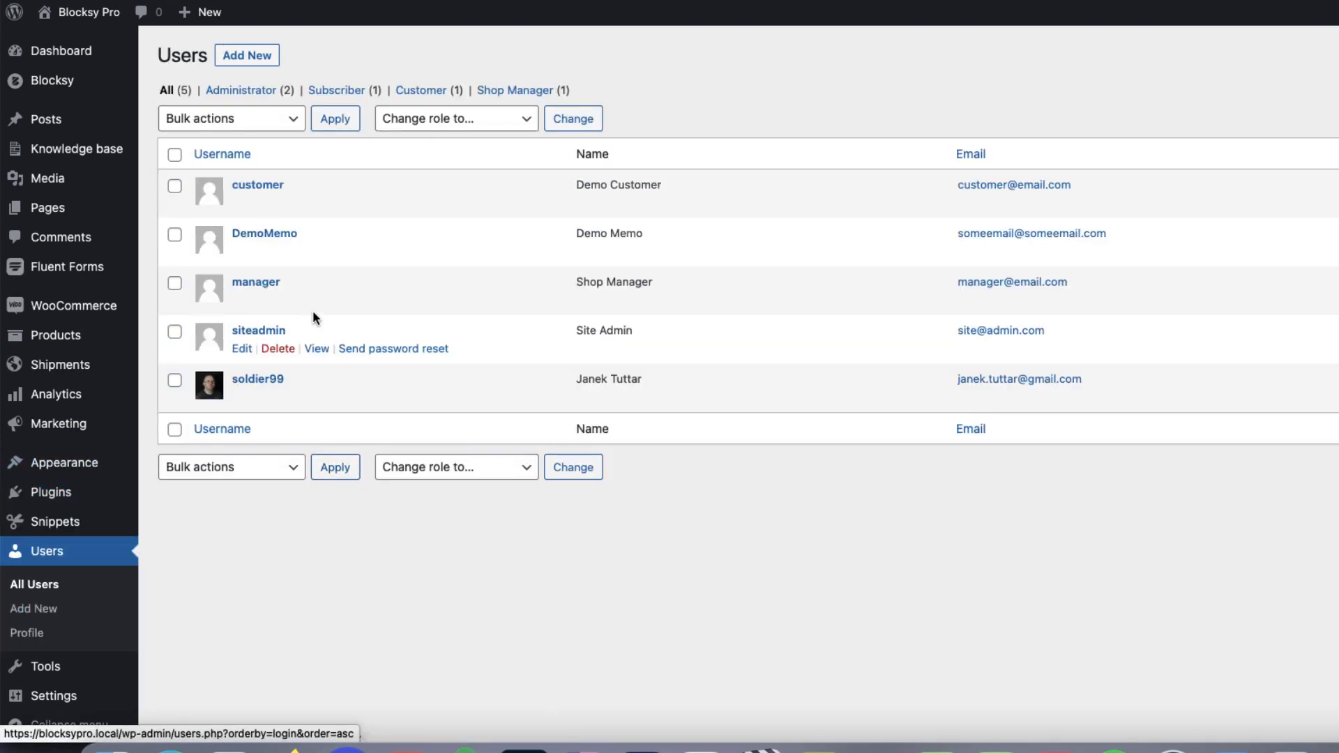
# Edit the siteadmin user's profile and set its Role to New admin
pyautogui.click(242, 349)
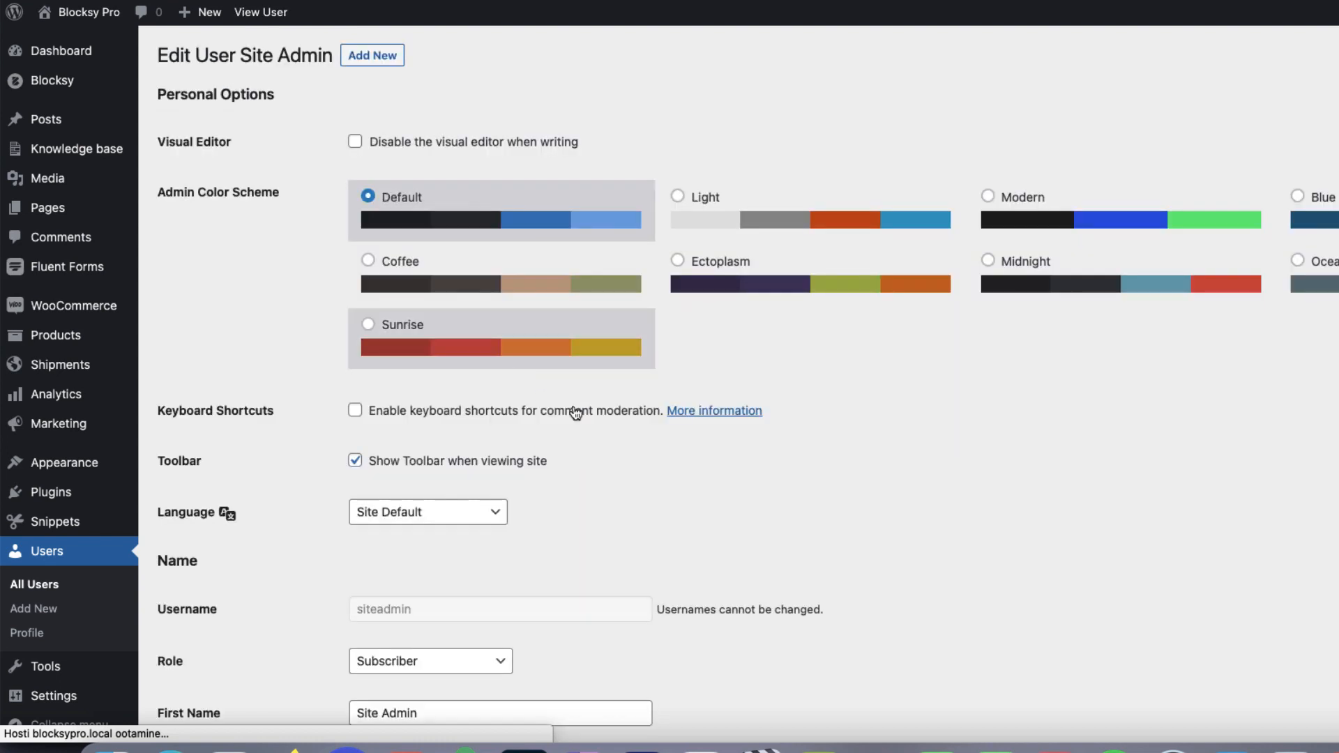
pyautogui.scroll(-3)
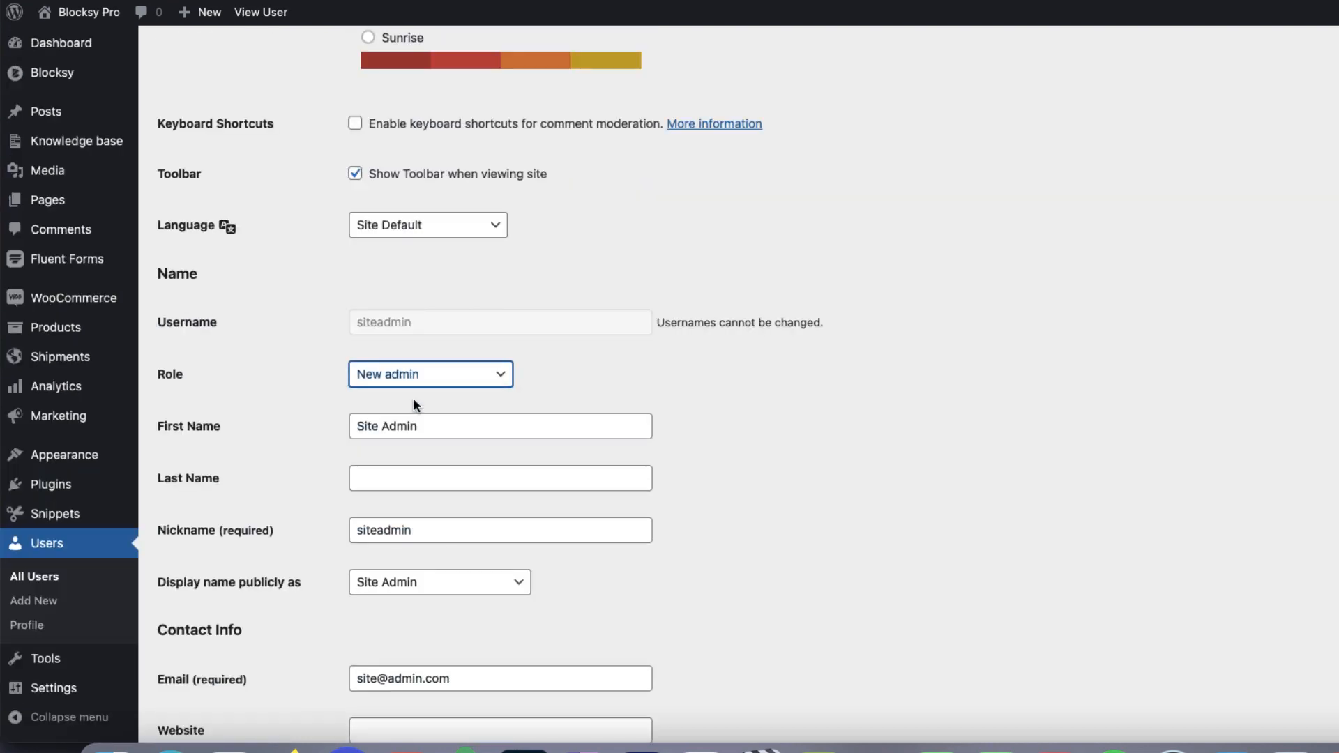
pyautogui.scroll(-3)
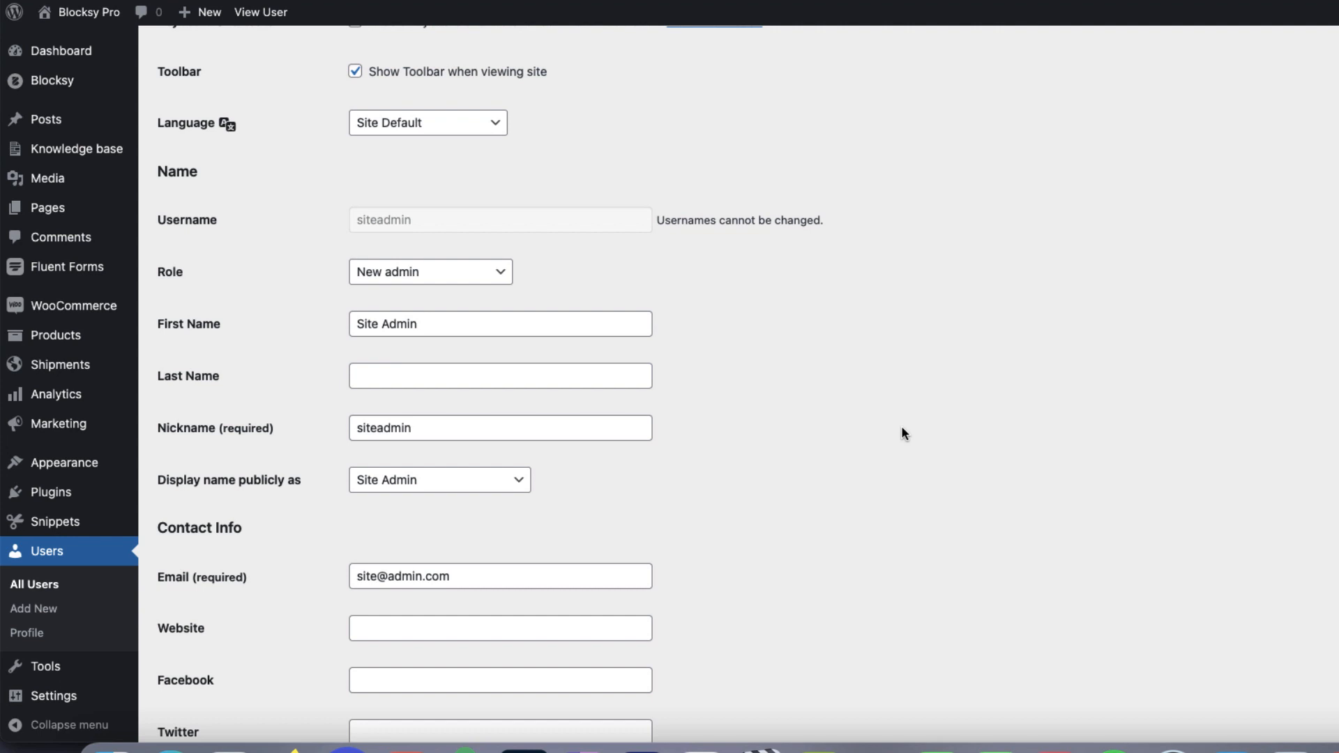
pyautogui.moveTo(858, 438)
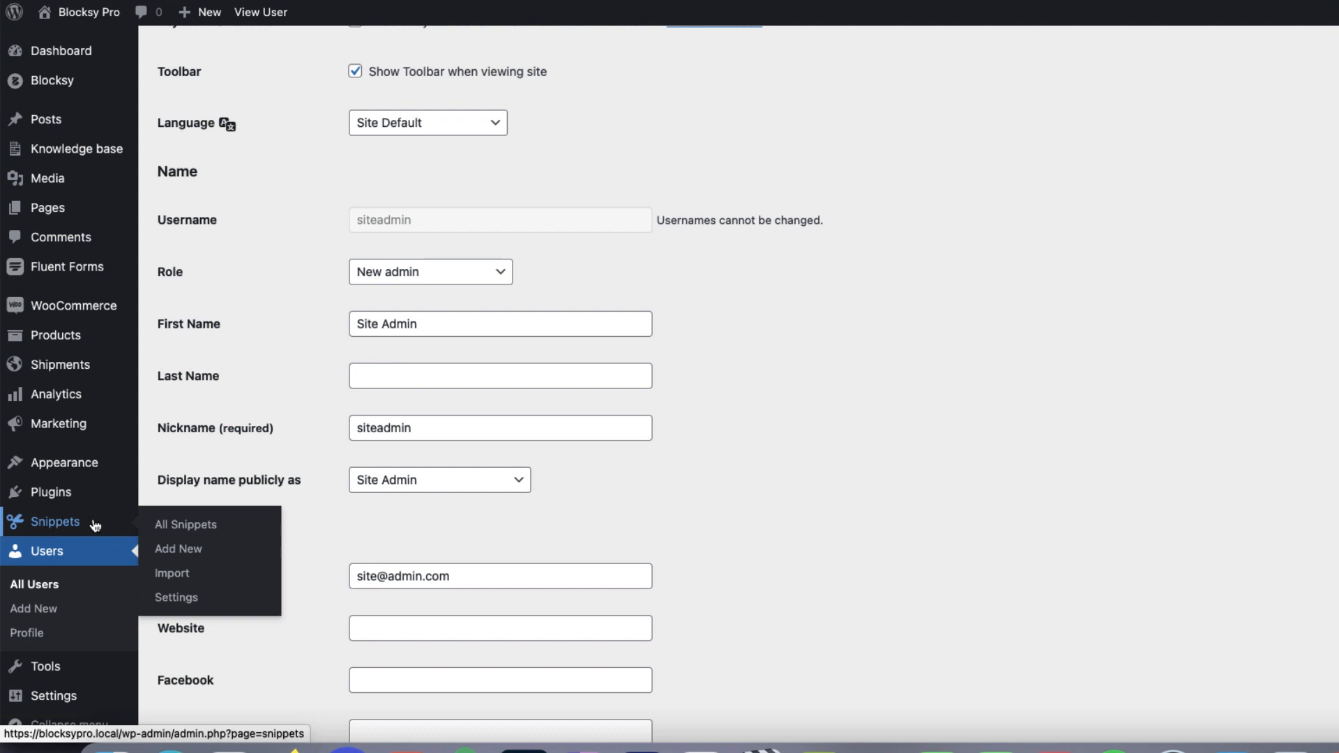
pyautogui.moveTo(178, 549)
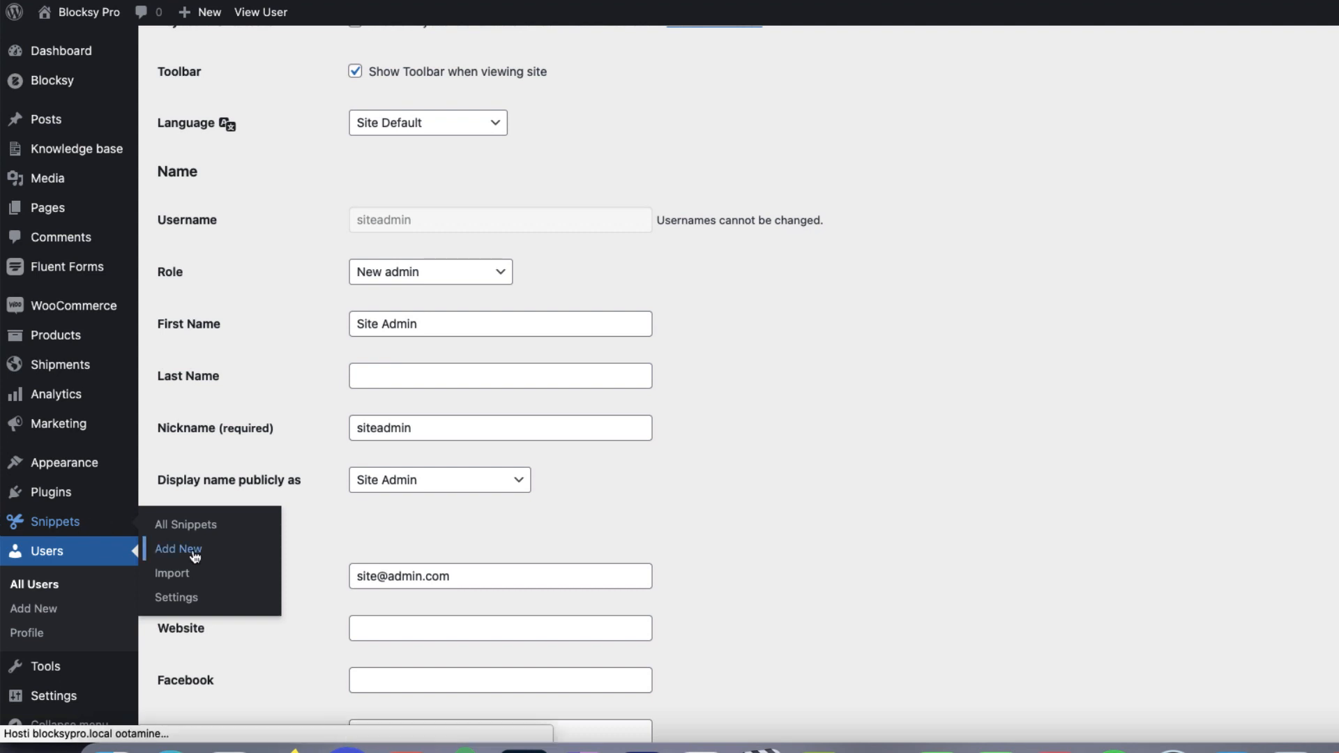
# Start a snippet titled 'Site admin user role' with the cloneRole init-hook code
pyautogui.click(177, 550)
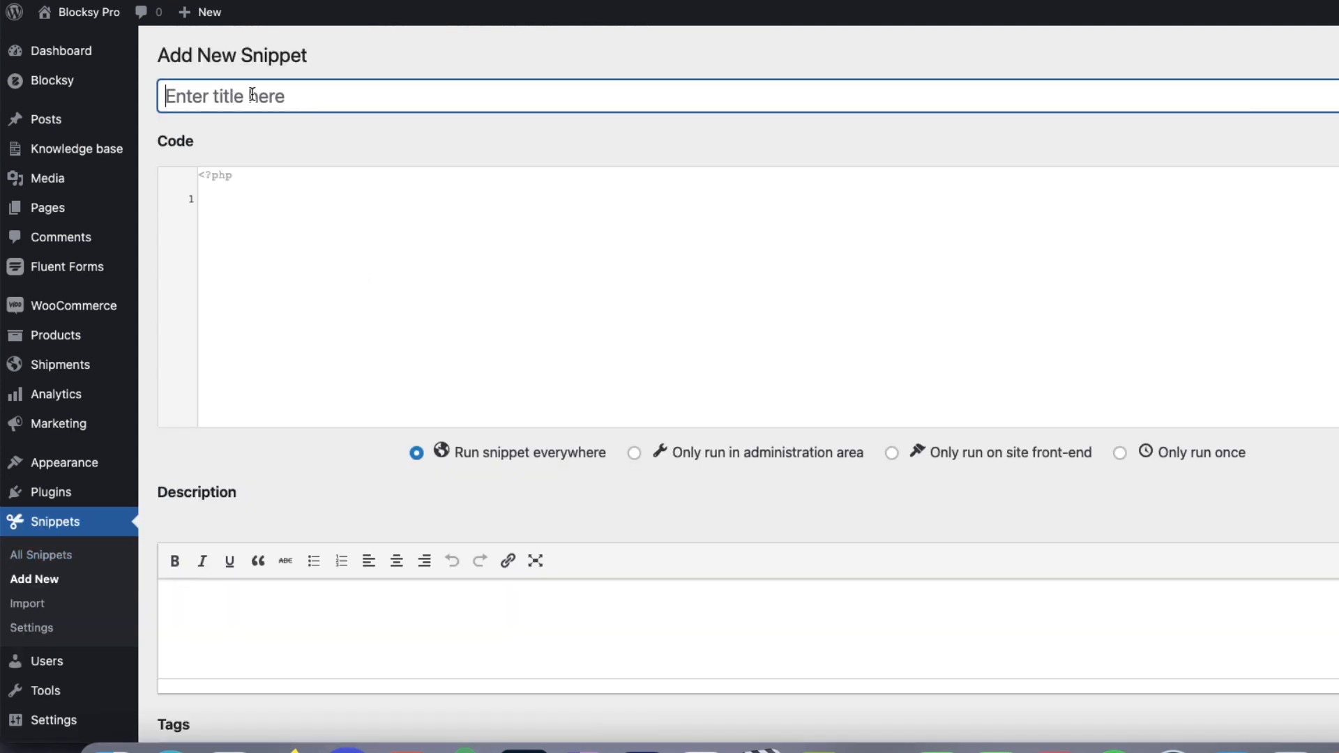
pyautogui.write('Site admin us')
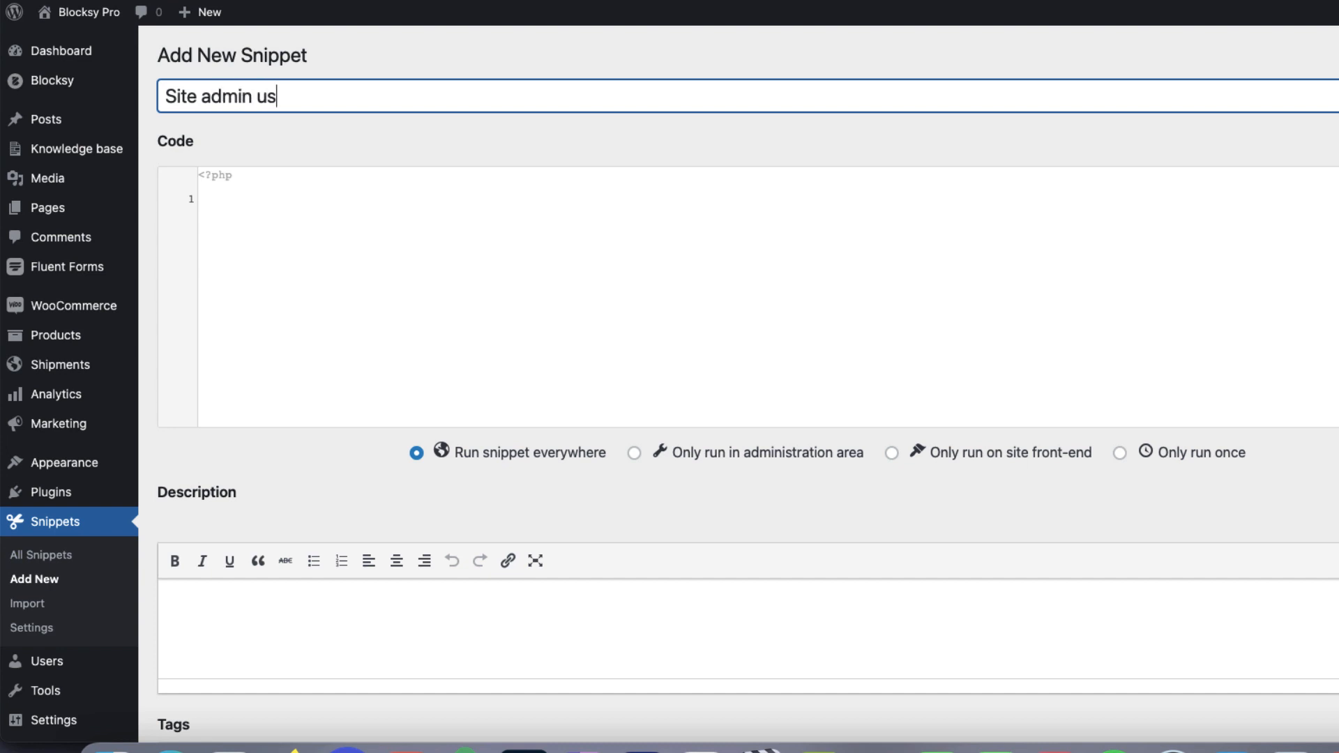
pyautogui.write("add_action('init', 'cloneRole');")
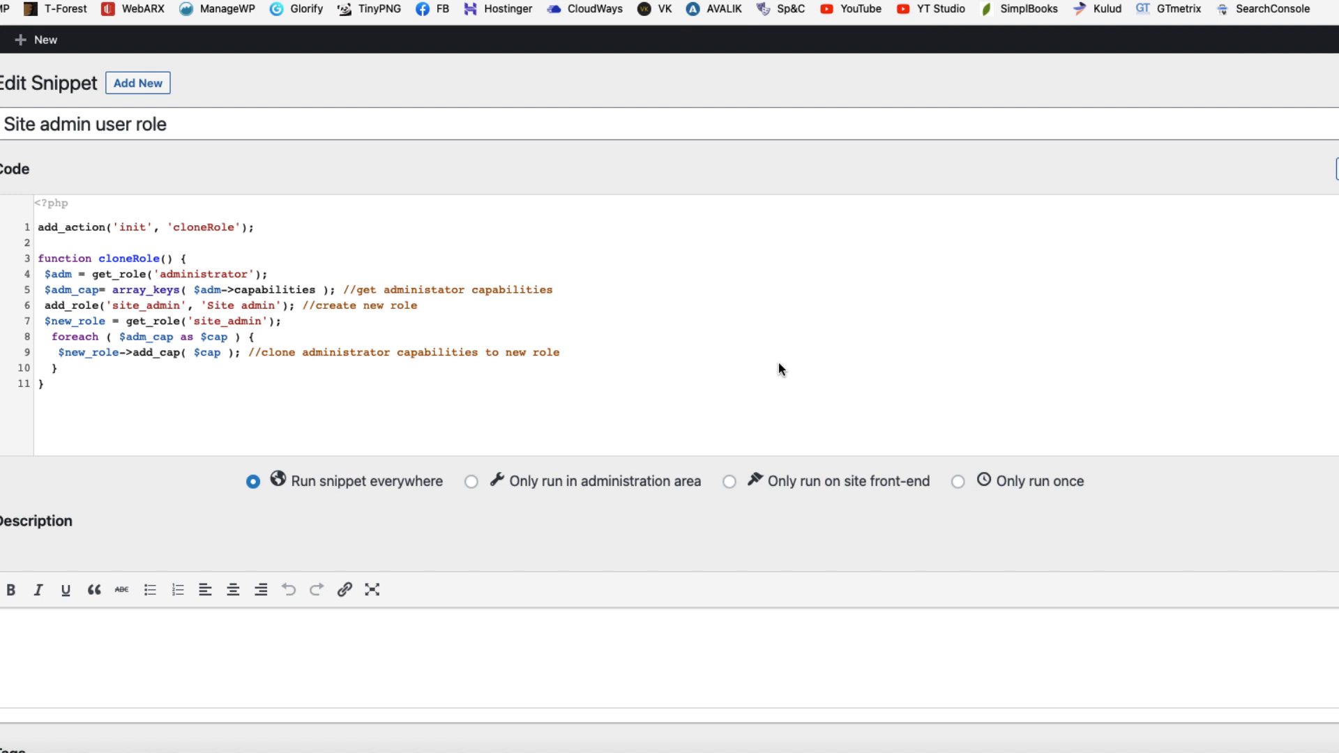
pyautogui.moveTo(652, 88)
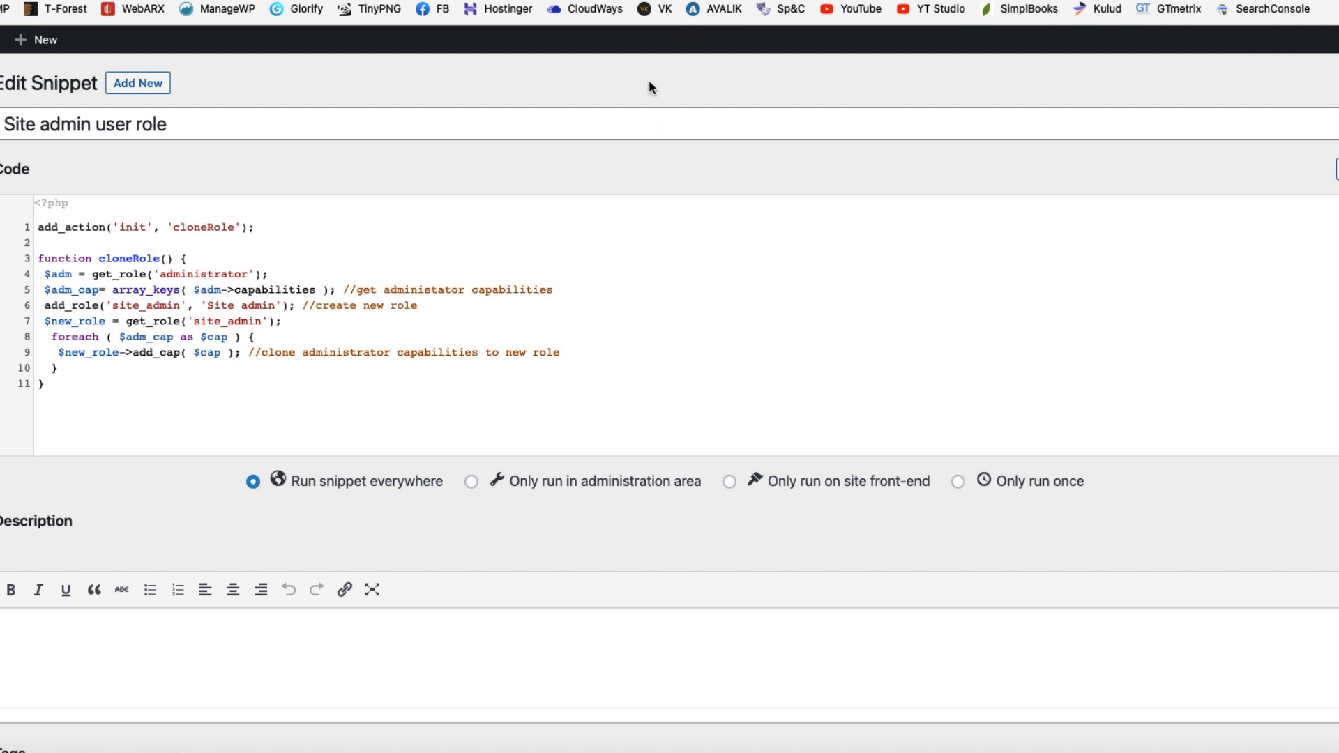
# Check the Site admin role name in the code, then save and activate the snippet
pyautogui.scroll(-3)
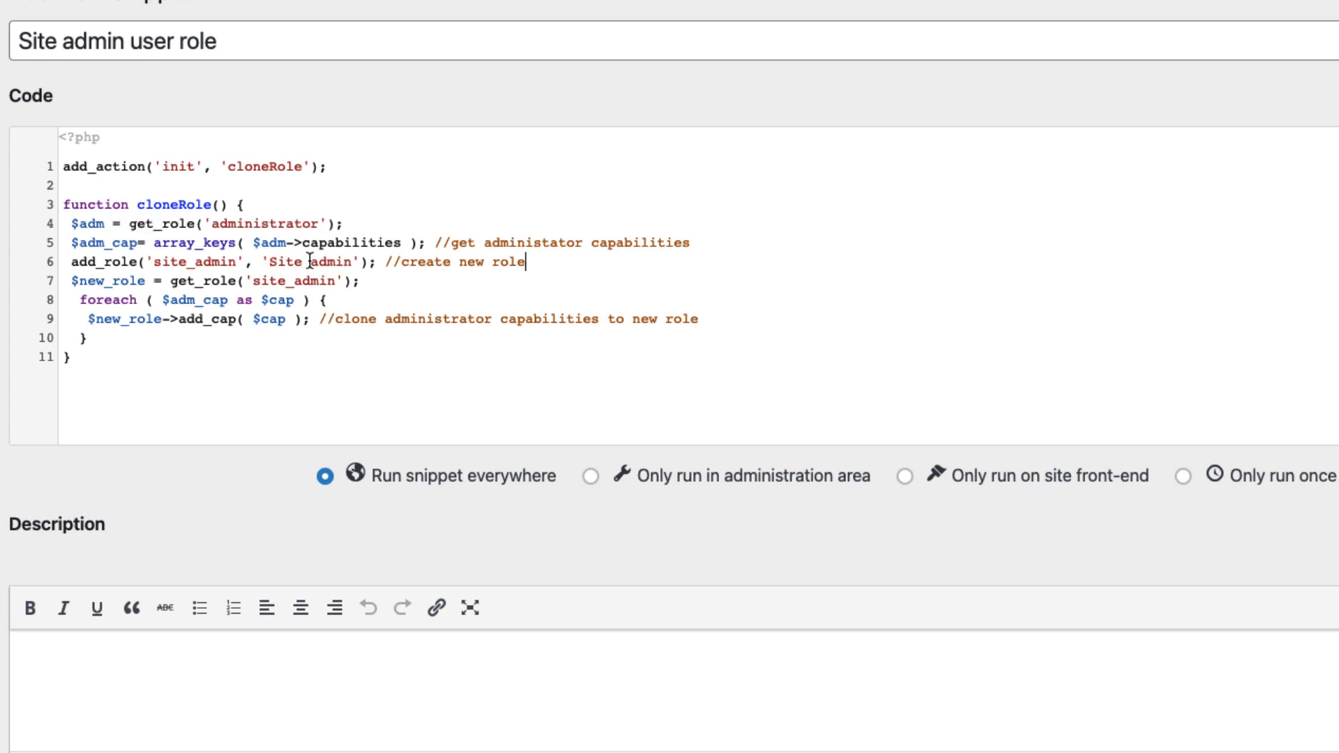
pyautogui.doubleClick(307, 263)
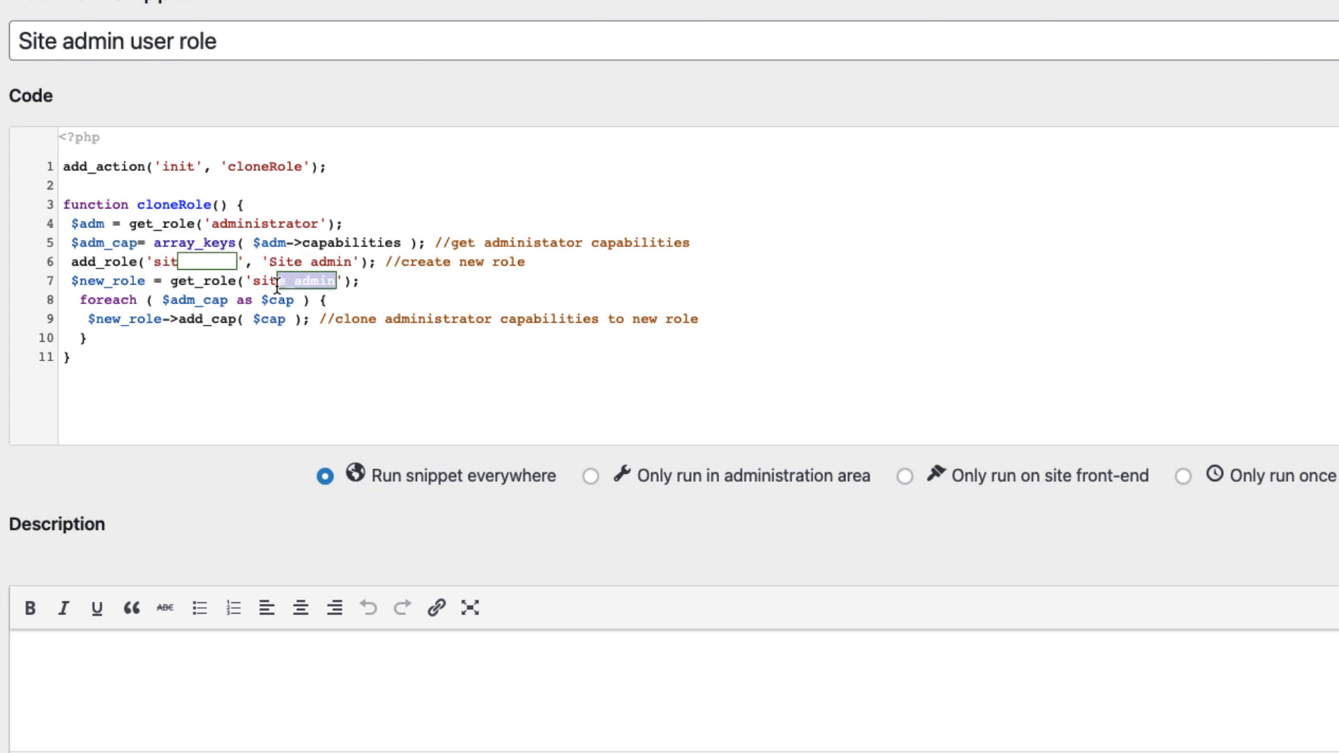
pyautogui.scroll(-3)
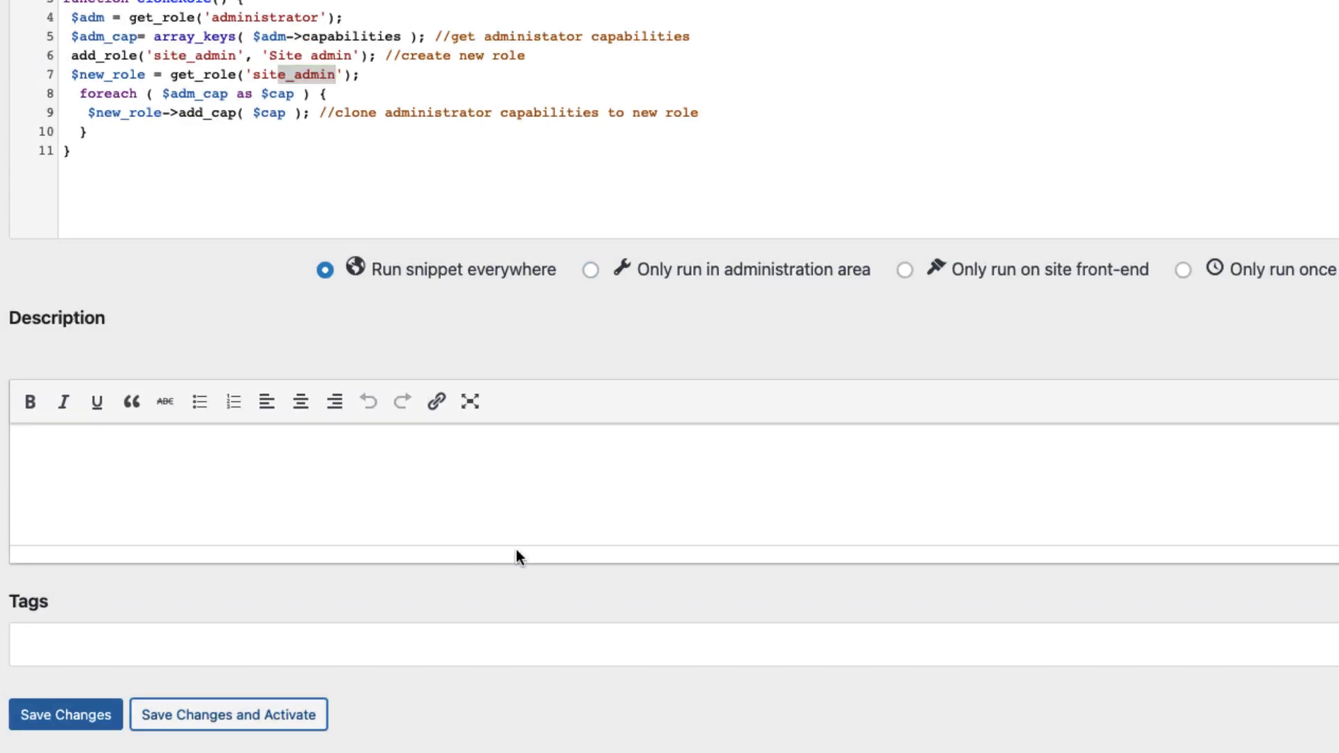
pyautogui.click(227, 714)
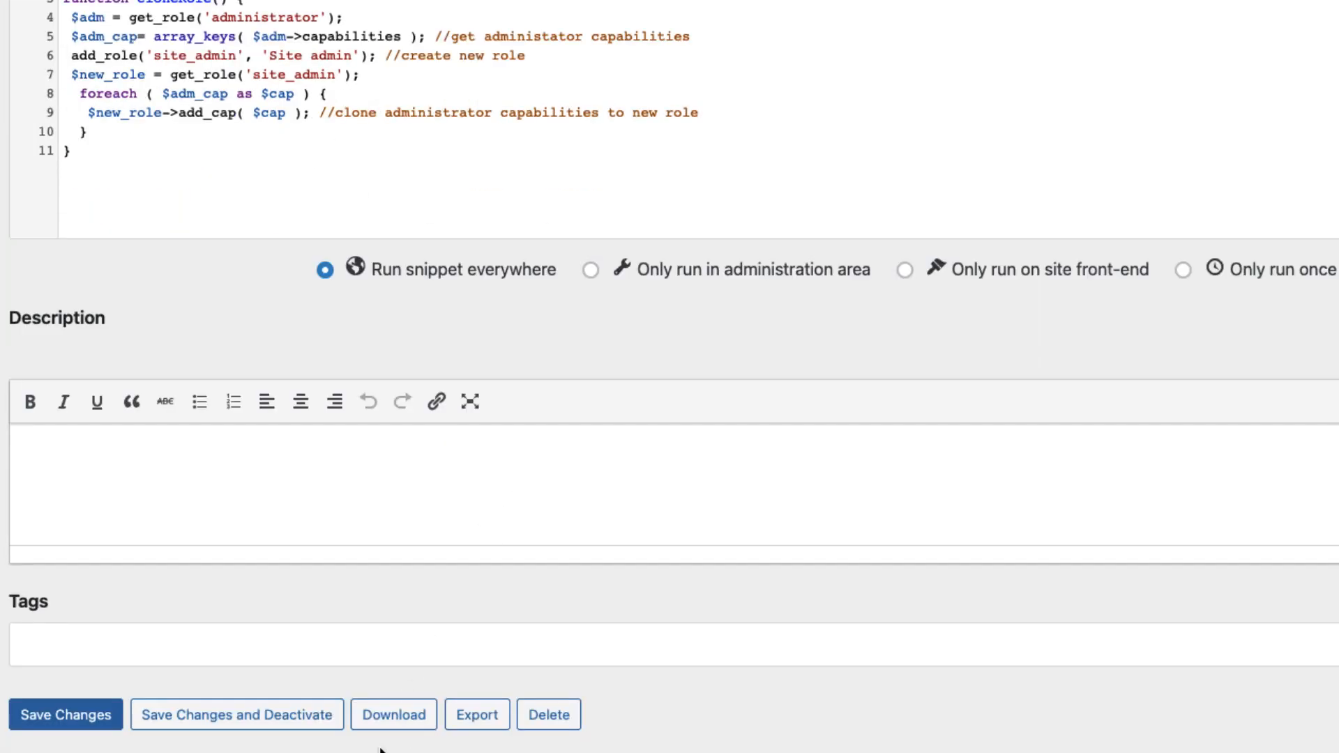
pyautogui.scroll(3)
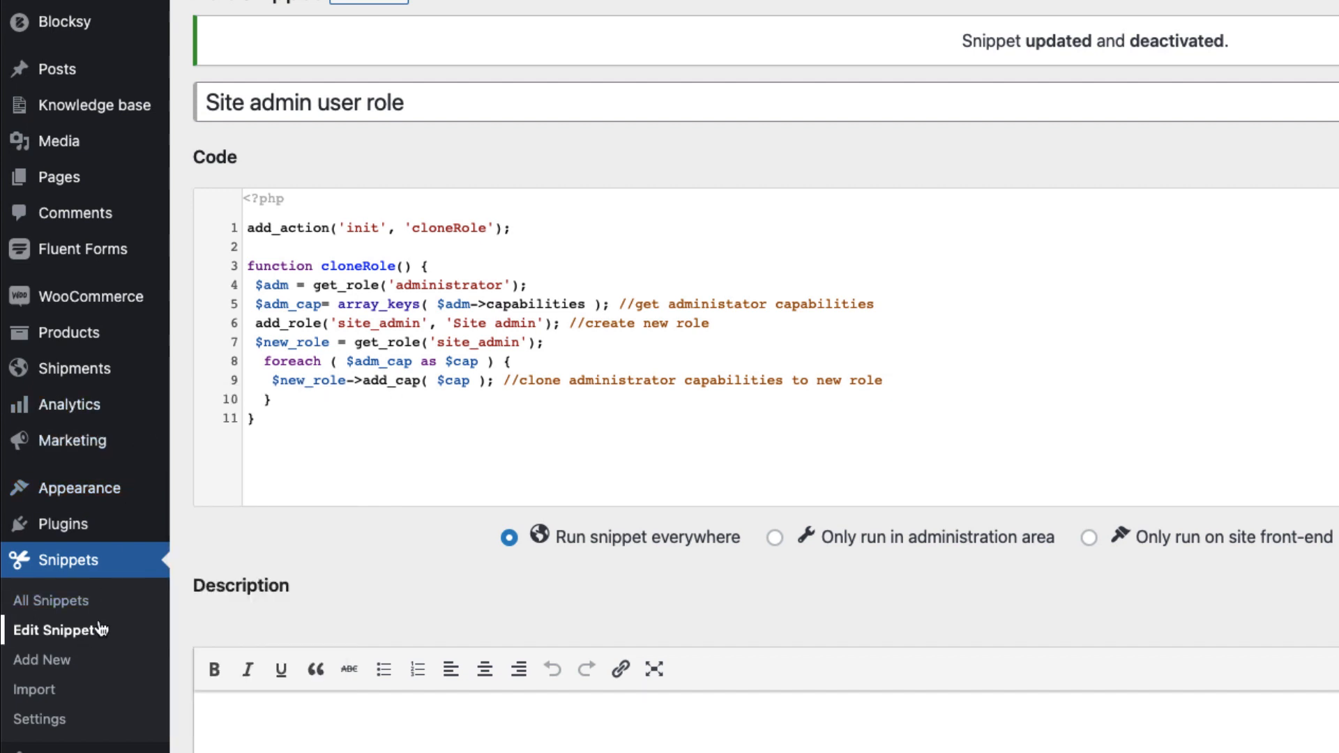
# Assign the Site admin role to the siteadmin user and update the profile
pyautogui.click(59, 595)
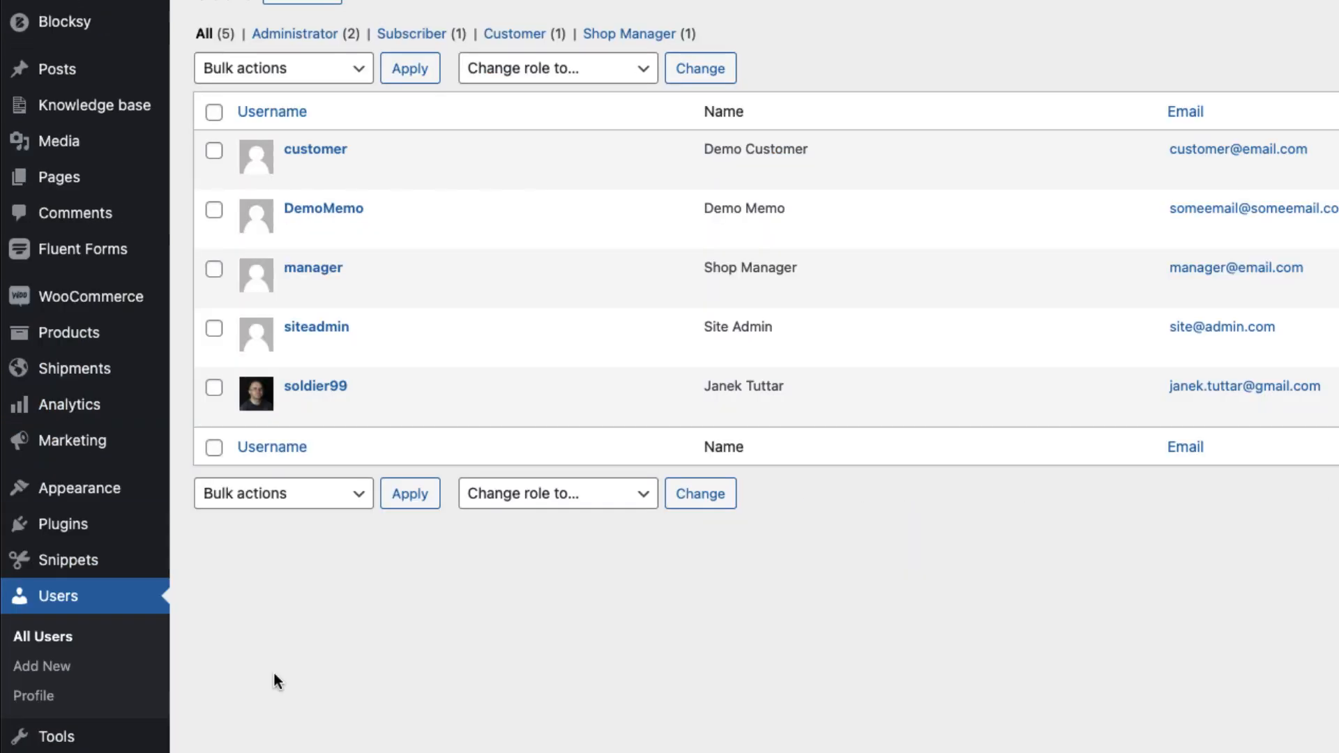
pyautogui.moveTo(317, 326)
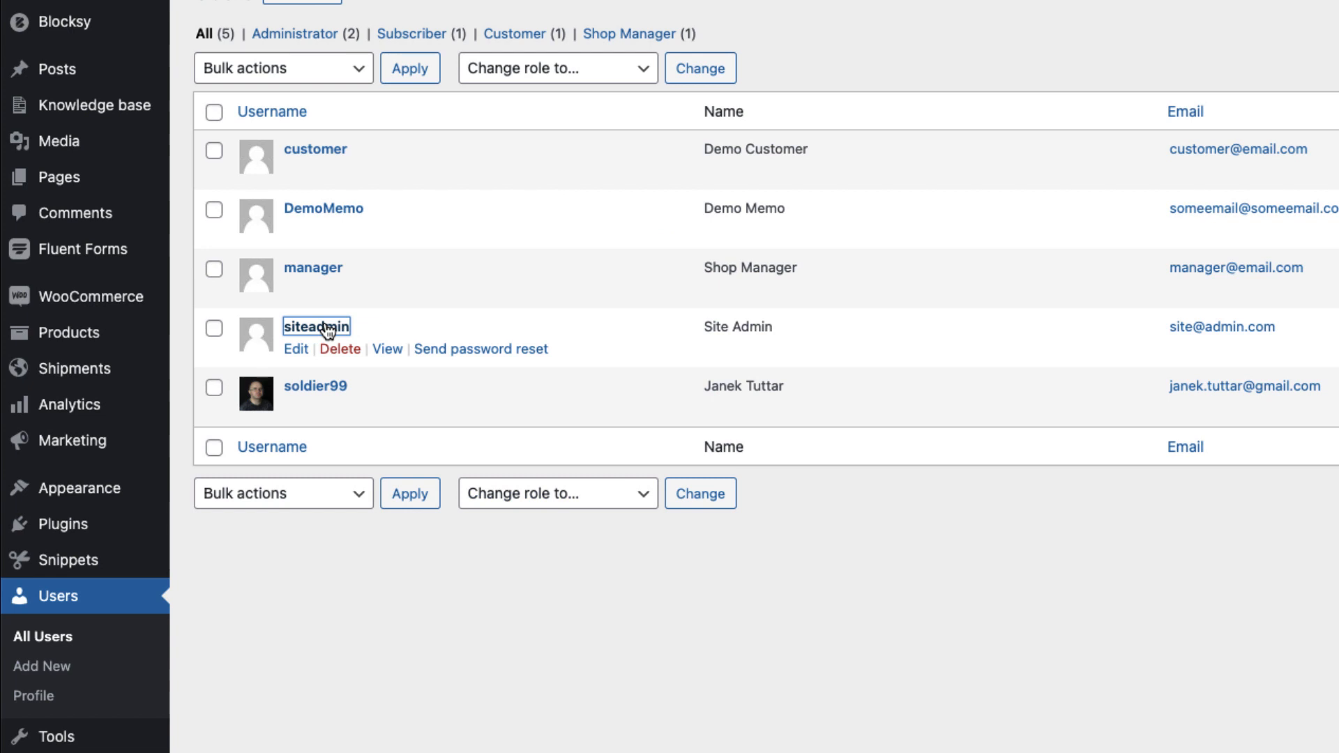
pyautogui.click(296, 348)
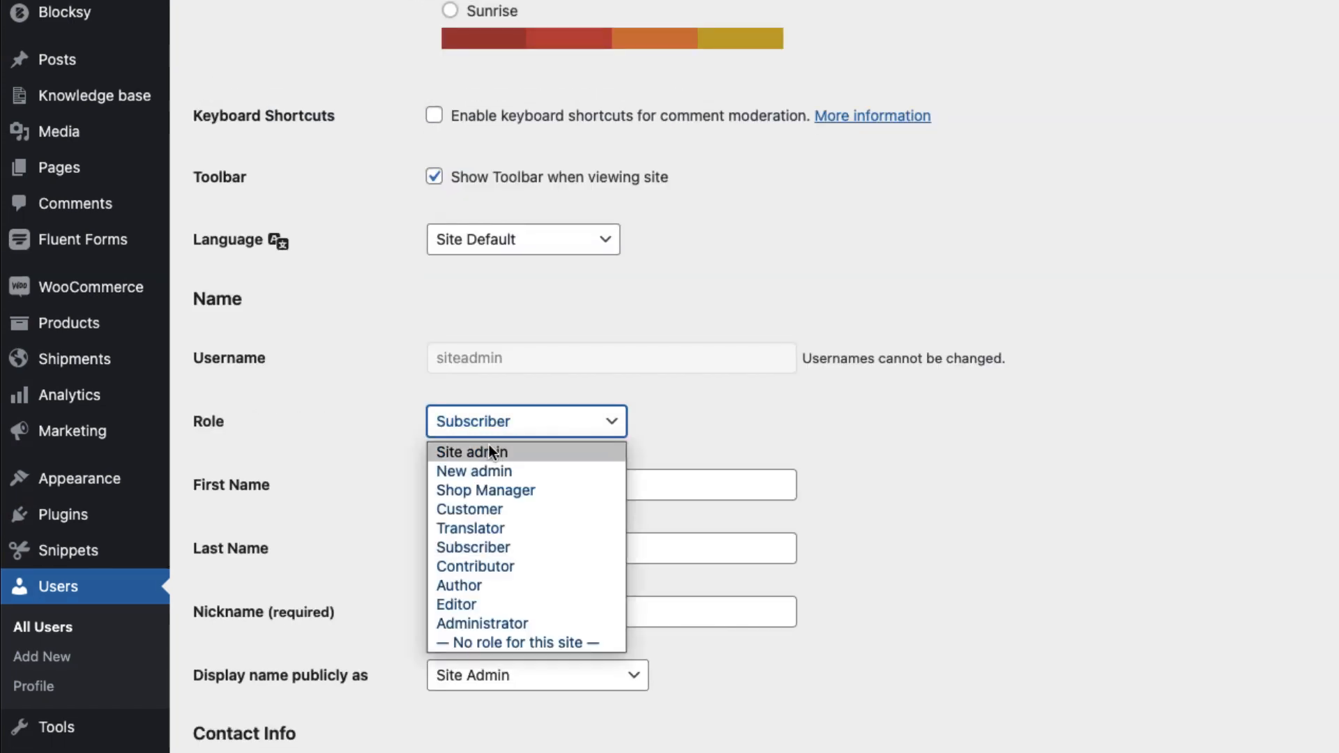
pyautogui.moveTo(470, 452)
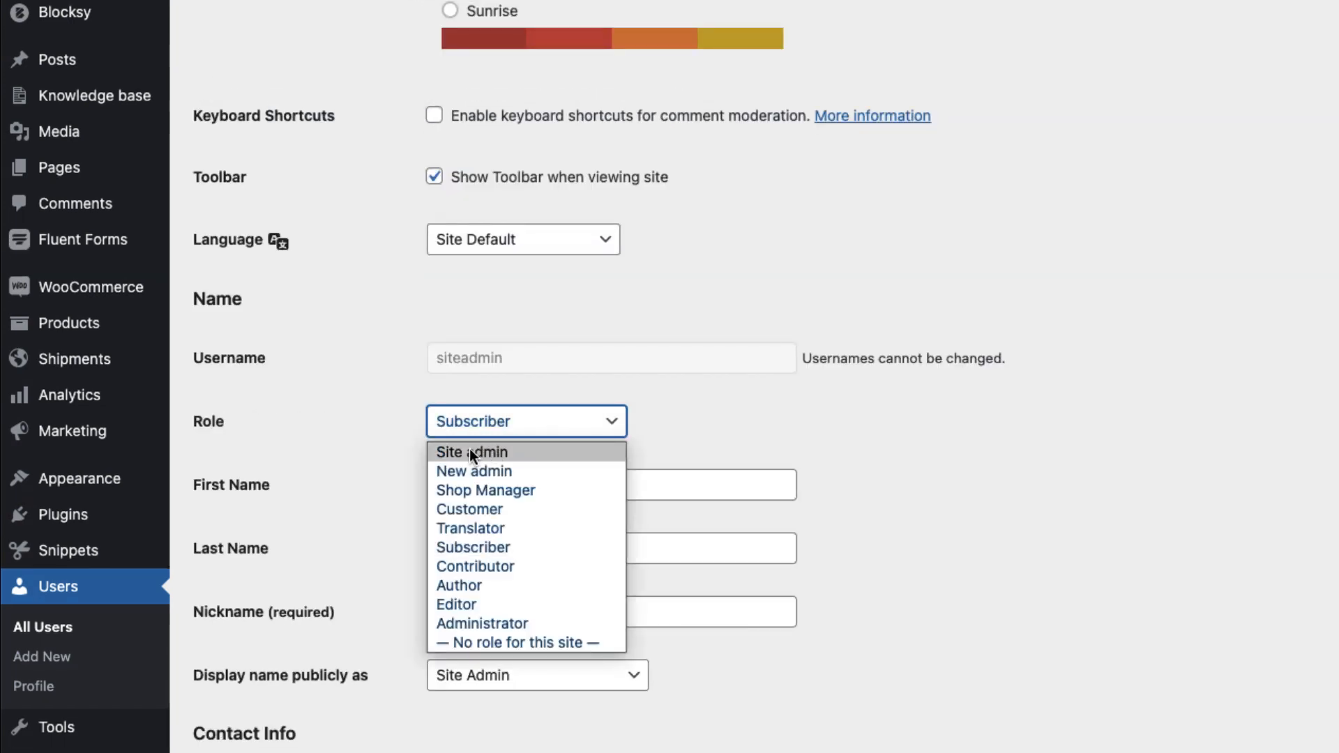
pyautogui.click(471, 452)
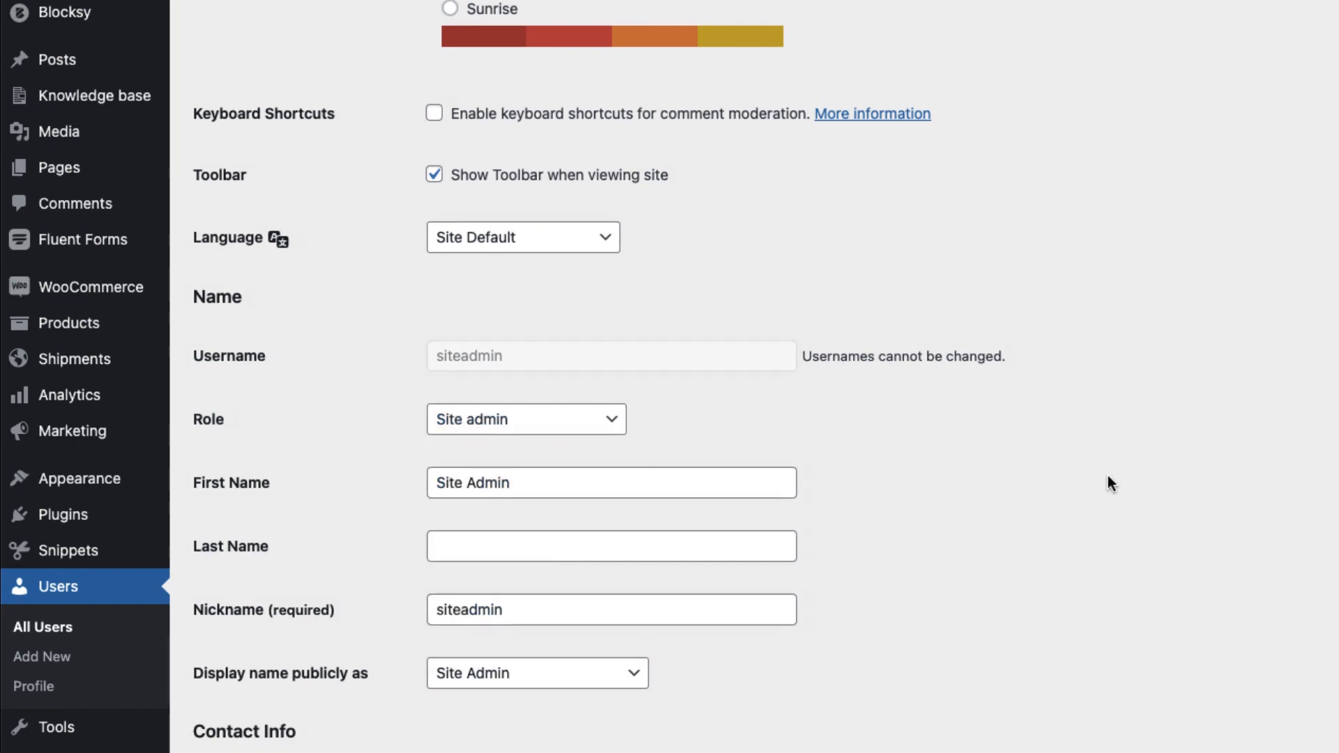
pyautogui.scroll(-3)
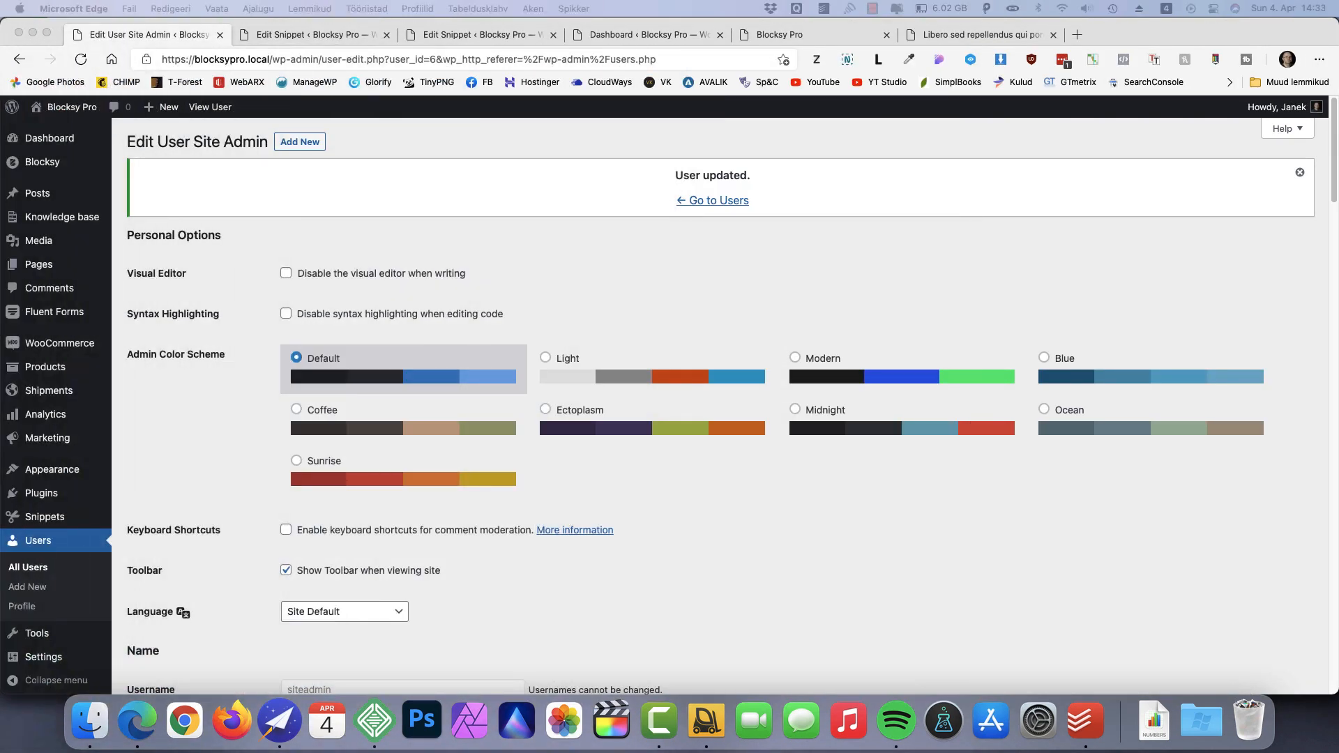
pyautogui.moveTo(800, 540)
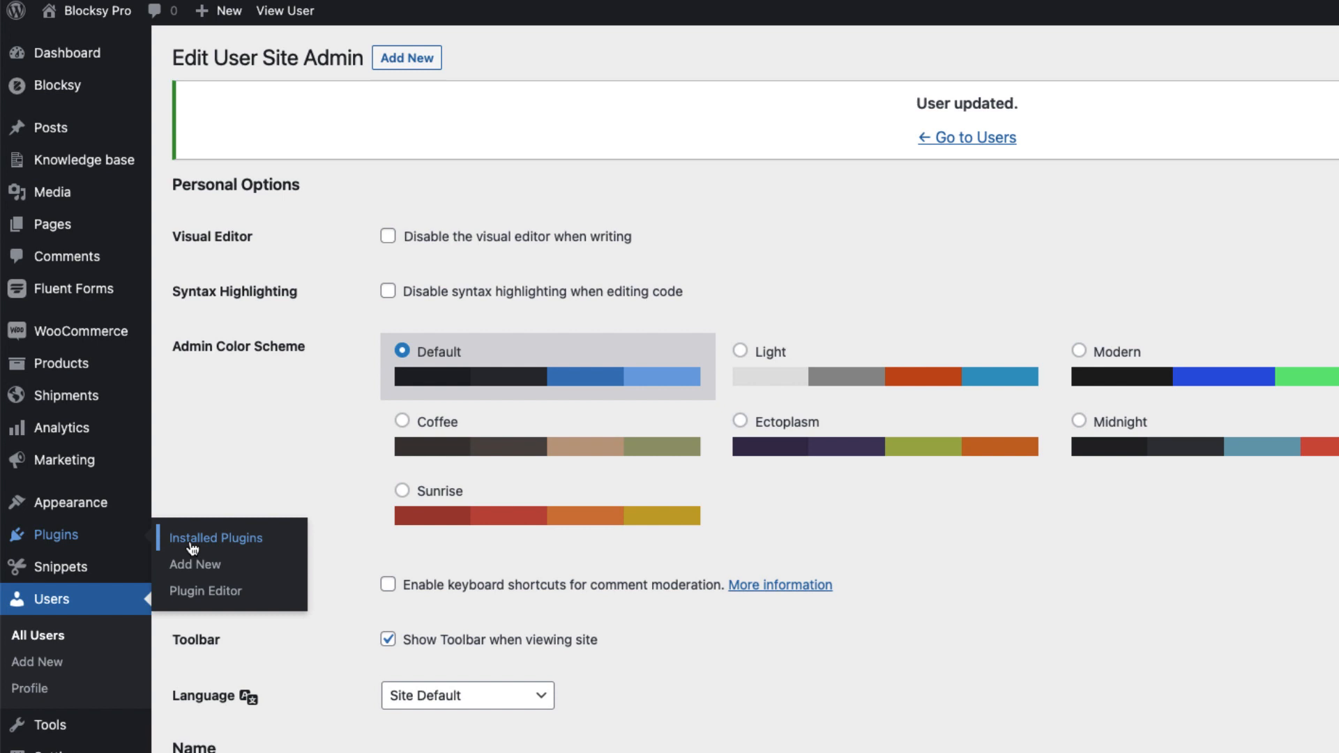
pyautogui.moveTo(196, 565)
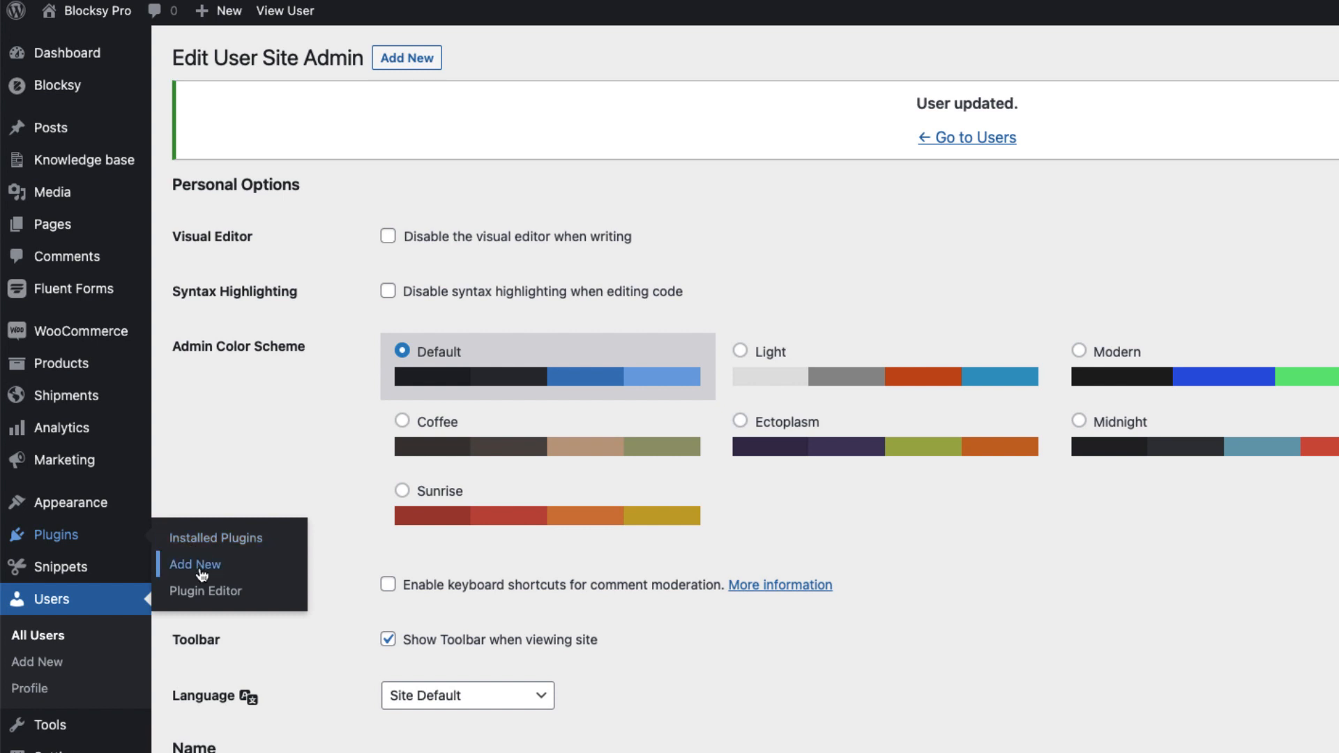
# Activate the Admin Menu Editor plugin and review its menu editor layout
pyautogui.click(194, 564)
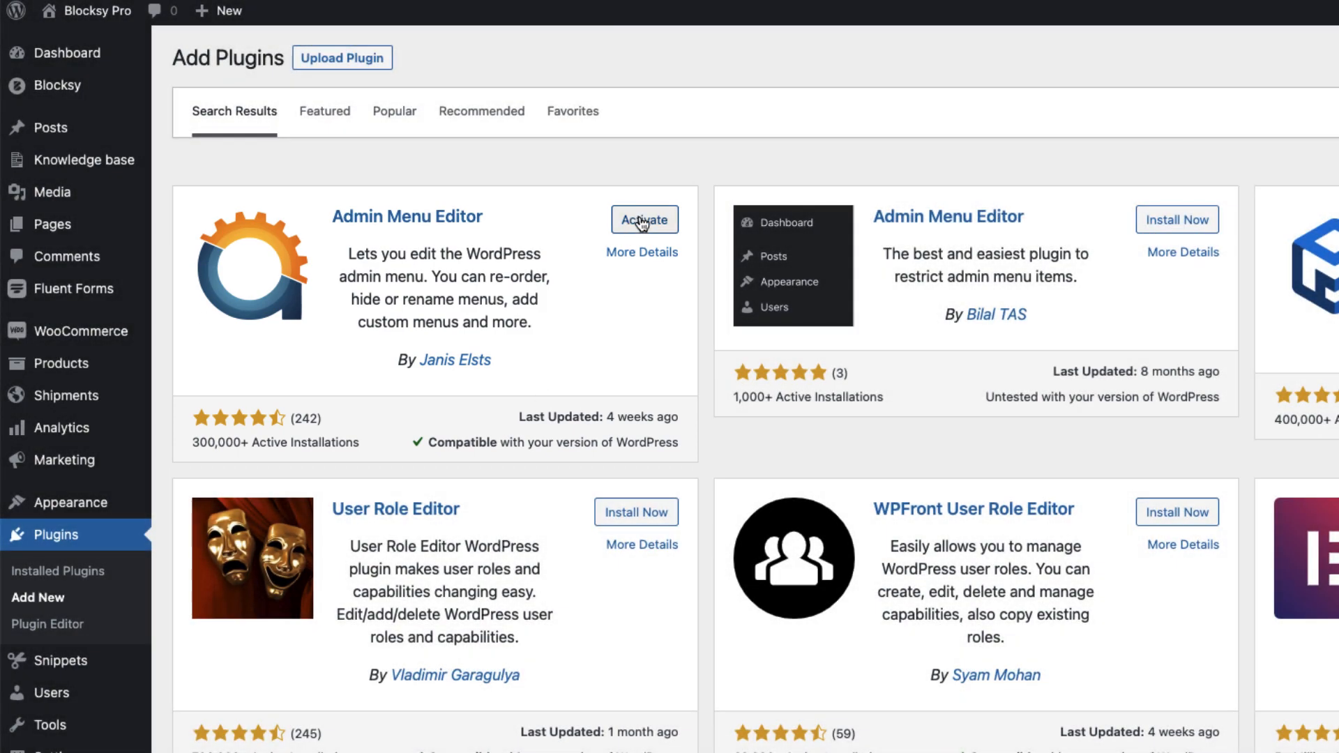
pyautogui.click(645, 219)
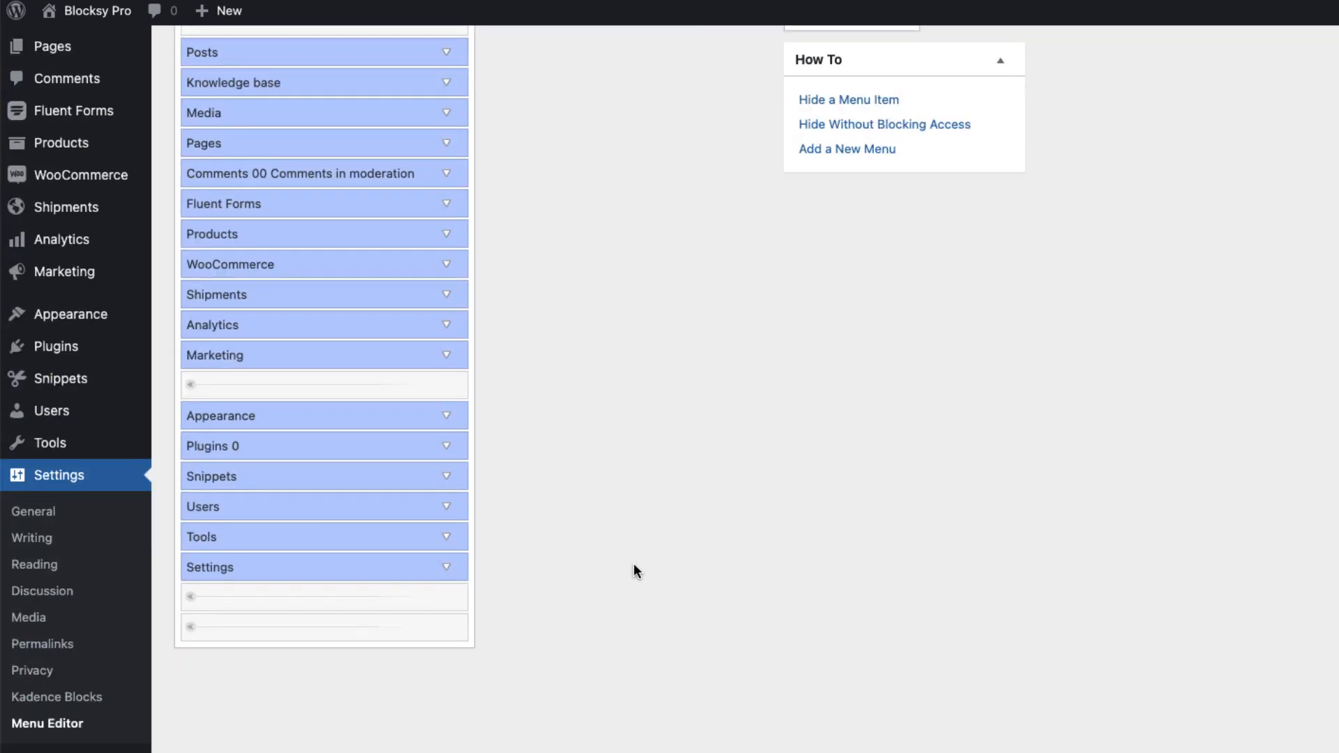
pyautogui.moveTo(55, 729)
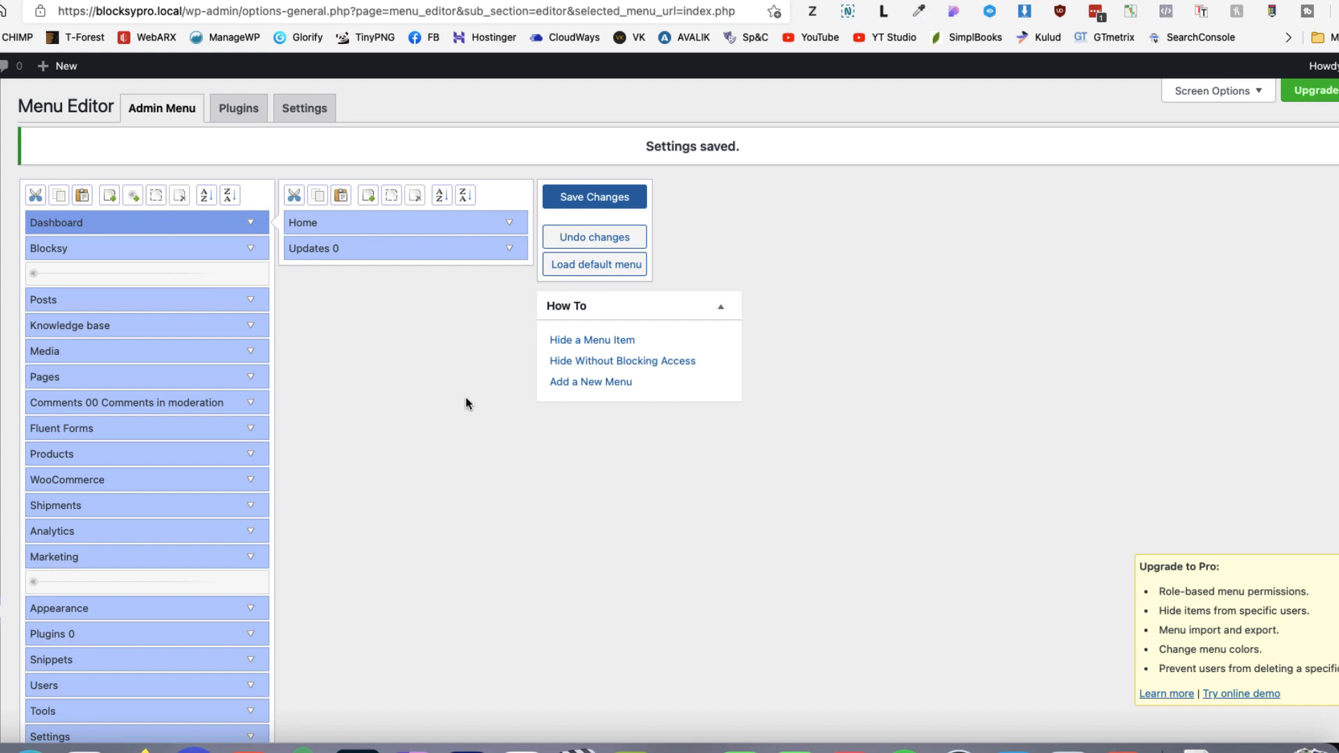
pyautogui.moveTo(1157, 587)
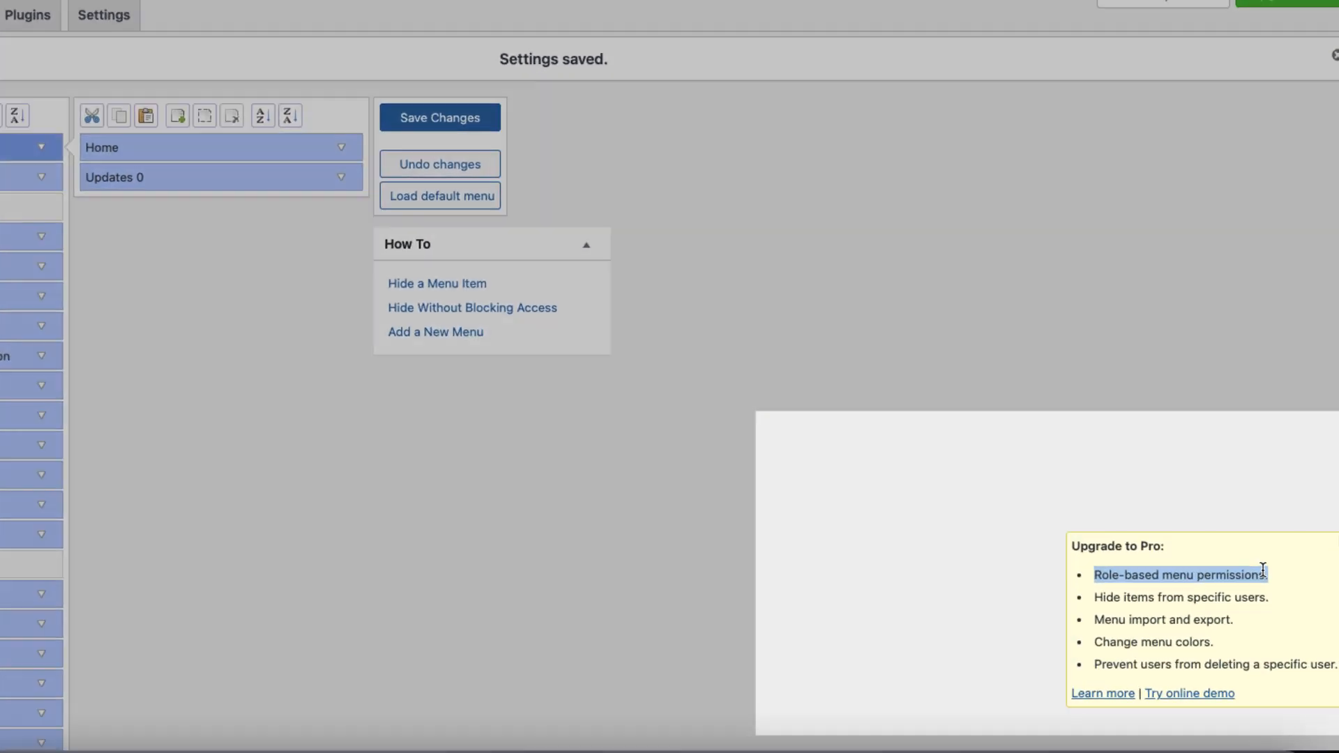
pyautogui.scroll(-3)
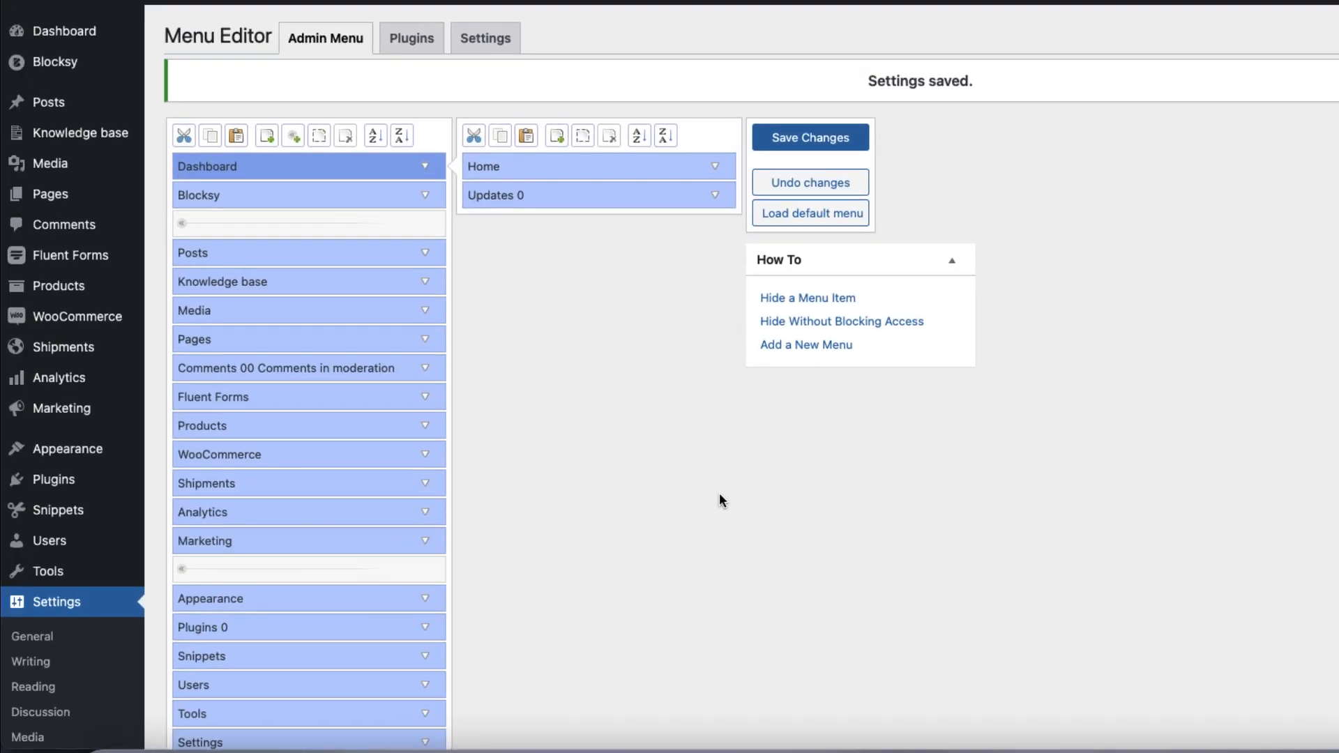
# Review Menu Editor's Settings tab, then deactivate the Admin Menu Editor plugin
pyautogui.click(484, 38)
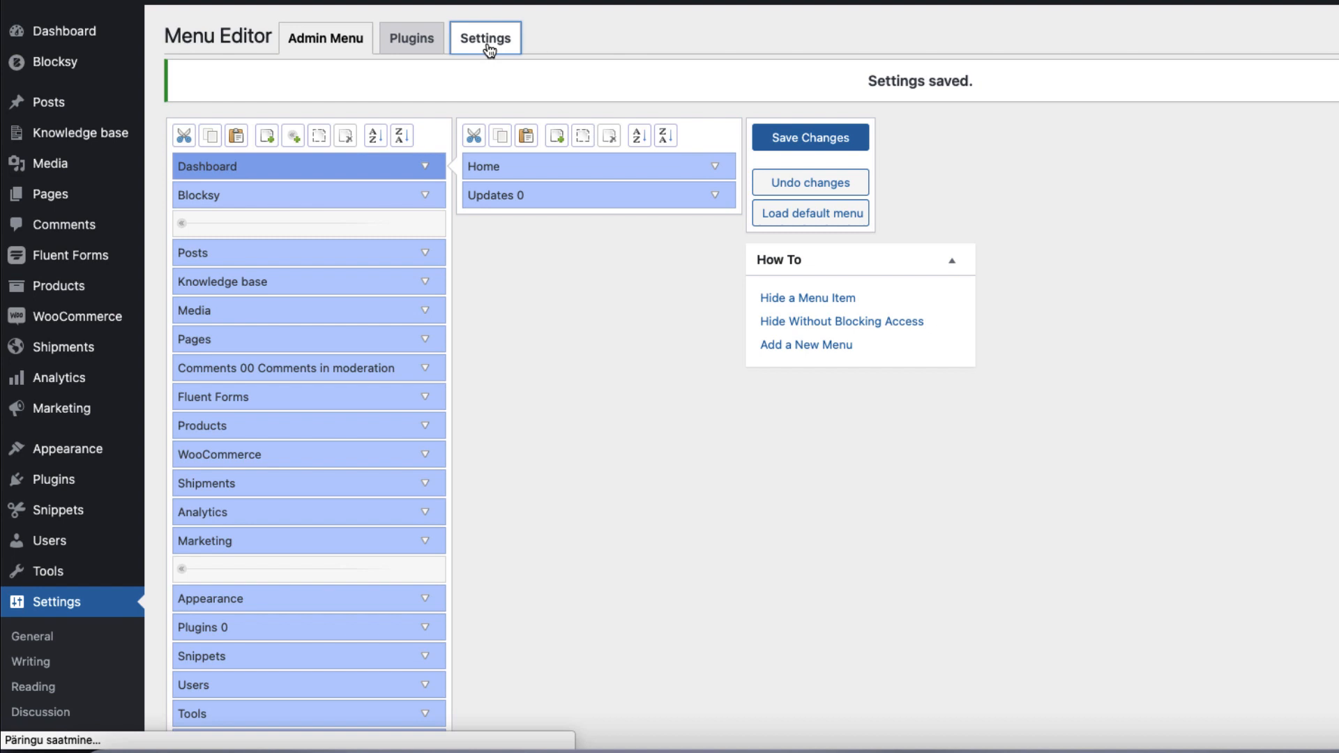
pyautogui.click(484, 37)
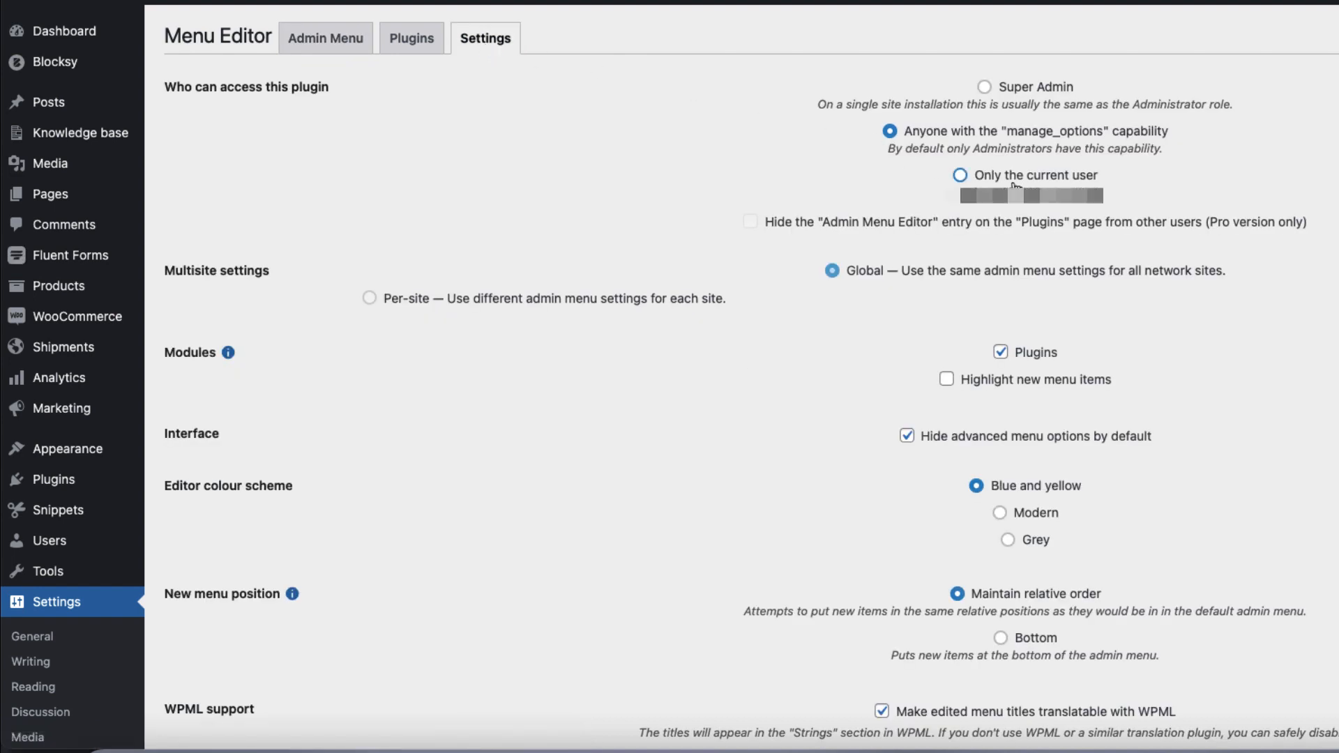
pyautogui.click(325, 38)
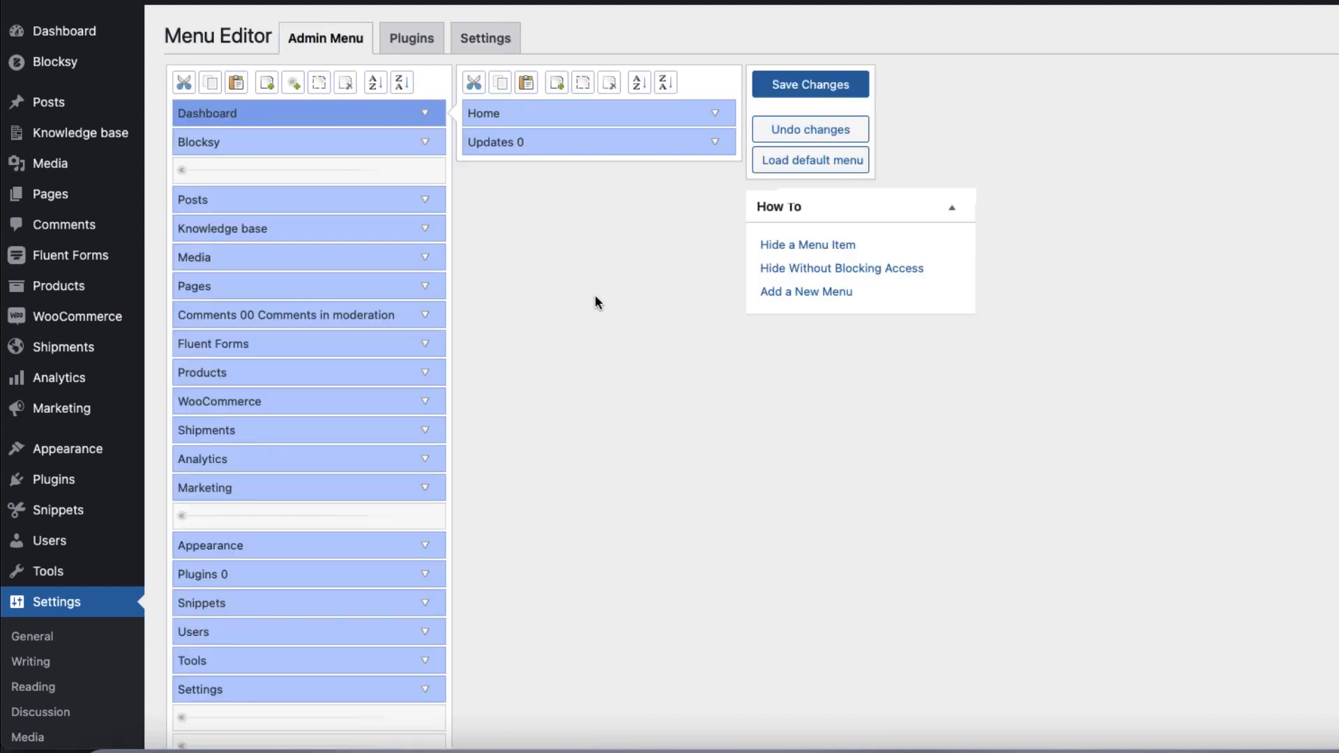
pyautogui.moveTo(382, 246)
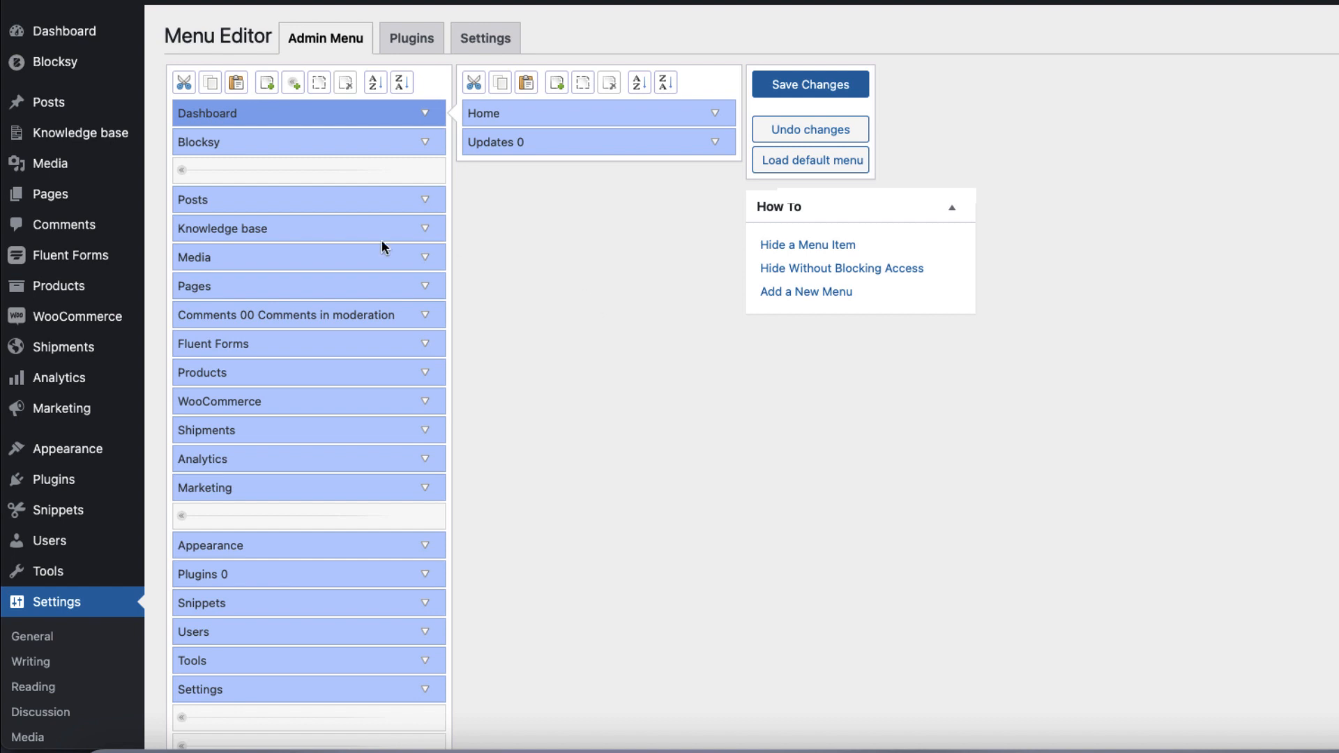
pyautogui.moveTo(137, 196)
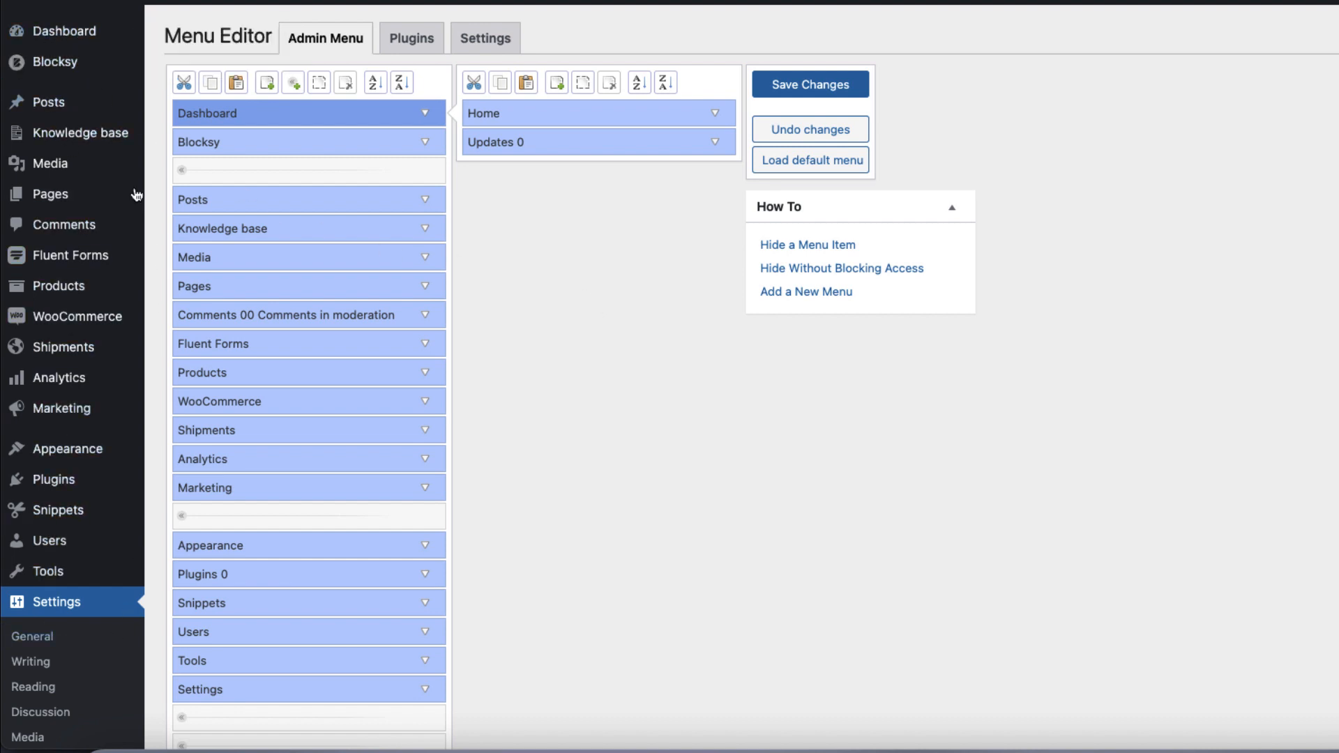
pyautogui.moveTo(122, 483)
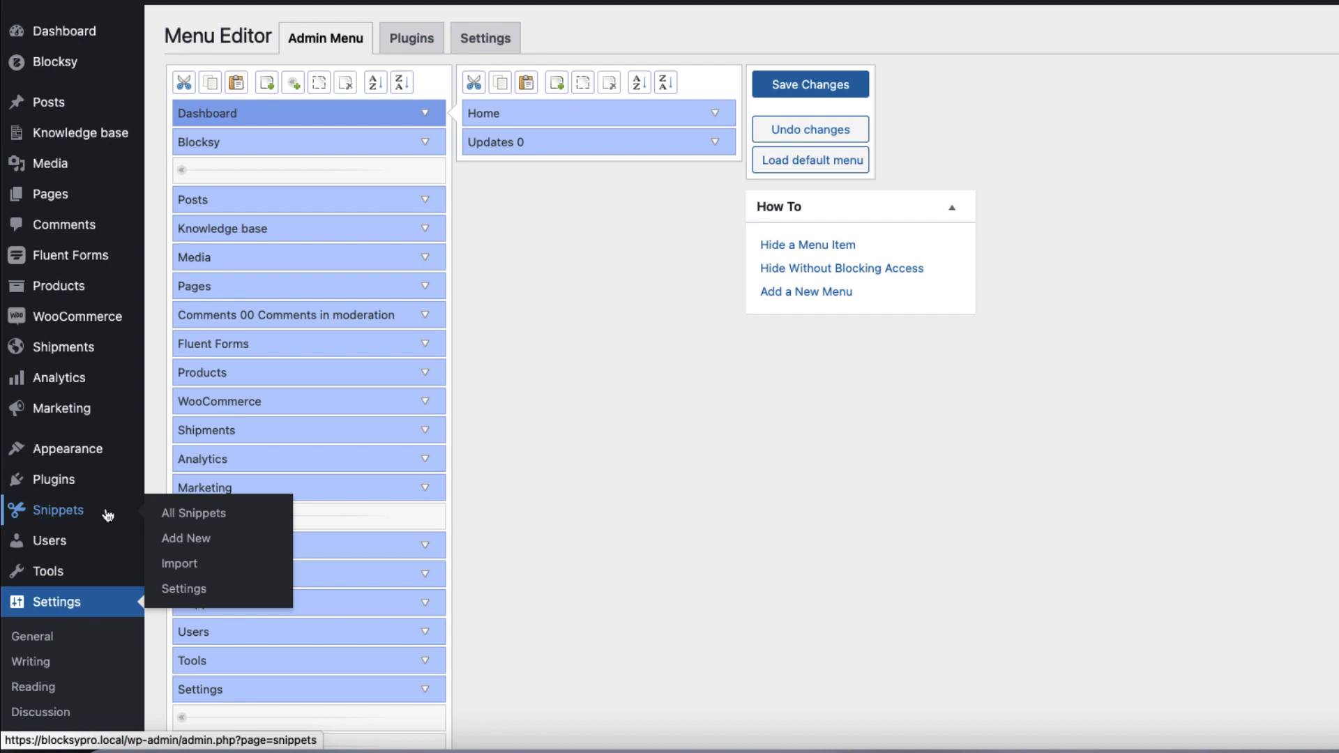
pyautogui.moveTo(75, 498)
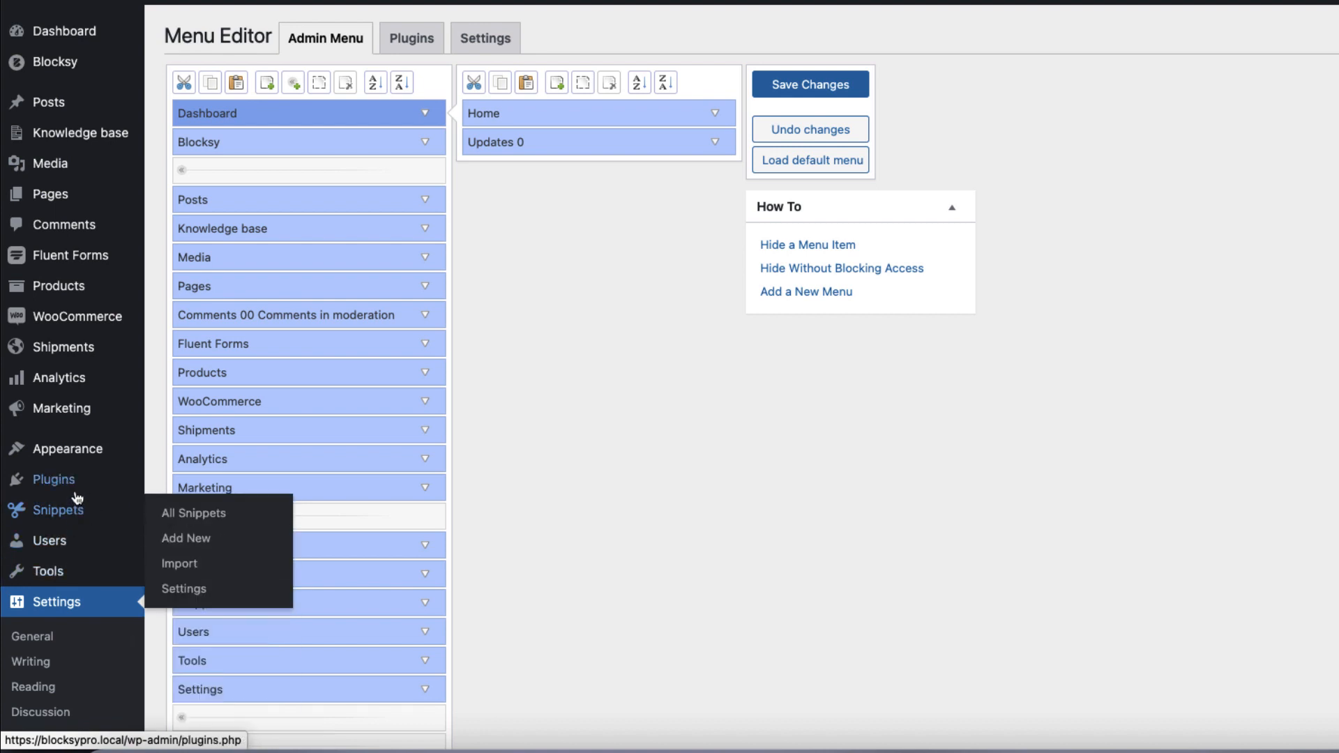
pyautogui.click(52, 478)
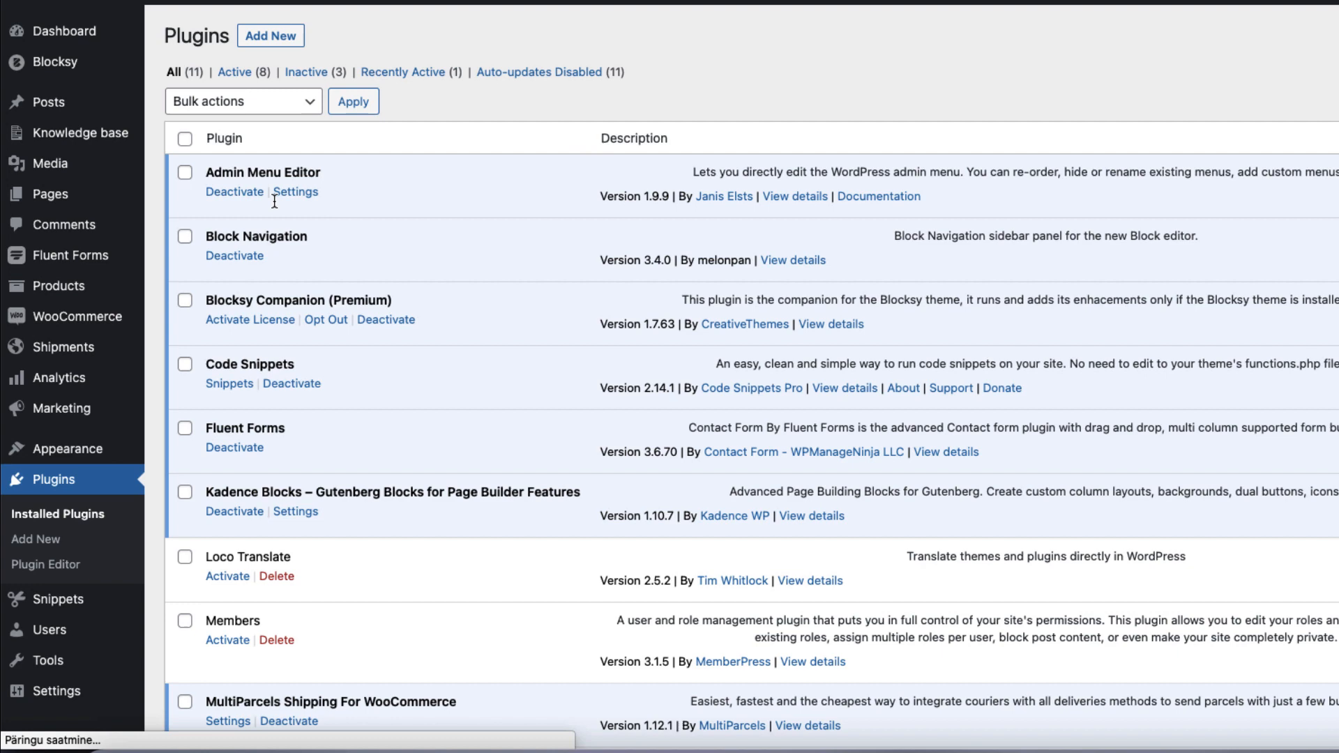
pyautogui.click(233, 191)
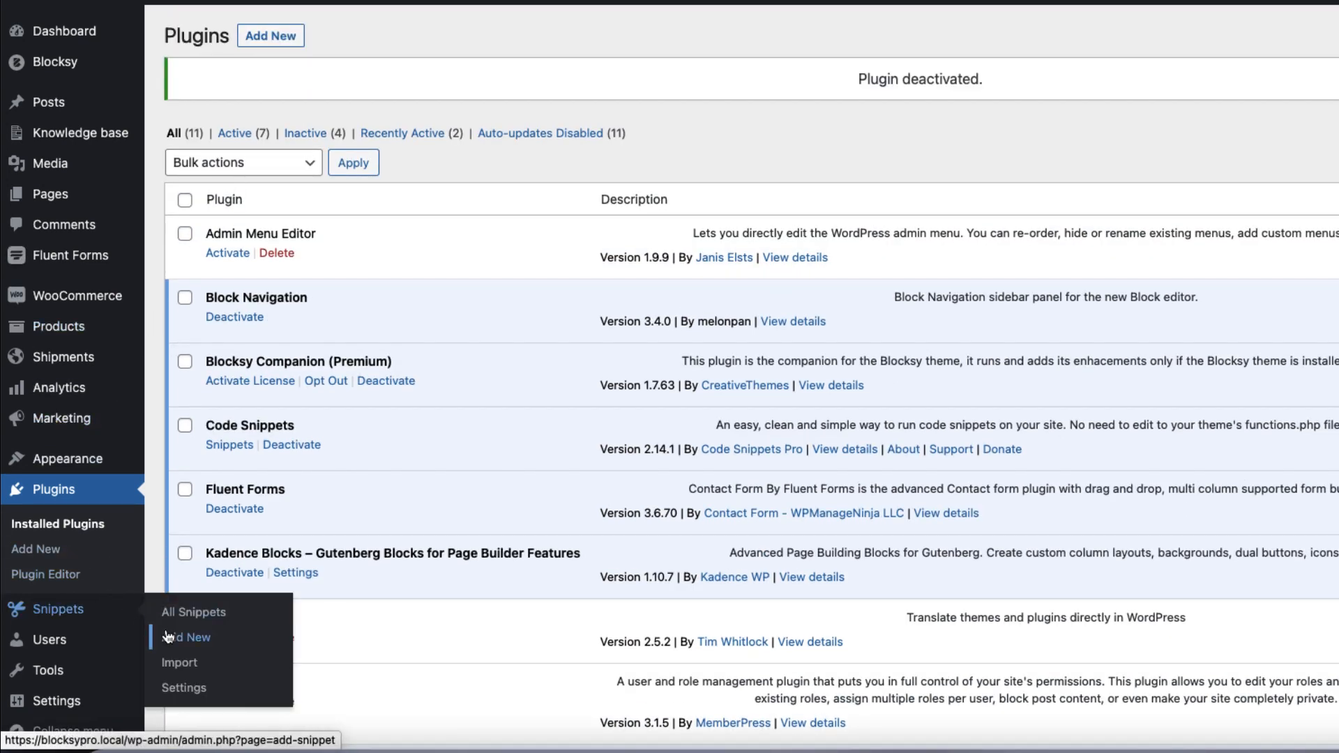
# Title a snippet 'Hide menus based on user roles' and target its hide_menu check at site_admin
pyautogui.click(191, 637)
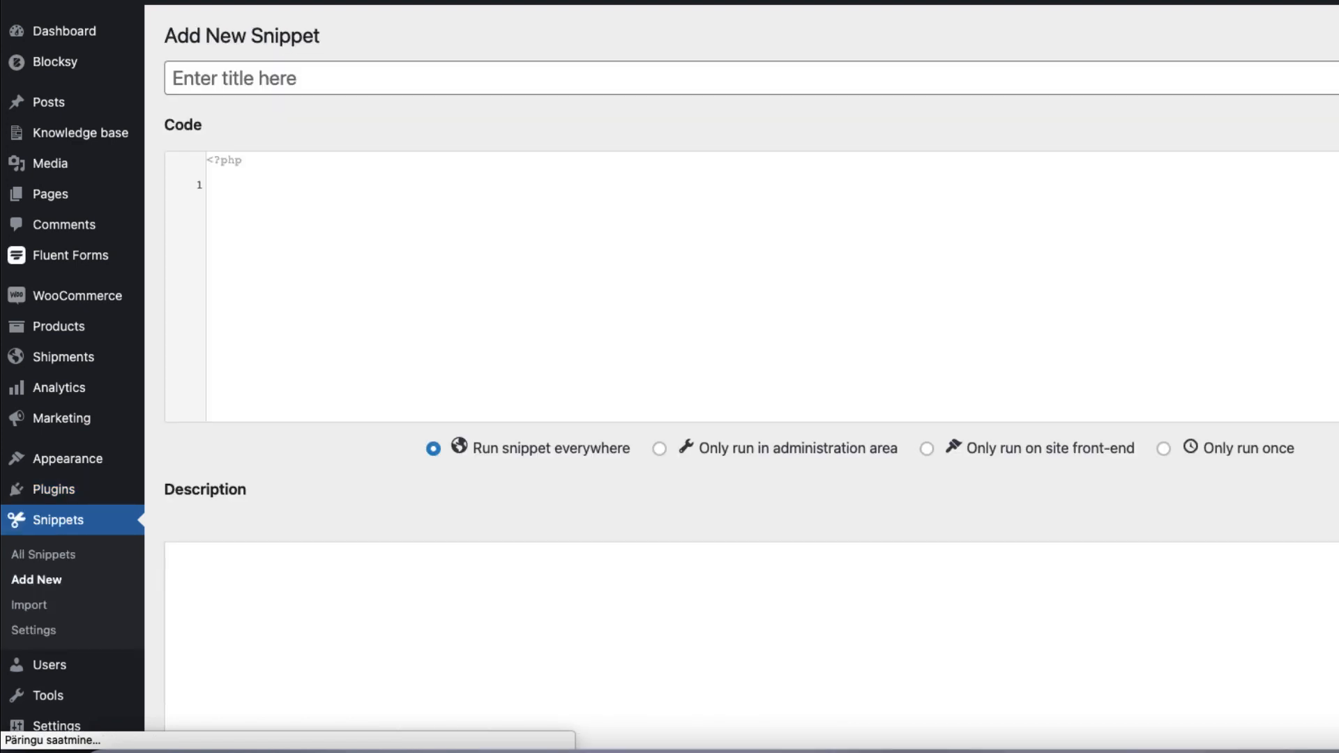
pyautogui.write('Hide menus based on user roles')
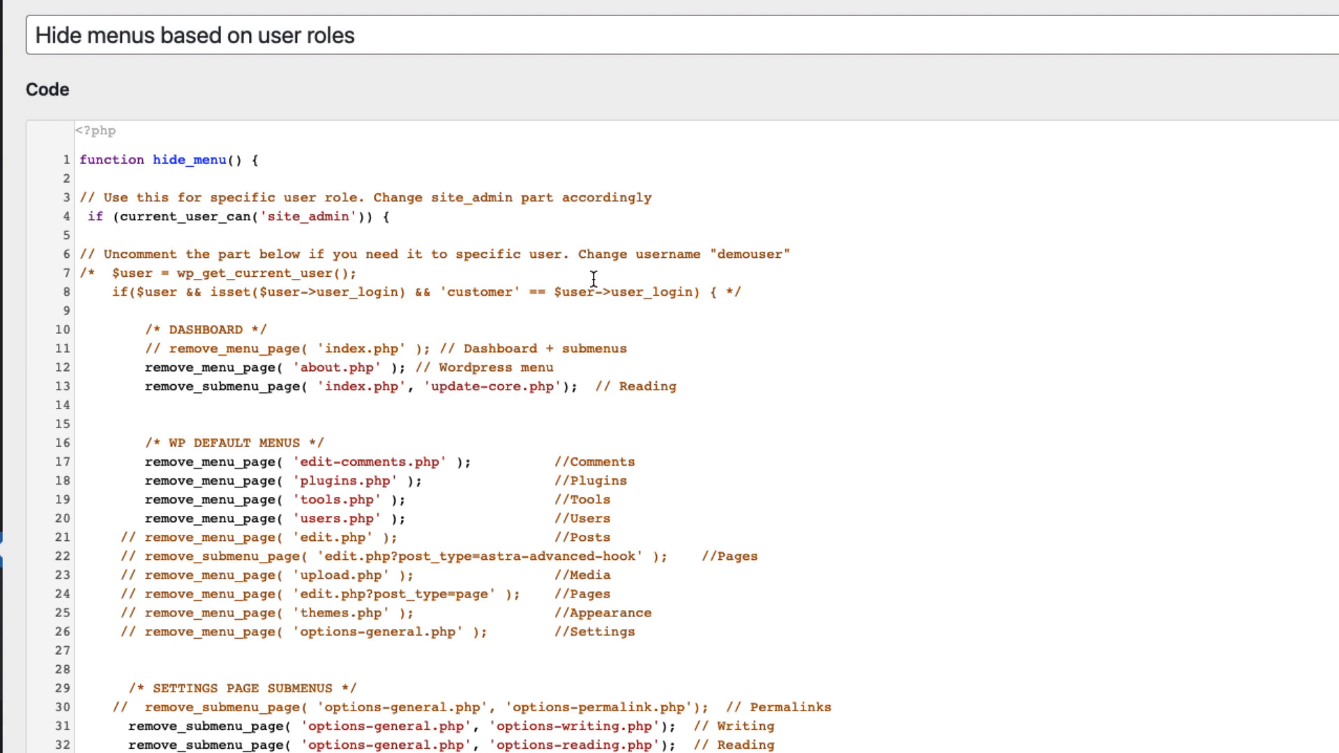
pyautogui.moveTo(255, 176)
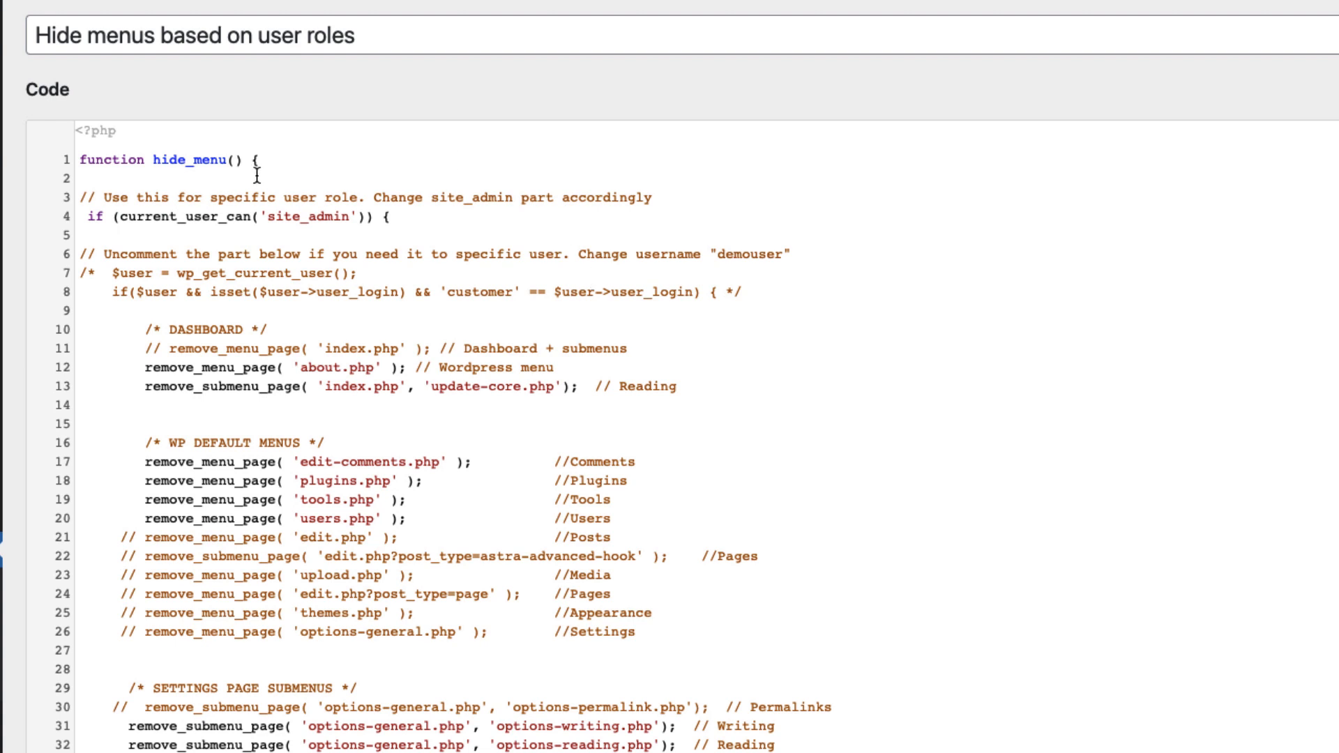
pyautogui.doubleClick(313, 216)
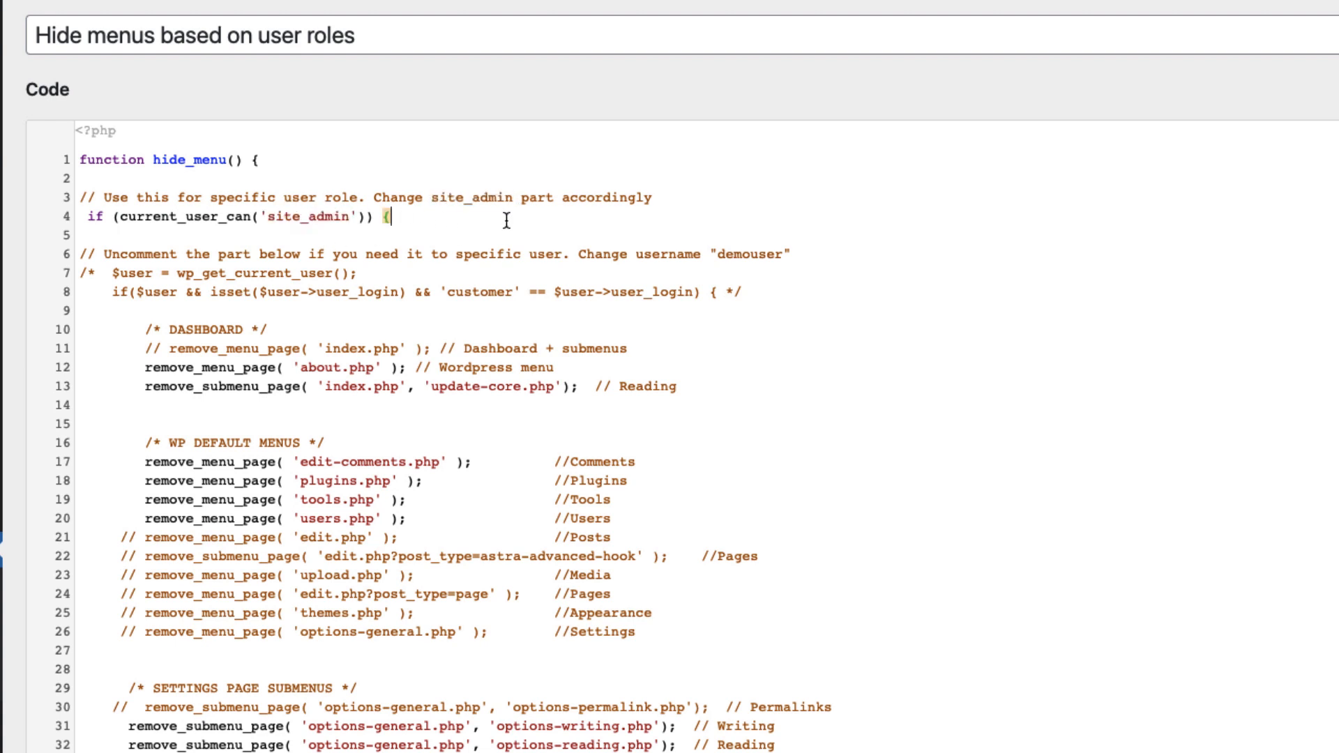
pyautogui.doubleClick(325, 216)
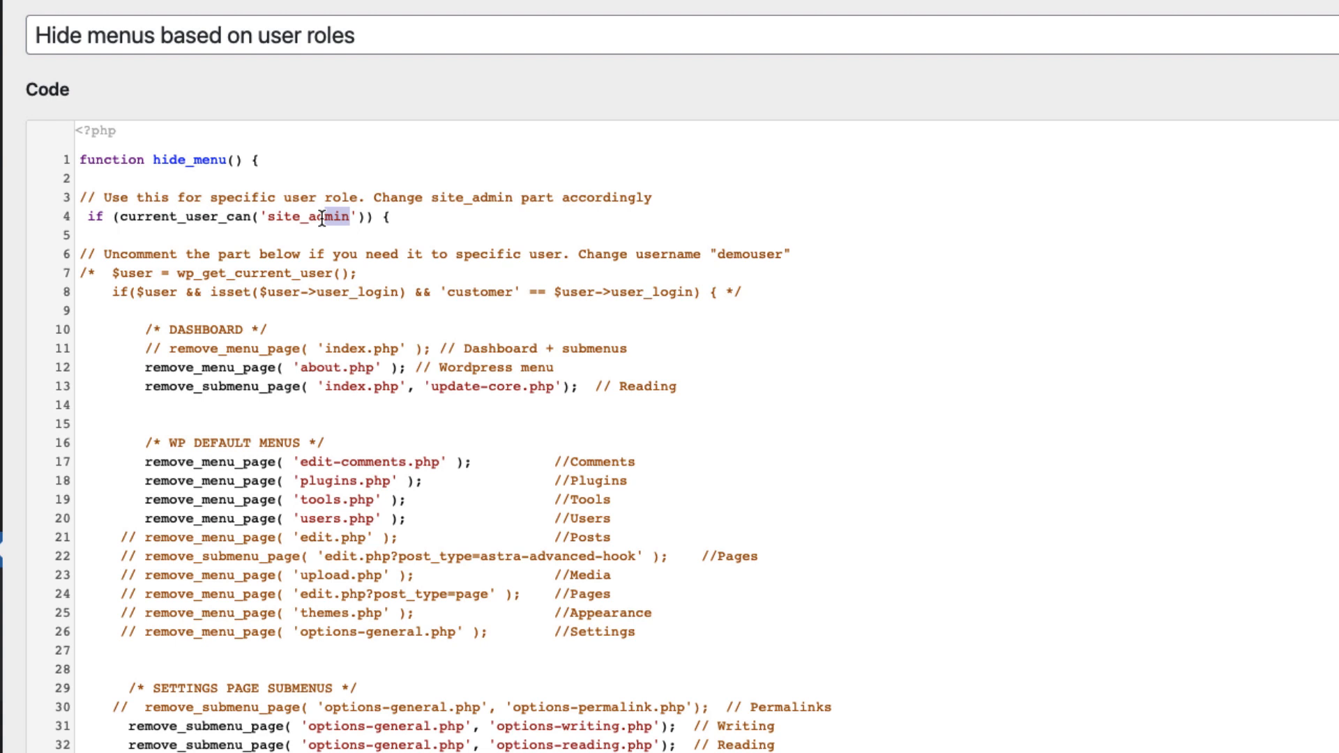
pyautogui.doubleClick(307, 216)
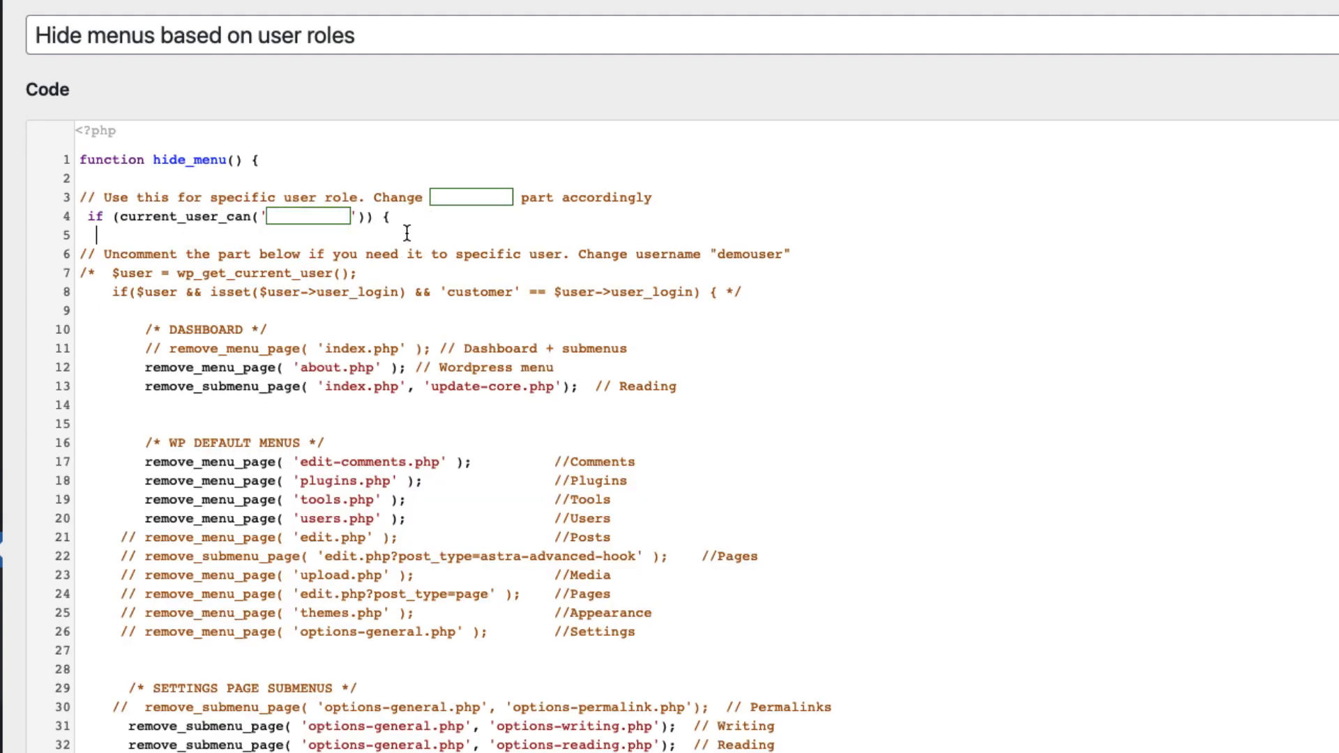
pyautogui.scroll(-3)
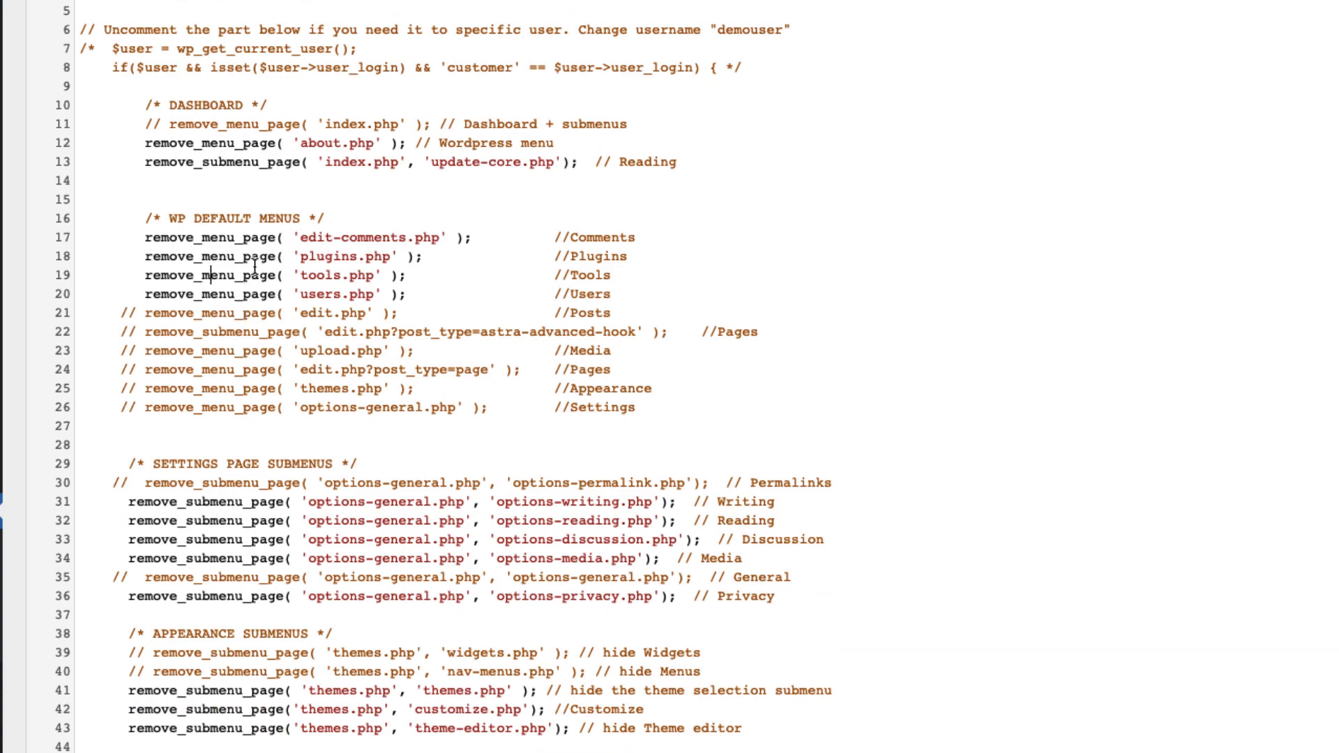
pyautogui.scroll(3)
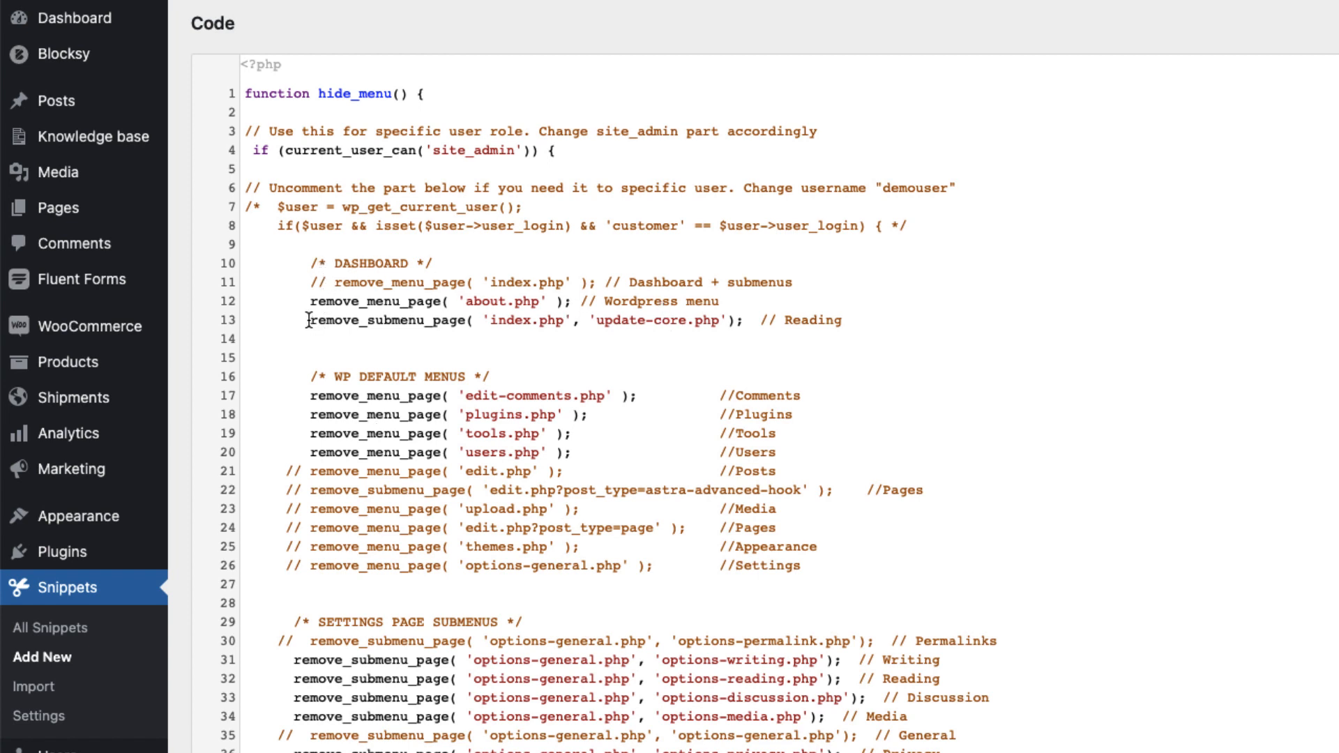
pyautogui.moveTo(546, 314)
pyautogui.write('// ')
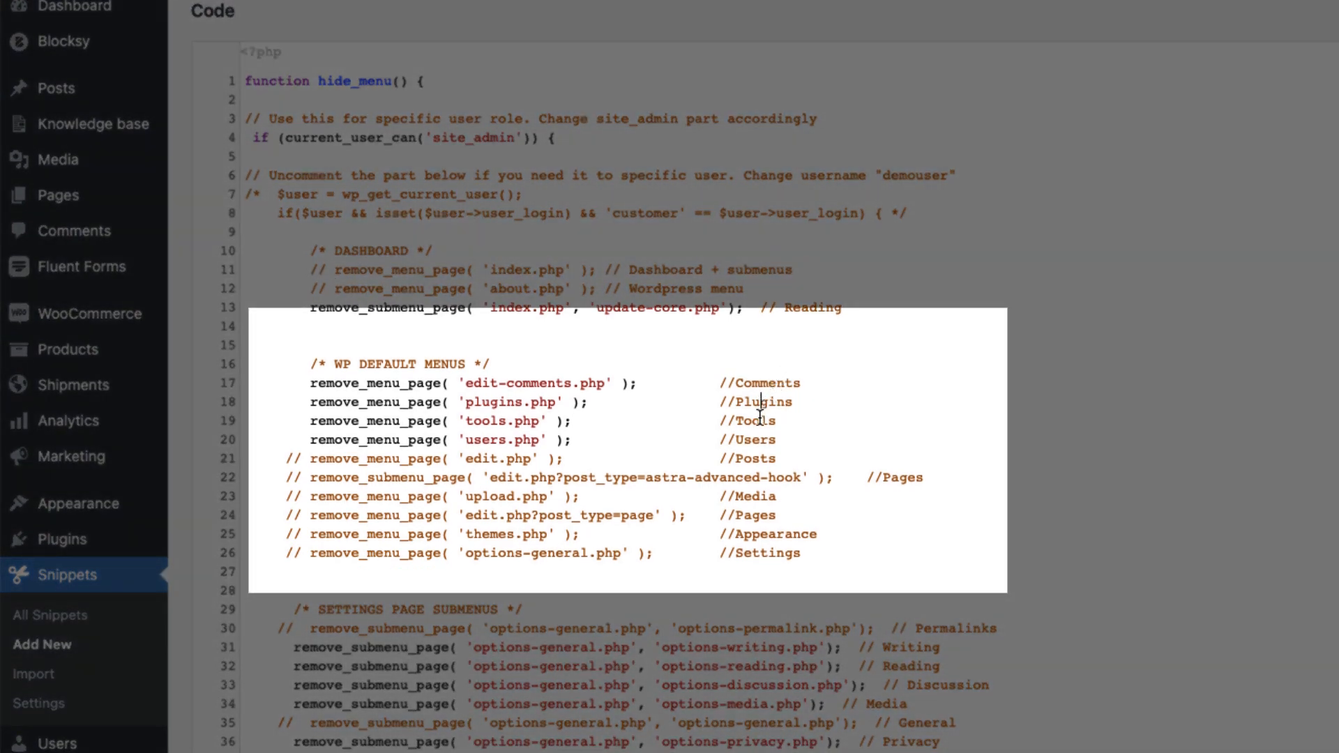
pyautogui.moveTo(908, 492)
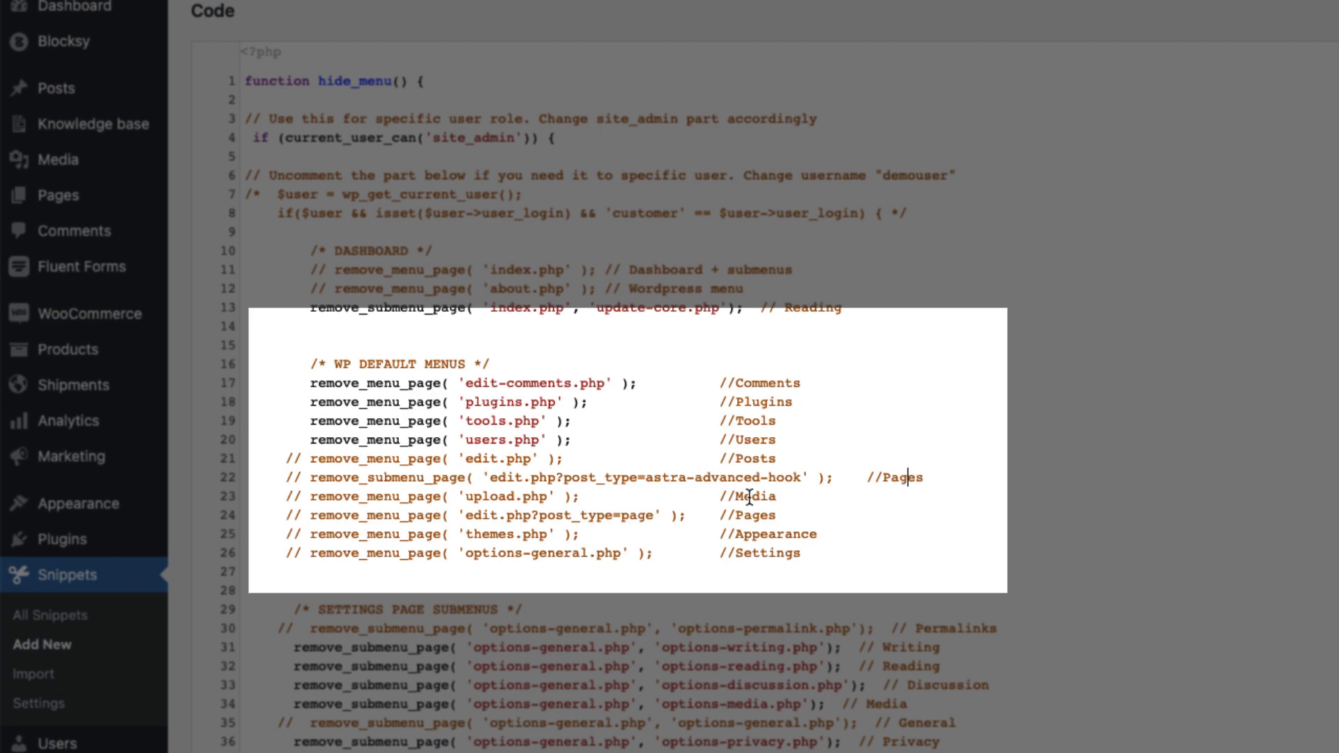
pyautogui.moveTo(760, 553)
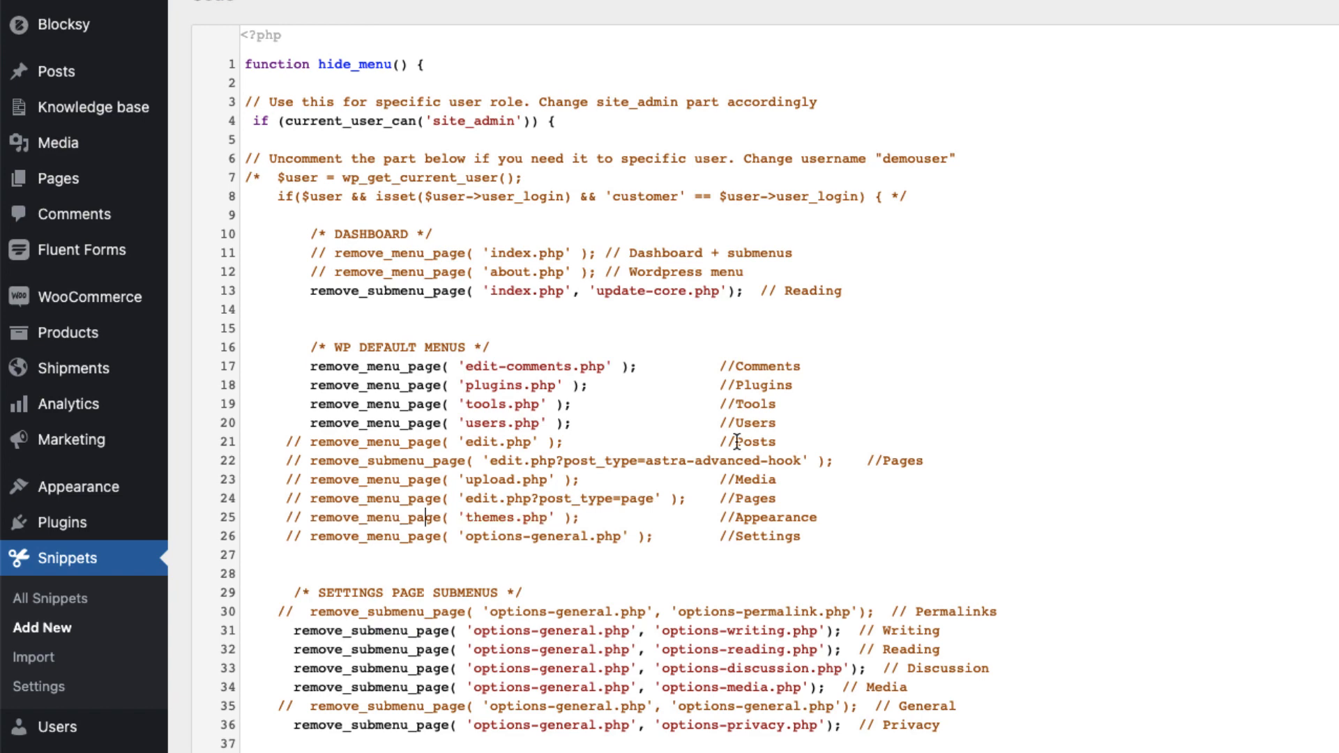
pyautogui.scroll(-3)
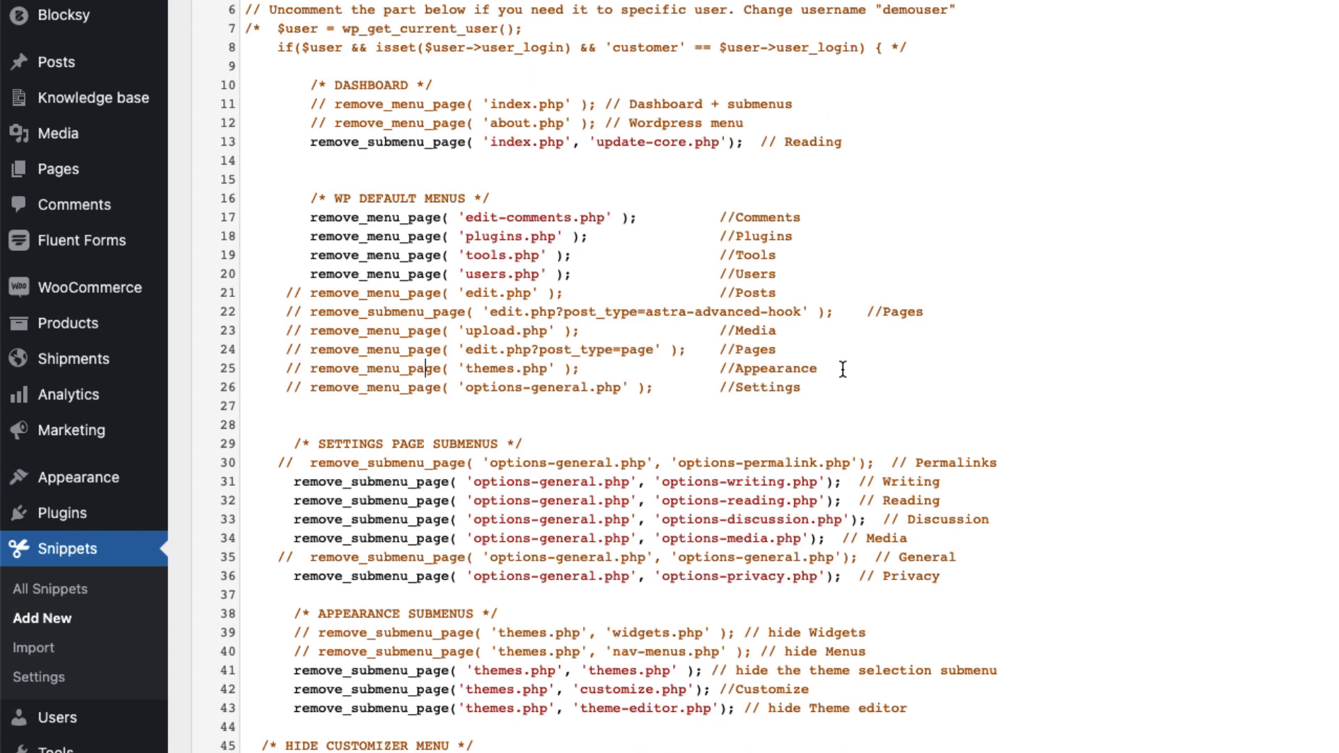
pyautogui.scroll(-3)
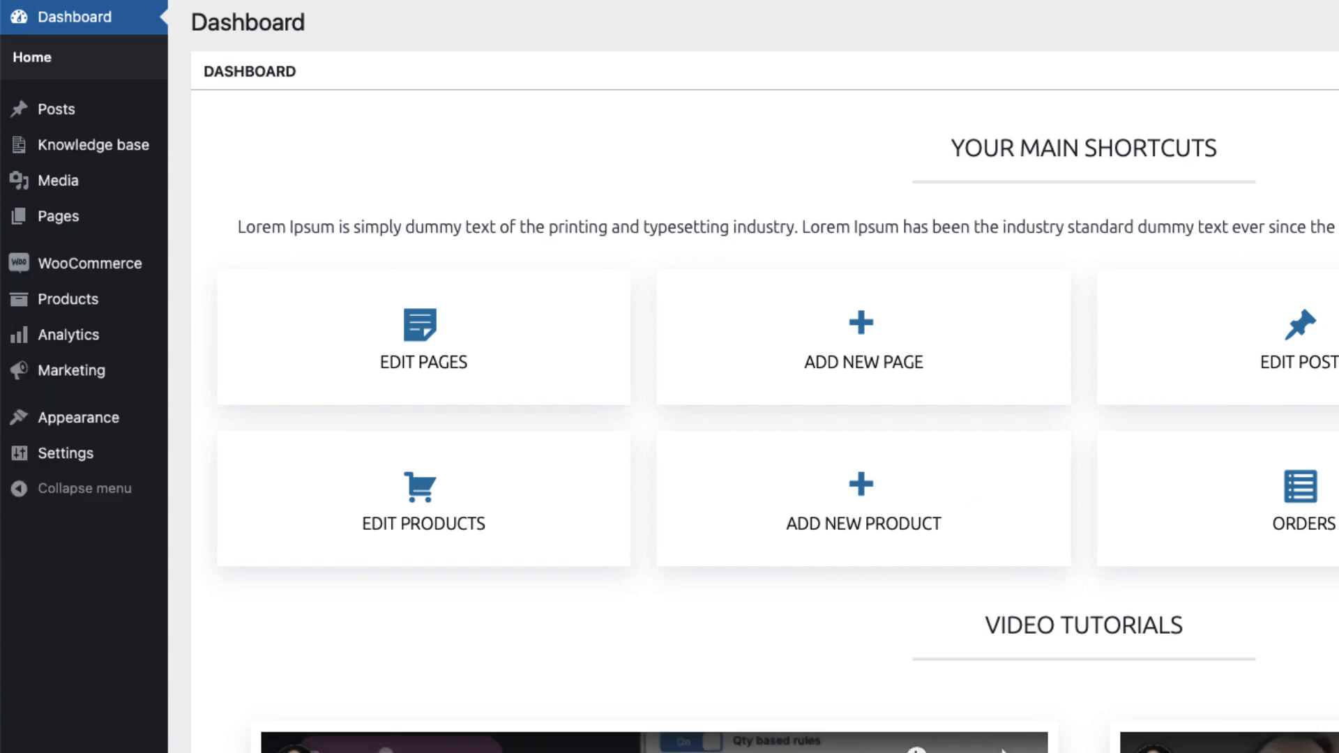
pyautogui.moveTo(595, 88)
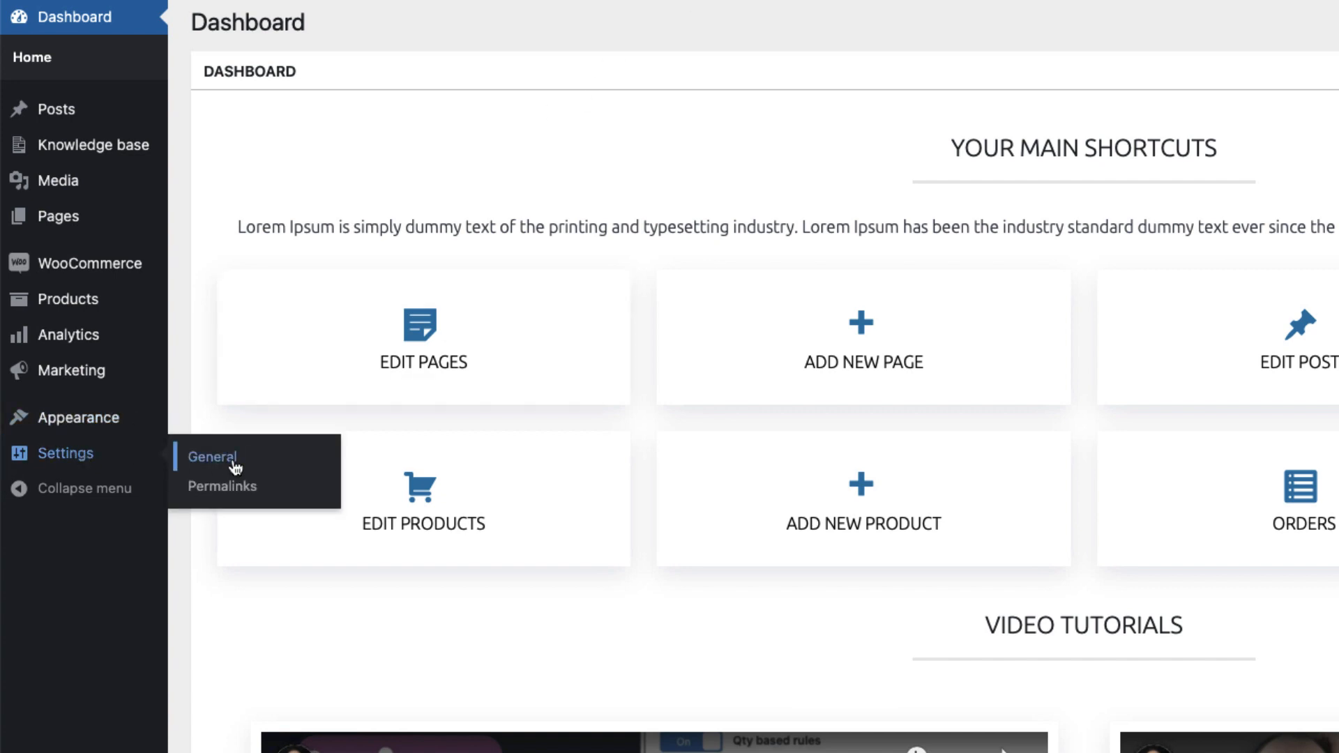
pyautogui.moveTo(79, 417)
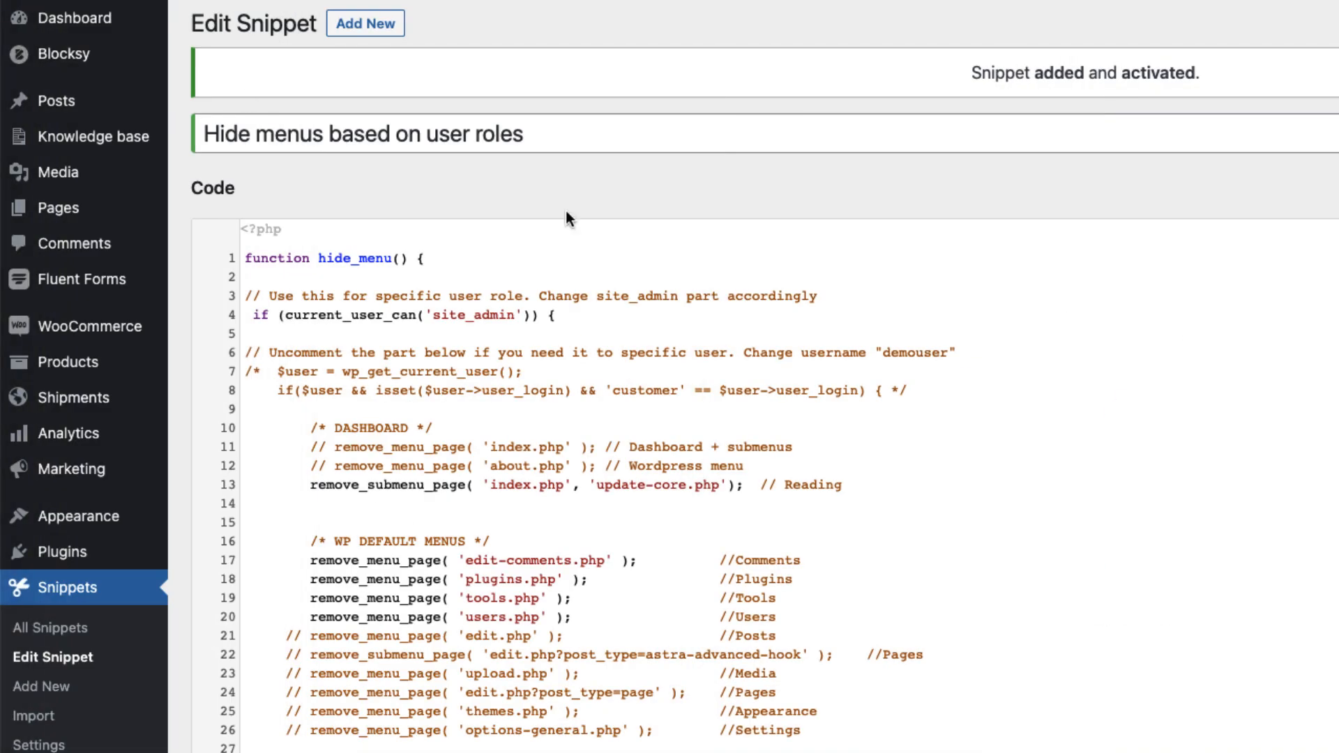
# Leave a blank line under the WebP converter rule for another Settings rule, then bring up the dashboard
pyautogui.scroll(-3)
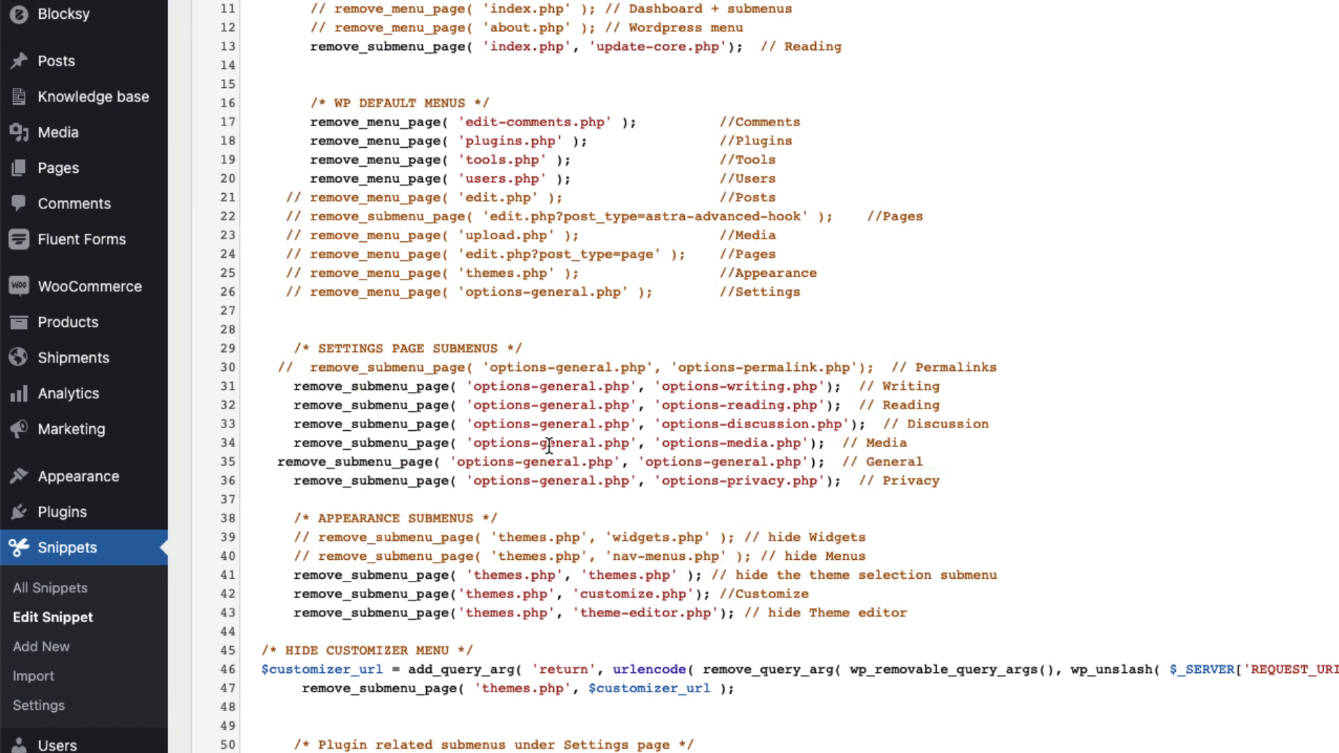
pyautogui.scroll(-3)
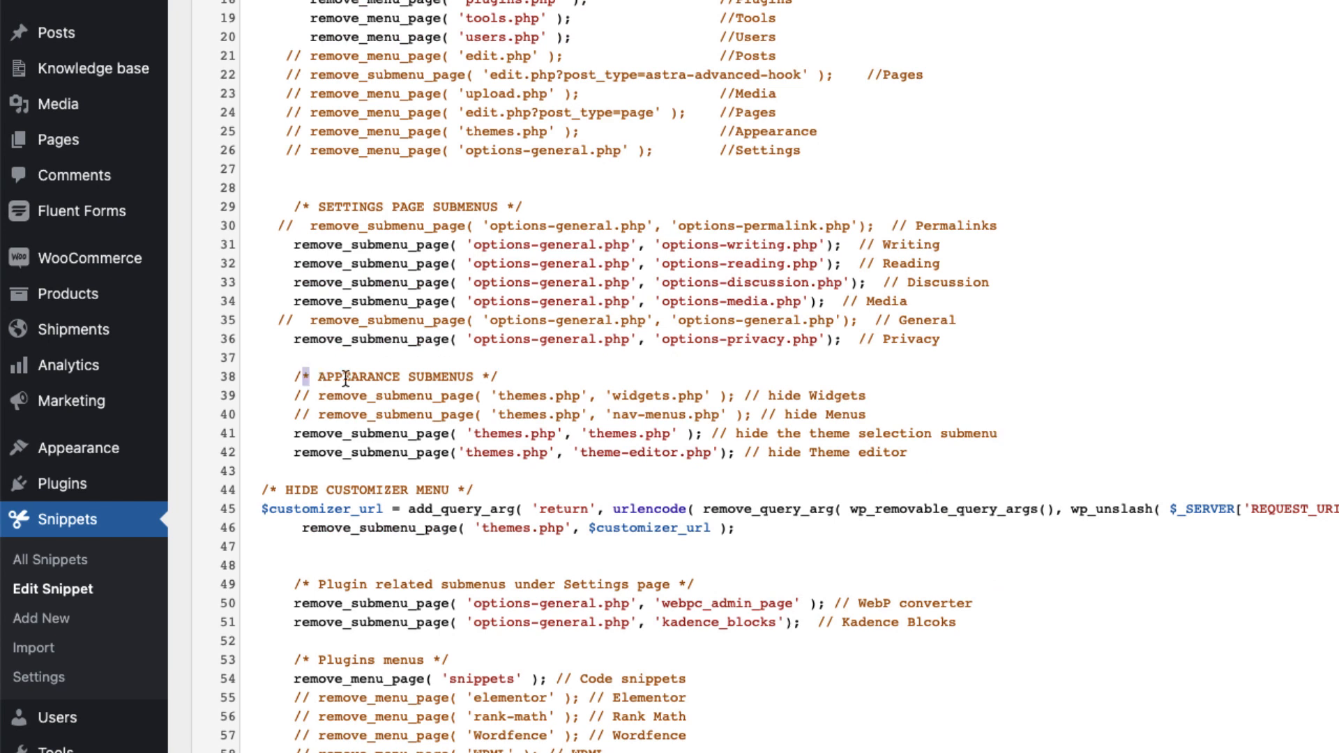
pyautogui.doubleClick(837, 395)
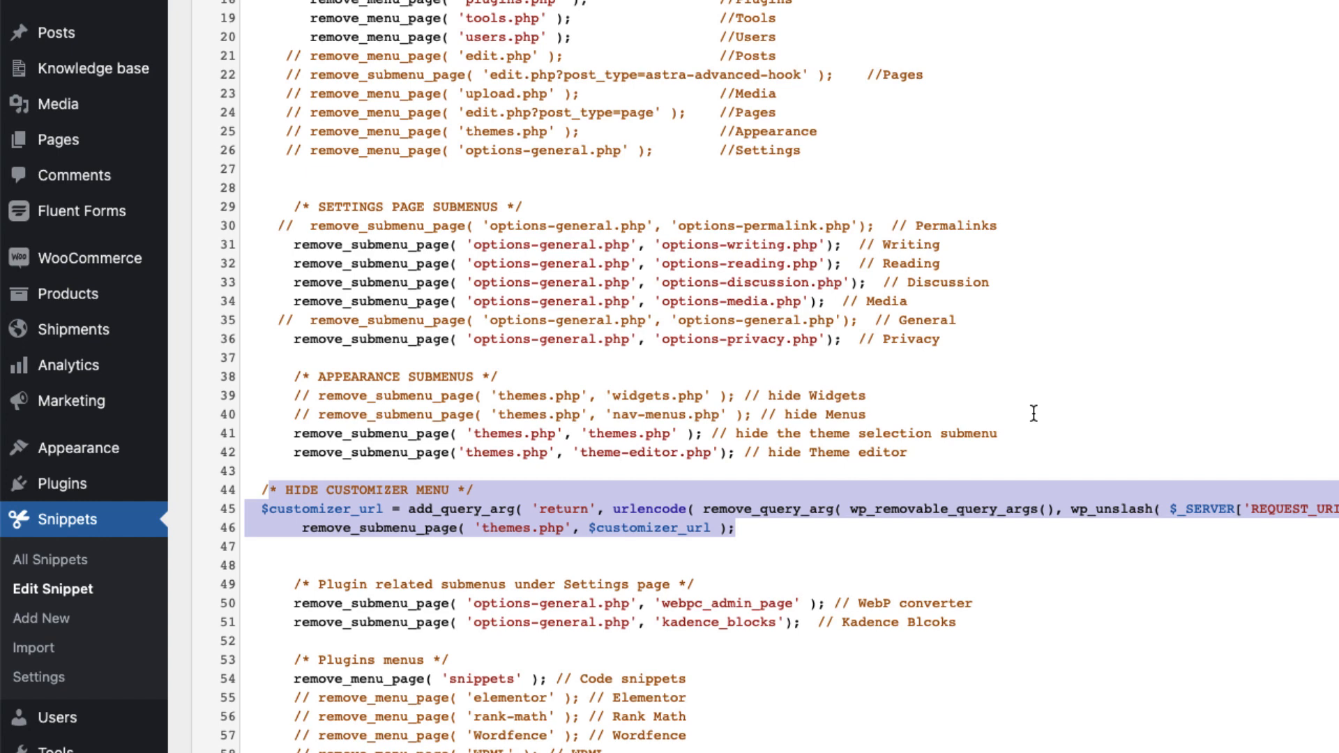
pyautogui.scroll(3)
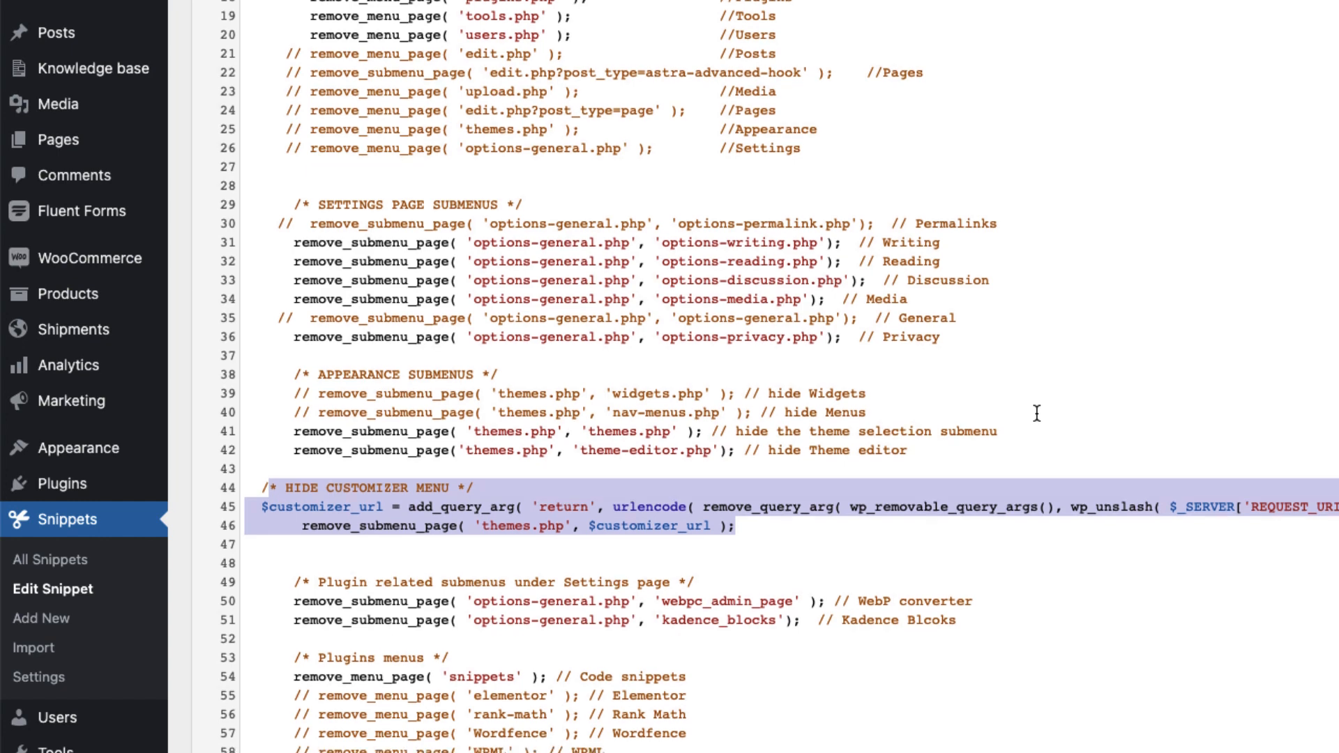
pyautogui.scroll(-3)
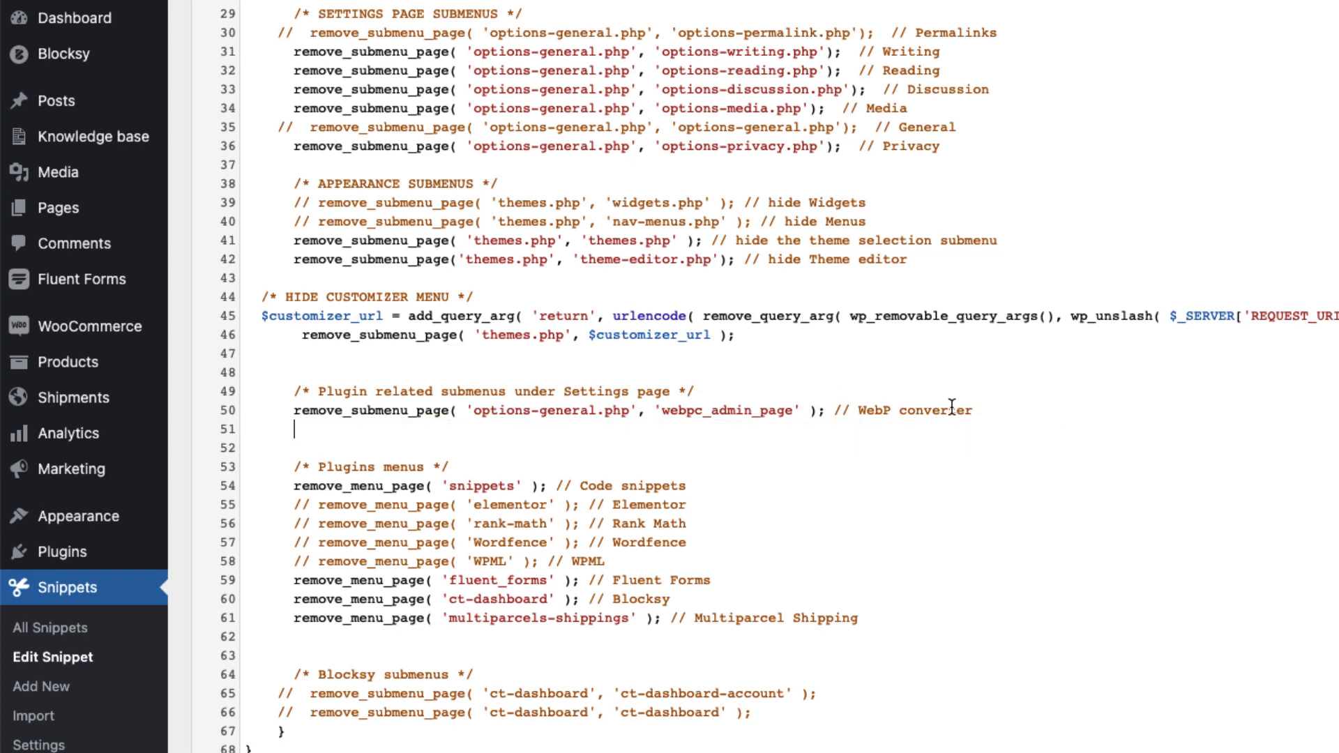
pyautogui.scroll(-3)
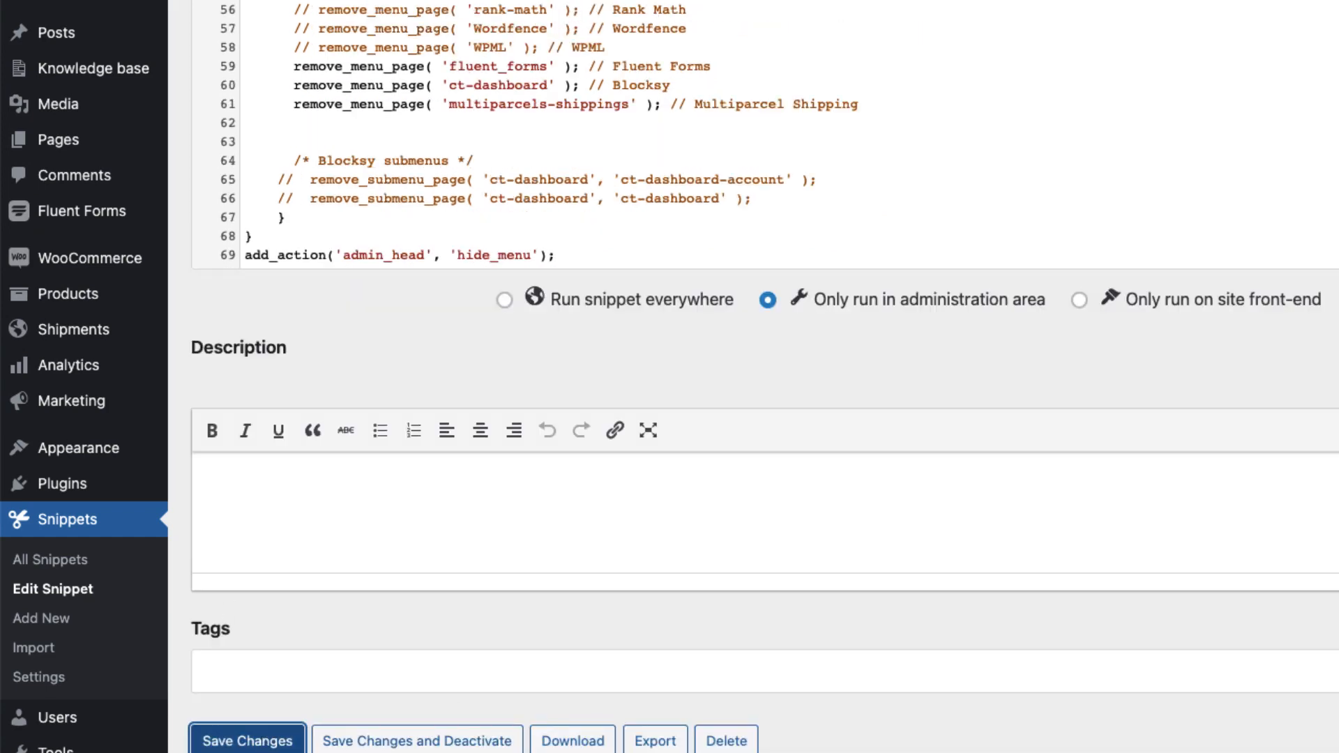
pyautogui.click(127, 56)
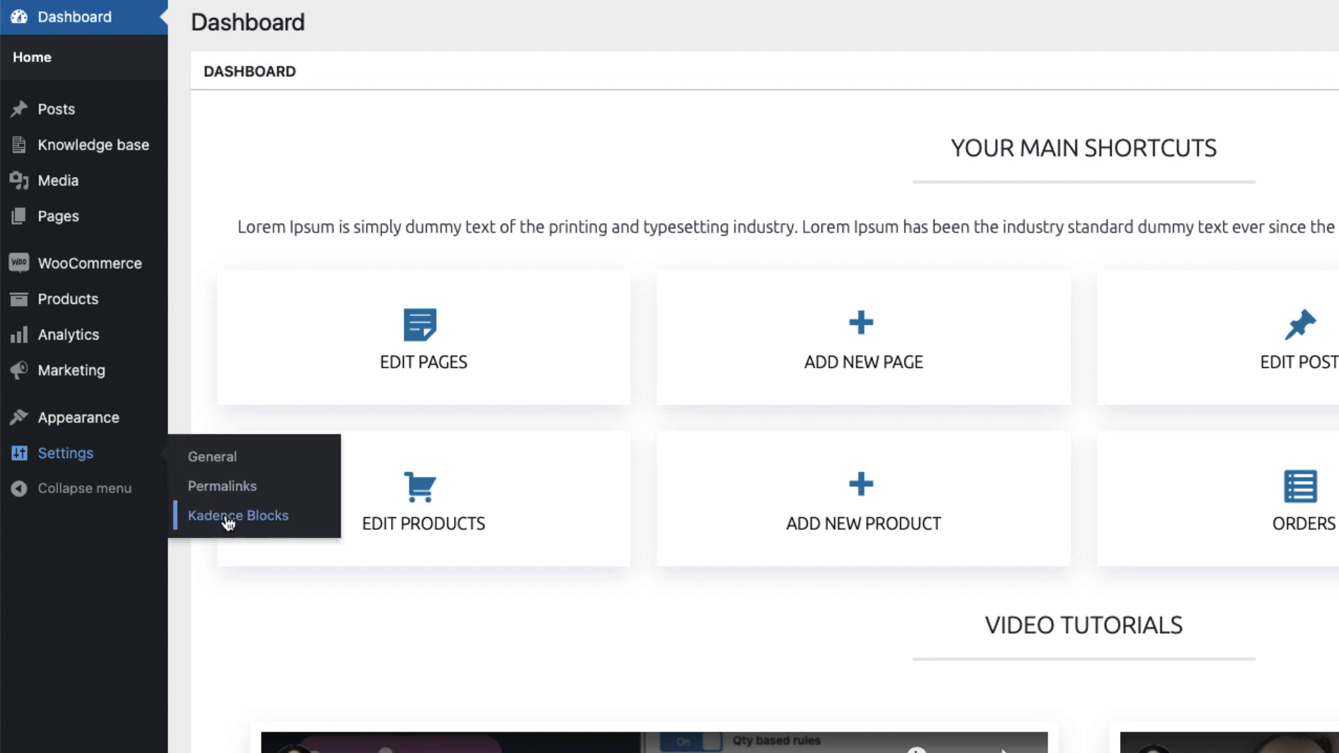
# Copy the Kadence Blocks settings page address from the Settings submenu
pyautogui.rightClick(237, 514)
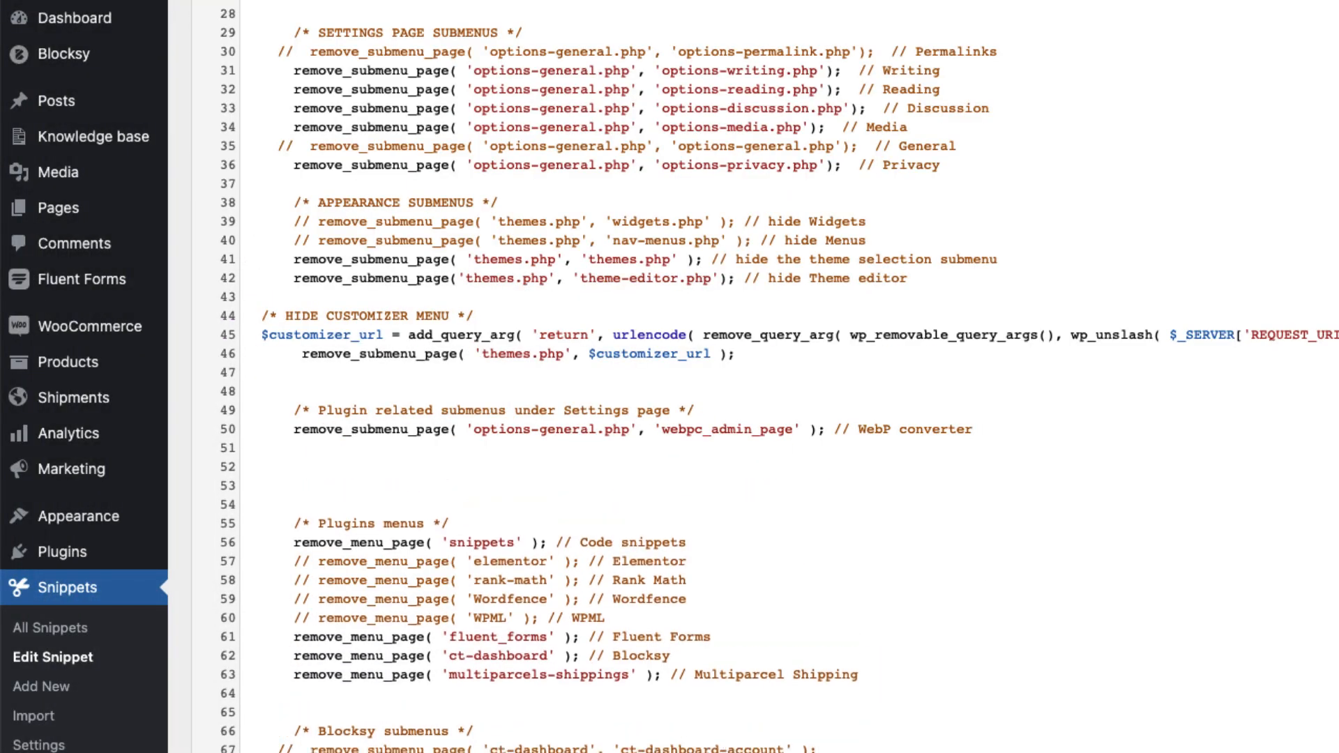
# Add a rule removing the kadence_blocks submenu under options-general.php and save the snippet
pyautogui.write('https://blocksypro.local/wp-admin/options-general.php?page=kadence_blocks')
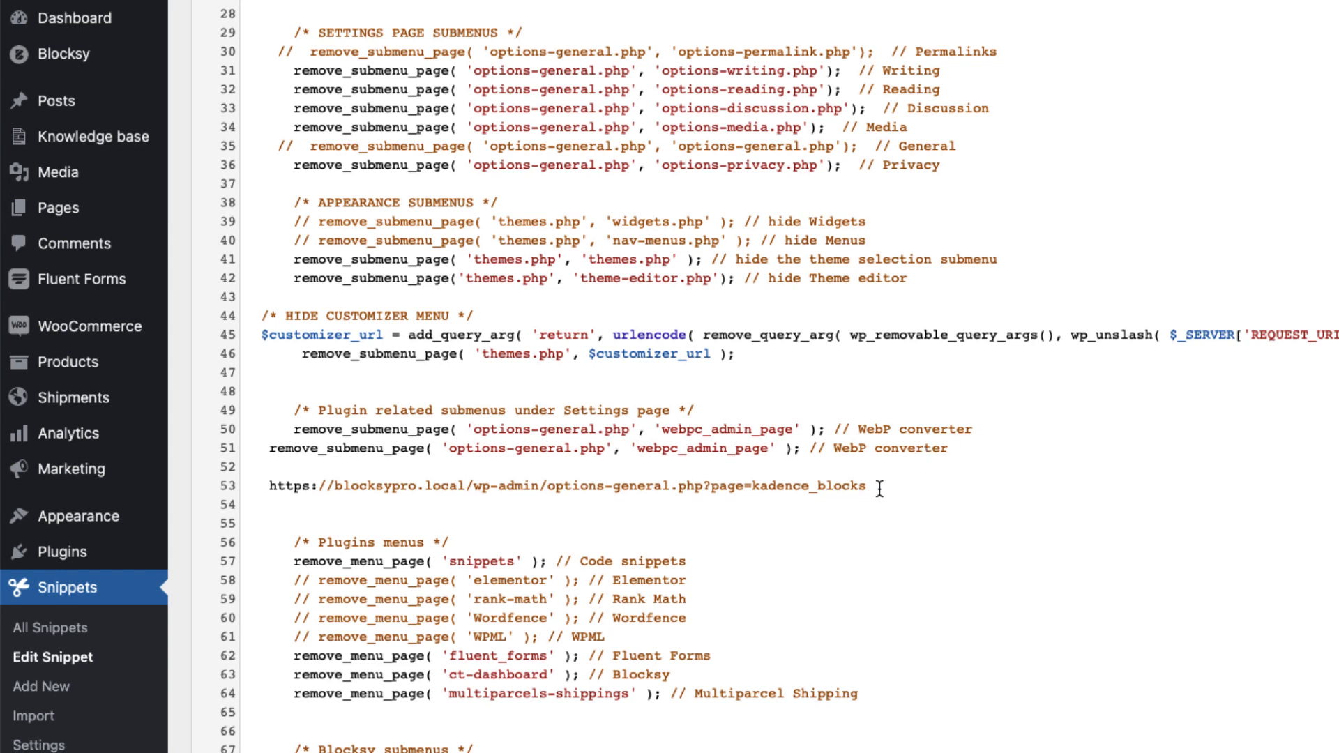
pyautogui.doubleClick(807, 485)
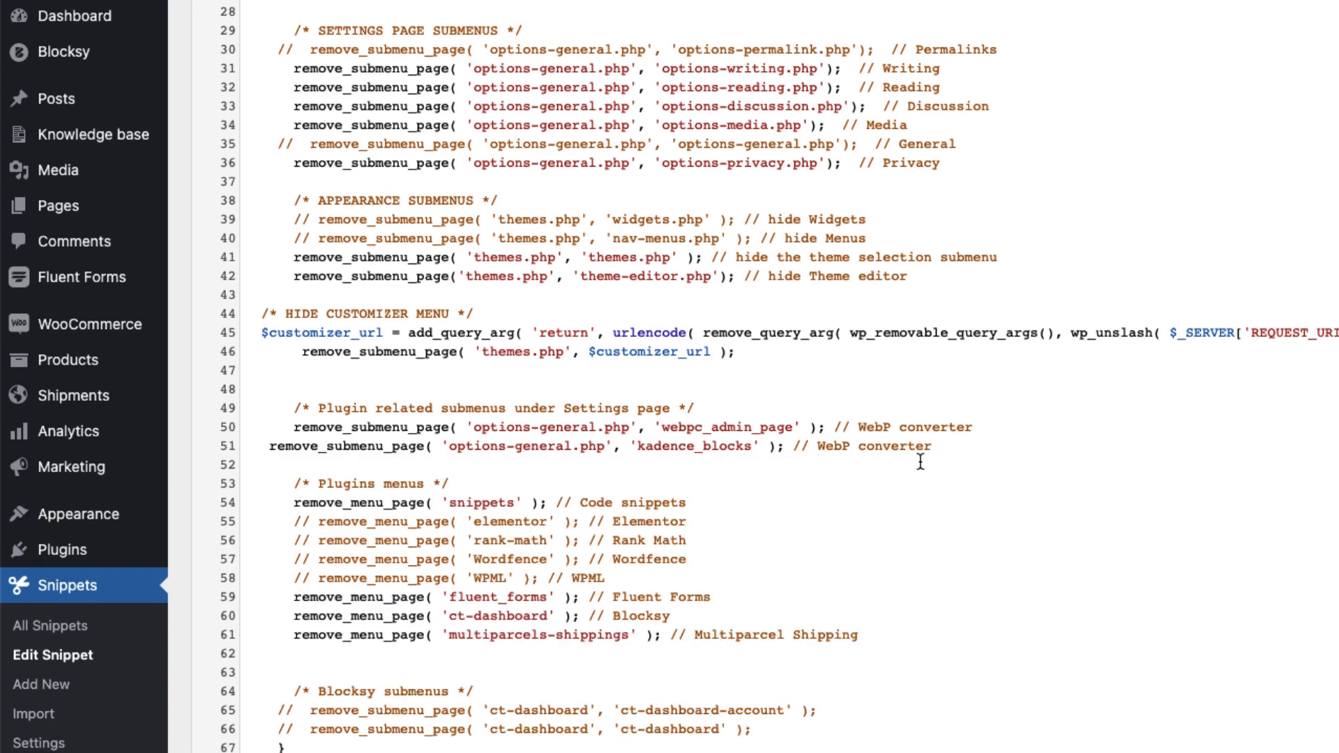
pyautogui.moveTo(382, 445)
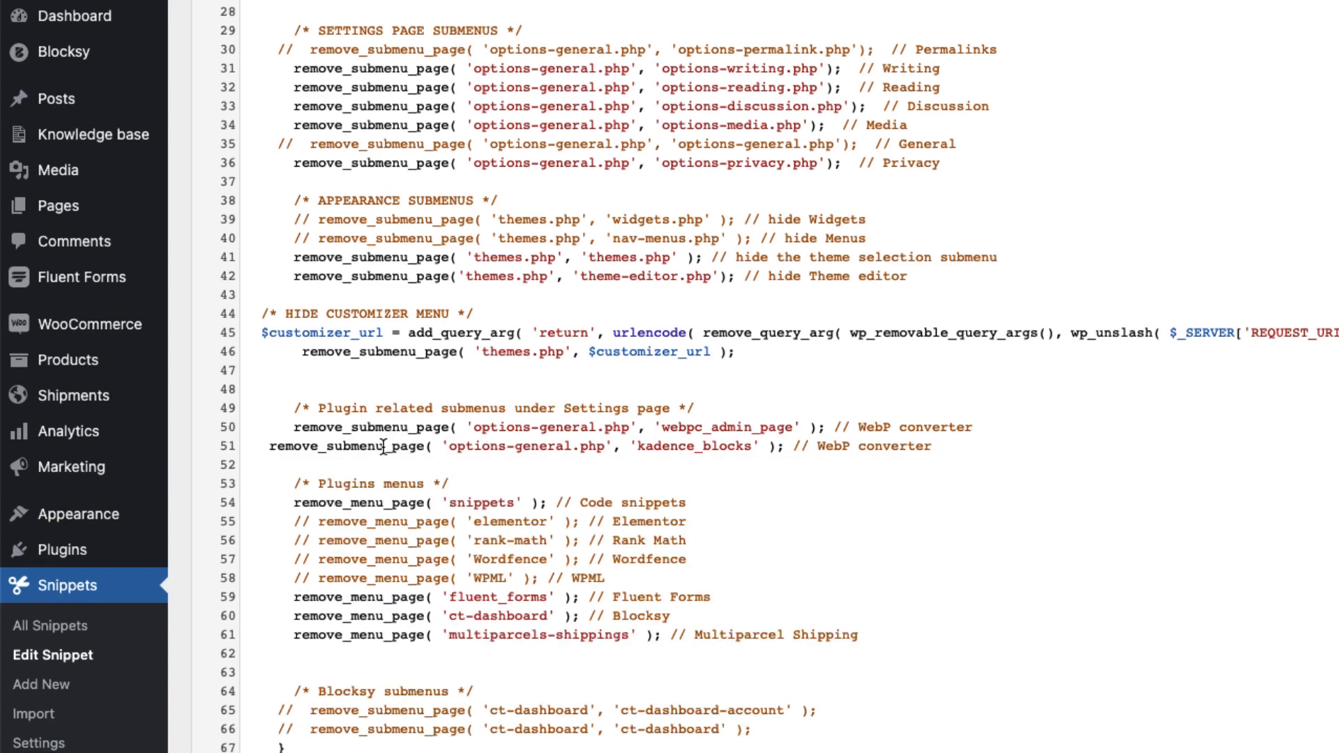
pyautogui.click(270, 464)
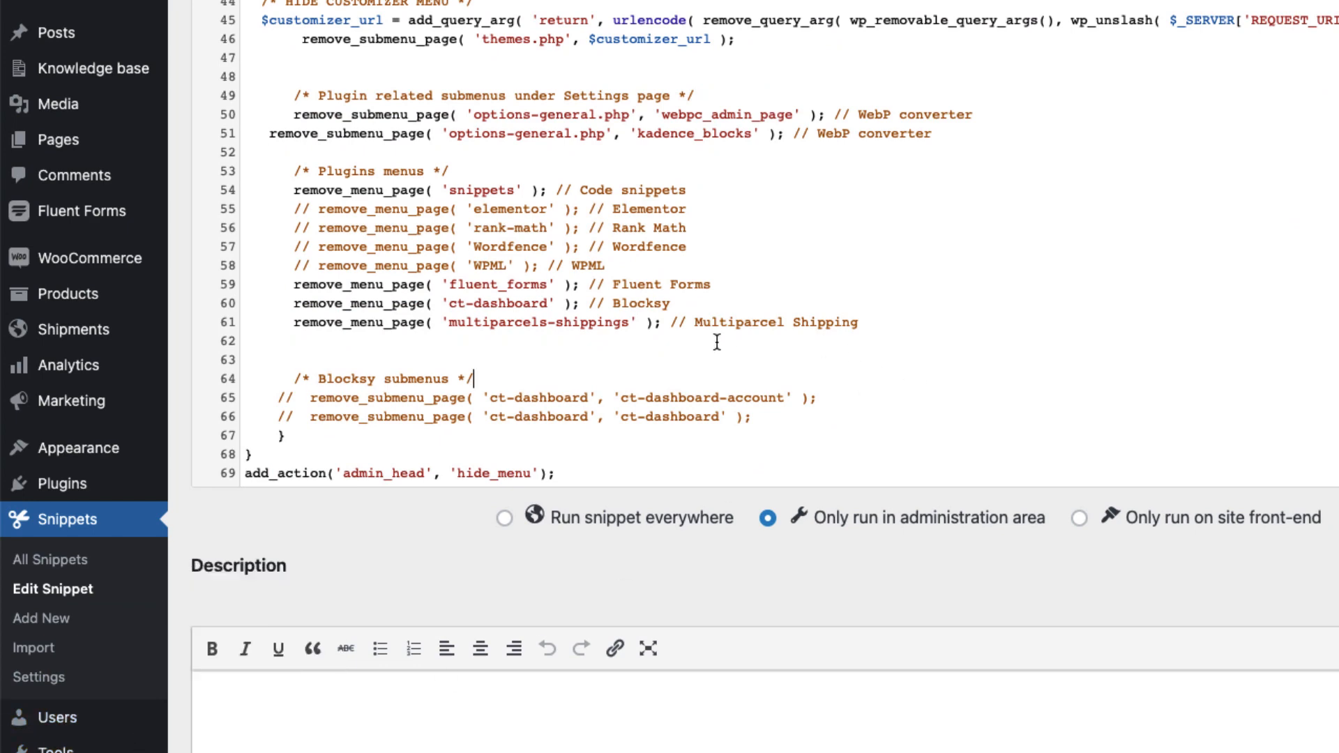
pyautogui.scroll(-3)
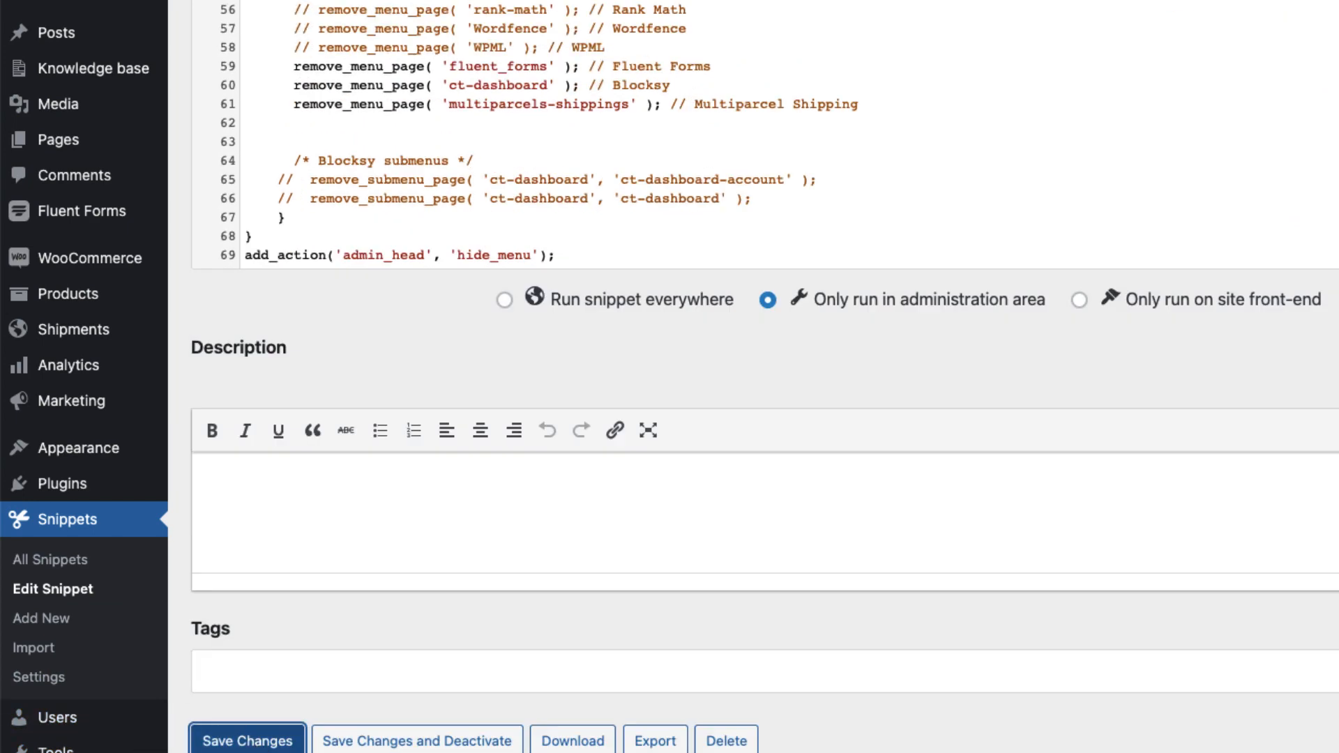
pyautogui.click(77, 17)
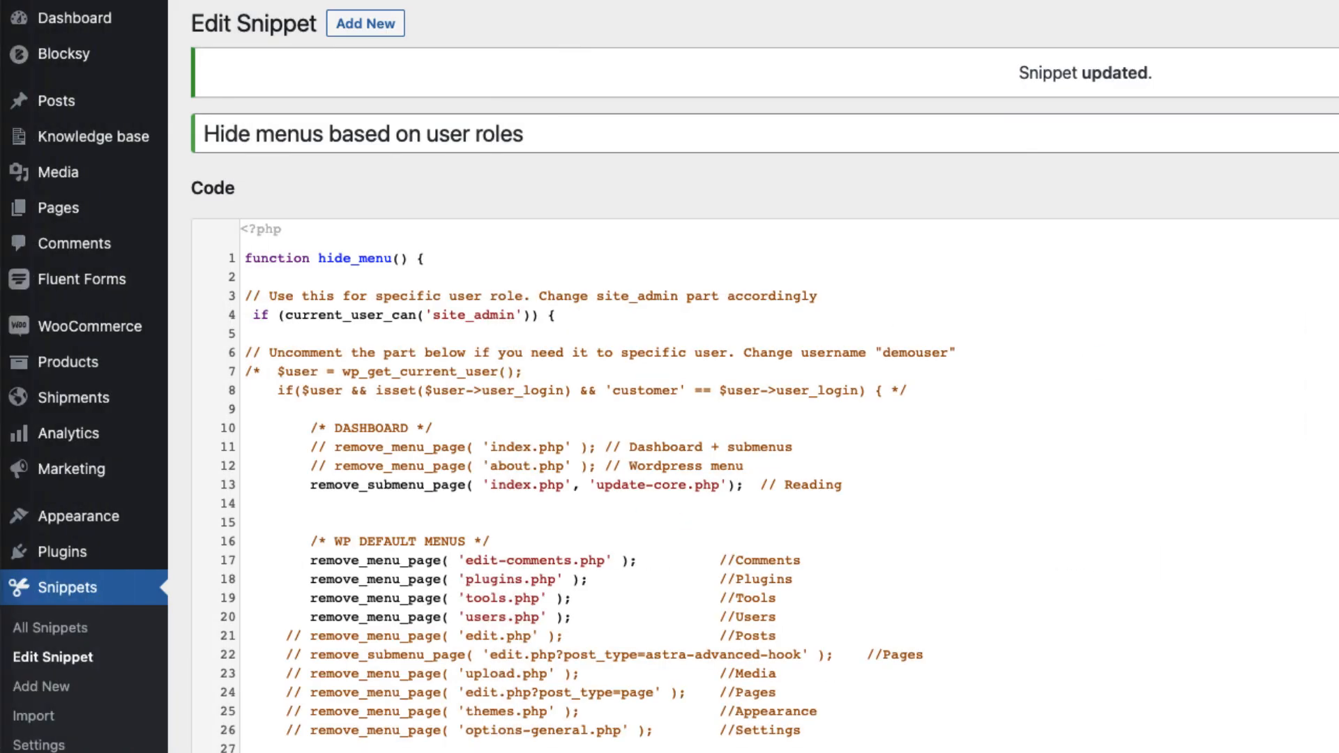
# Comment out the remove_menu_page('fluent_forms') rule and save so Fluent Forms stays visible
pyautogui.scroll(-3)
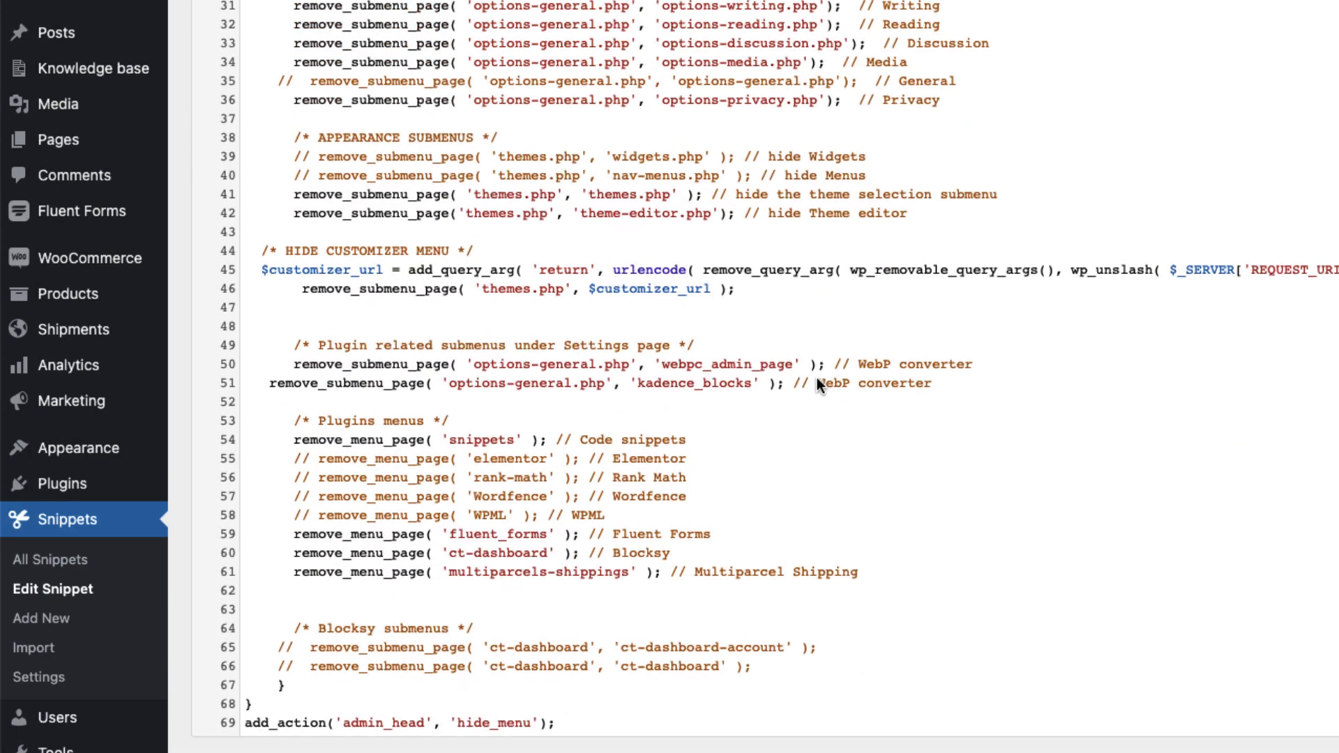
pyautogui.scroll(-3)
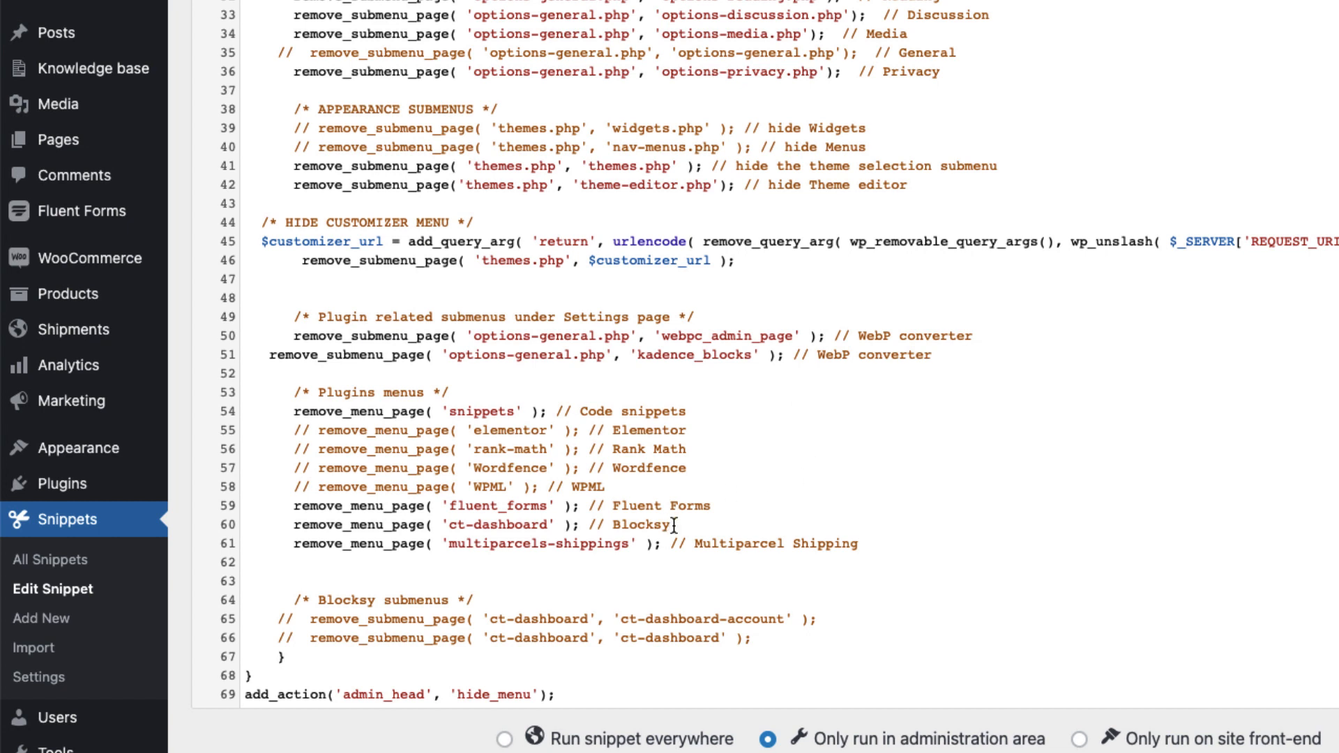
pyautogui.moveTo(720, 507)
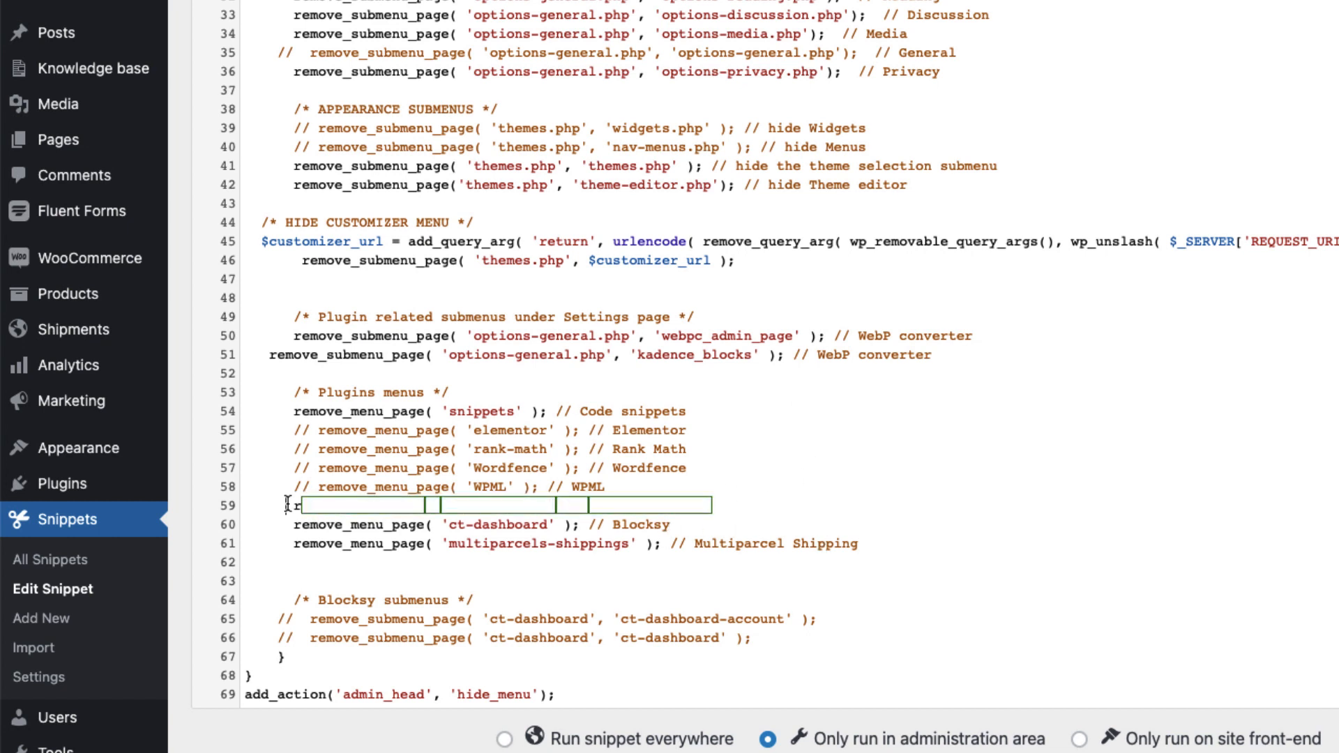
pyautogui.write("// remove_menu_page( 'fluent_forms' ); // Fluent Forms")
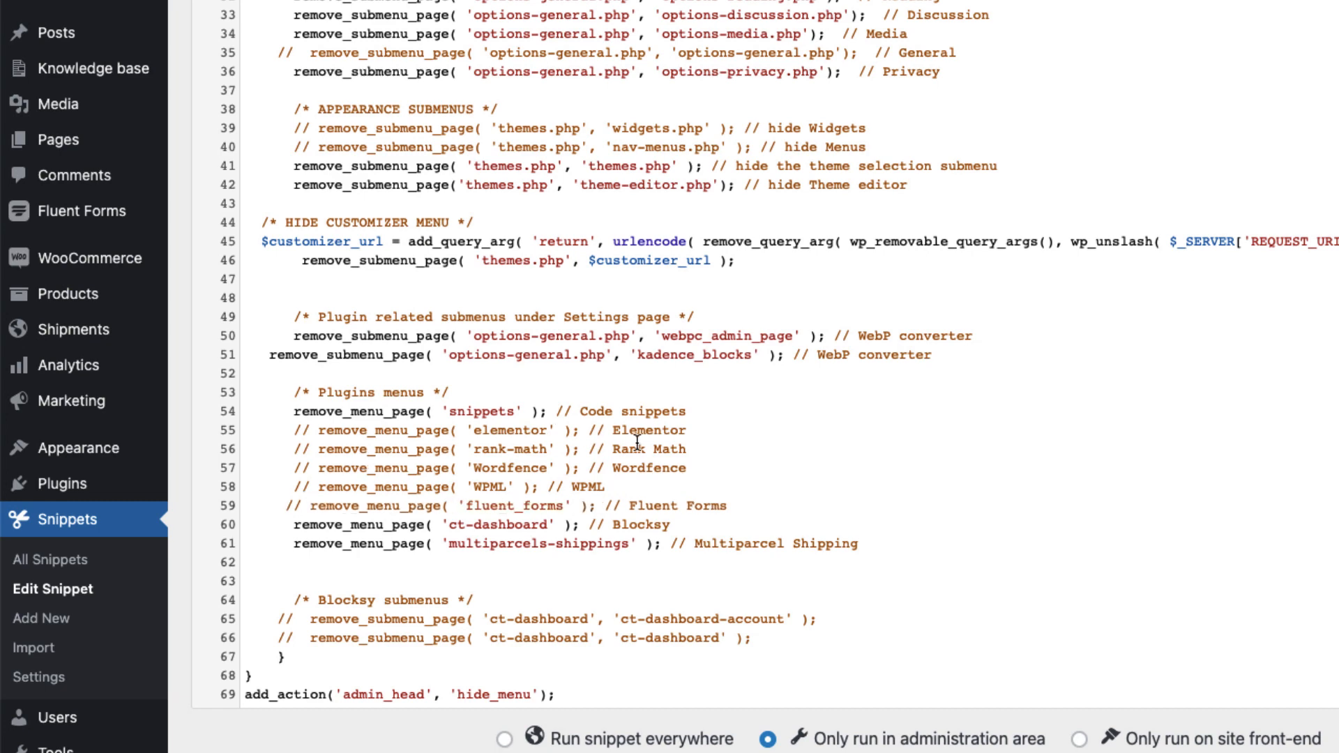
pyautogui.scroll(-3)
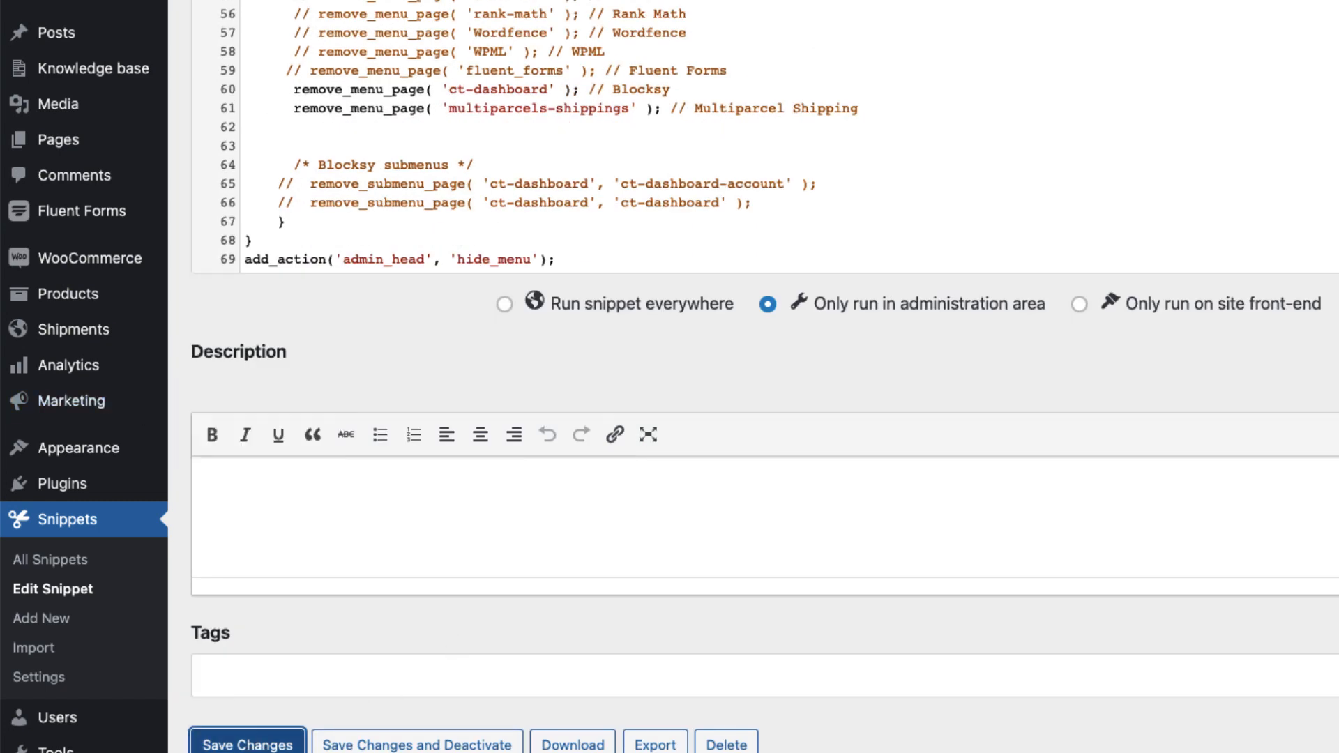
pyautogui.click(112, 30)
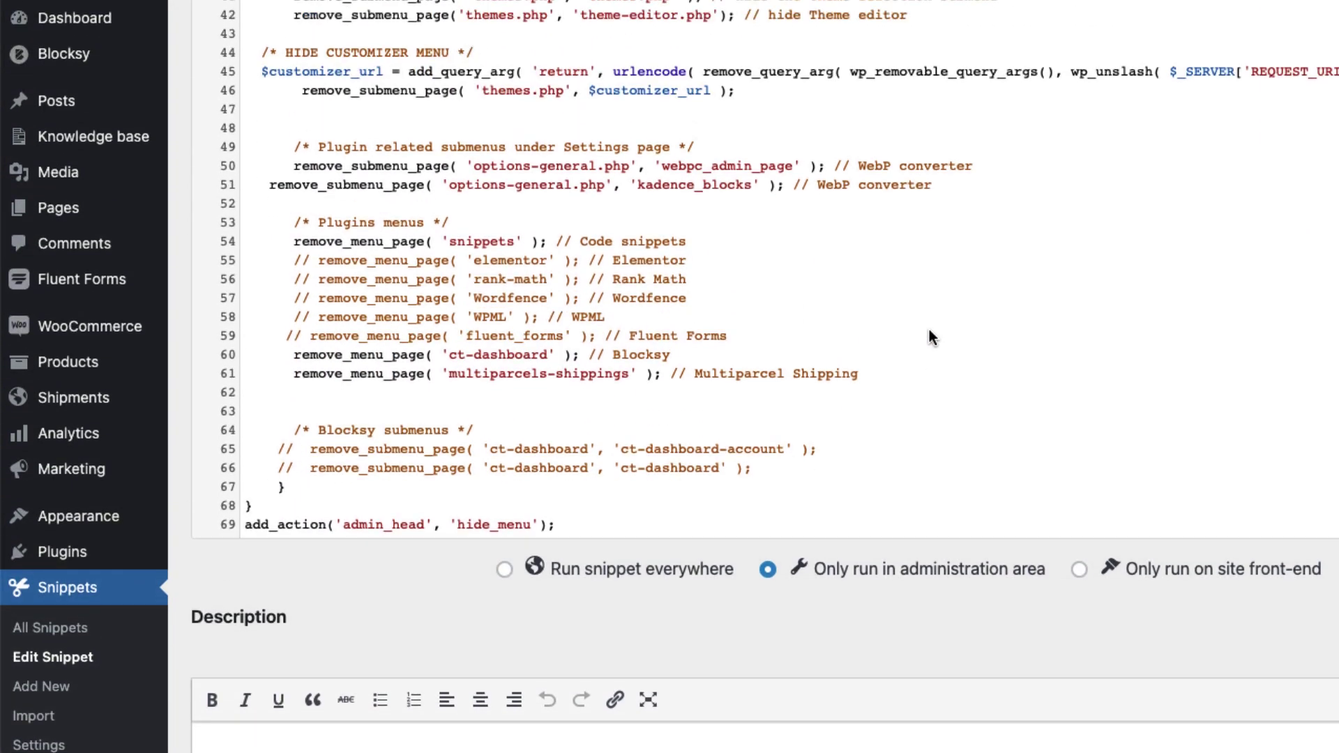
# Paste the Fluent Forms page address below the Plugins menus and select its fluent_forms slug
pyautogui.scroll(3)
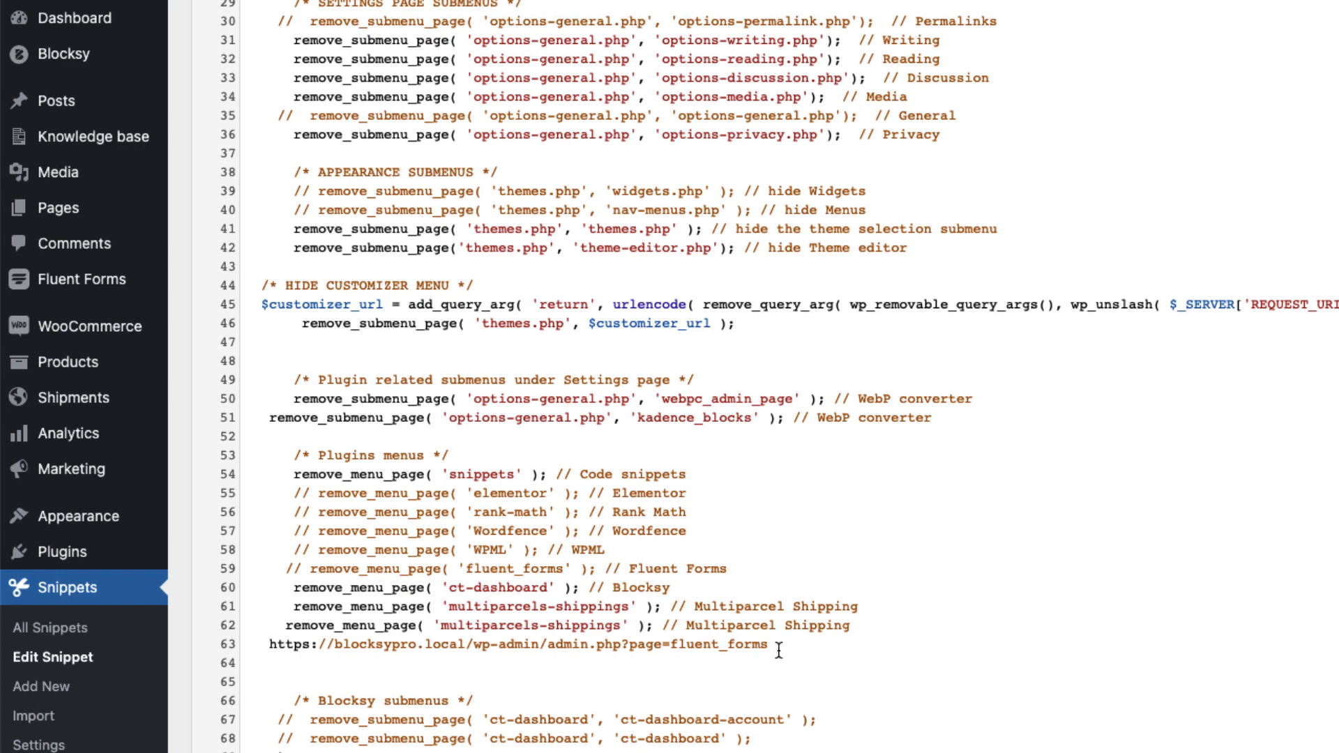
pyautogui.doubleClick(717, 643)
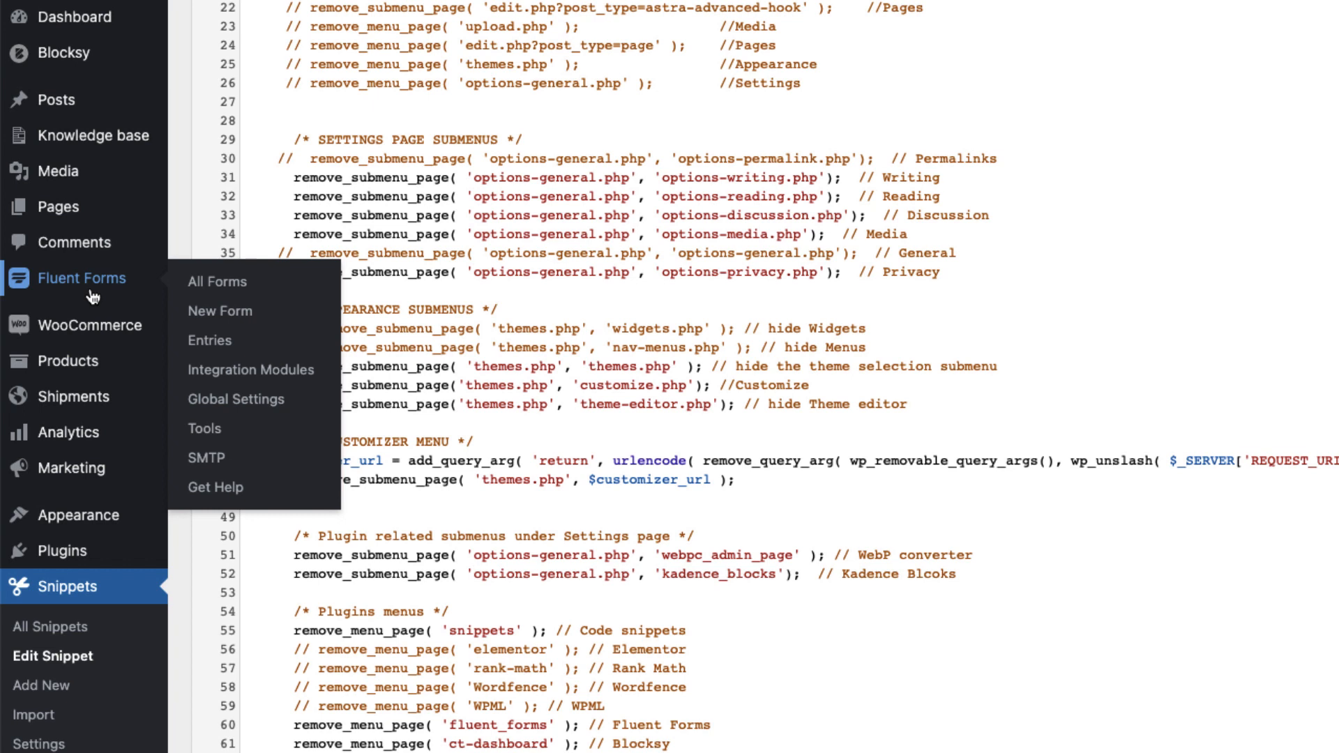
pyautogui.moveTo(236, 399)
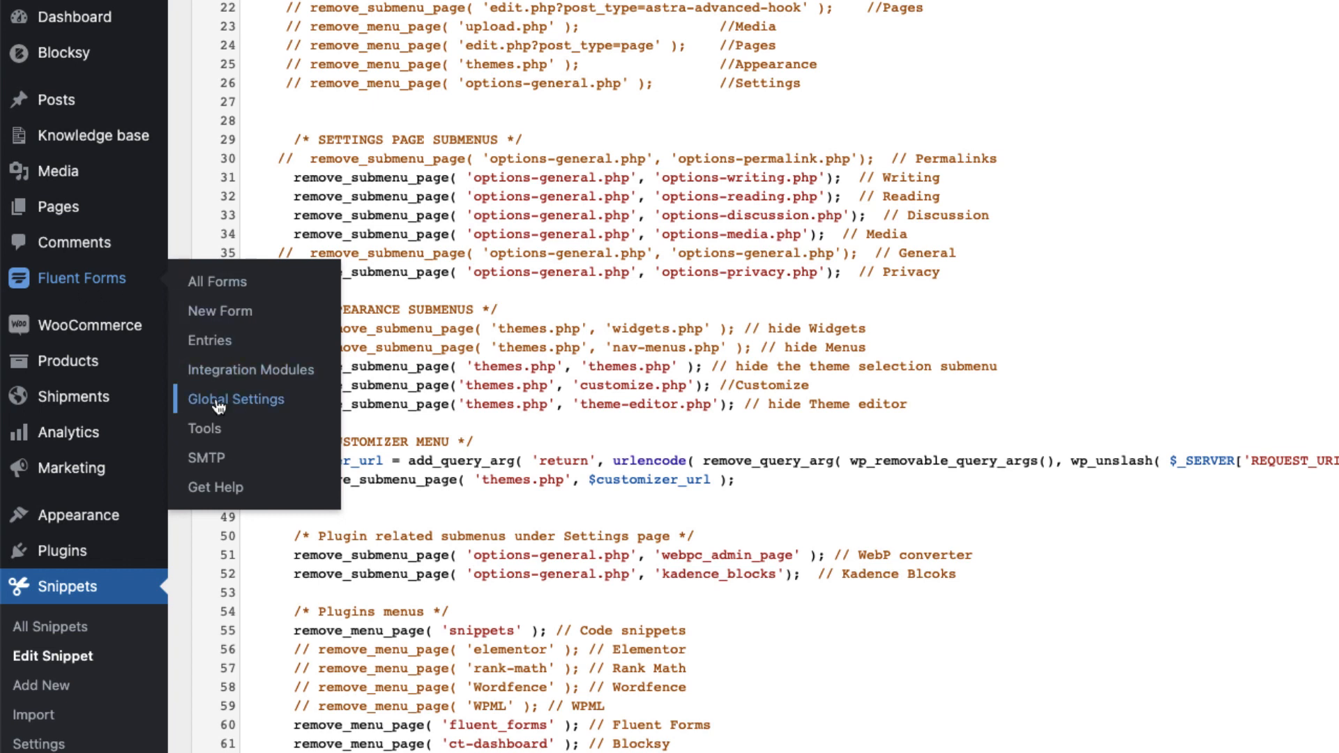
pyautogui.moveTo(107, 290)
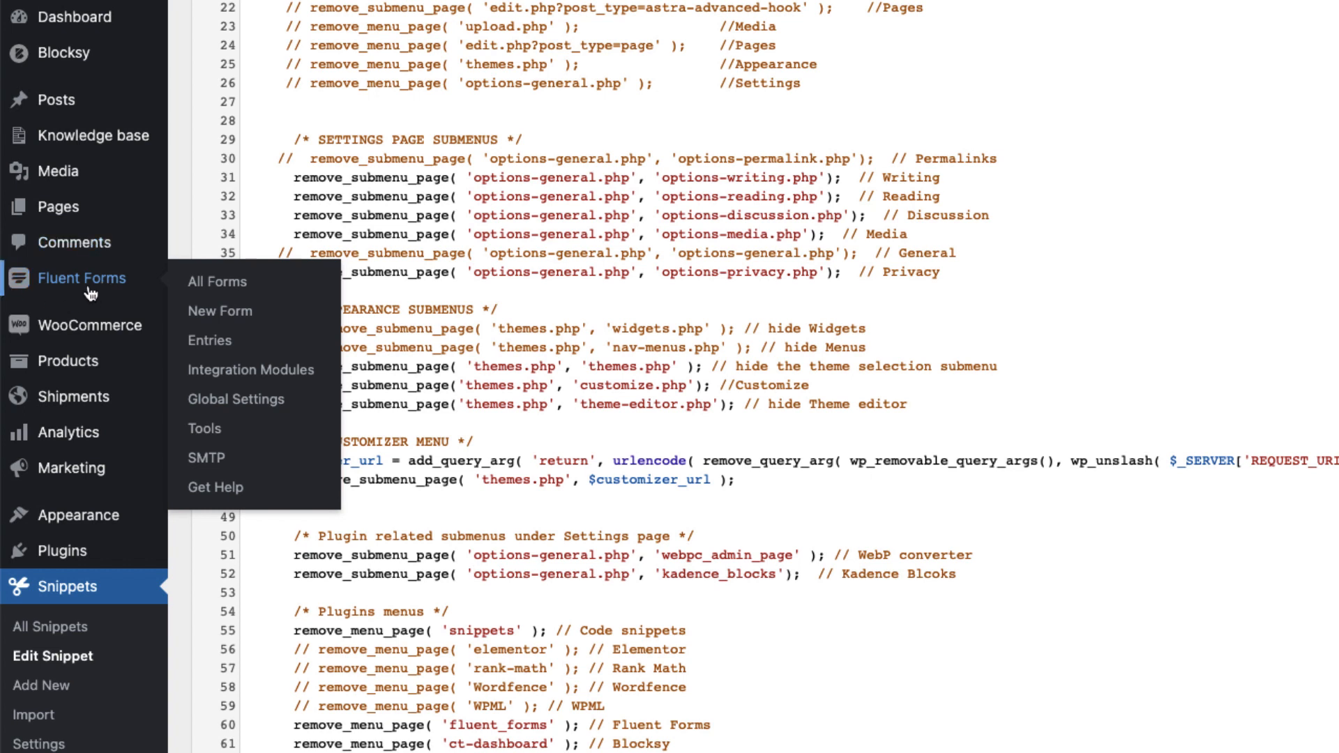
pyautogui.moveTo(235, 399)
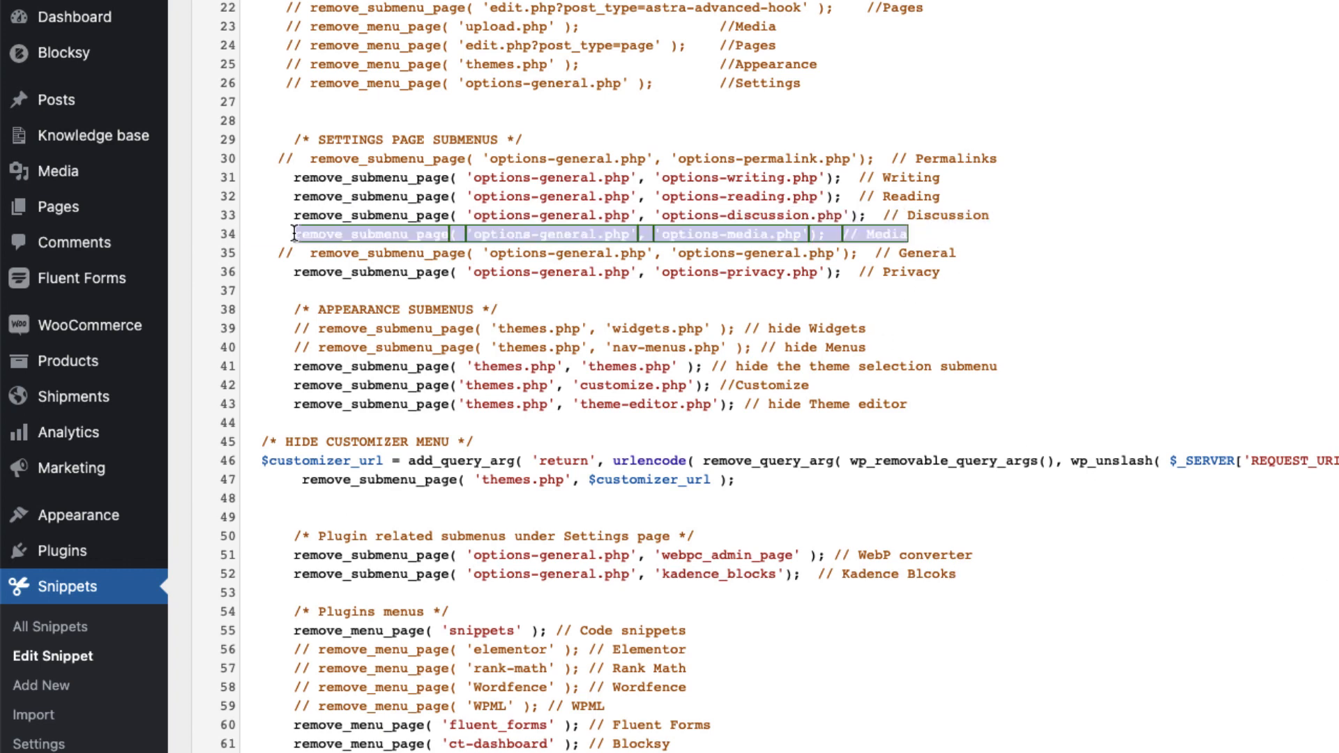
# Add a remove_submenu_page rule for fluent_forms / fluent_forms_settings using the copied Global Settings address
pyautogui.scroll(-3)
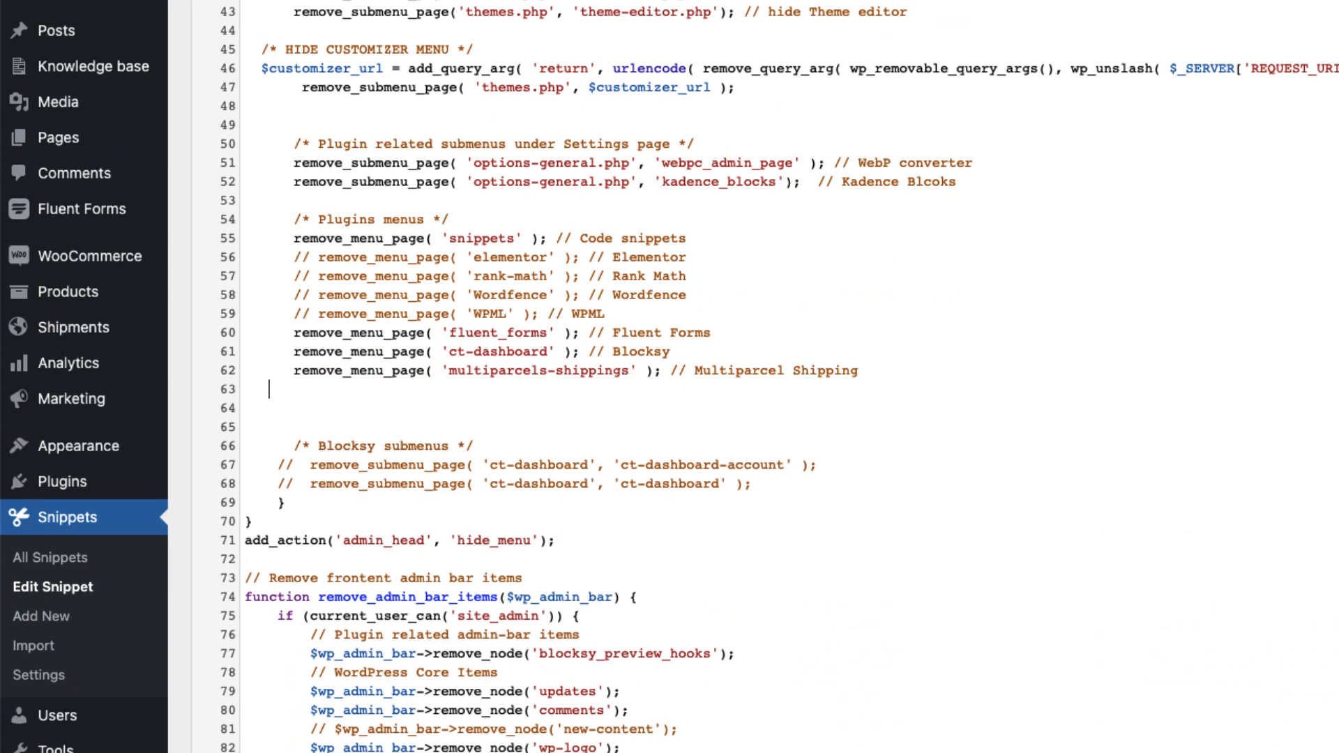
pyautogui.write("remove_submenu_page( 'options-general.php', 'options-media.php');  // Media")
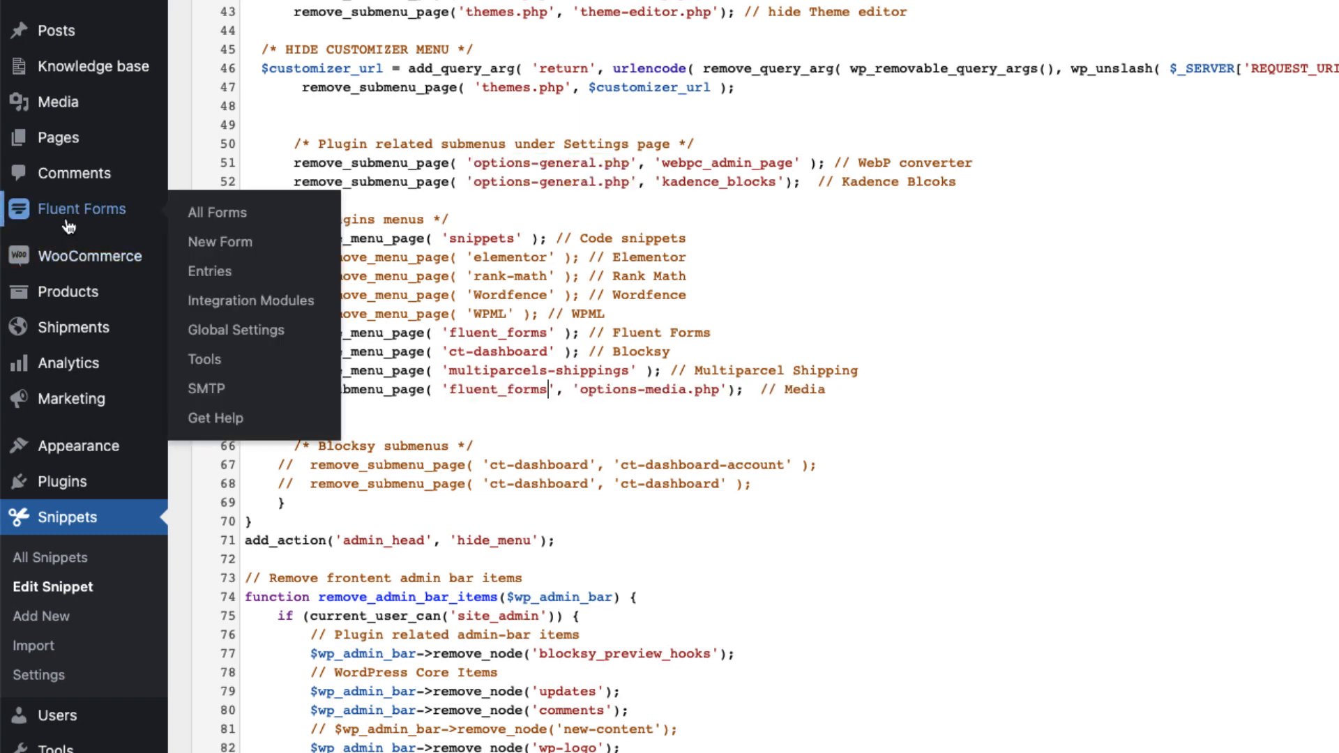
pyautogui.moveTo(236, 329)
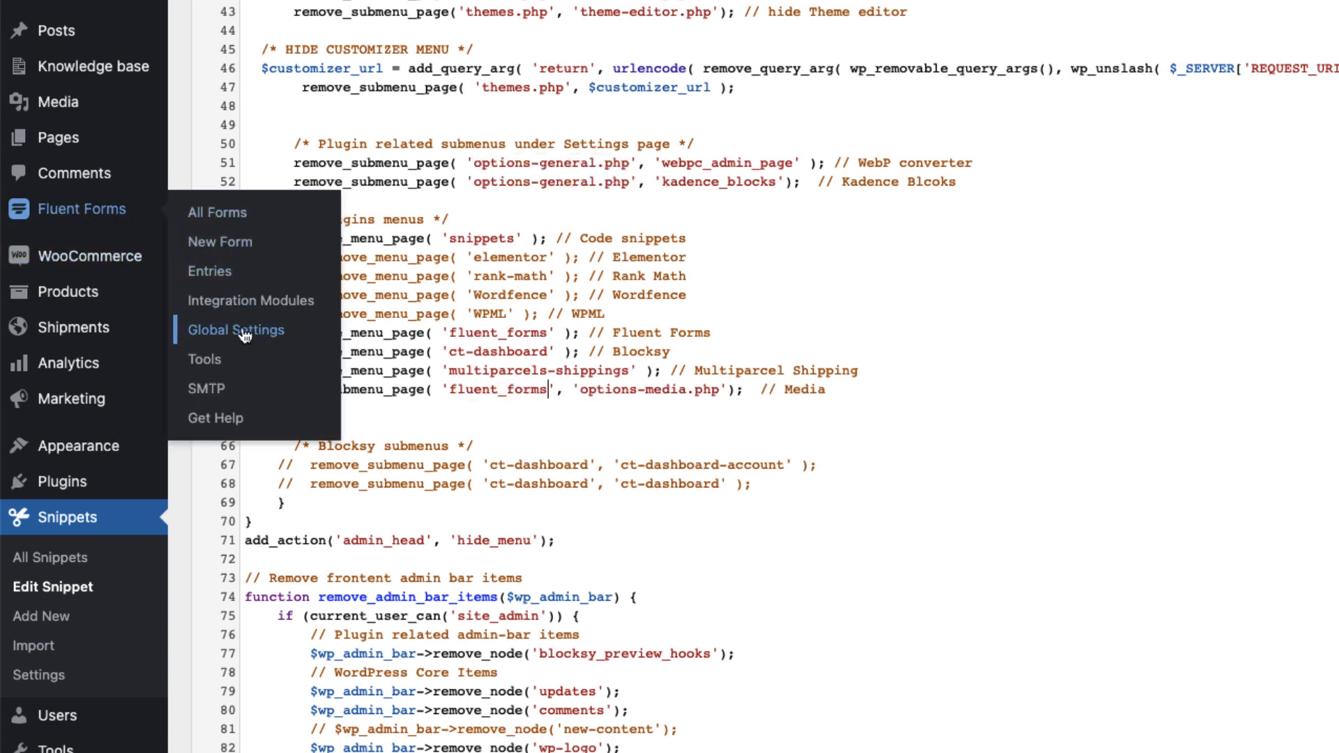
pyautogui.rightClick(695, 499)
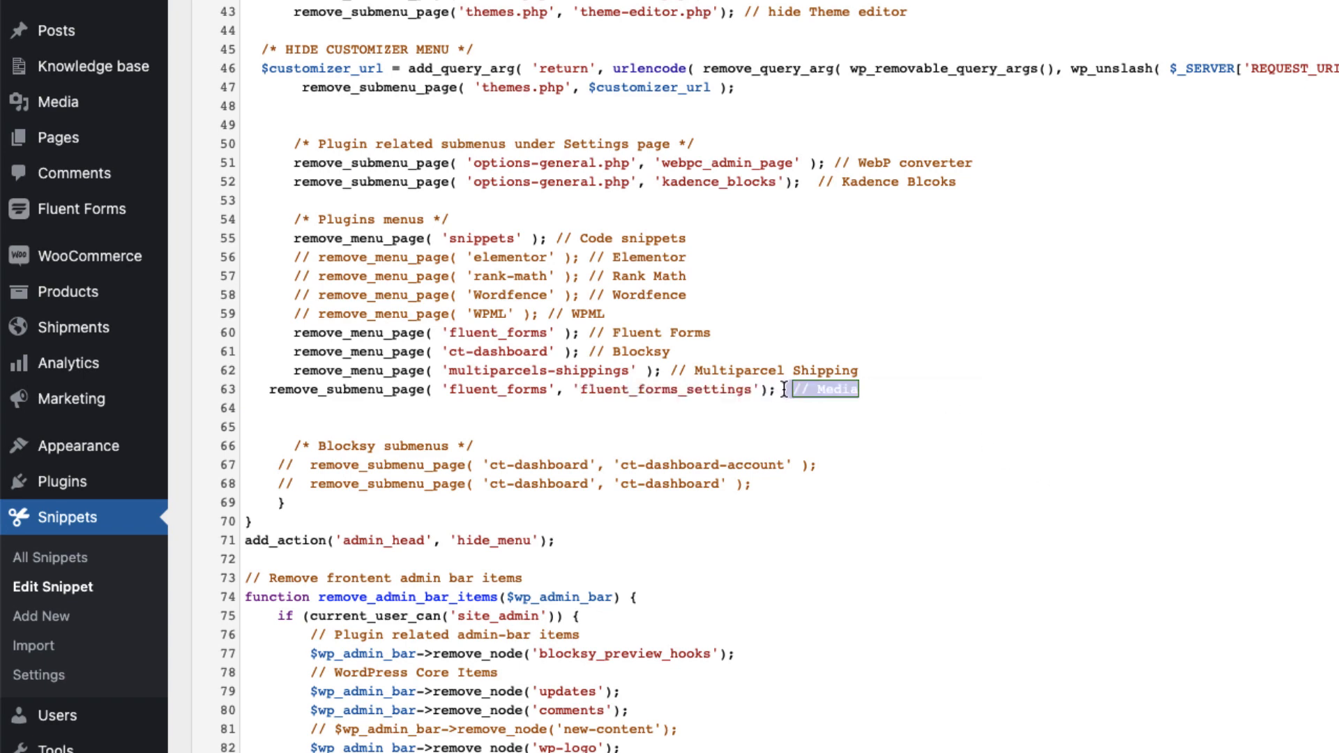
pyautogui.scroll(-3)
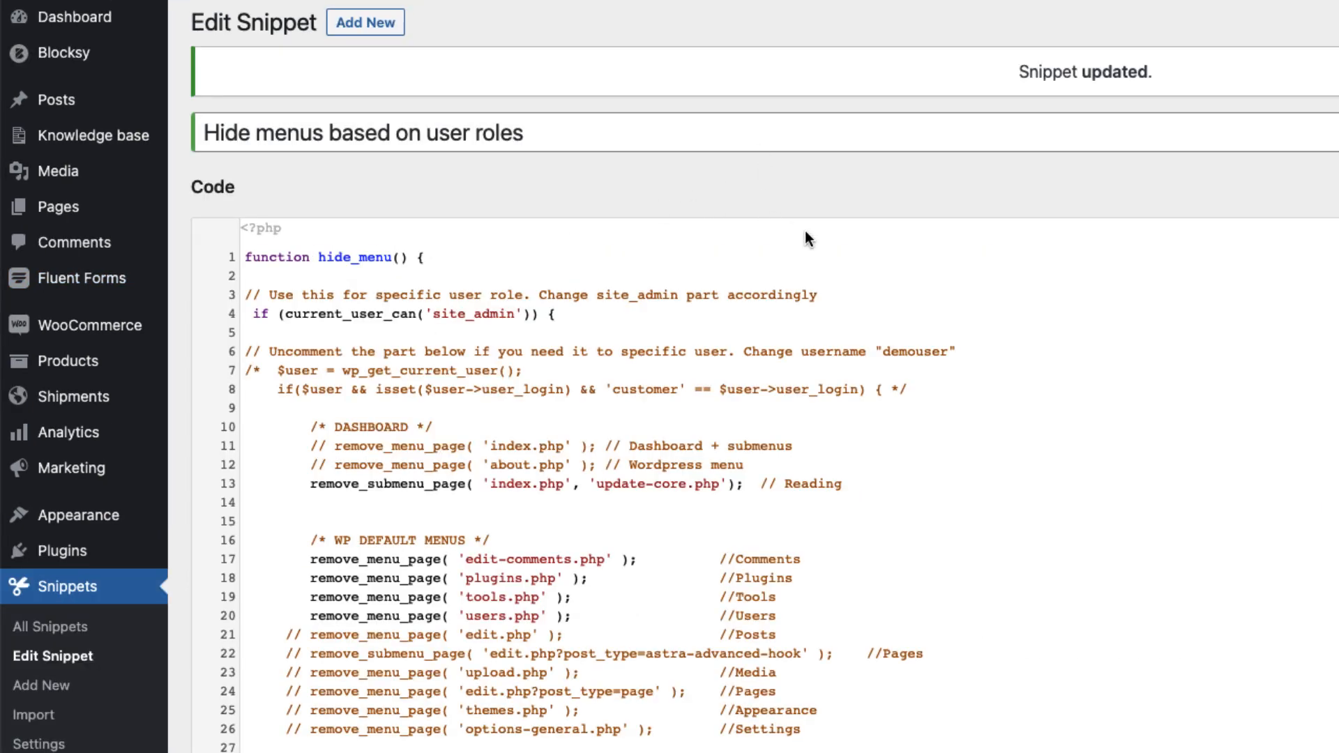
pyautogui.scroll(-3)
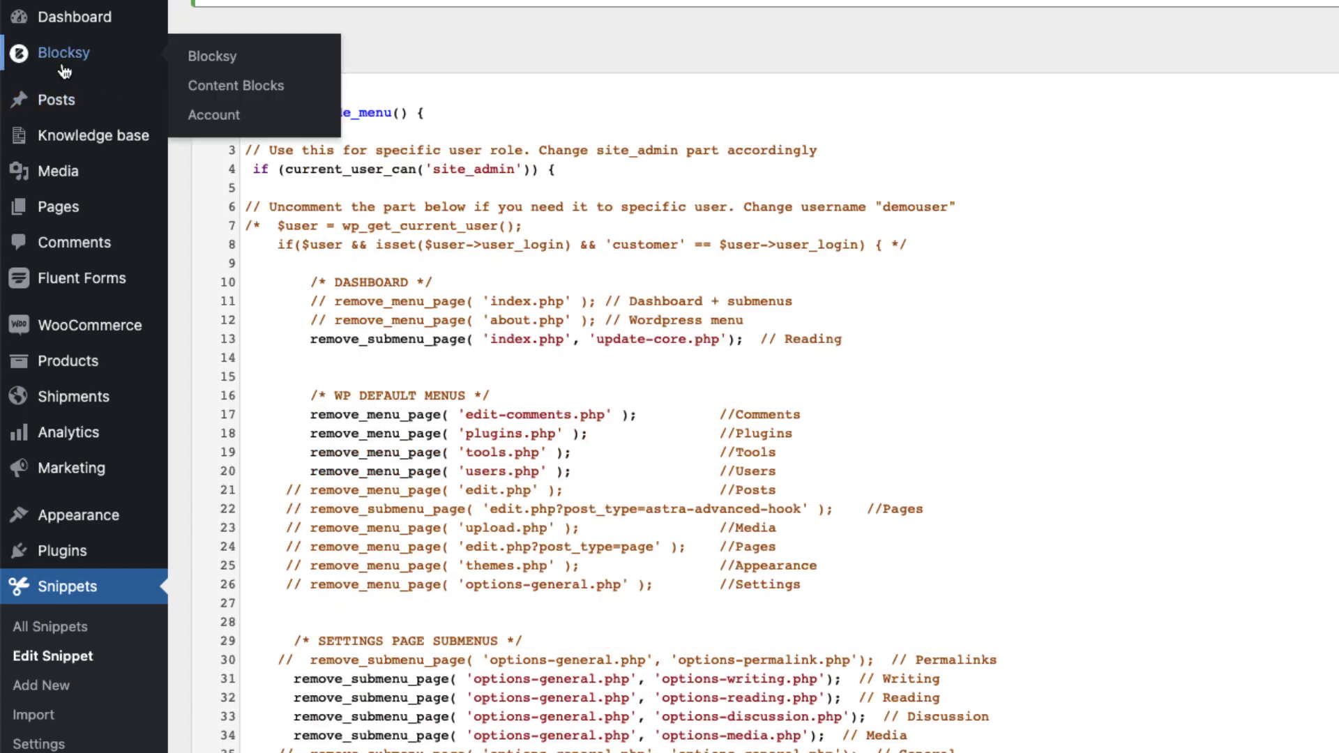
pyautogui.moveTo(238, 85)
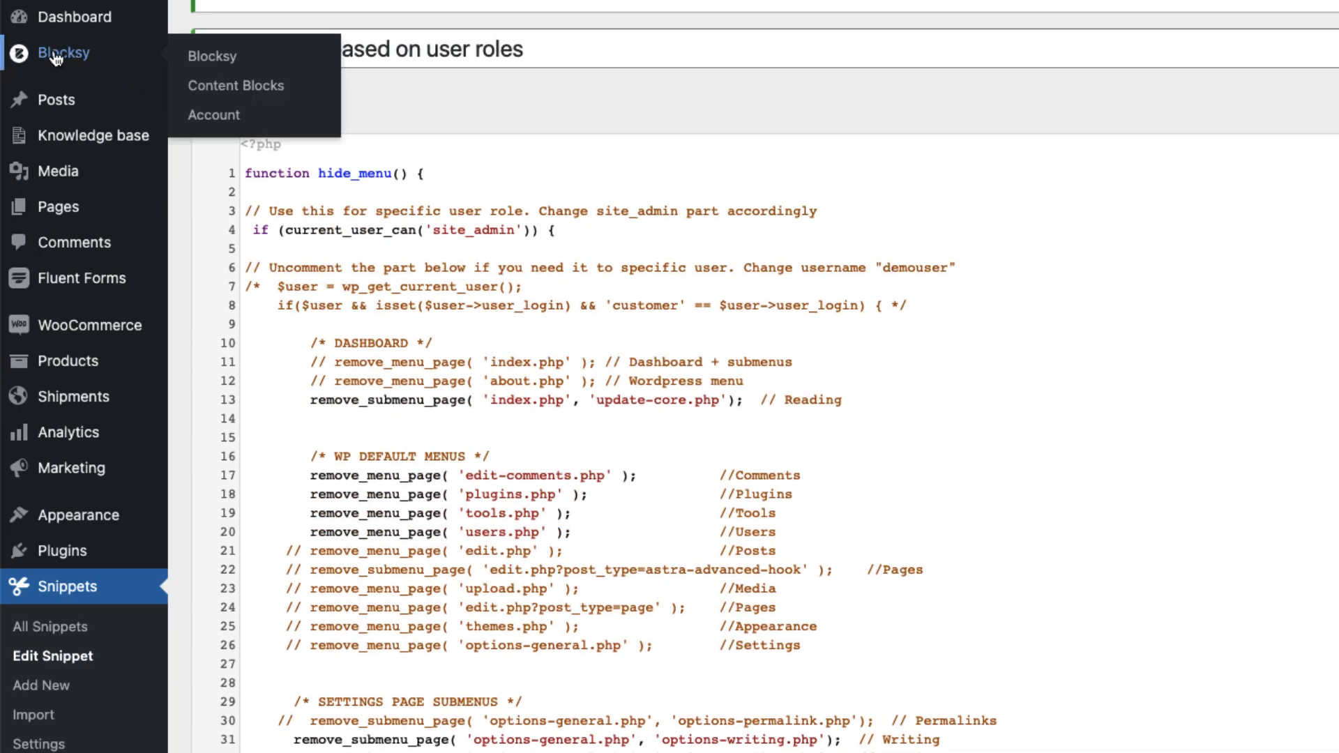
pyautogui.moveTo(211, 56)
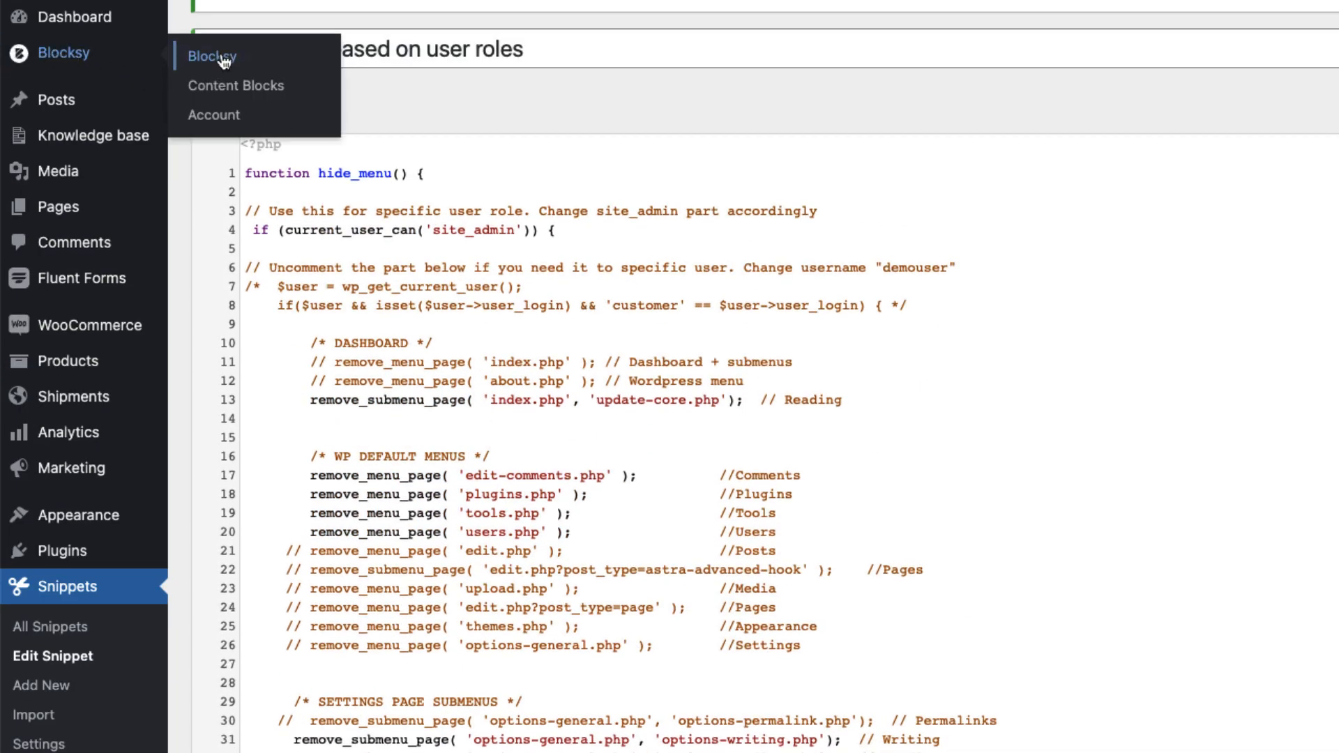
pyautogui.moveTo(215, 114)
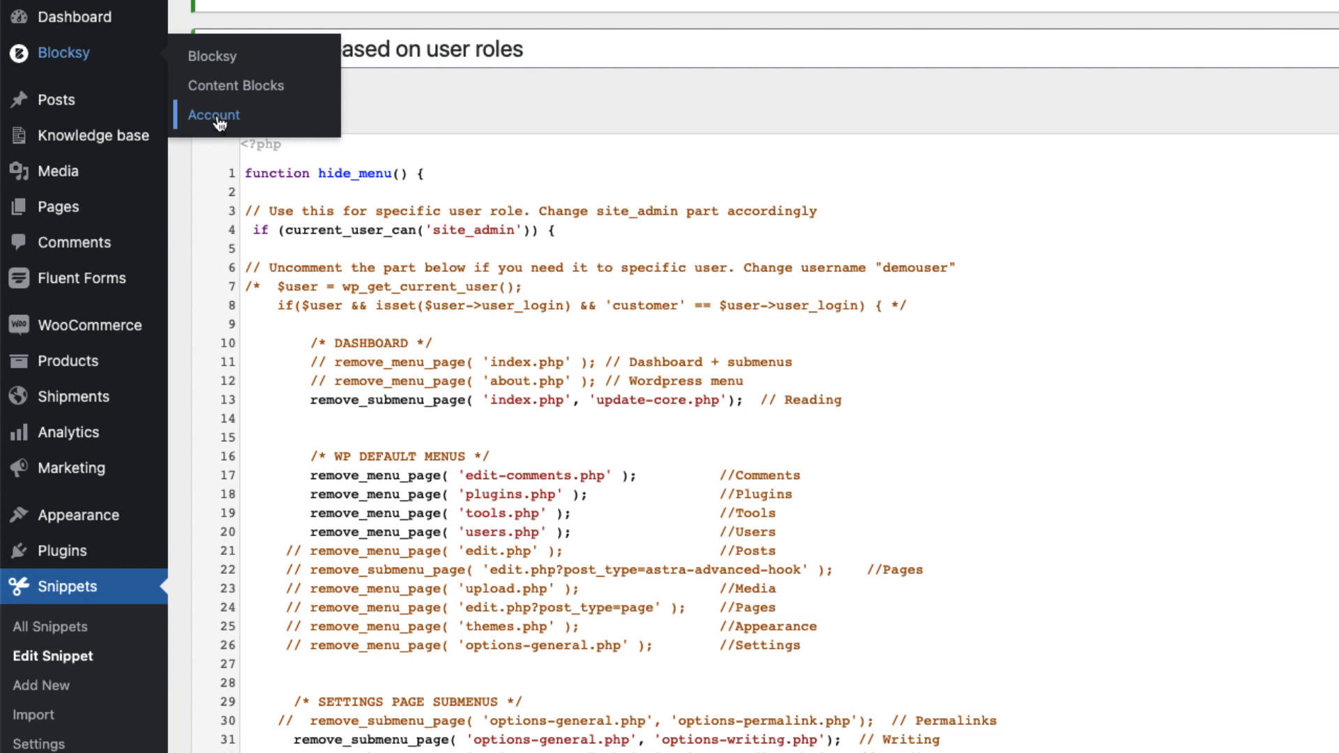
pyautogui.moveTo(219, 109)
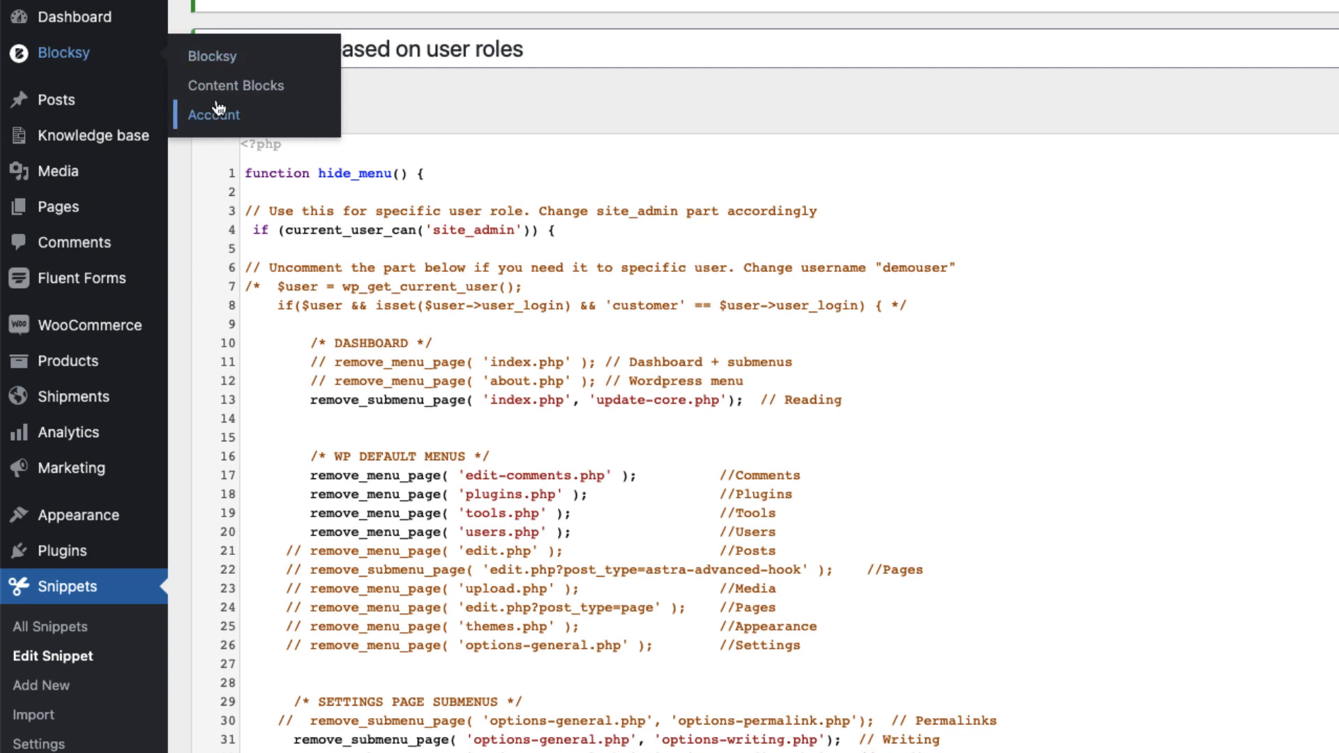
pyautogui.moveTo(254, 85)
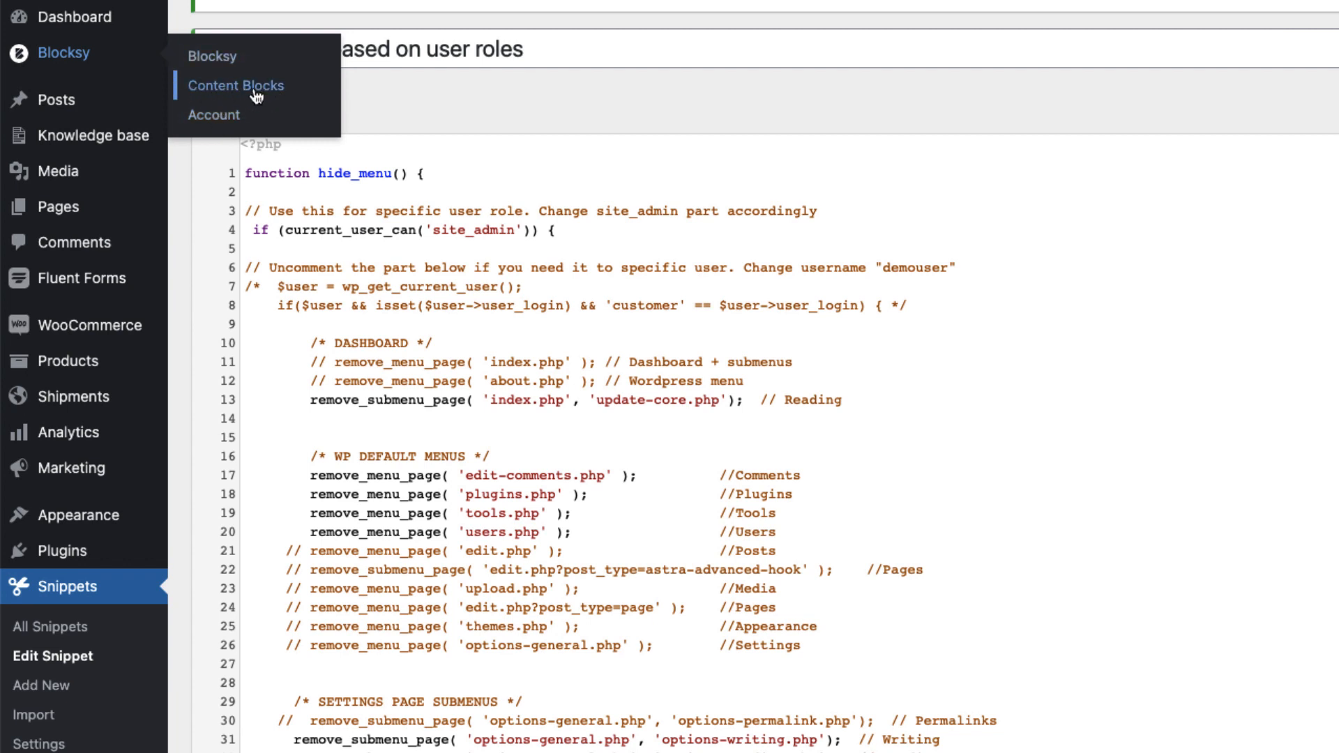
# Enable the two remove_submenu_page rules for ct-dashboard under Blocksy submenus
pyautogui.scroll(-3)
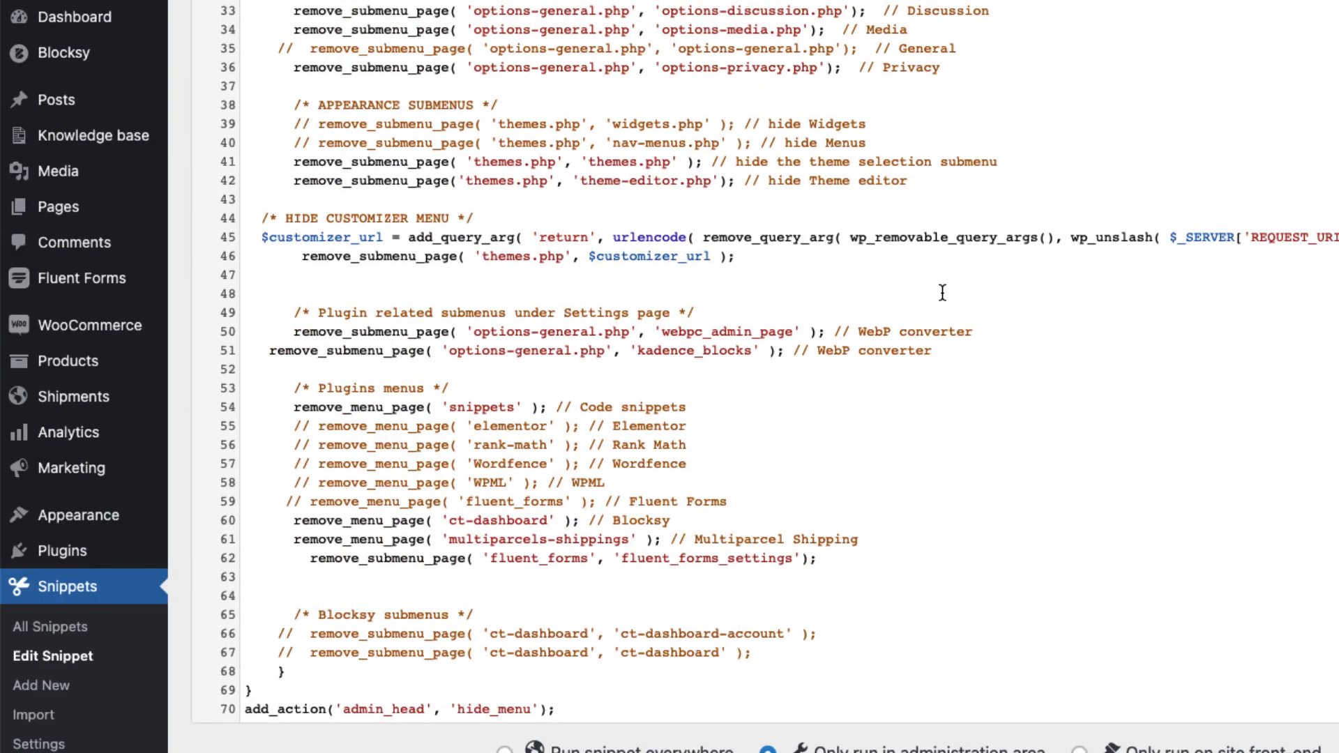
pyautogui.scroll(-3)
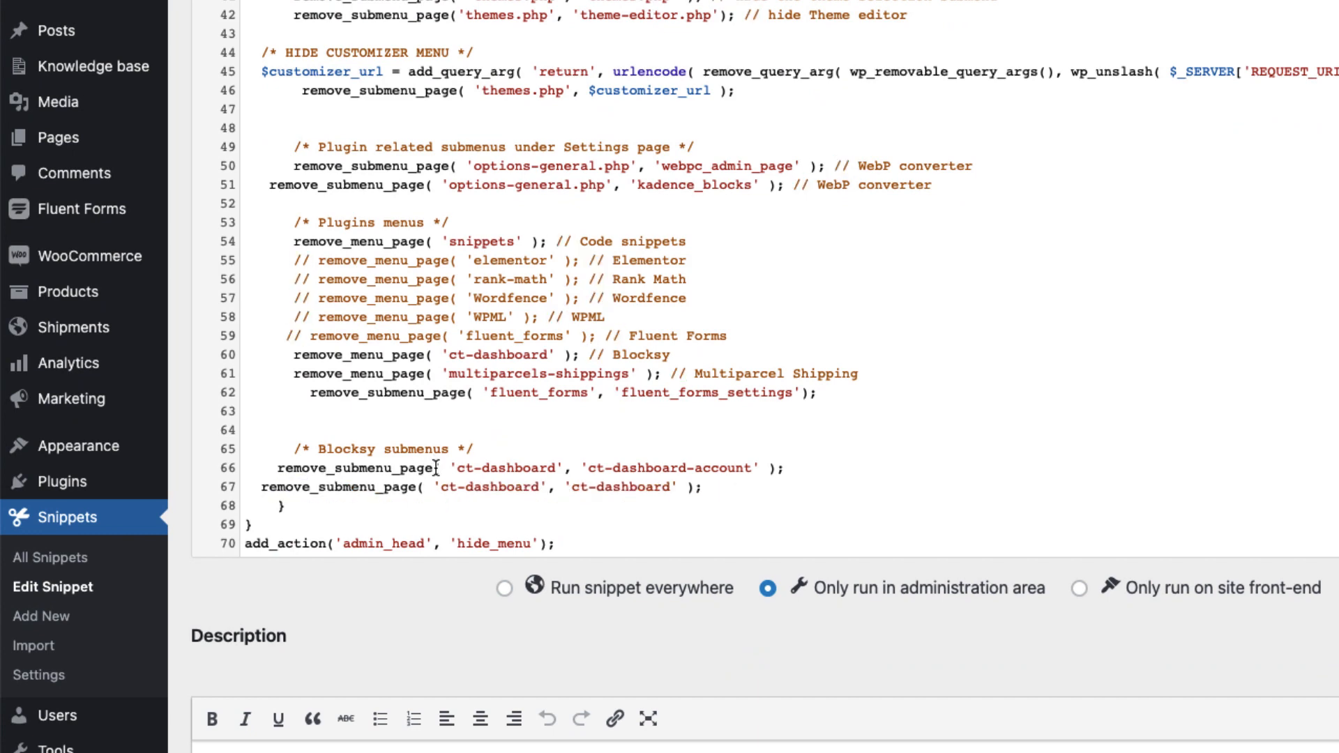
pyautogui.scroll(-3)
pyautogui.write('// ')
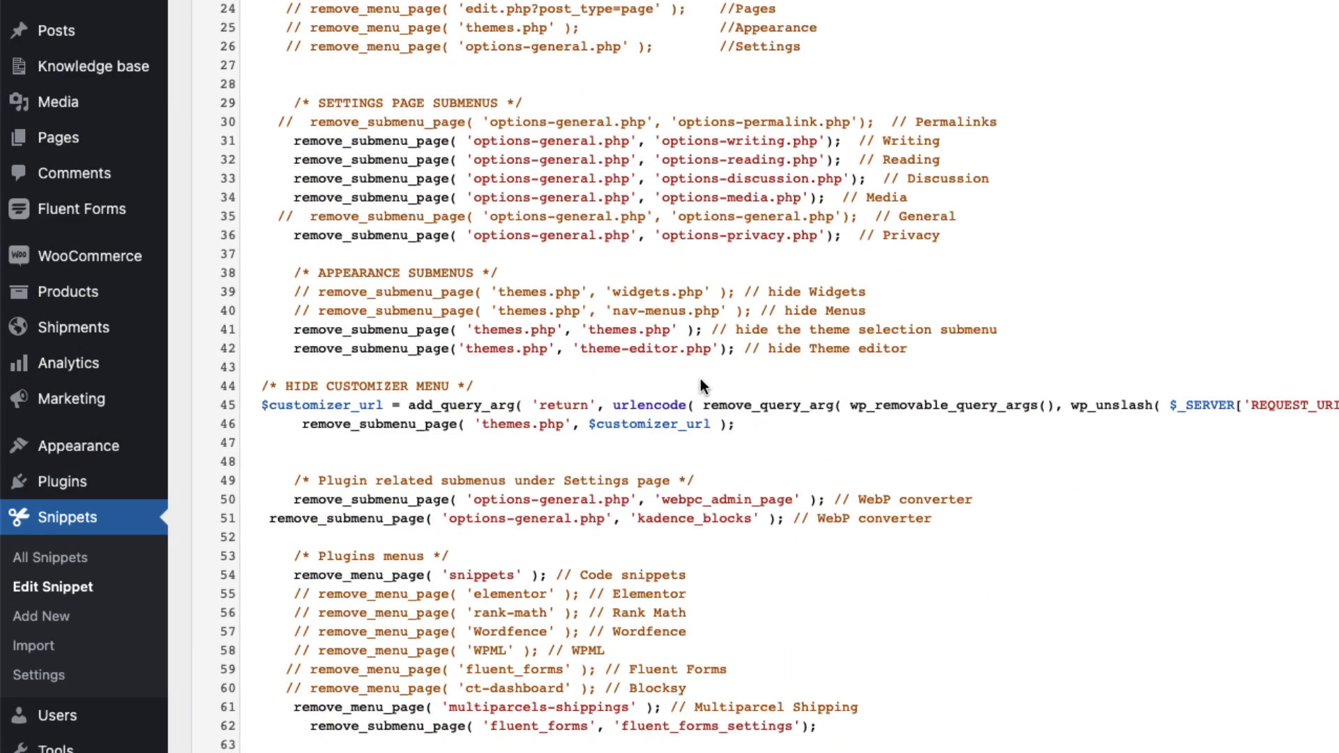
pyautogui.scroll(-3)
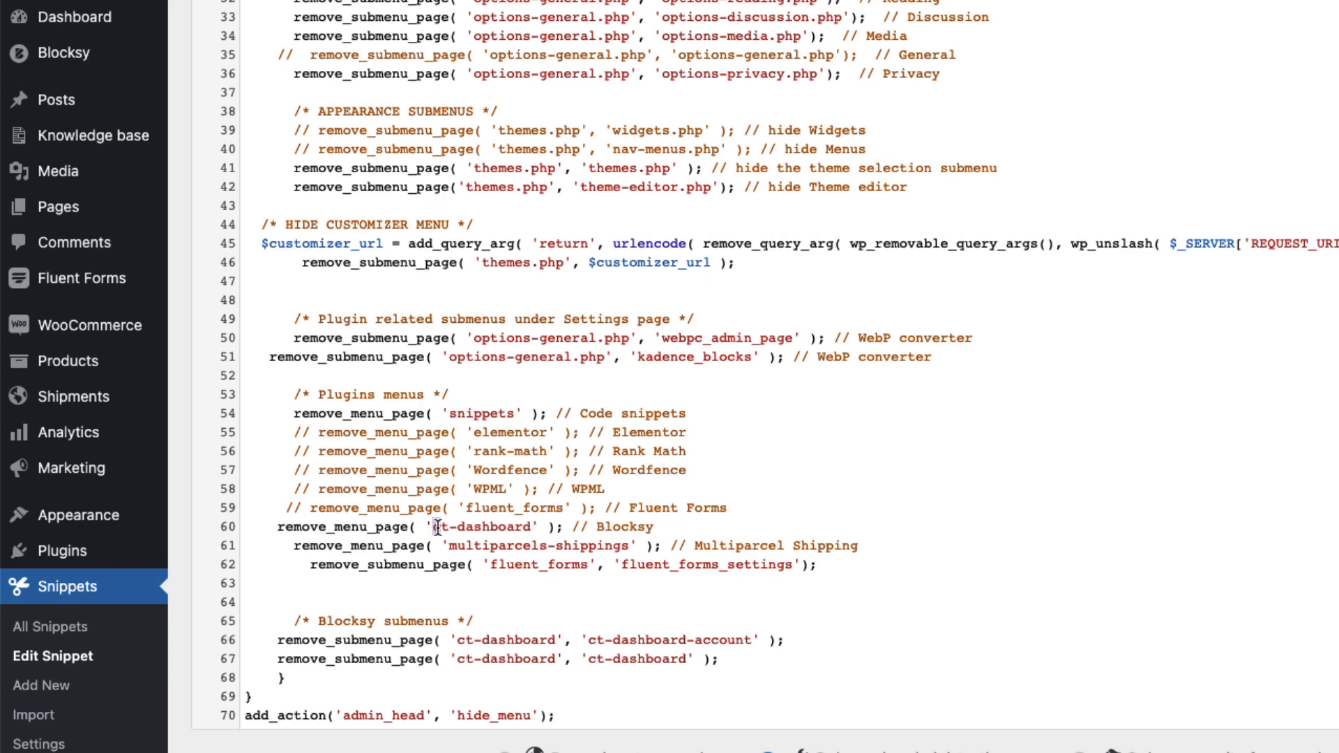
pyautogui.doubleClick(480, 527)
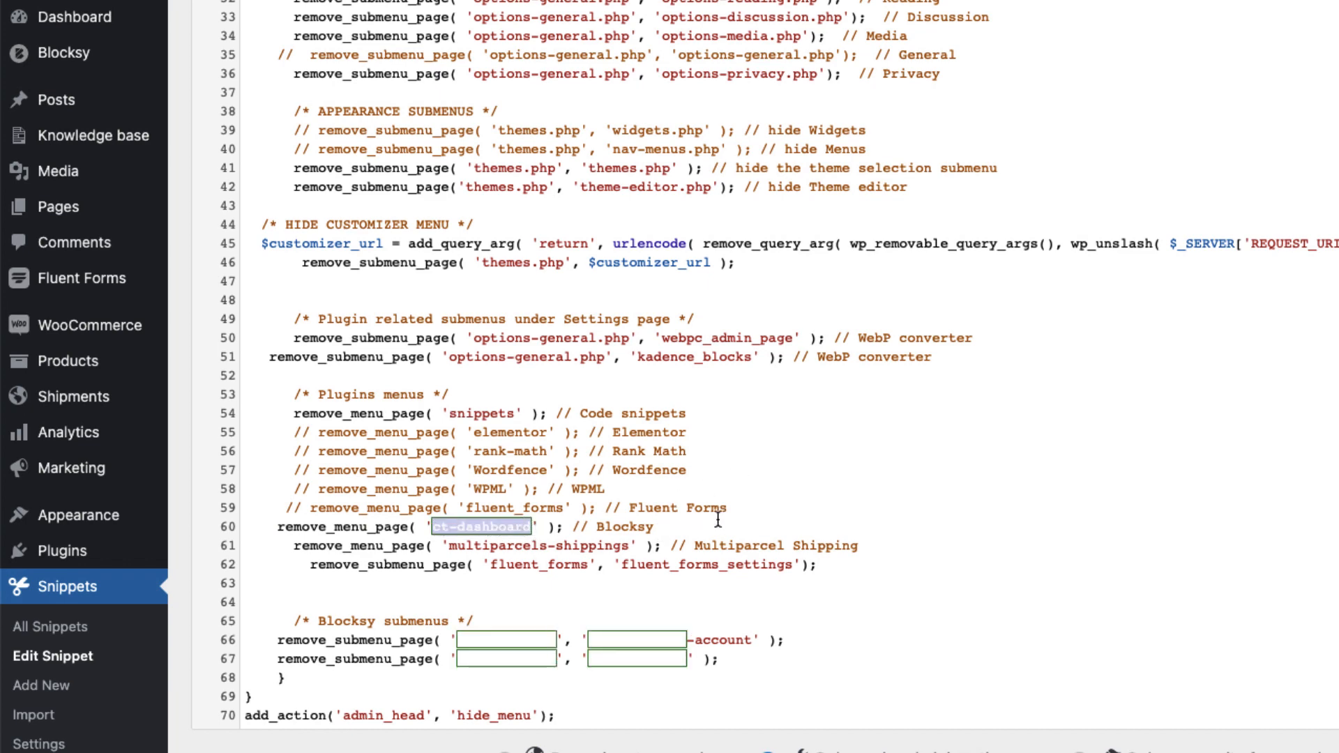
pyautogui.scroll(-3)
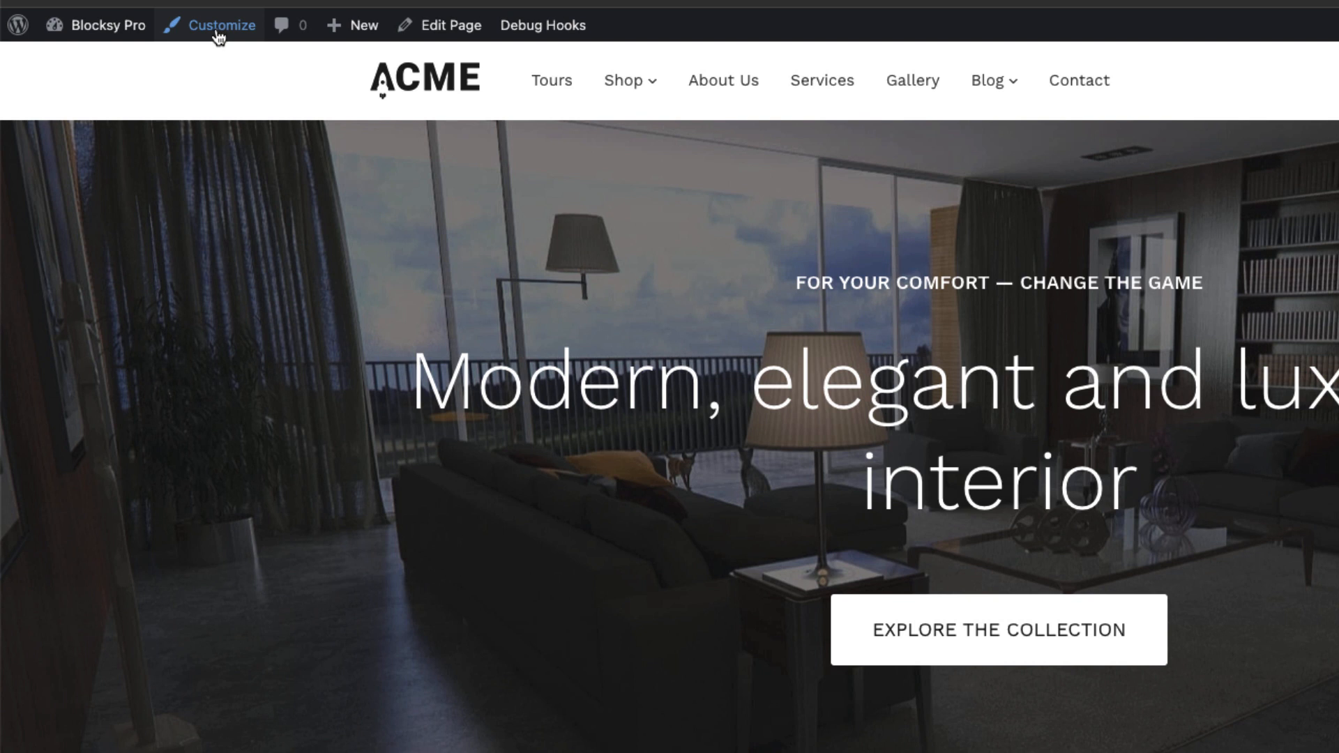
# Show the About WordPress admin-bar links that will be removed
pyautogui.click(16, 25)
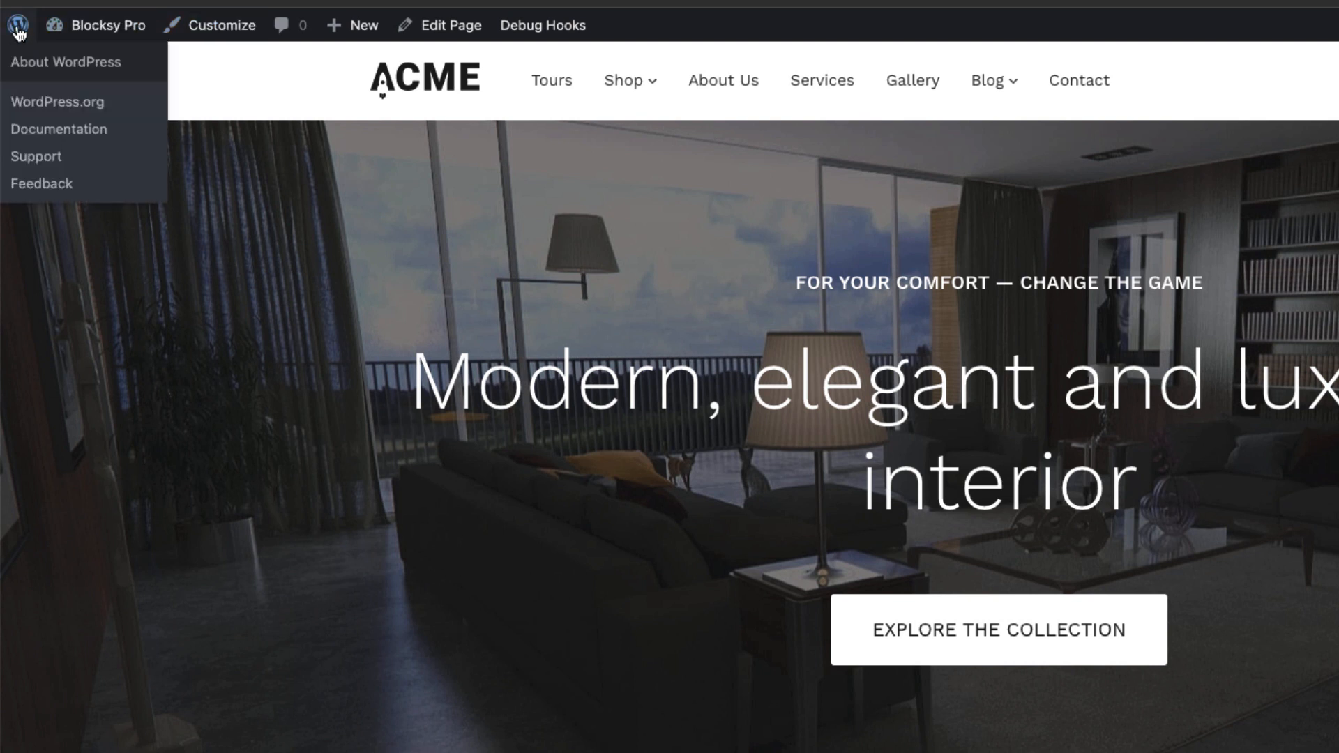
pyautogui.moveTo(33, 187)
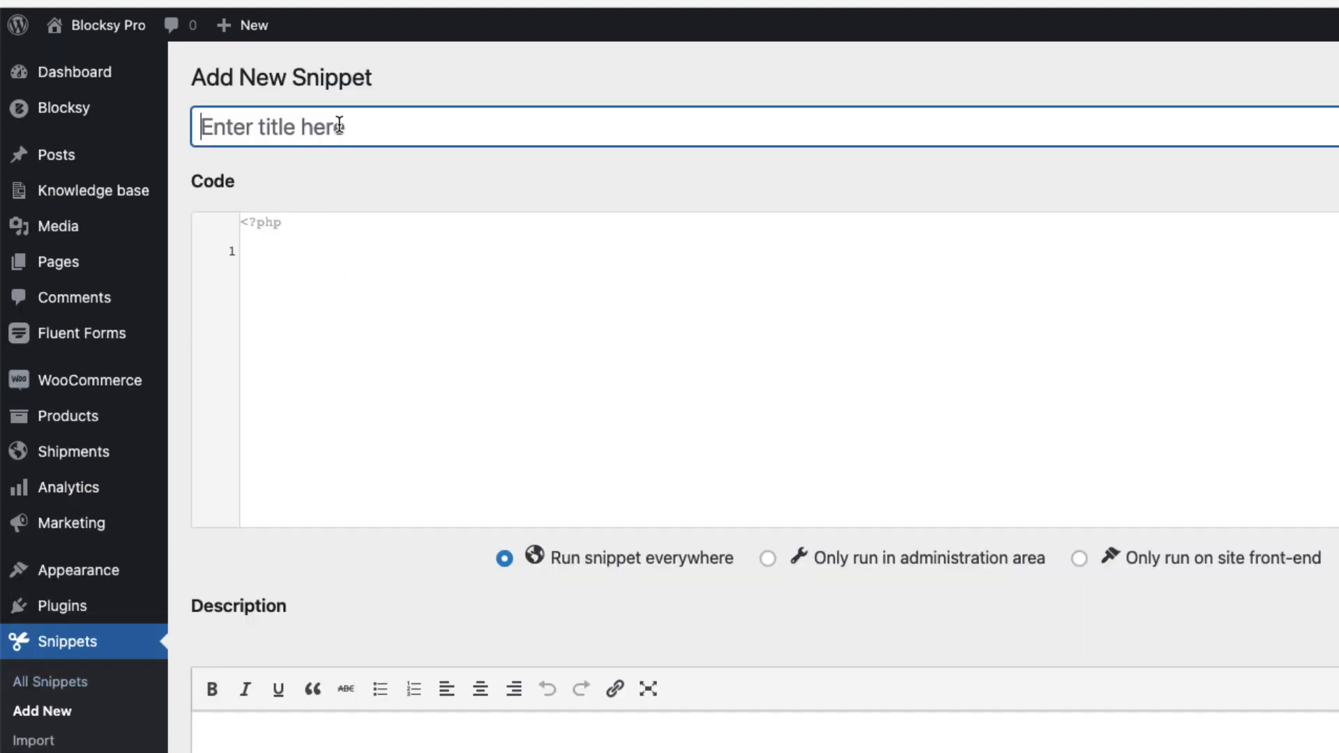
# Title the new snippet 'Remove admin bar items' and add the remove_node admin_bar_menu code
pyautogui.write('Remove adm')
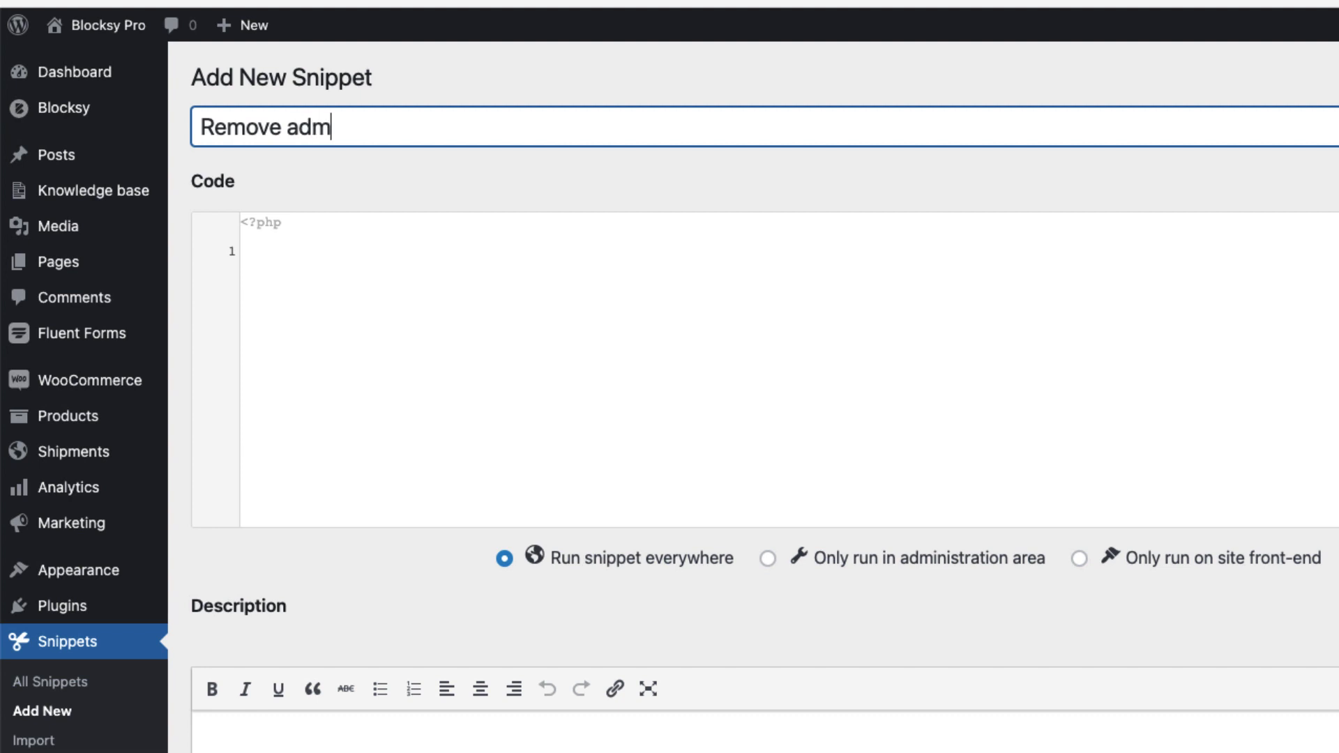
pyautogui.write('in bar items')
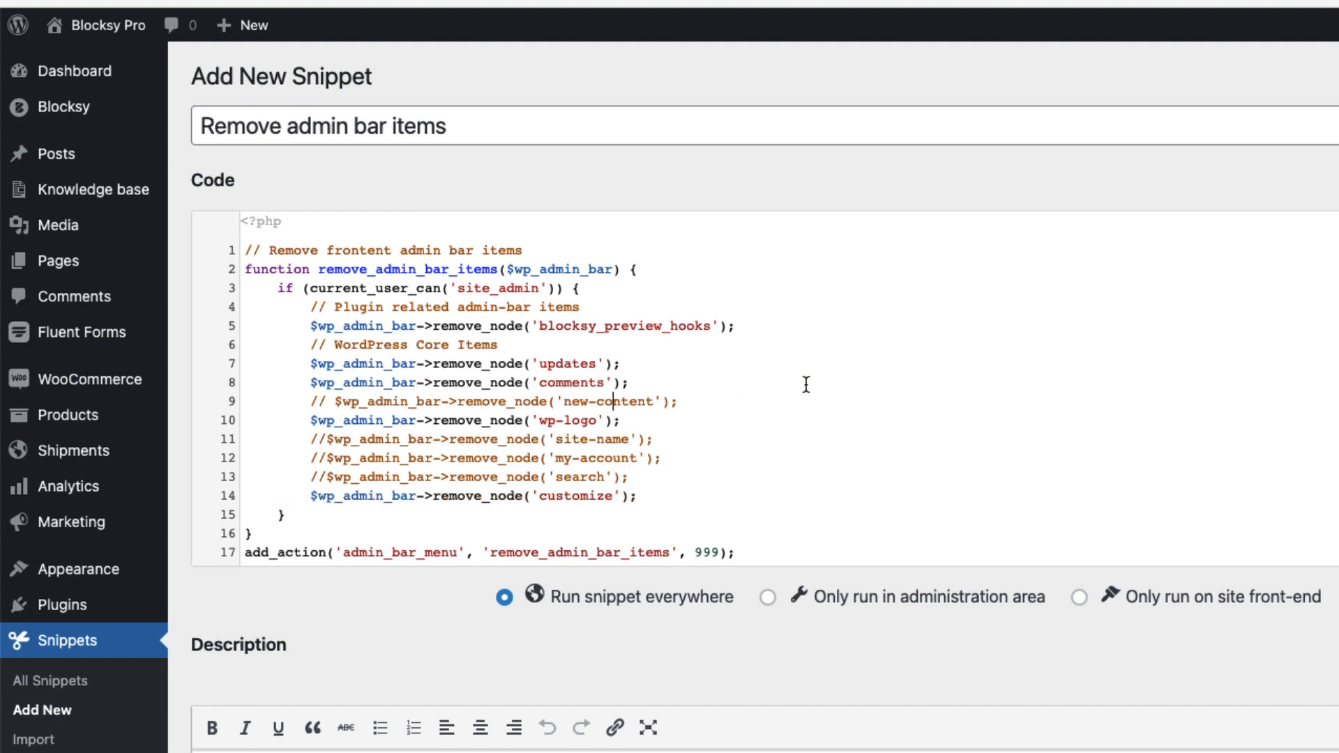
pyautogui.scroll(-3)
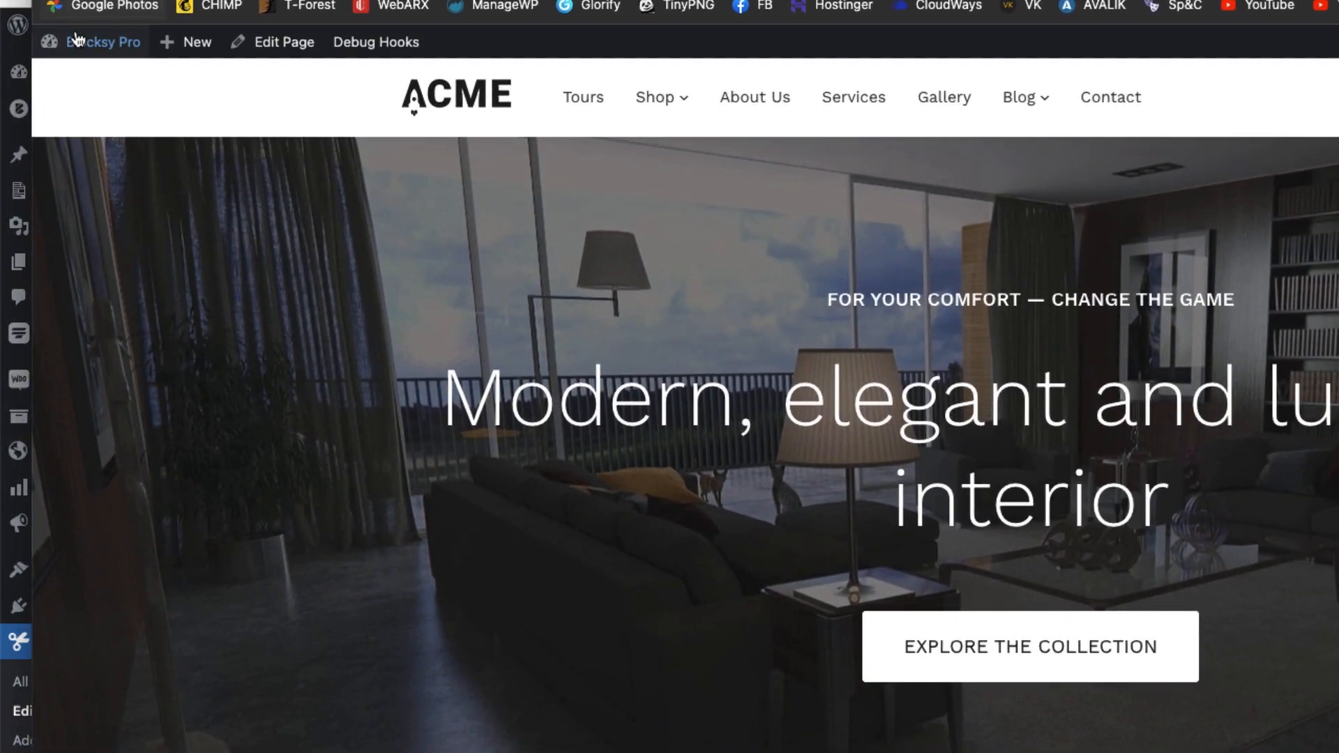
pyautogui.moveTo(309, 74)
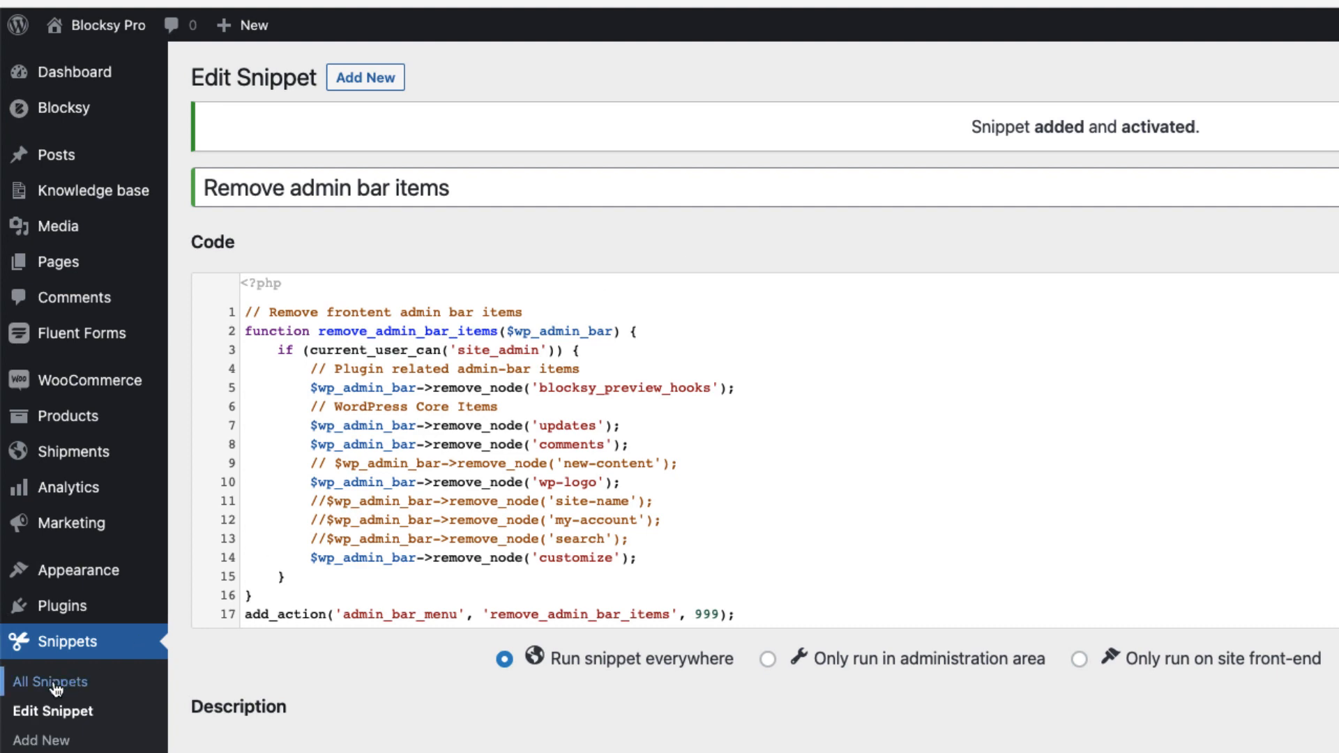
# Return to the All Snippets list after activating the admin-bar snippet
pyautogui.click(50, 683)
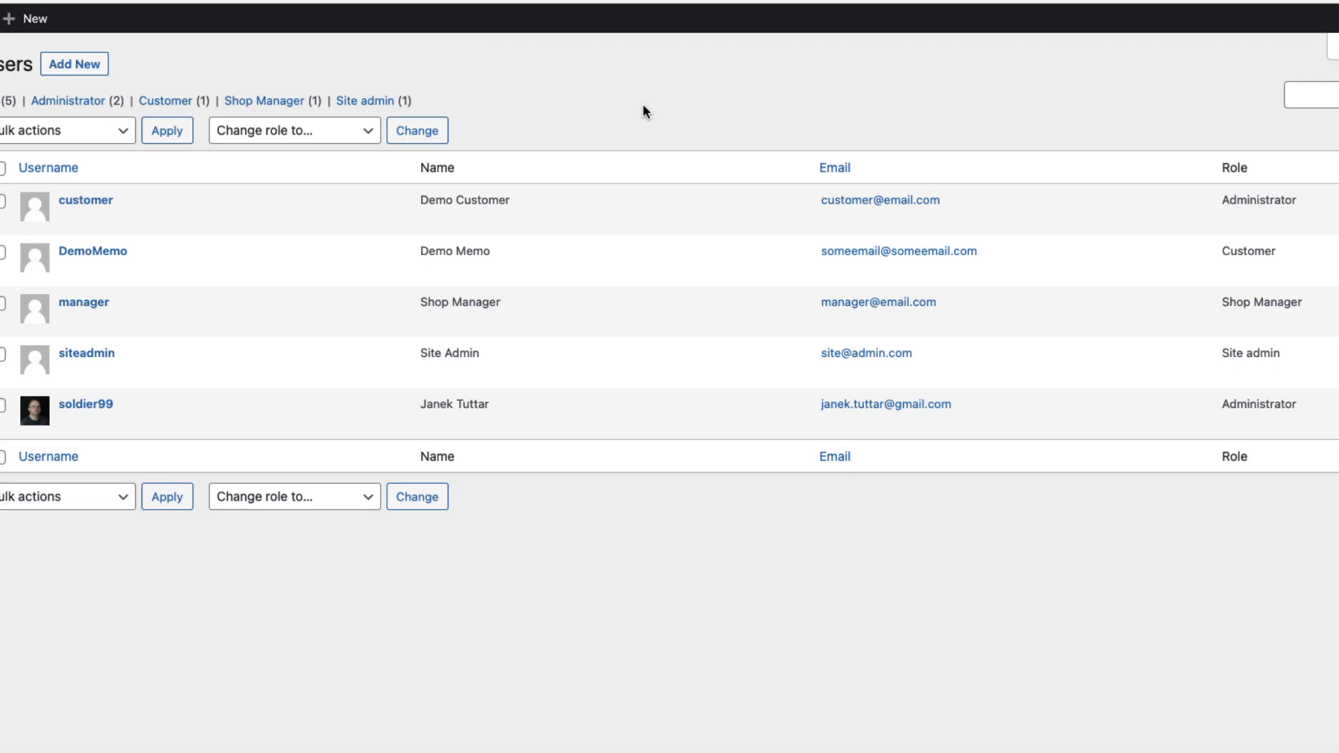
pyautogui.moveTo(85, 199)
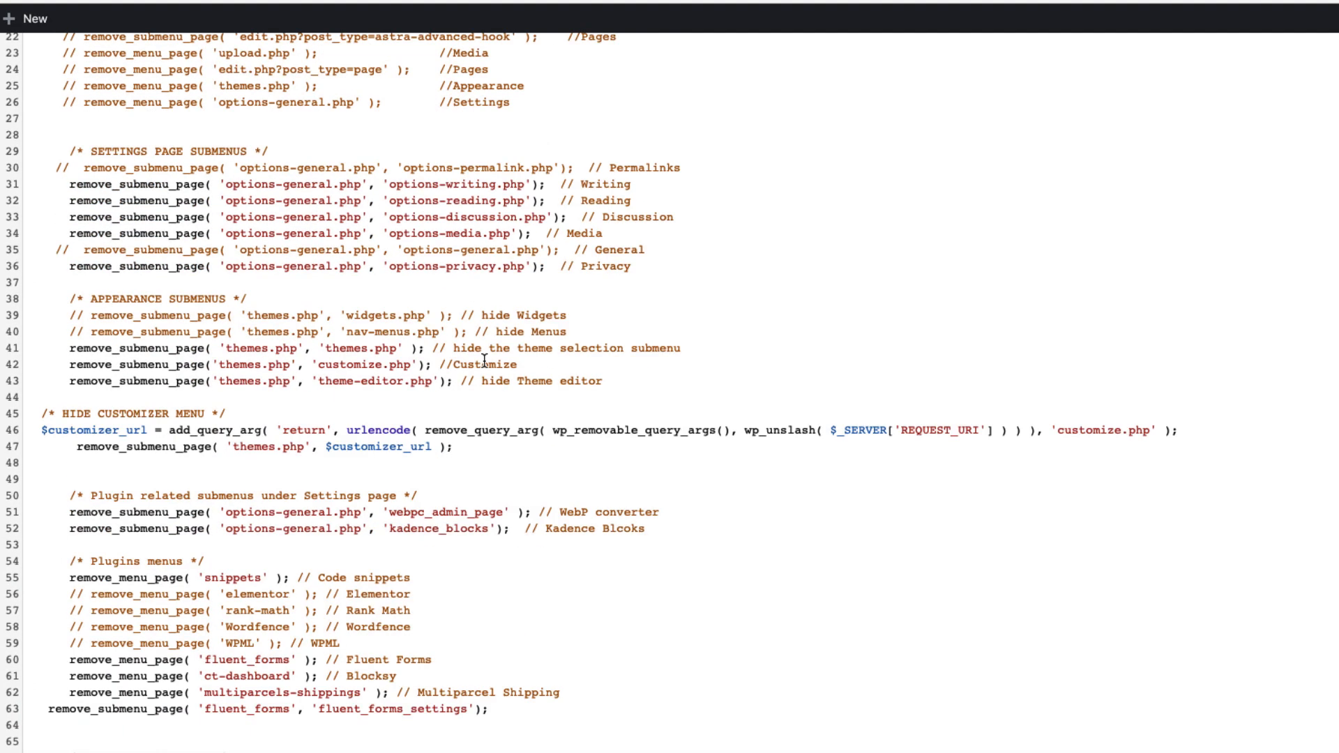
# Switch the condition from the site_admin role check to the wp_get_current_user block with username 'customer'
pyautogui.scroll(3)
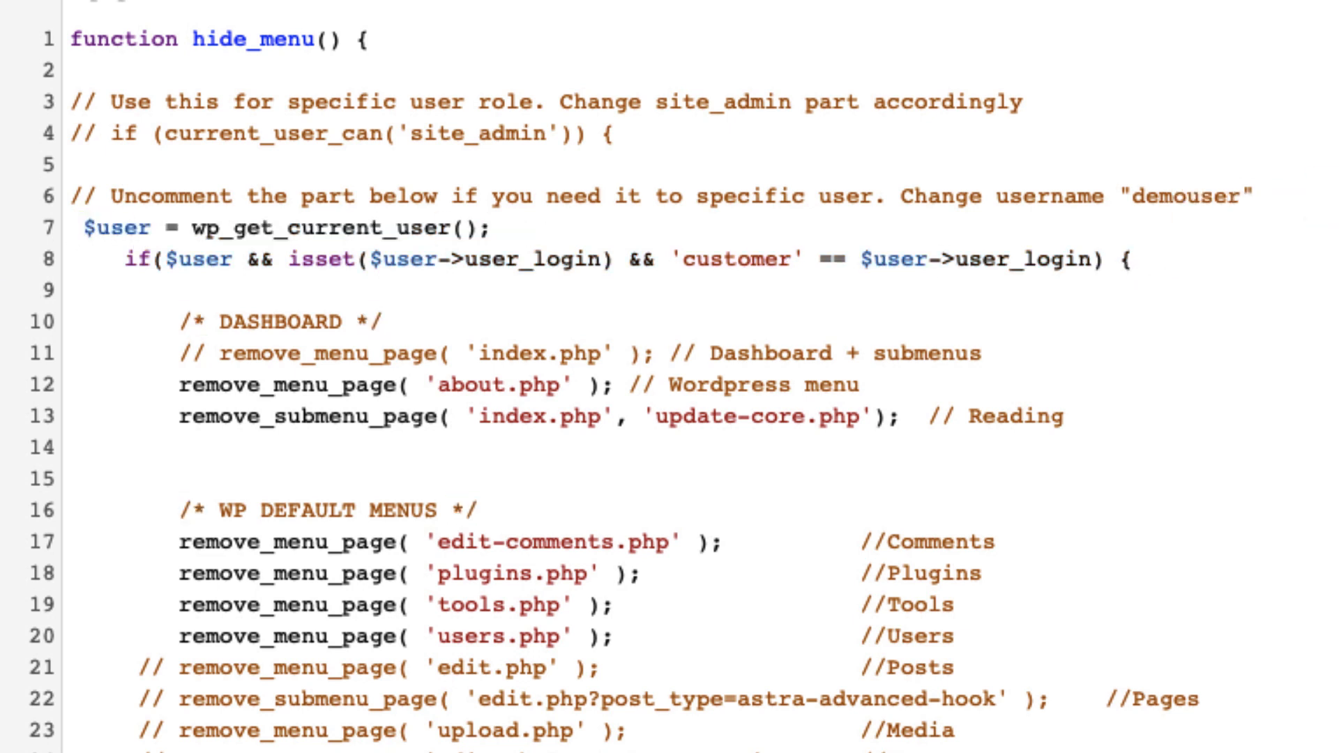
pyautogui.doubleClick(736, 260)
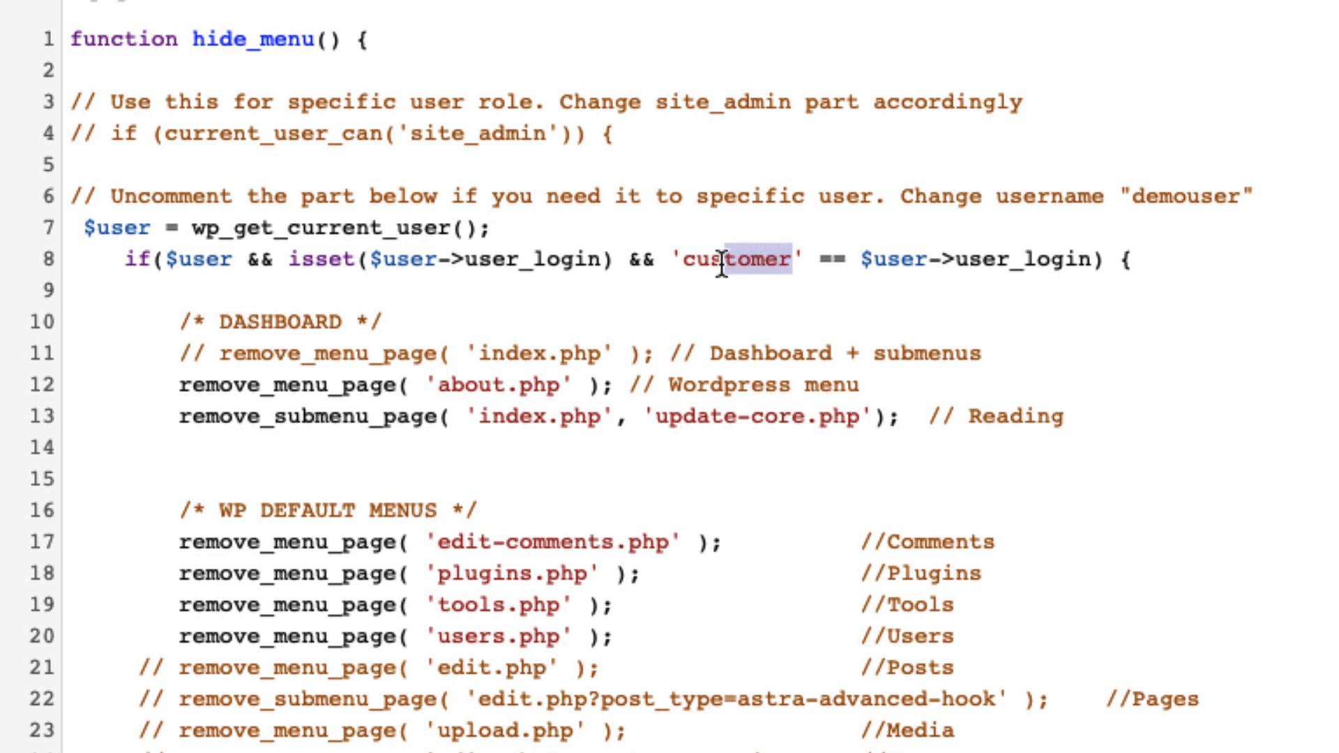
pyautogui.doubleClick(735, 261)
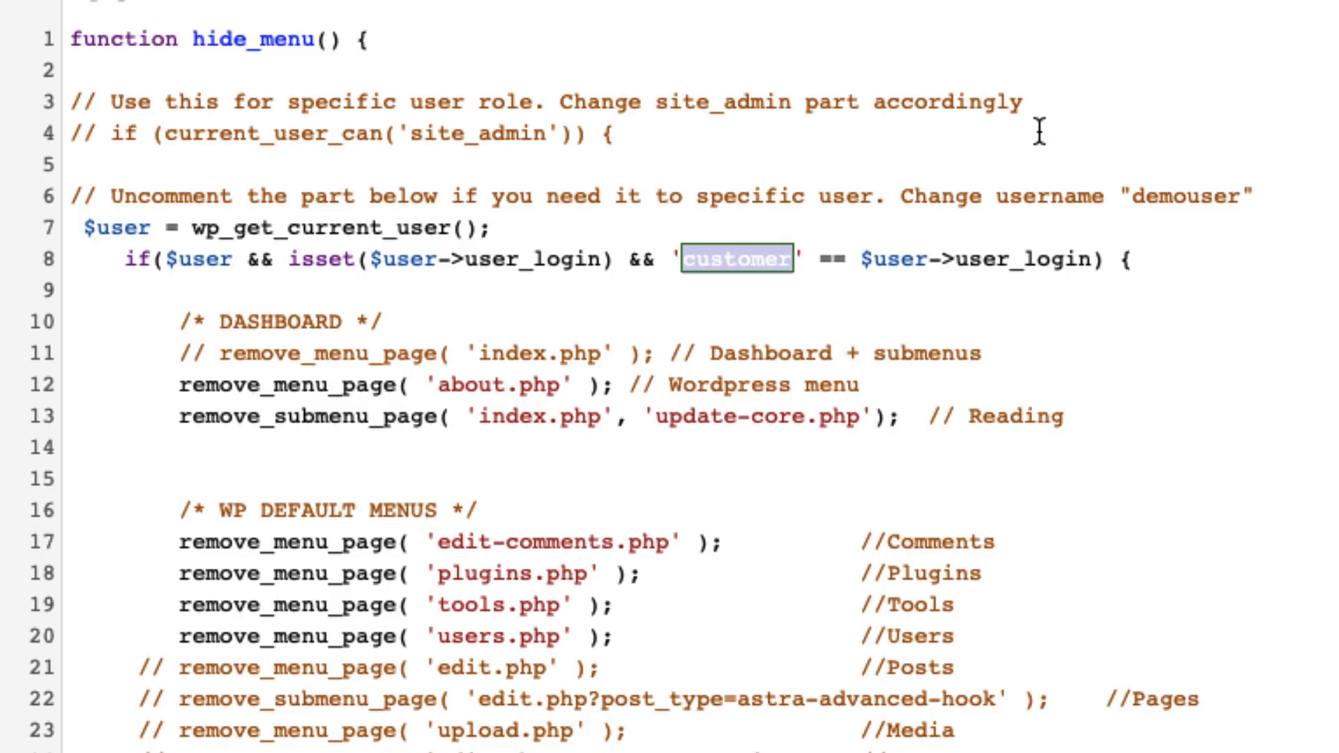
pyautogui.click(621, 133)
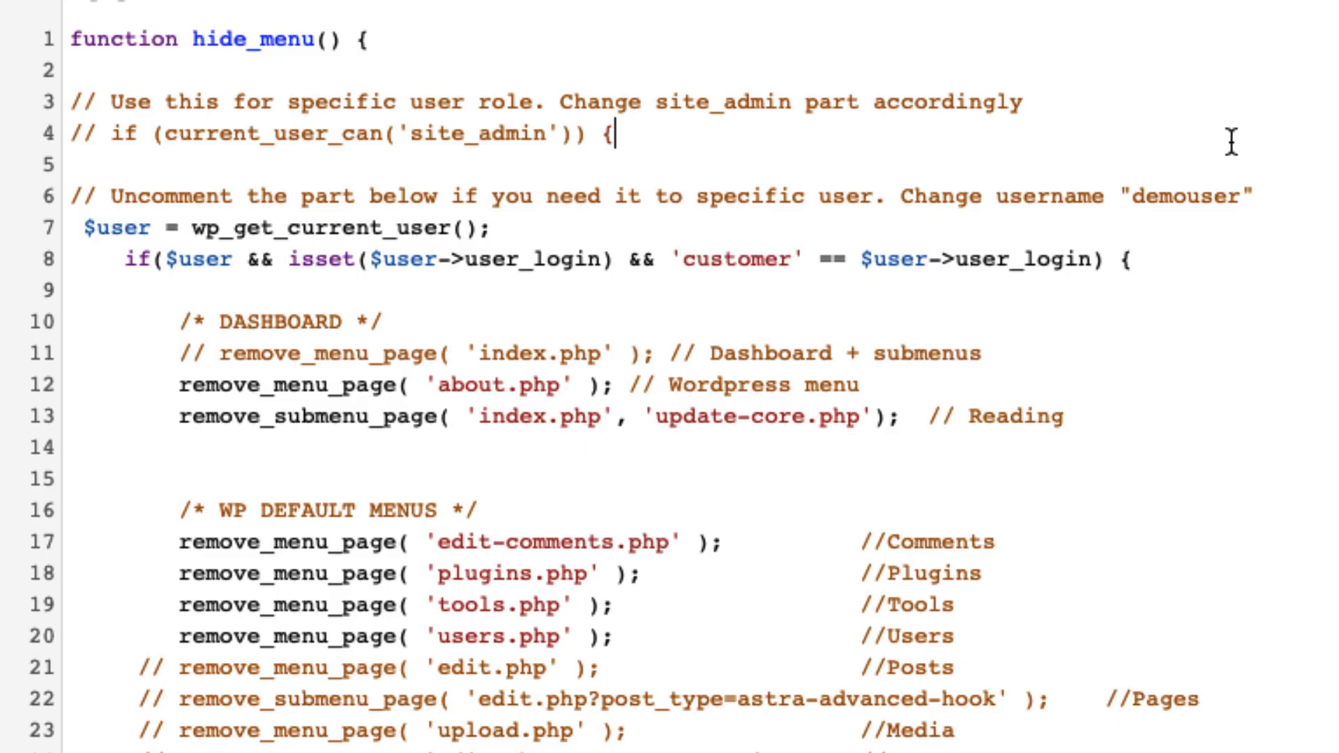
pyautogui.moveTo(1223, 142)
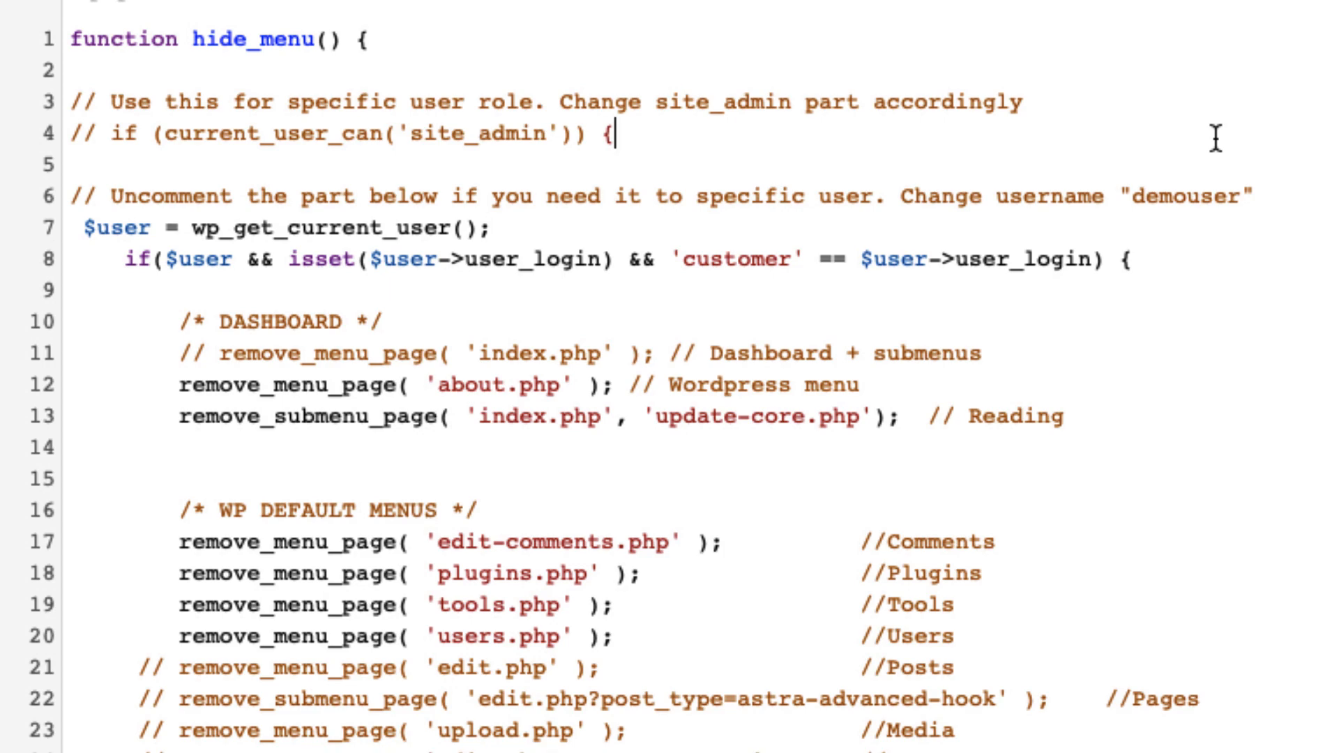
pyautogui.scroll(-3)
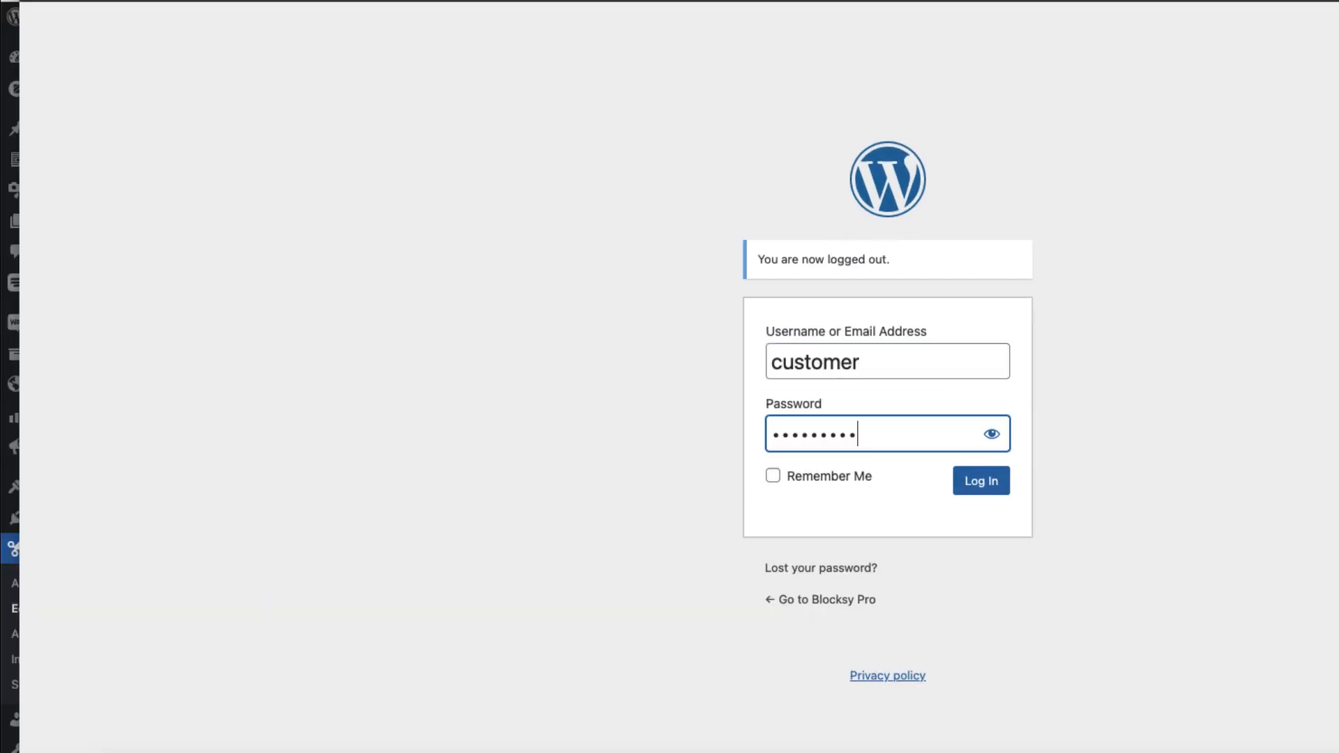
# Log in as the customer user to reach the trimmed dashboard without Comments, Plugins, Tools, Users or Snippets
pyautogui.click(979, 480)
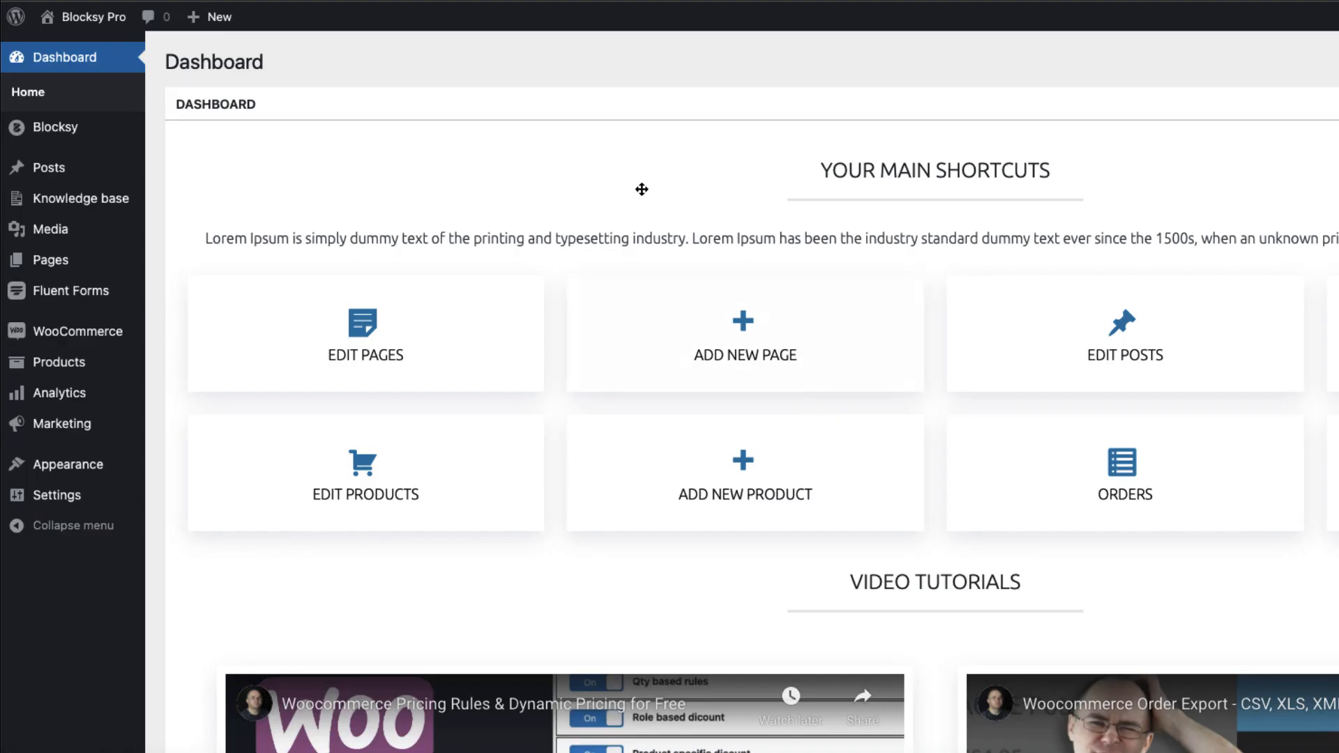
pyautogui.moveTo(80, 569)
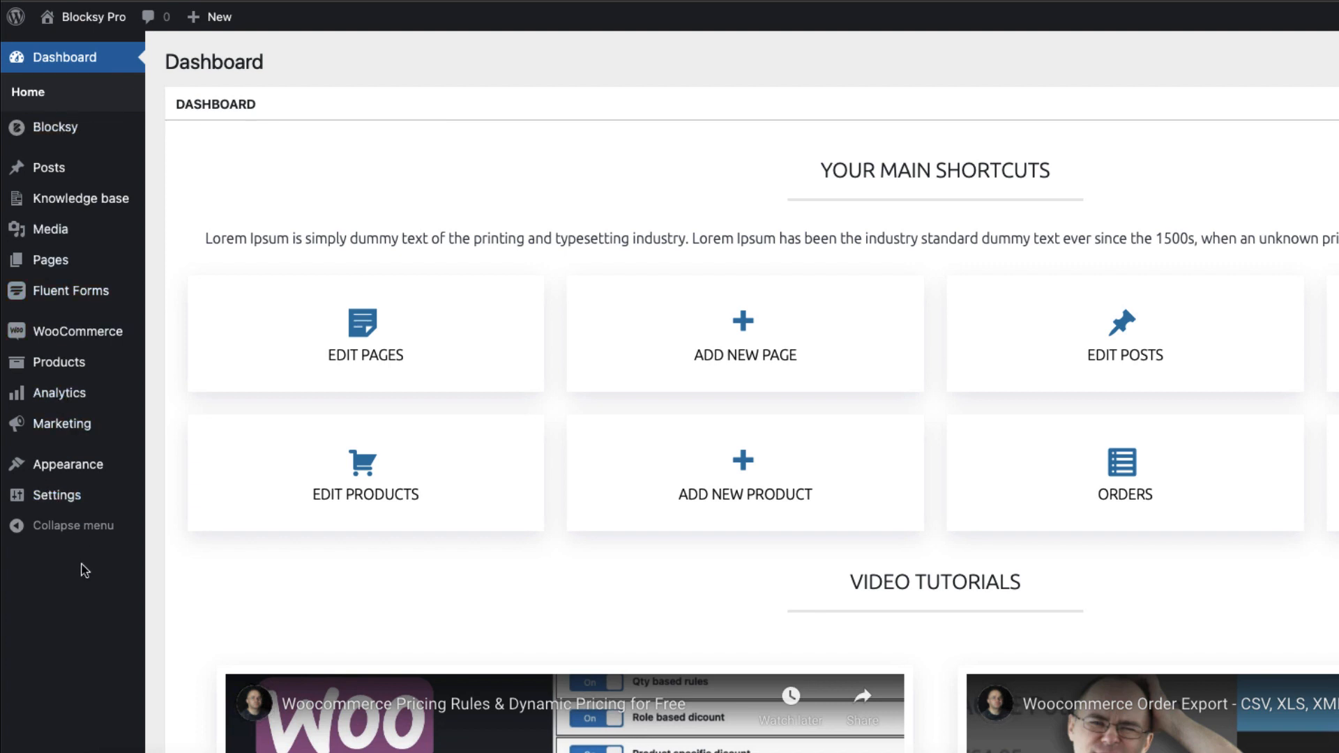
pyautogui.moveTo(680, 11)
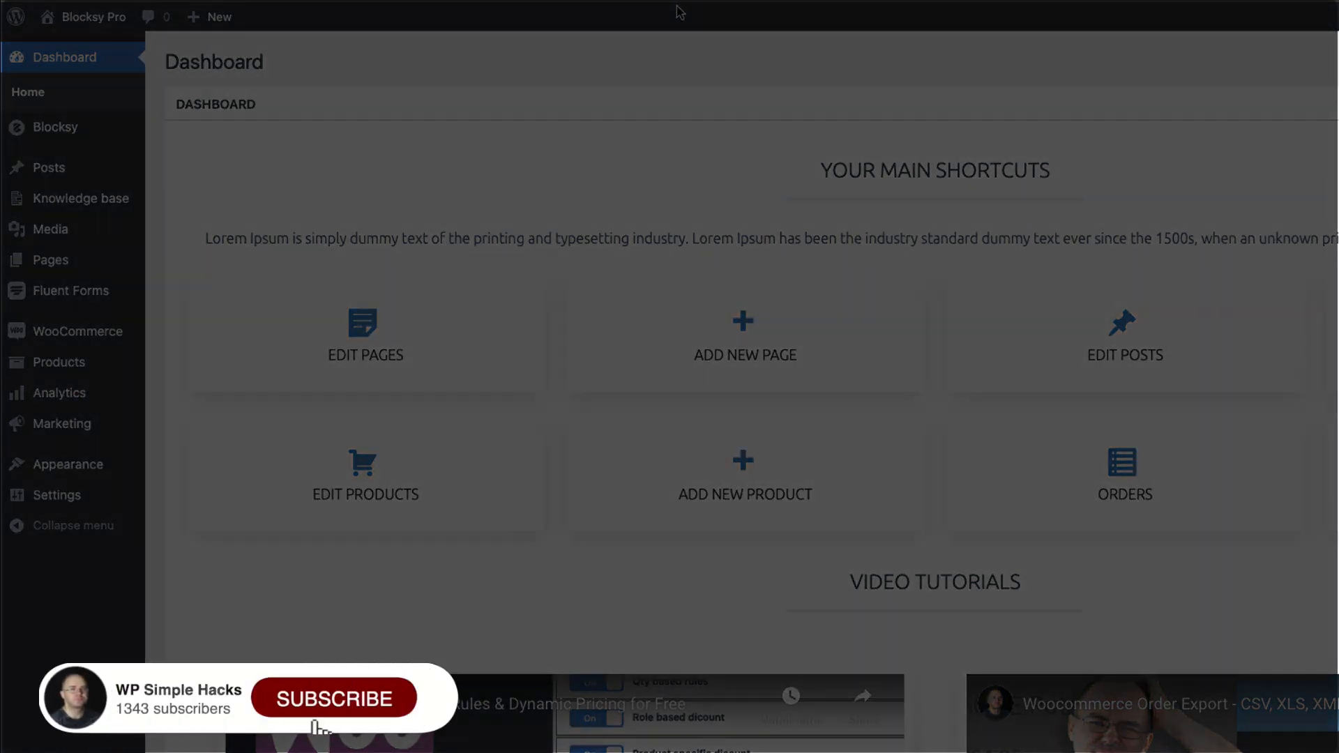
pyautogui.click(333, 697)
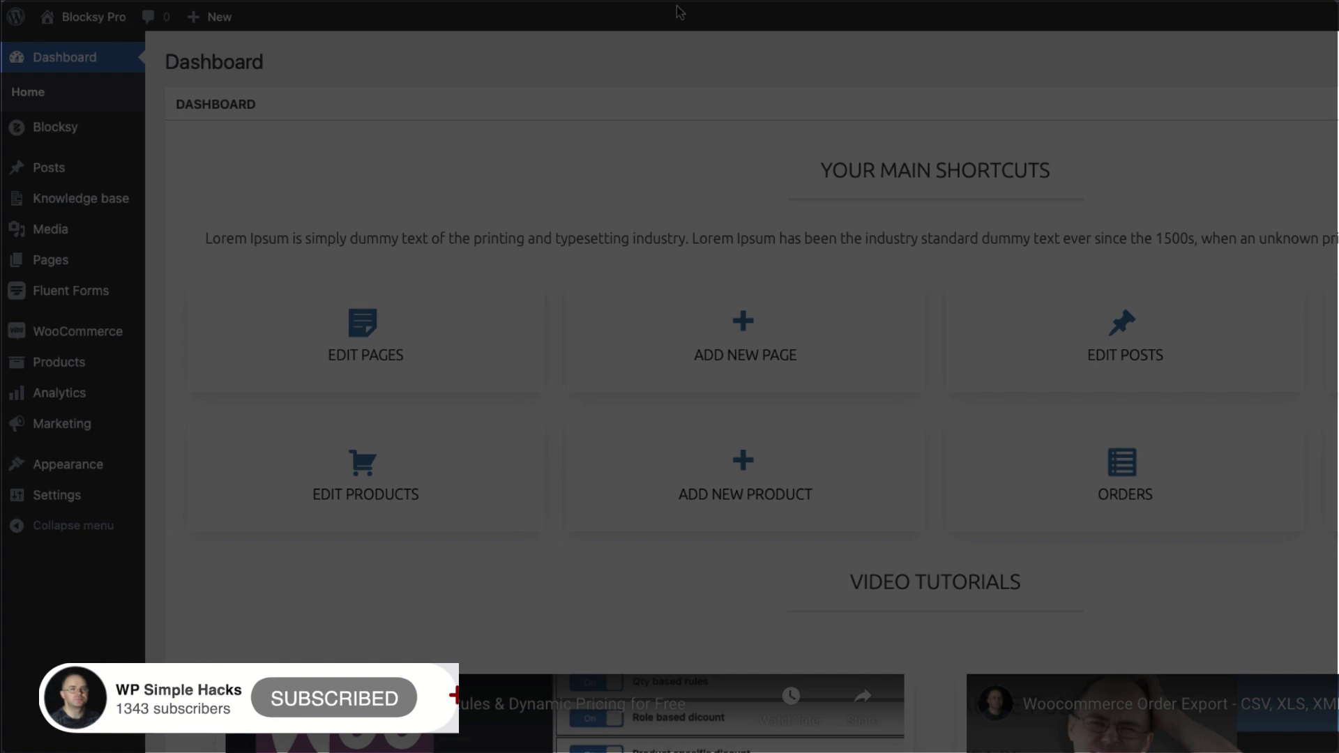